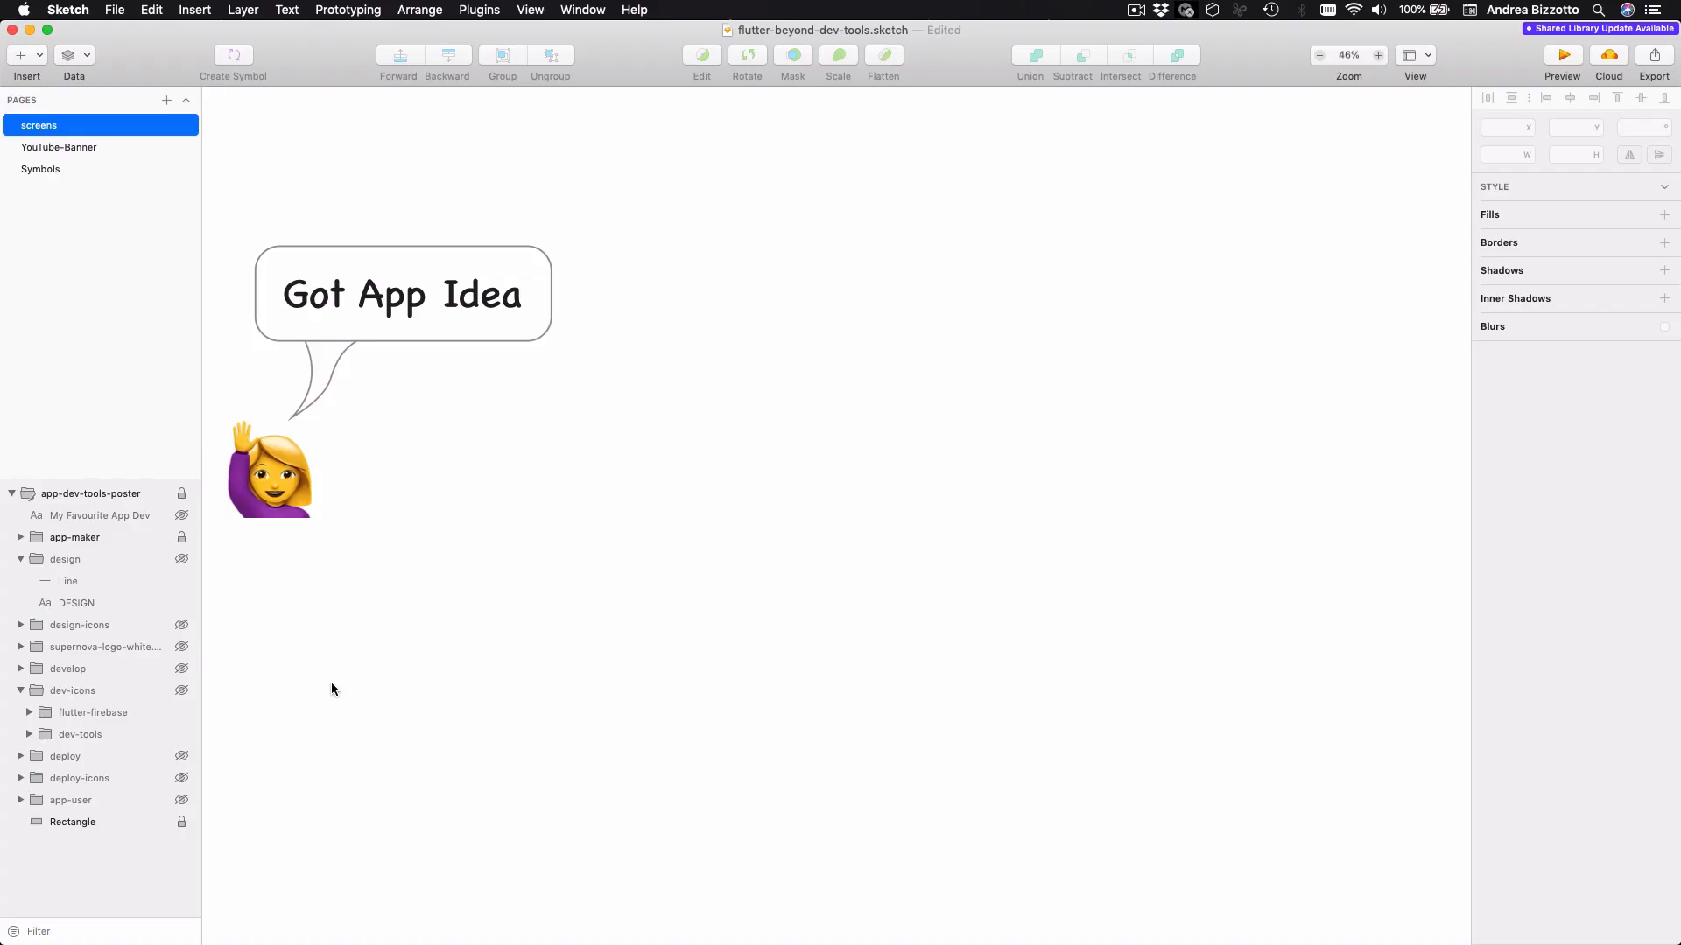
pyautogui.moveTo(335, 758)
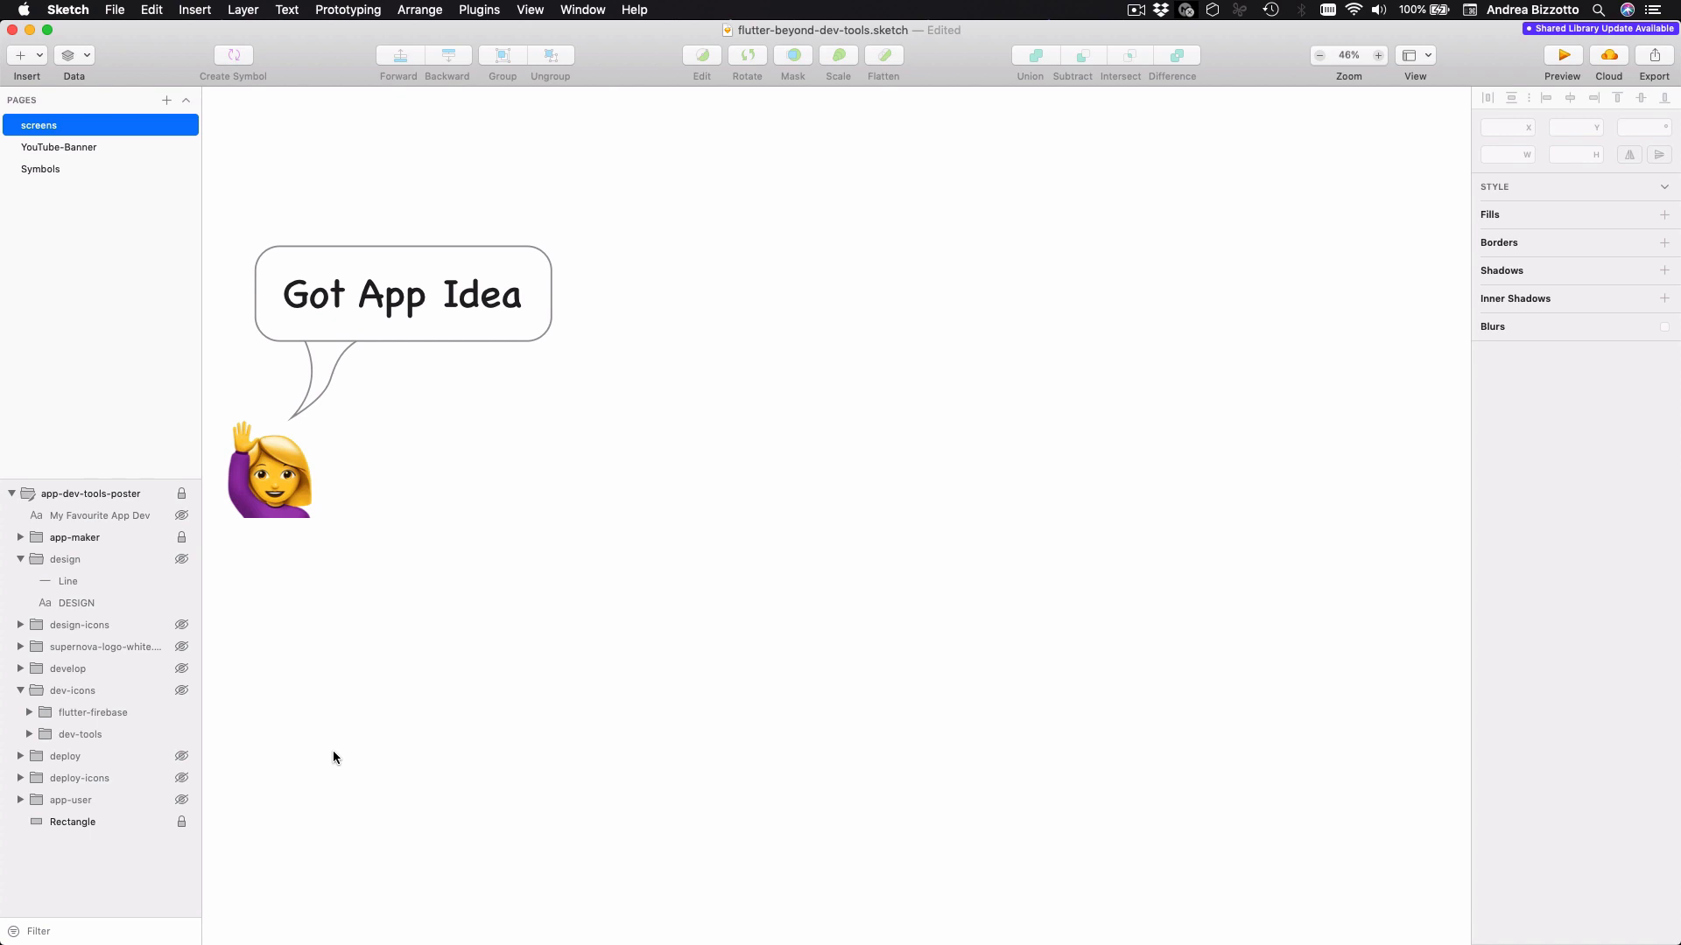
# Step: Show the app-user 'I want it!' bubble, the DESIGN arrow and the Sketch, Figma and Xd logos
pyautogui.click(180, 800)
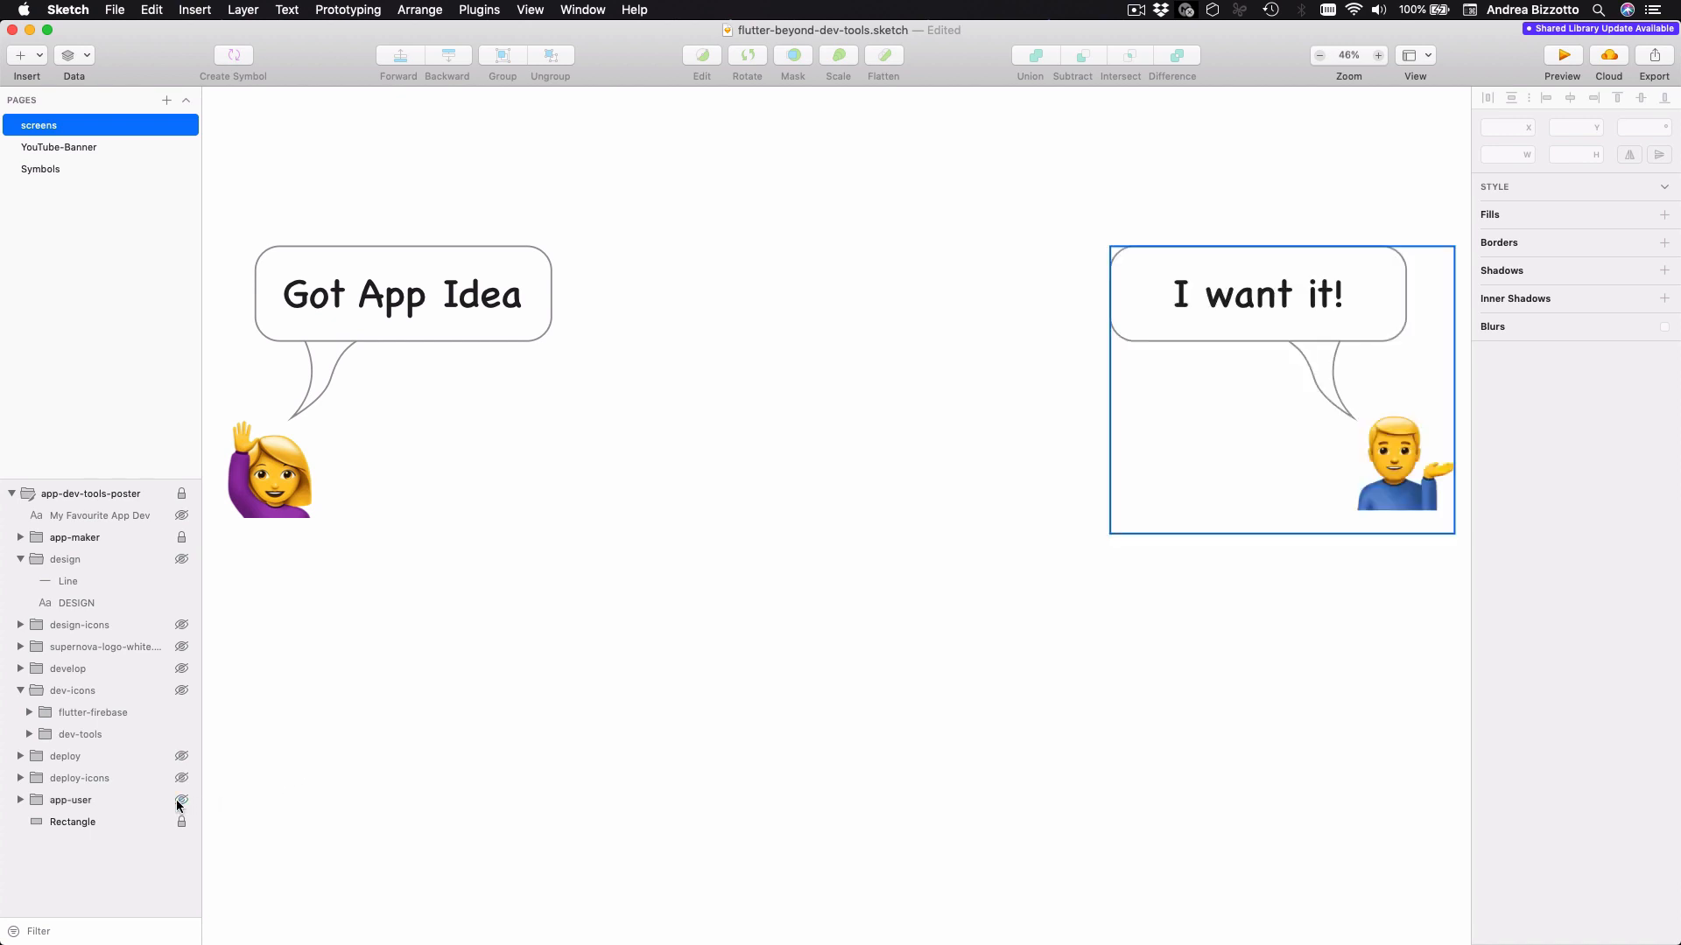
pyautogui.click(378, 755)
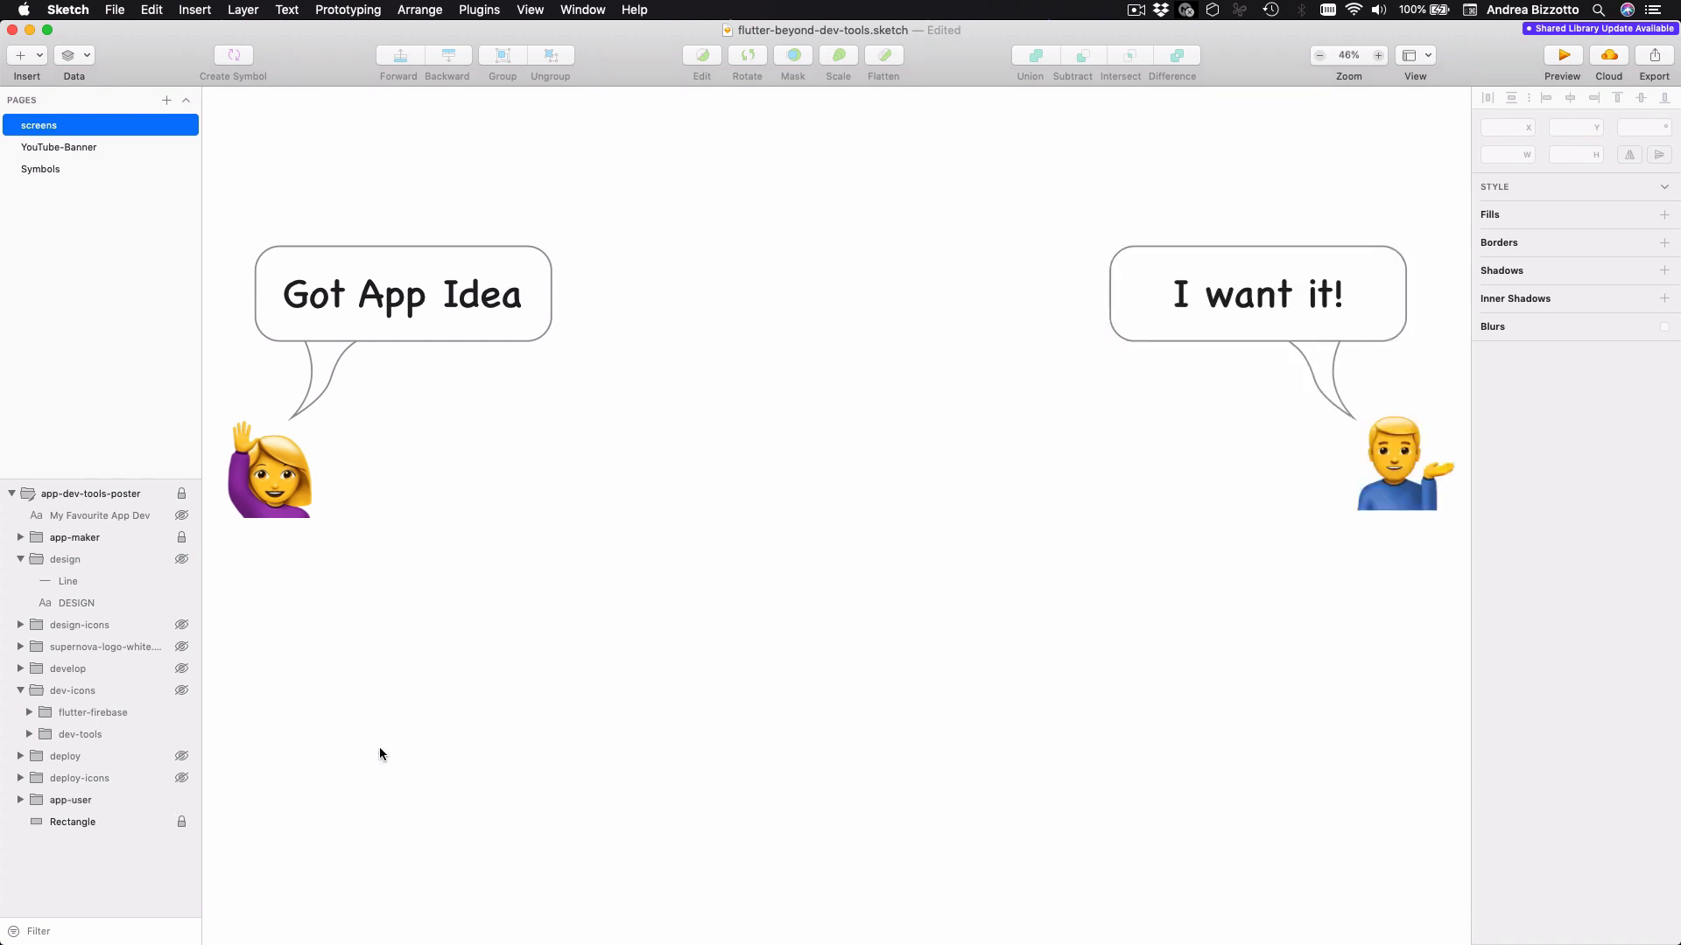
pyautogui.click(181, 559)
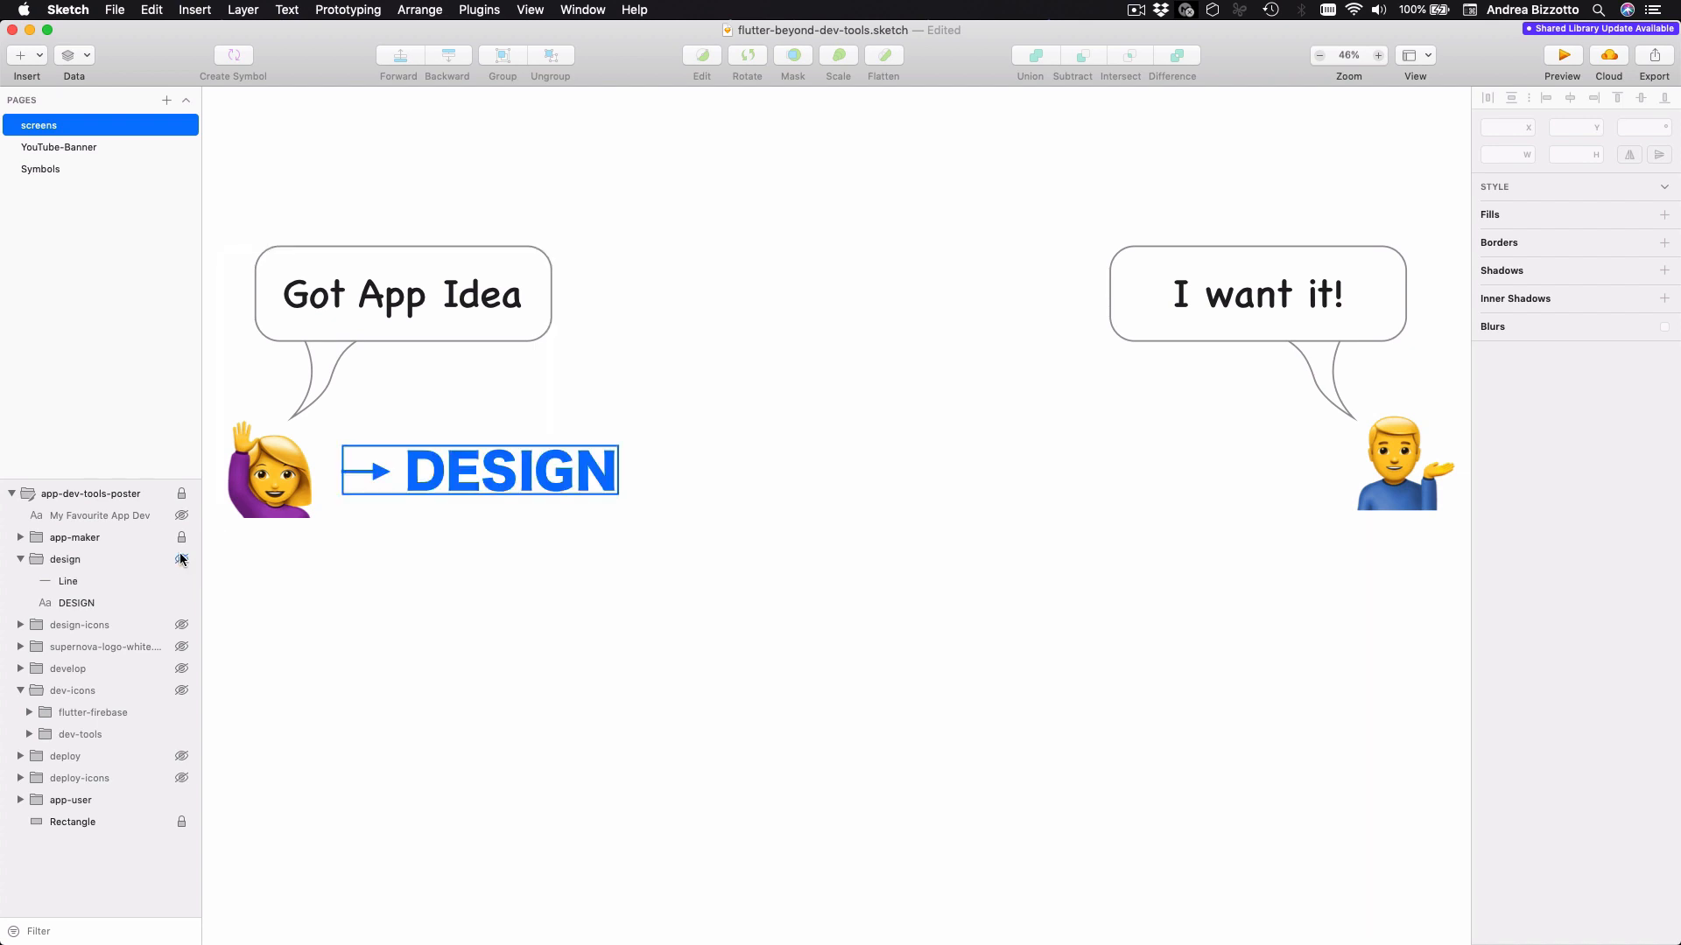
pyautogui.click(325, 702)
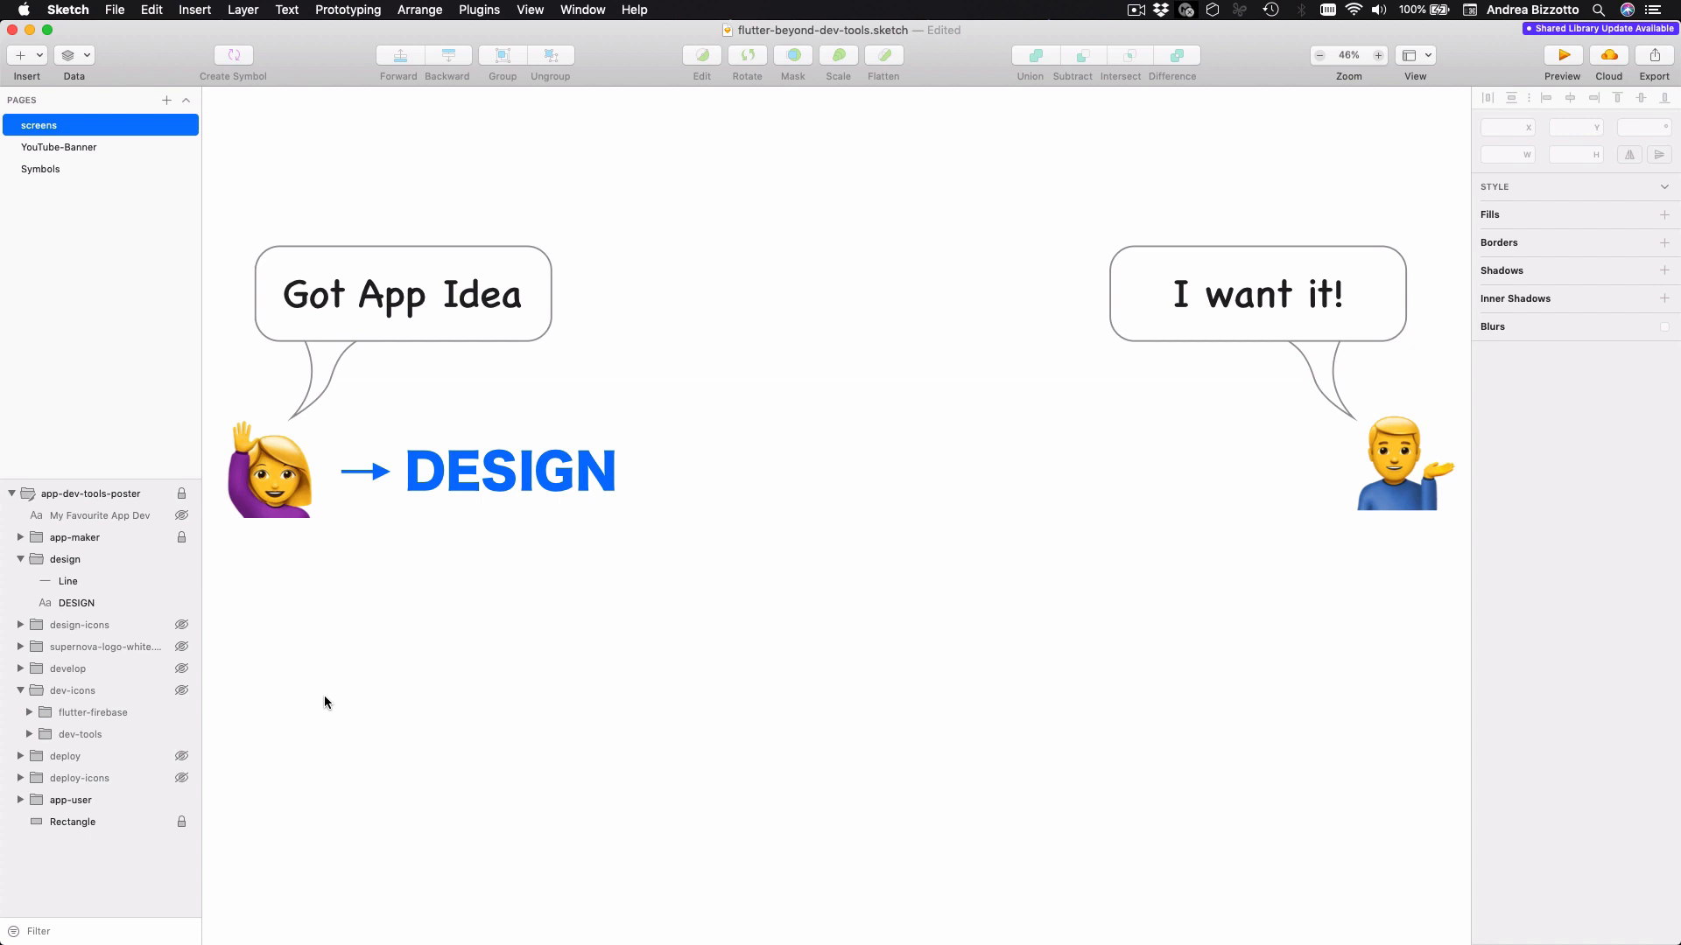
pyautogui.click(183, 627)
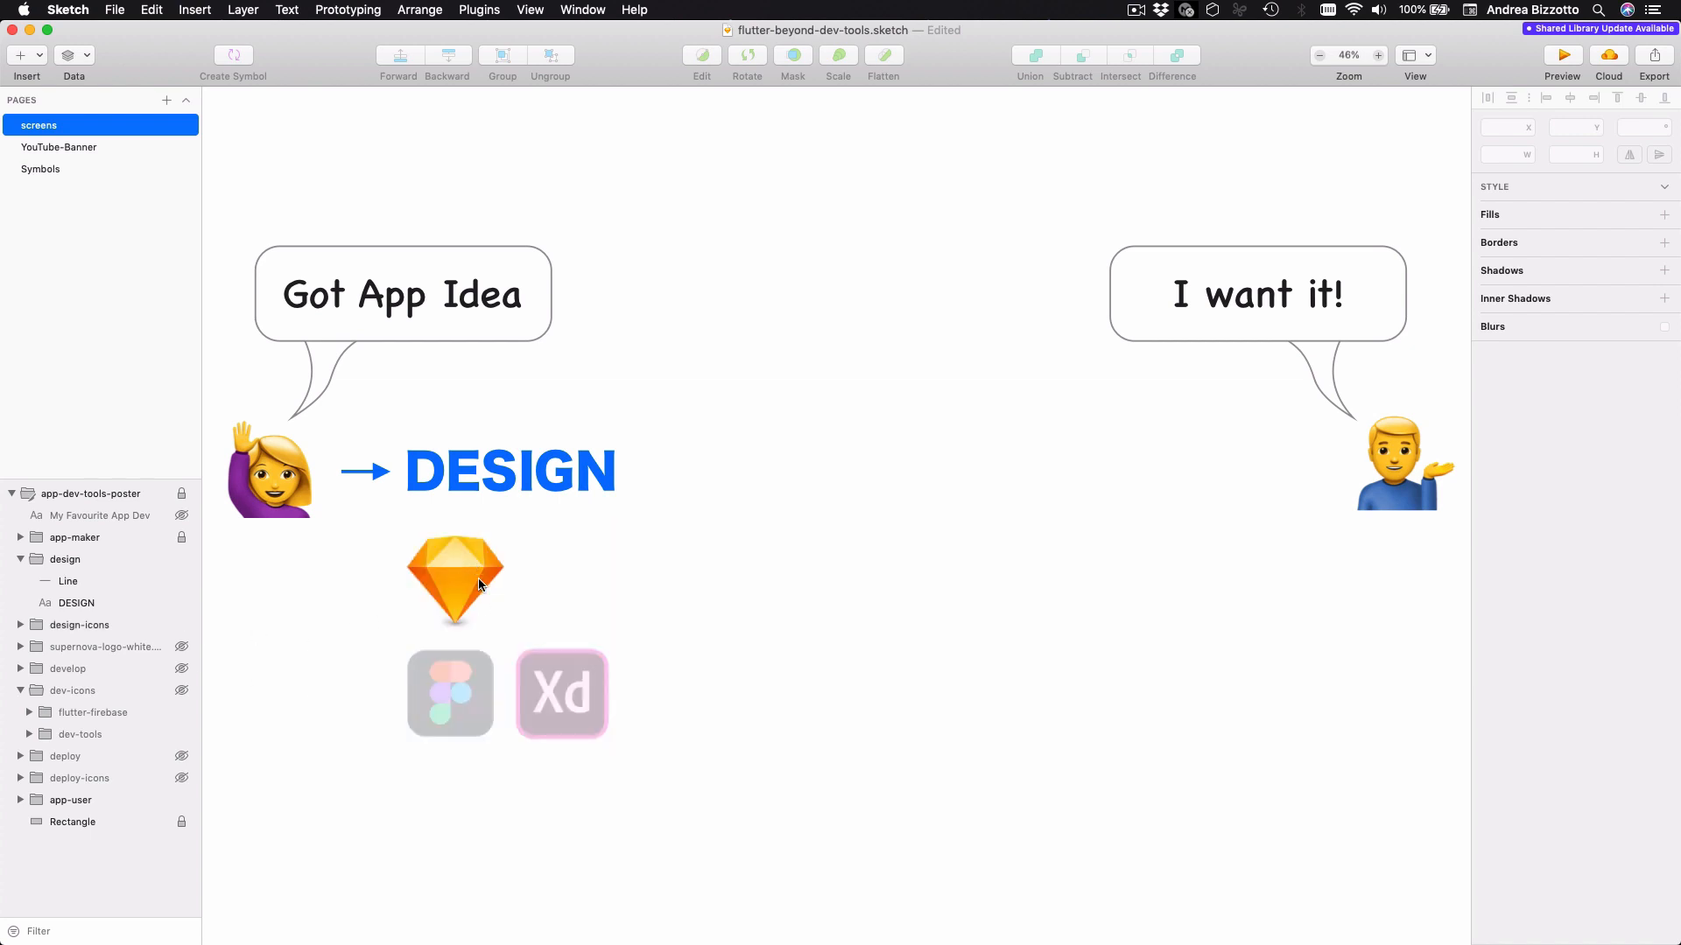
pyautogui.moveTo(494, 586)
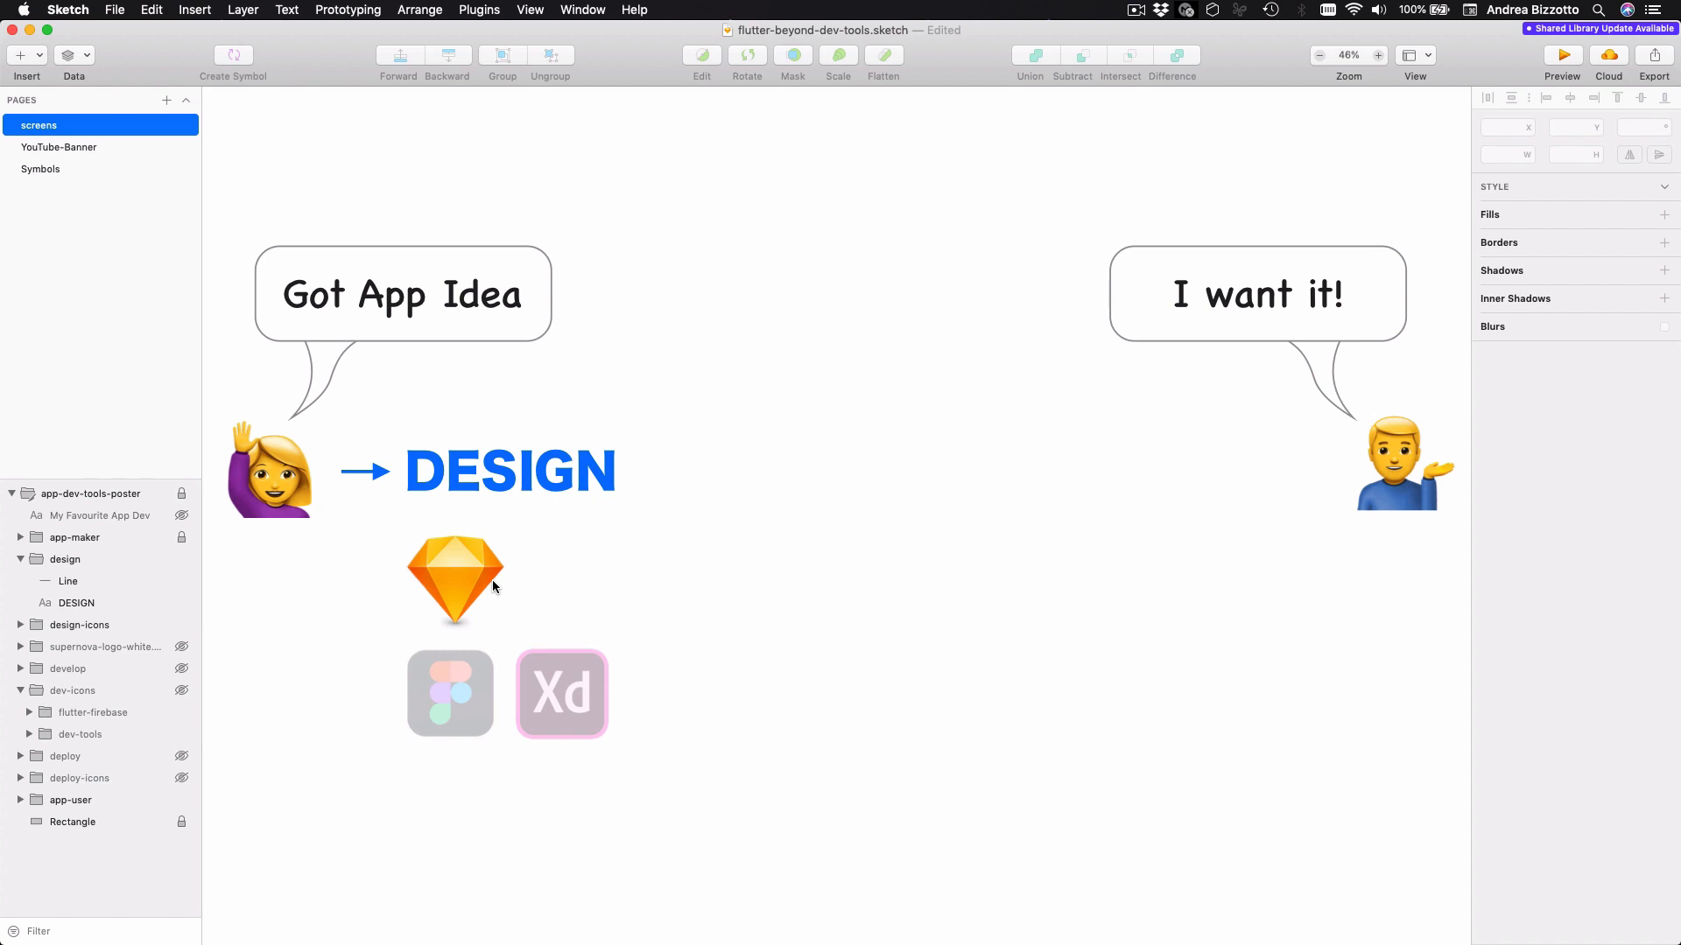
pyautogui.moveTo(450, 775)
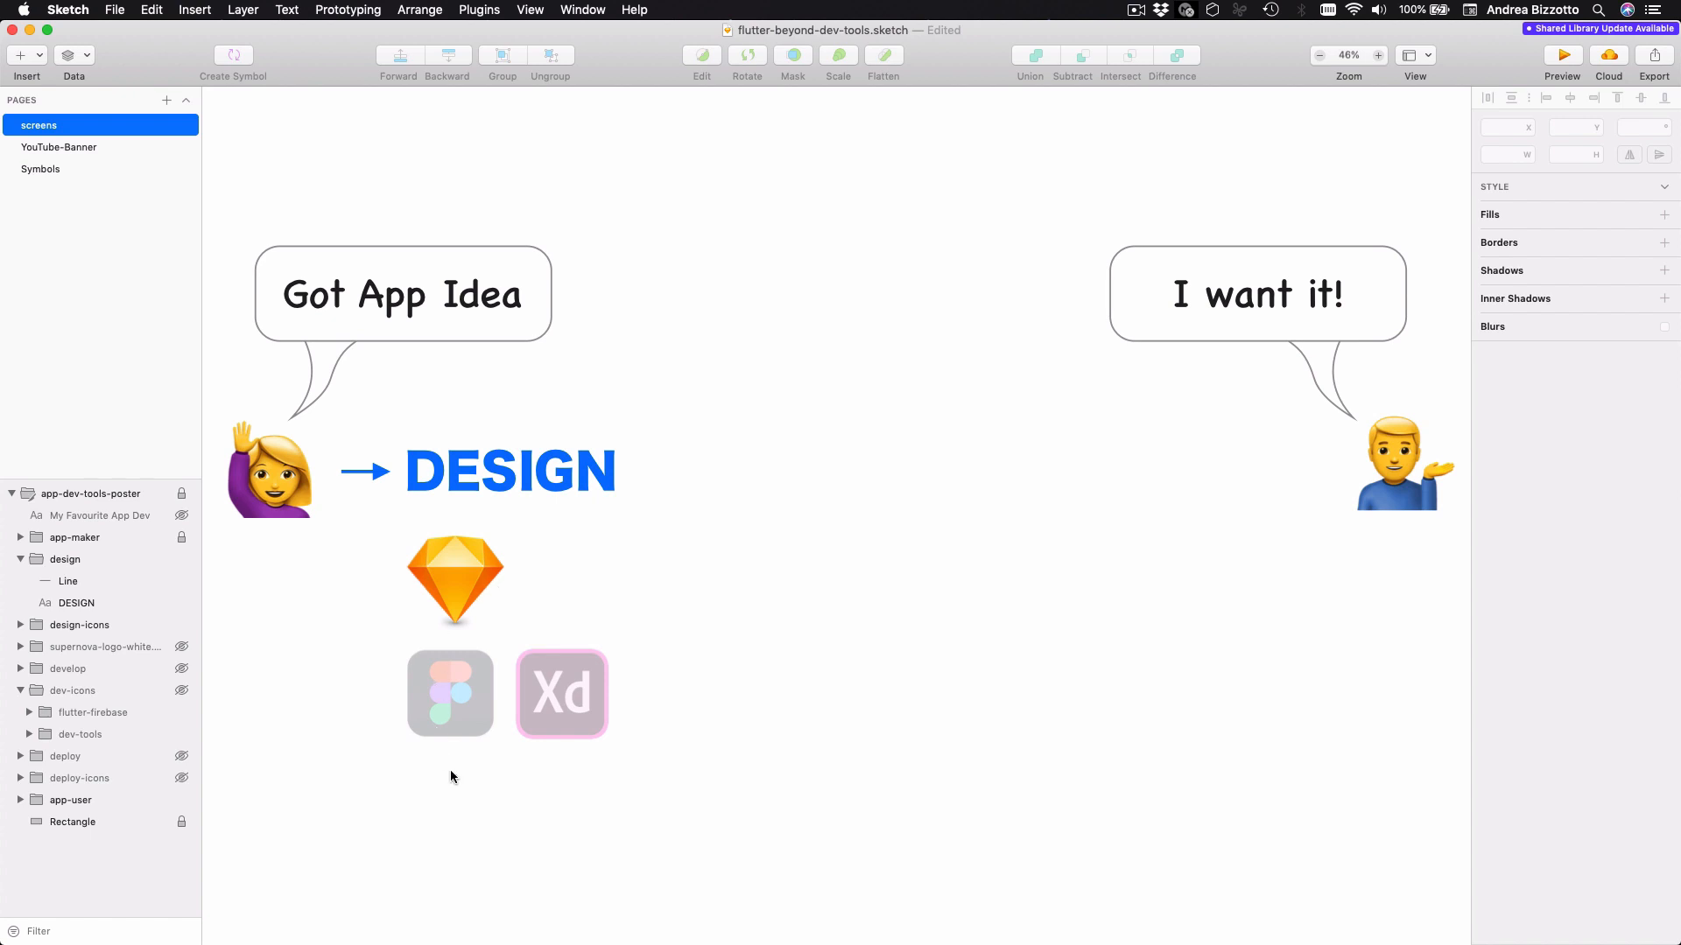
pyautogui.moveTo(555, 721)
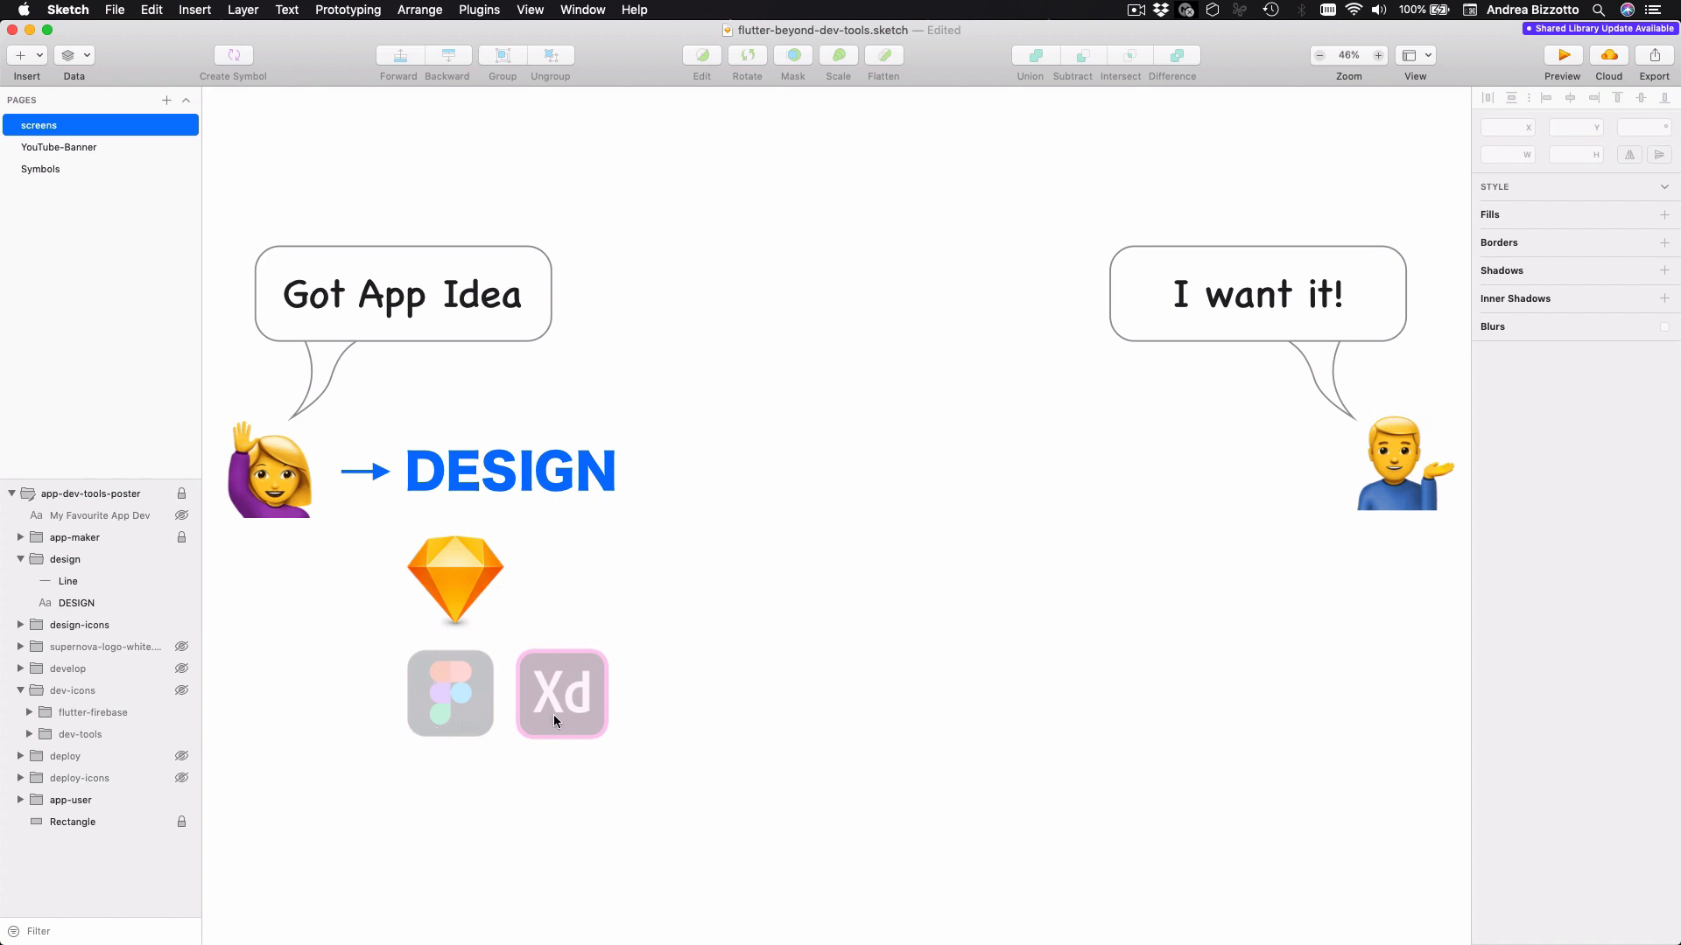
pyautogui.moveTo(514, 813)
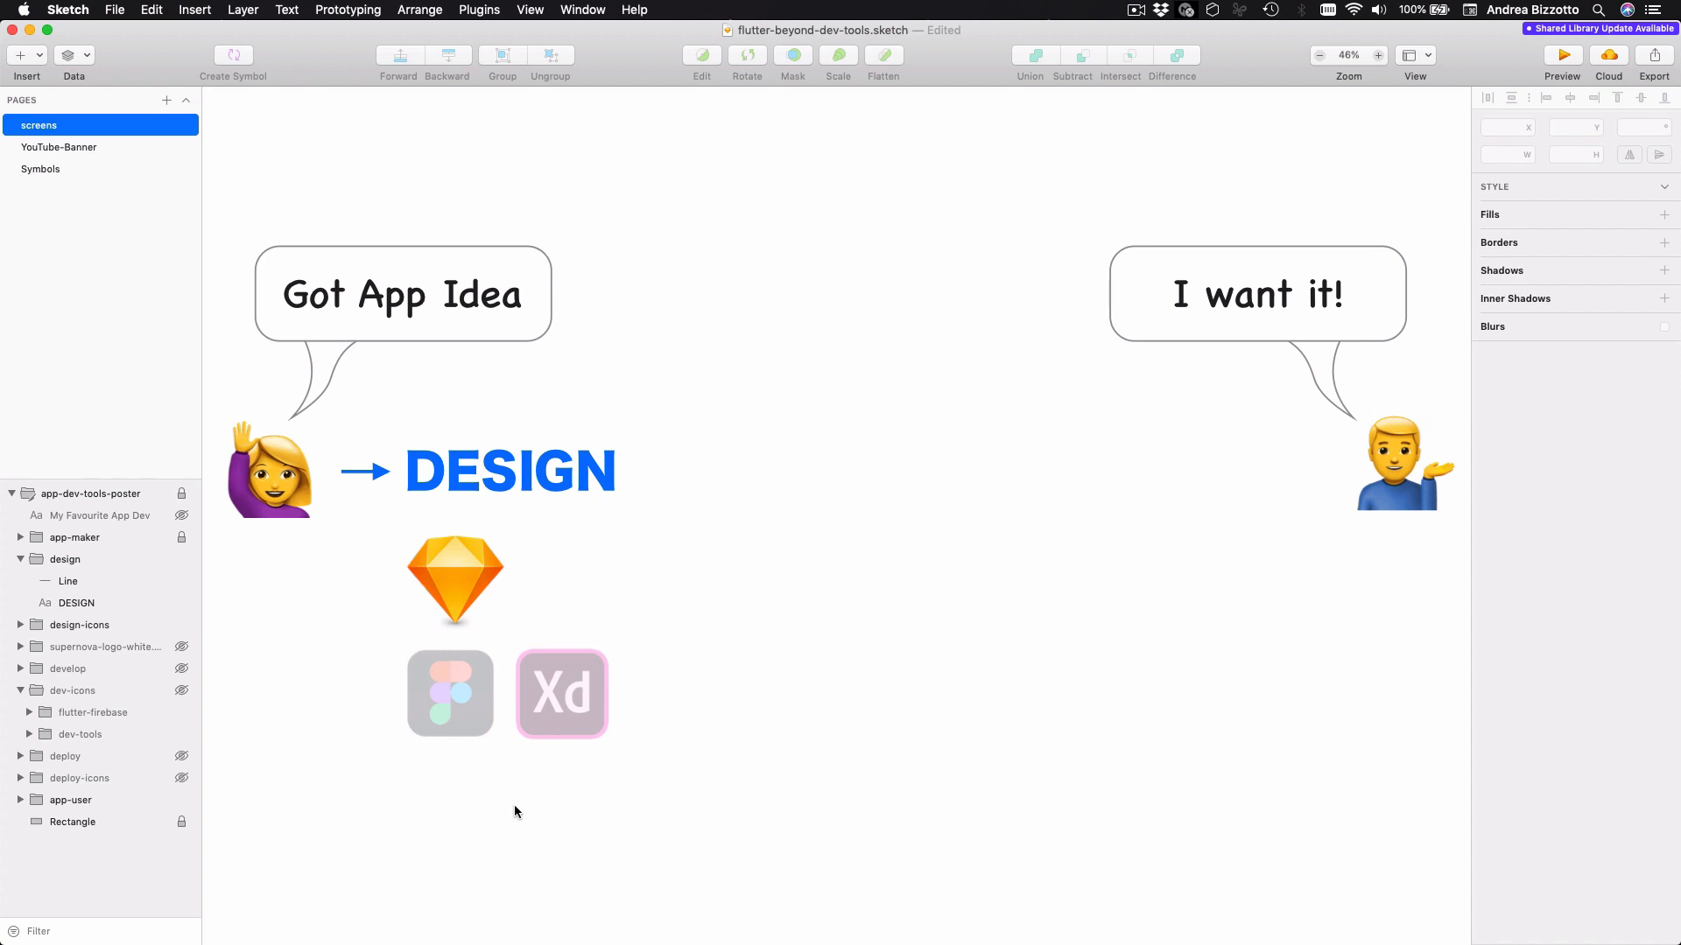
pyautogui.moveTo(636, 798)
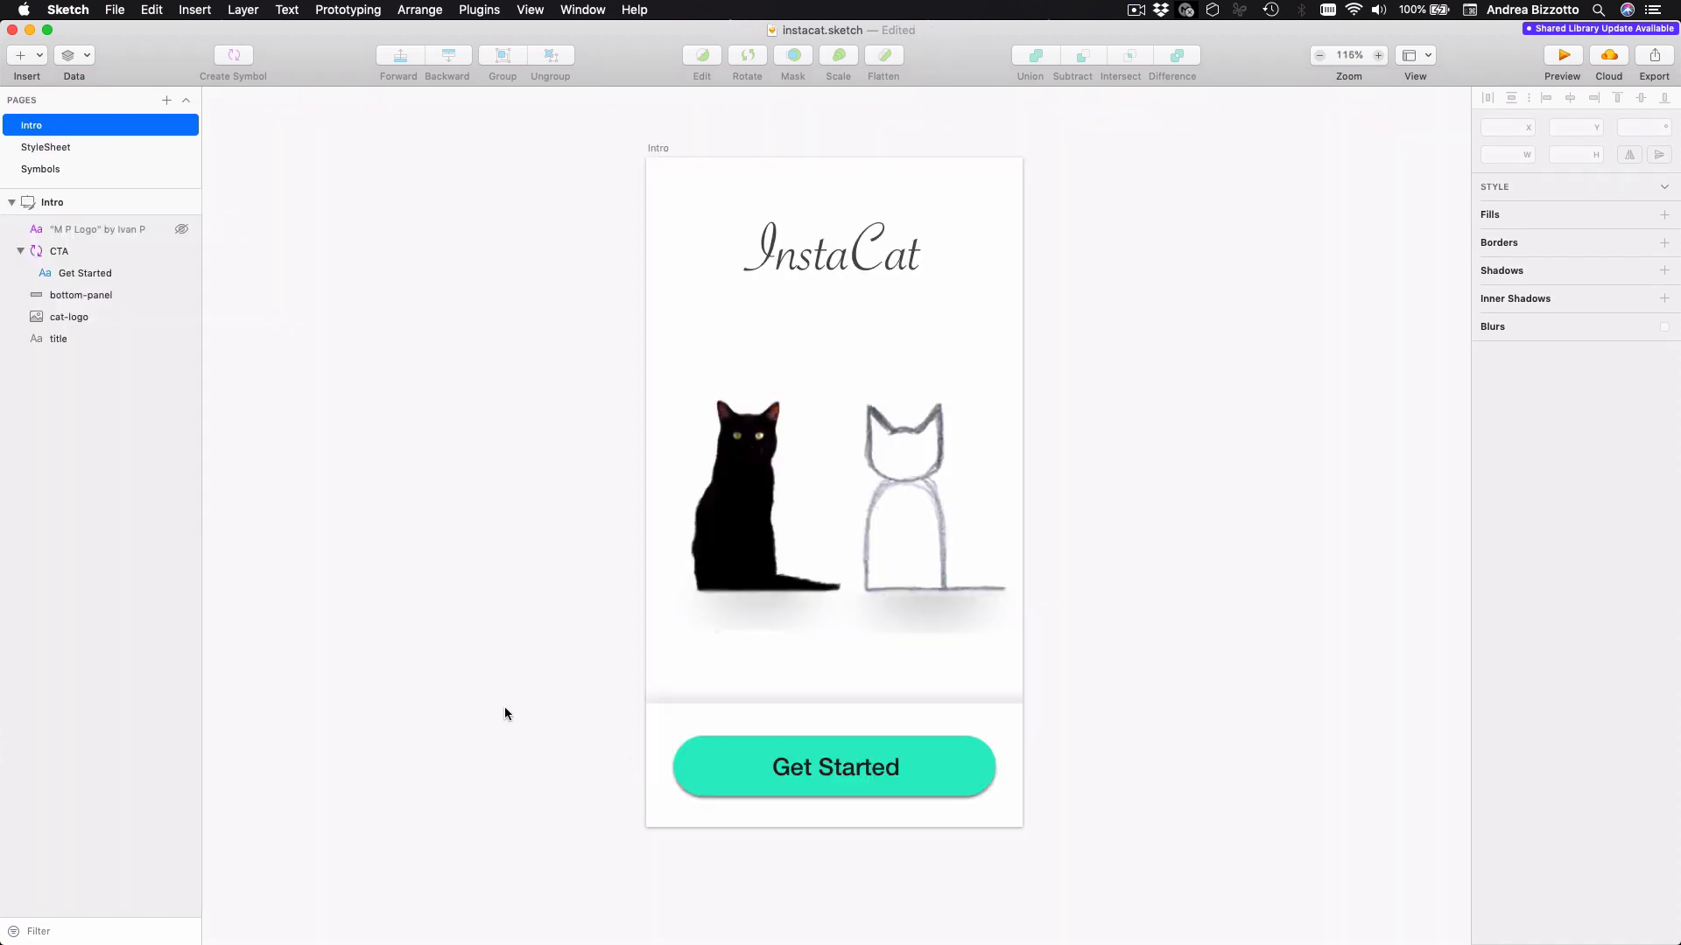
pyautogui.moveTo(606, 829)
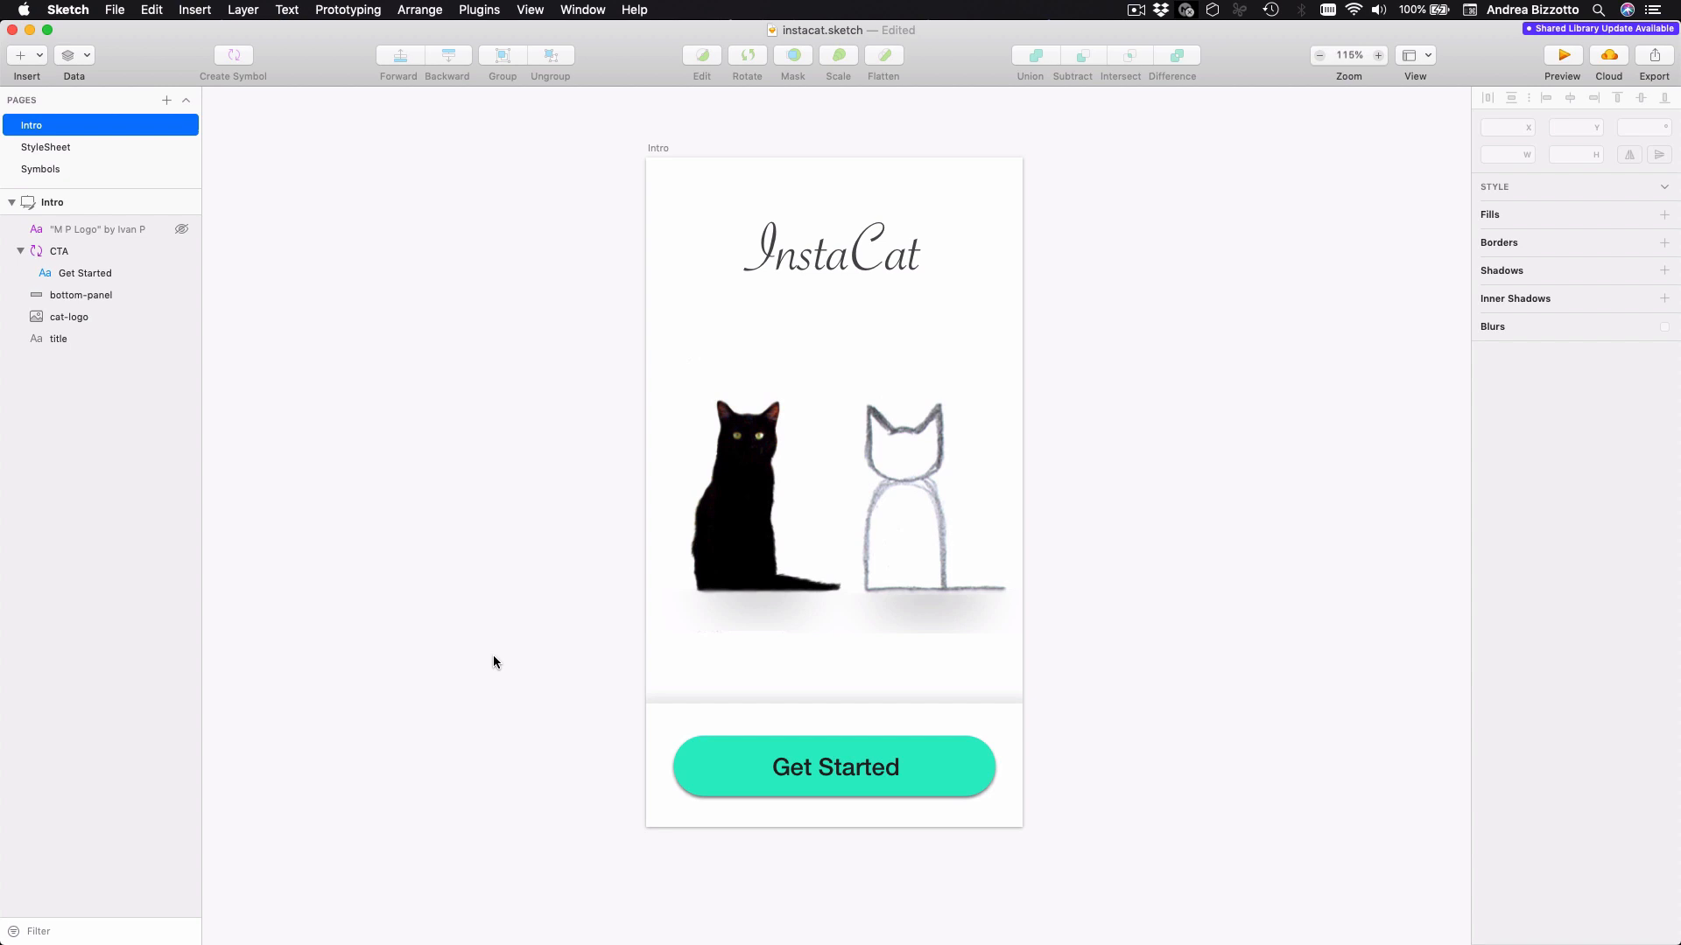
pyautogui.moveTo(560, 348)
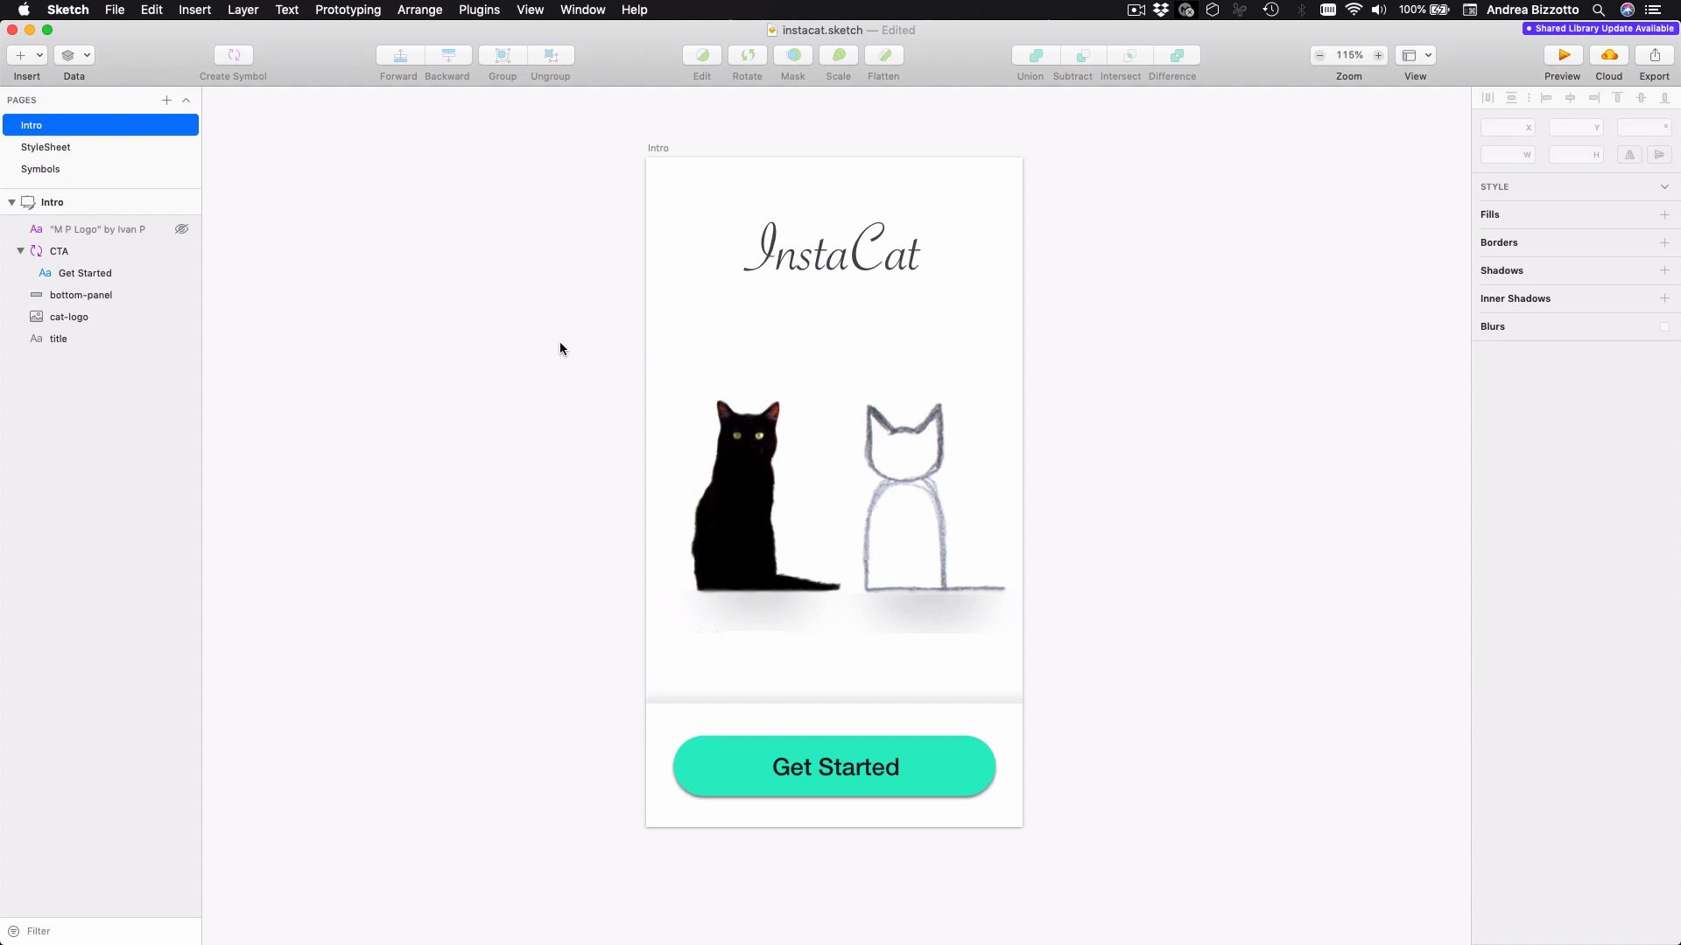
# Step: View the InstaCat Intro artboard and select its Get Started button
pyautogui.click(834, 250)
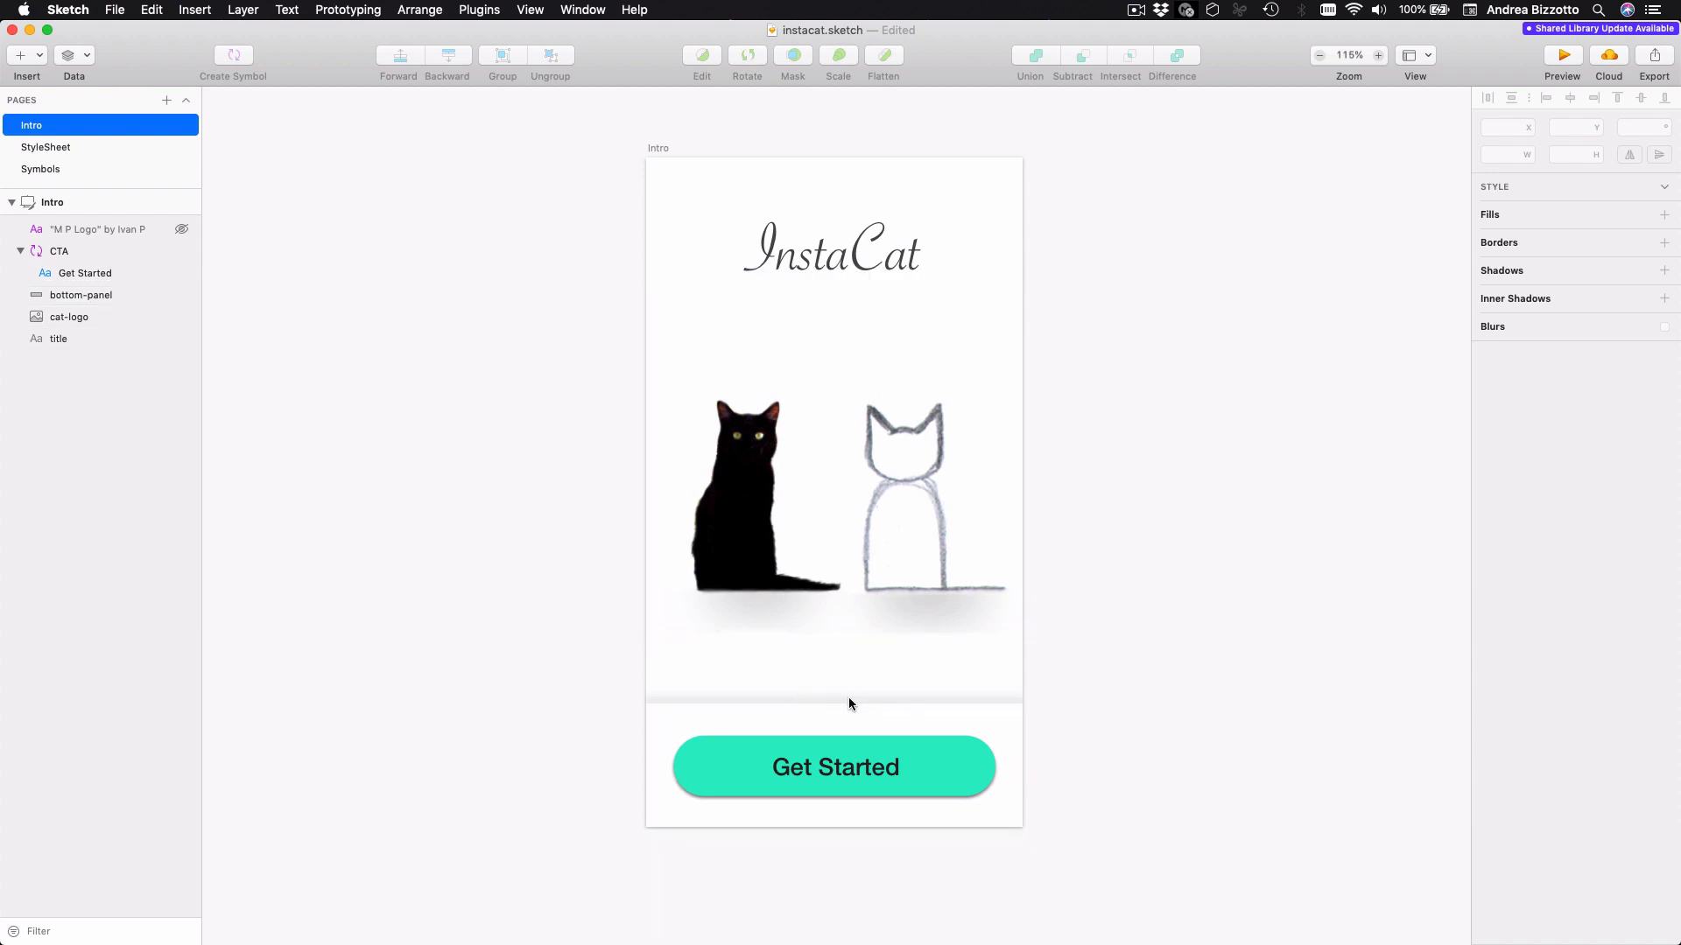
pyautogui.click(835, 767)
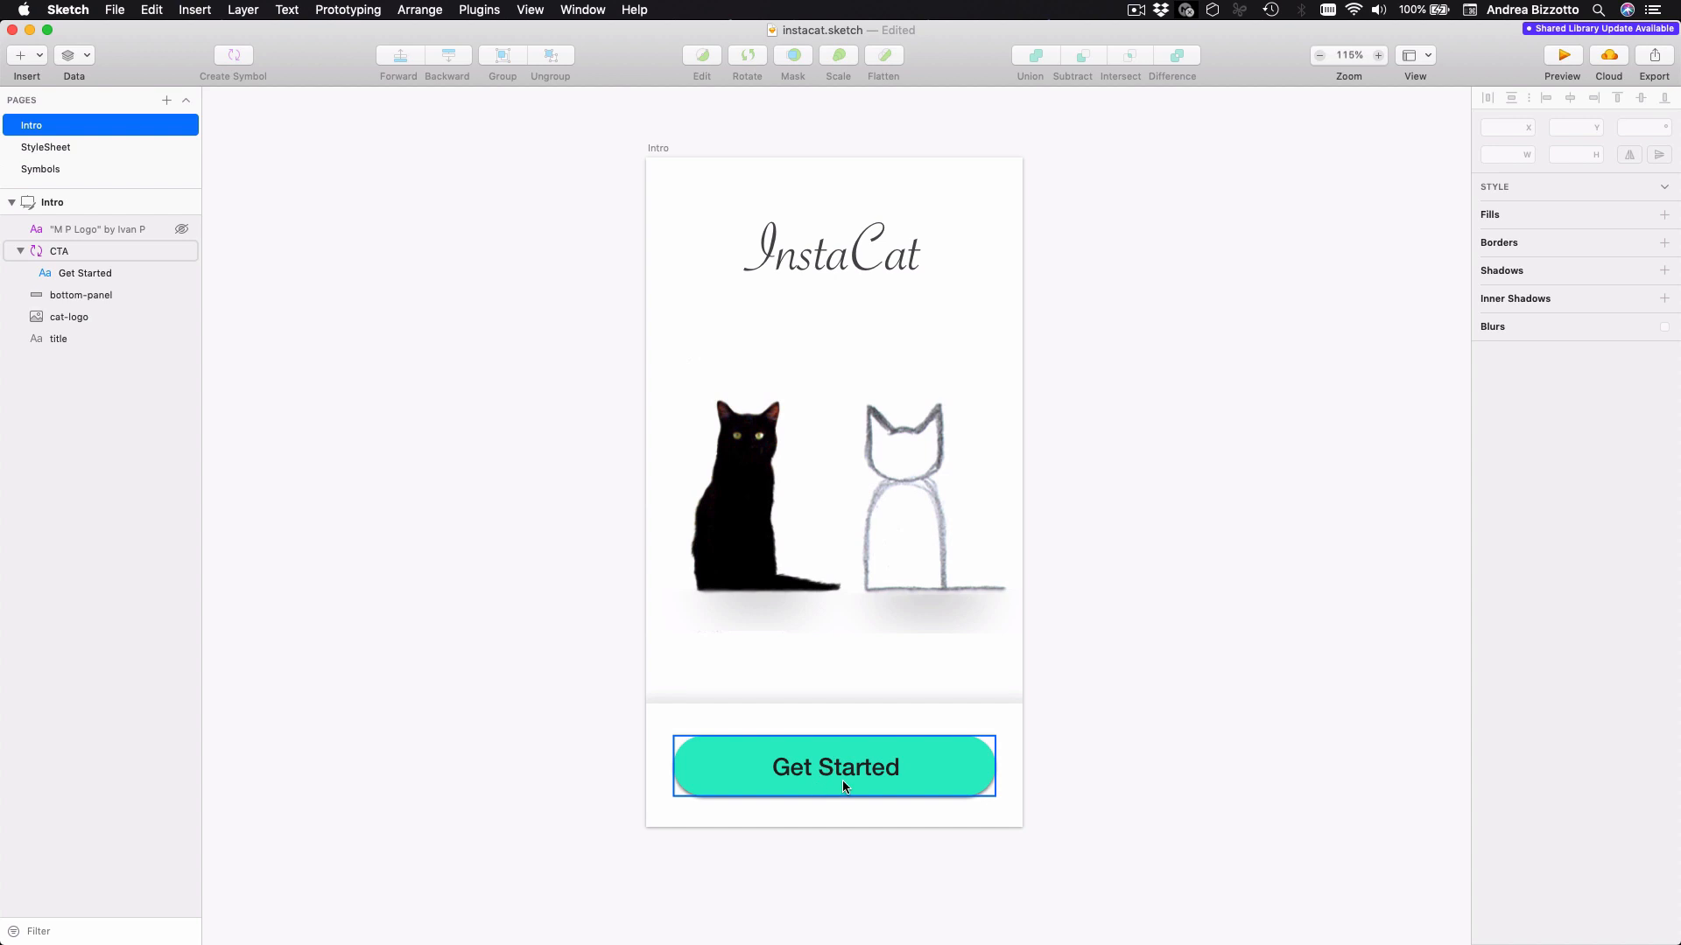
pyautogui.click(469, 758)
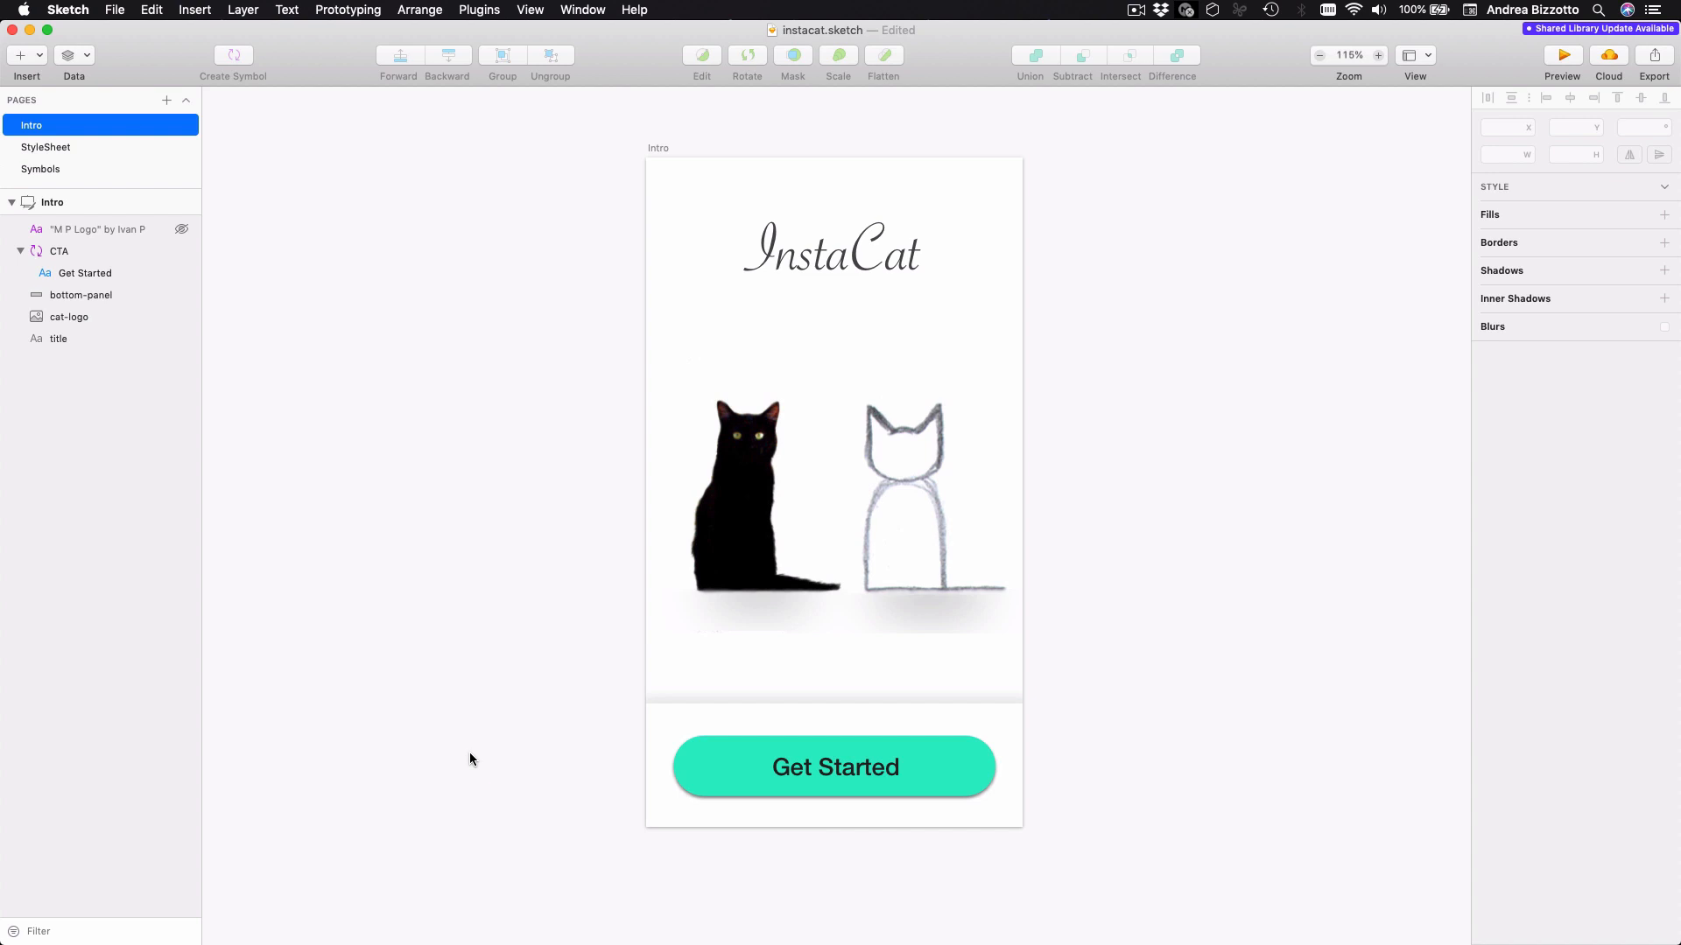
pyautogui.moveTo(541, 483)
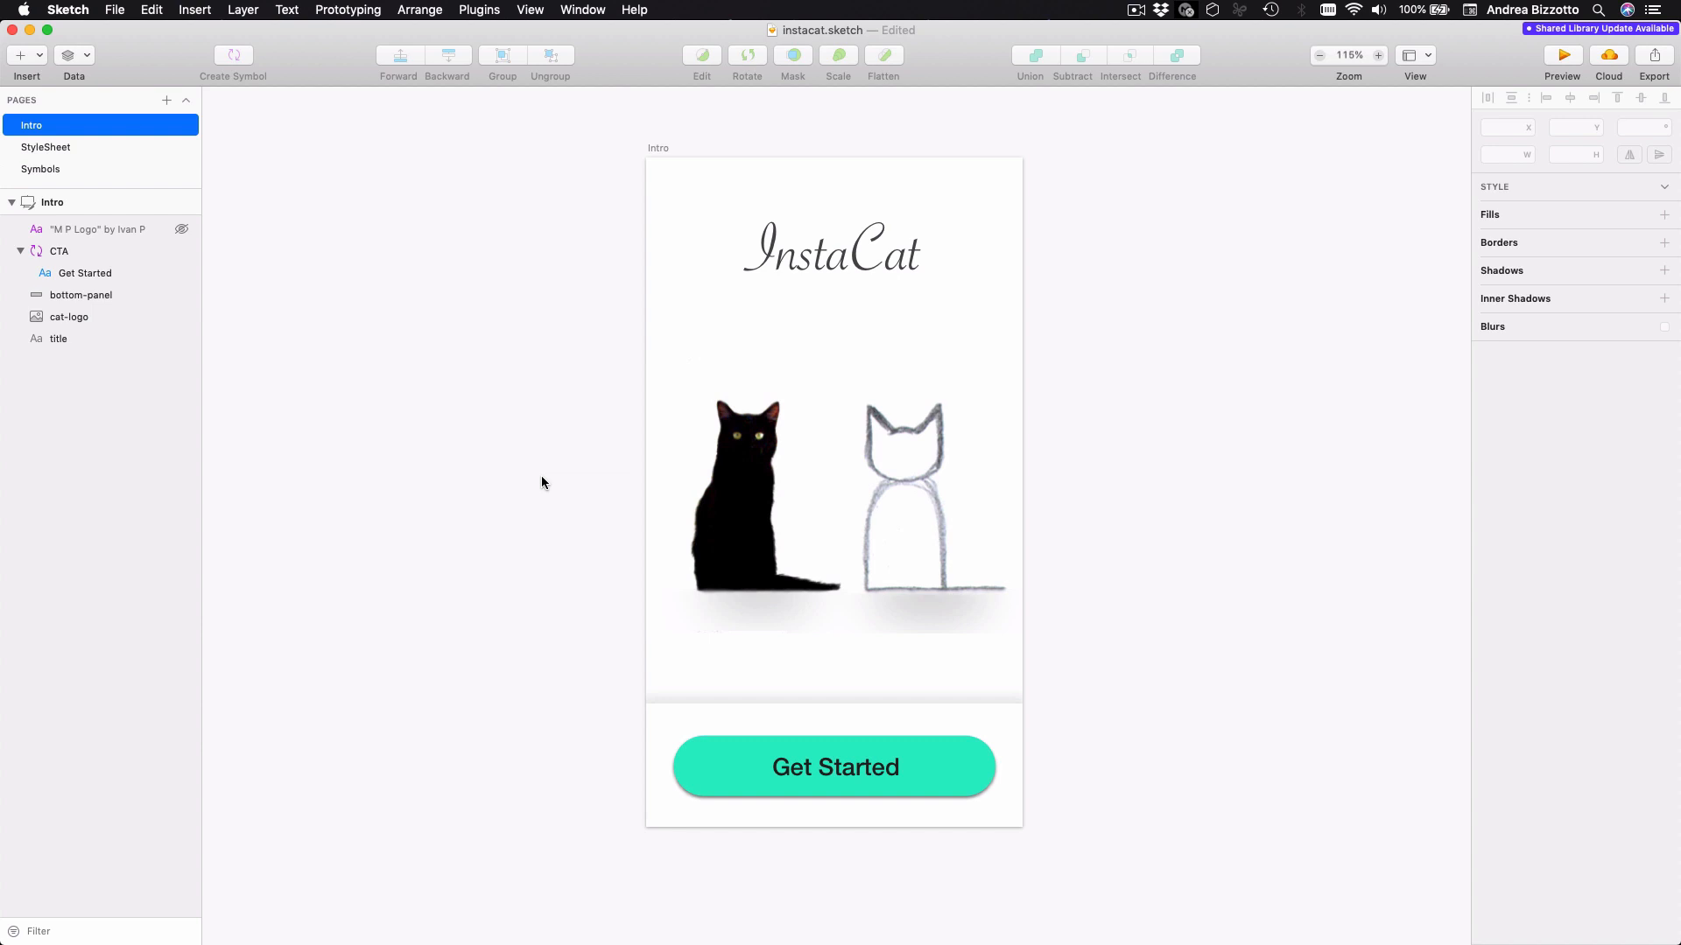
pyautogui.click(833, 767)
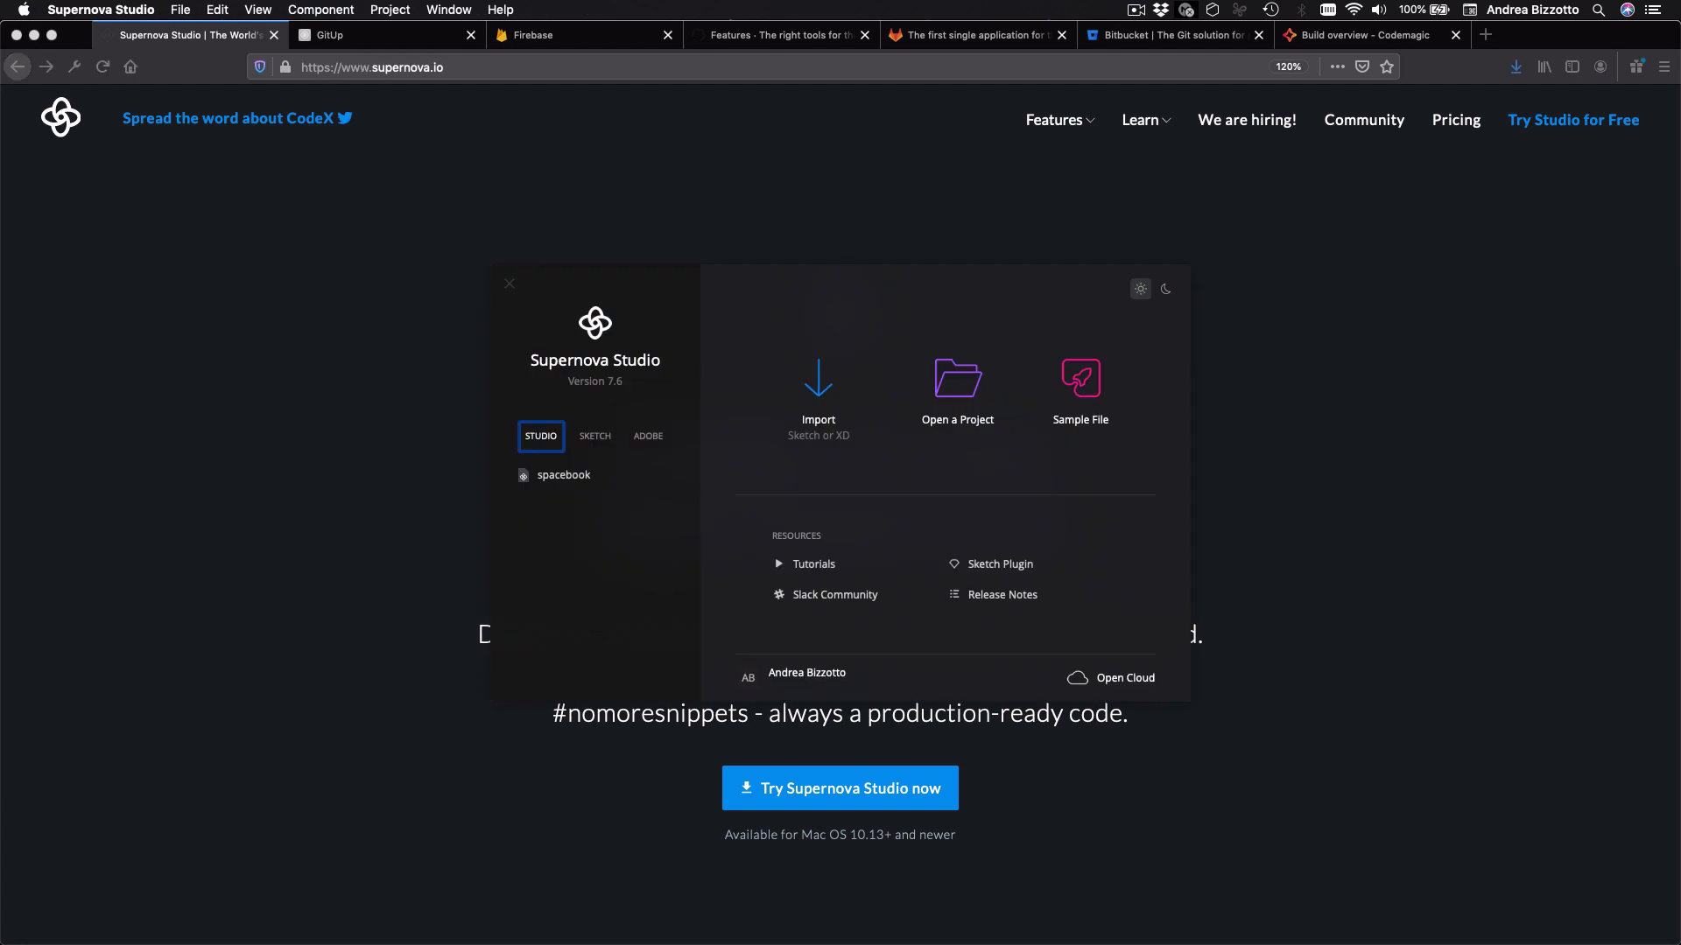
pyautogui.moveTo(818, 390)
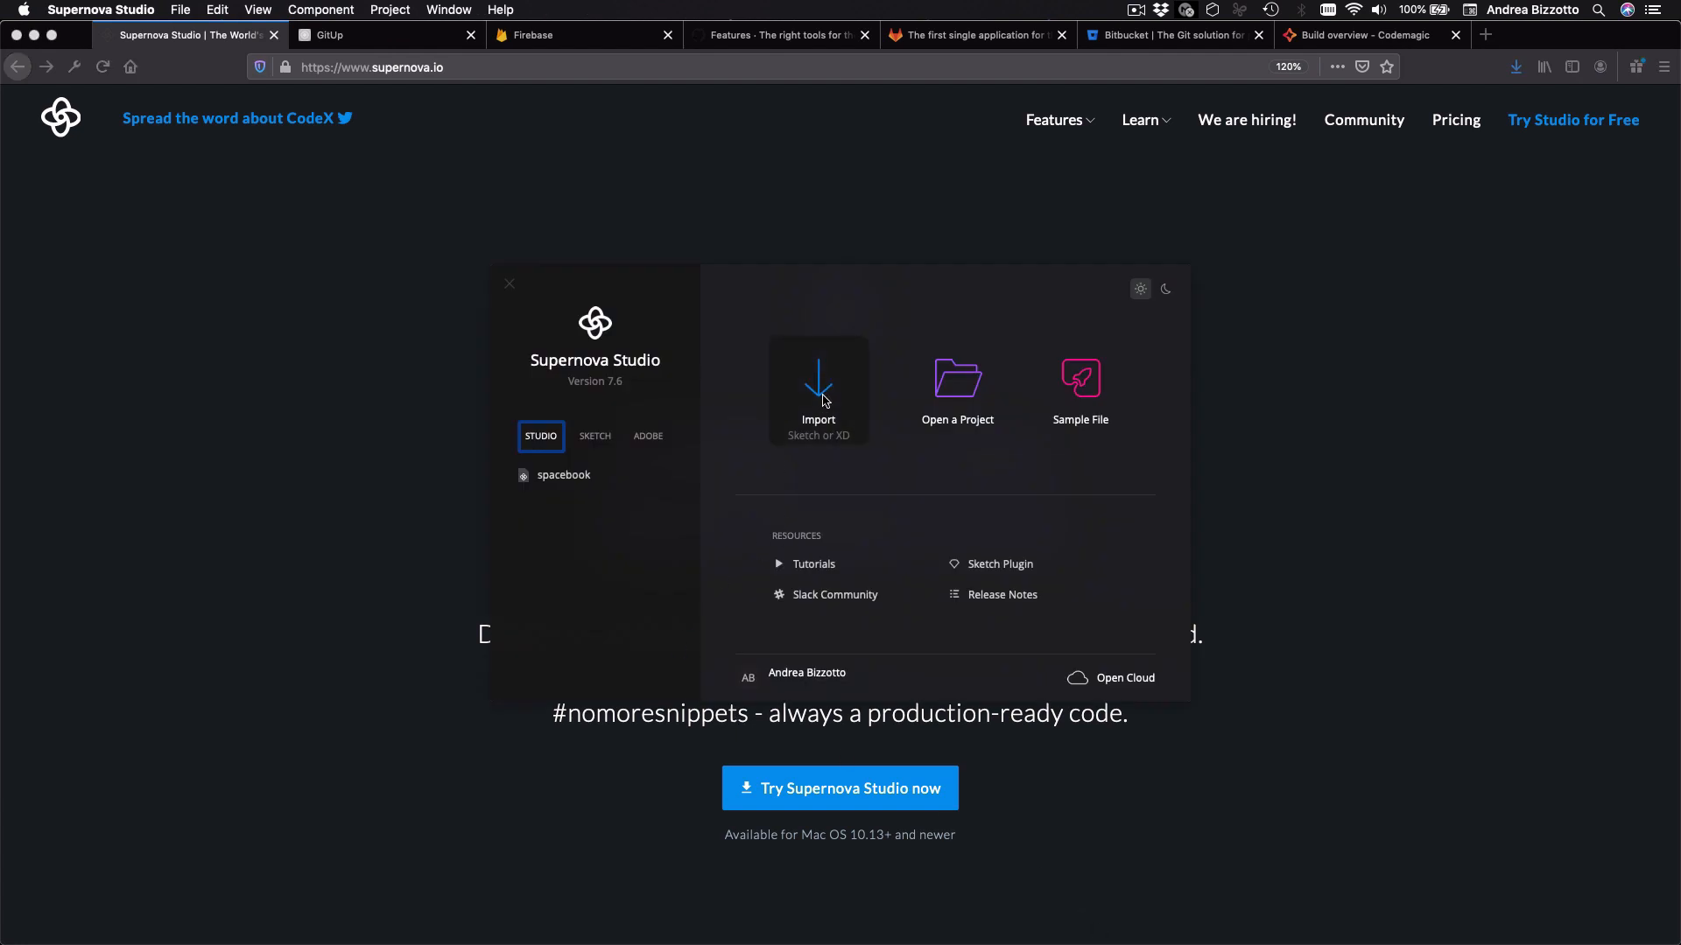
# Step: Start a Sketch import and load instacat.sketch into Supernova Studio
pyautogui.click(818, 389)
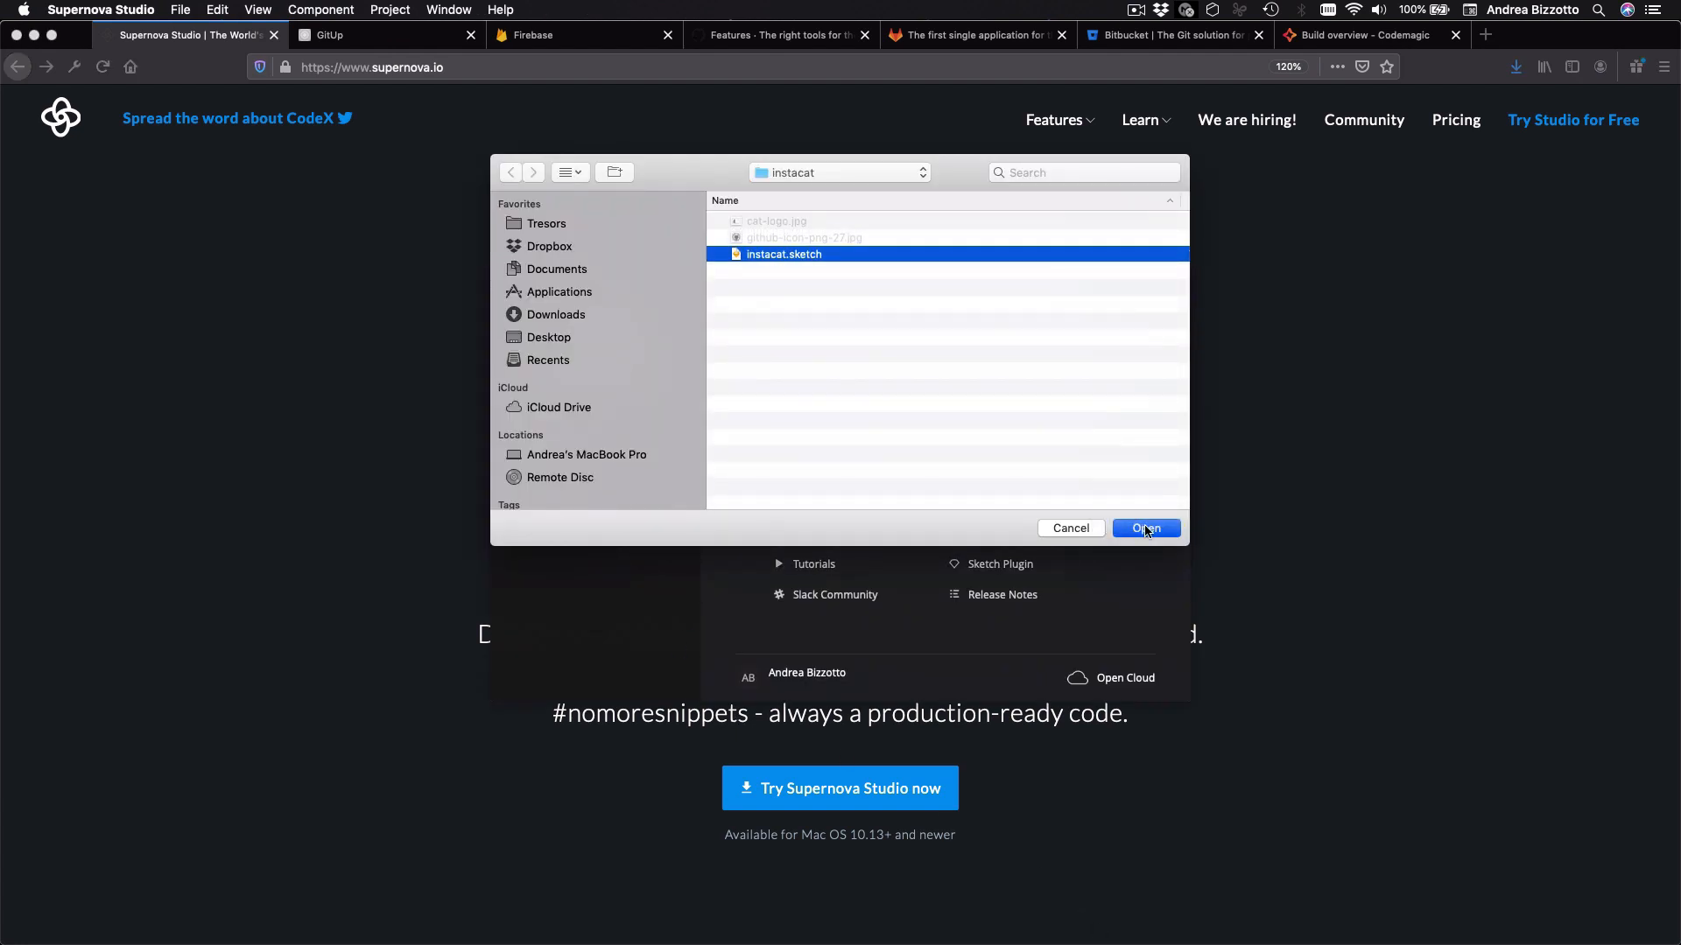
pyautogui.click(1144, 527)
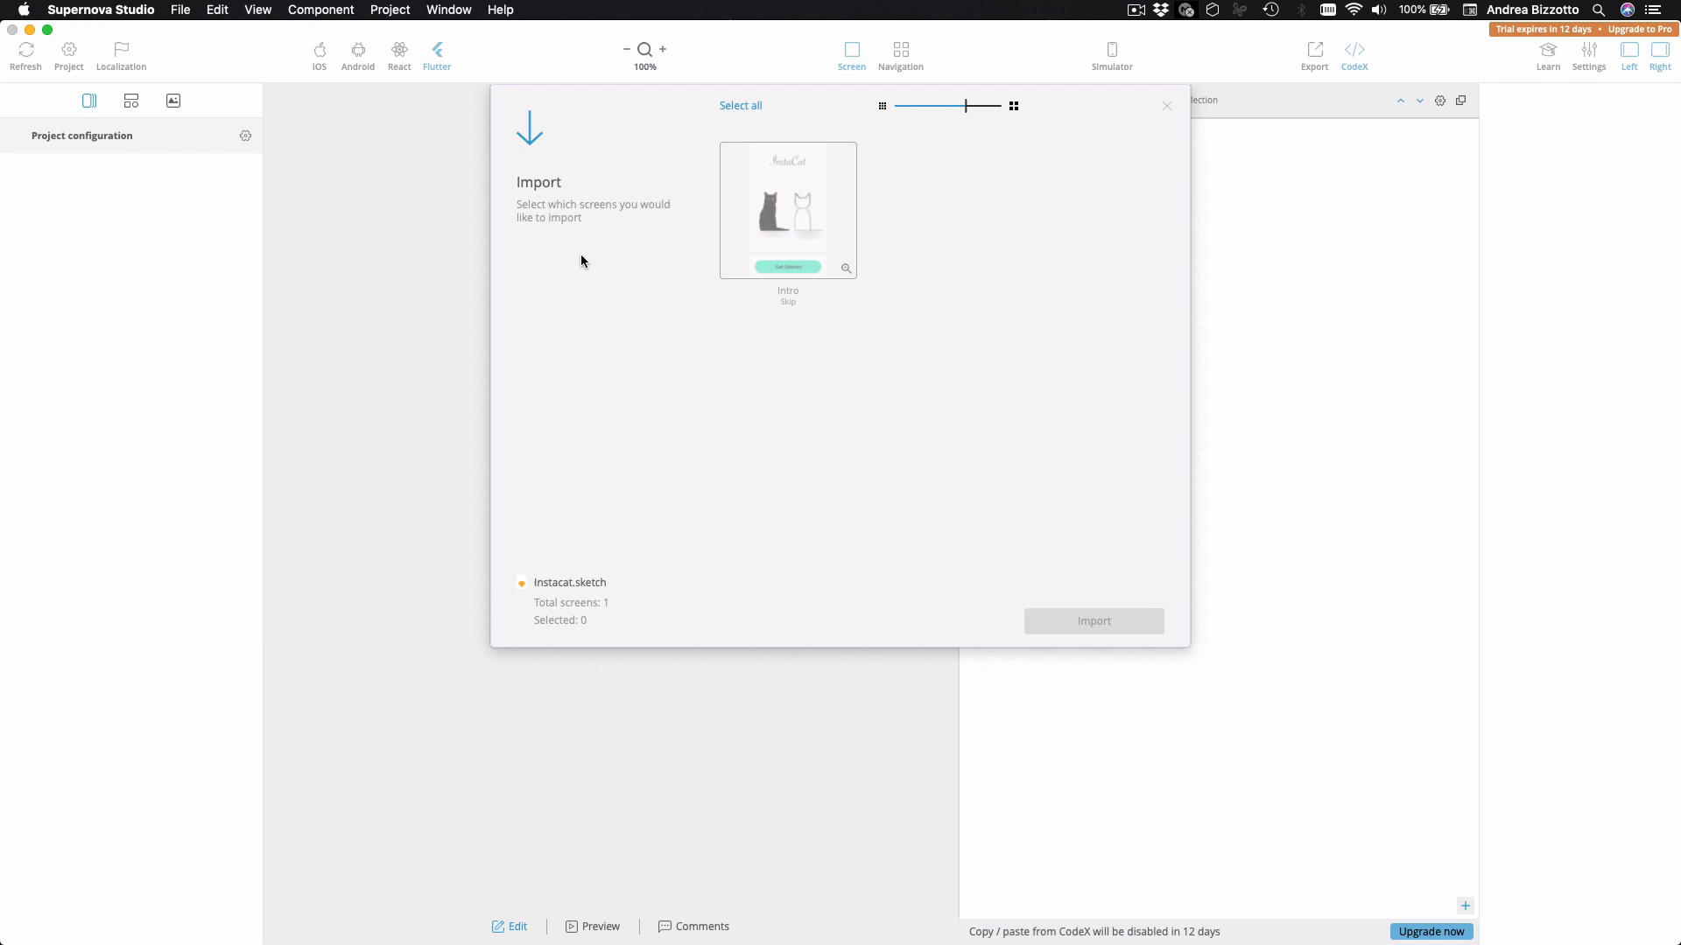
pyautogui.moveTo(810, 207)
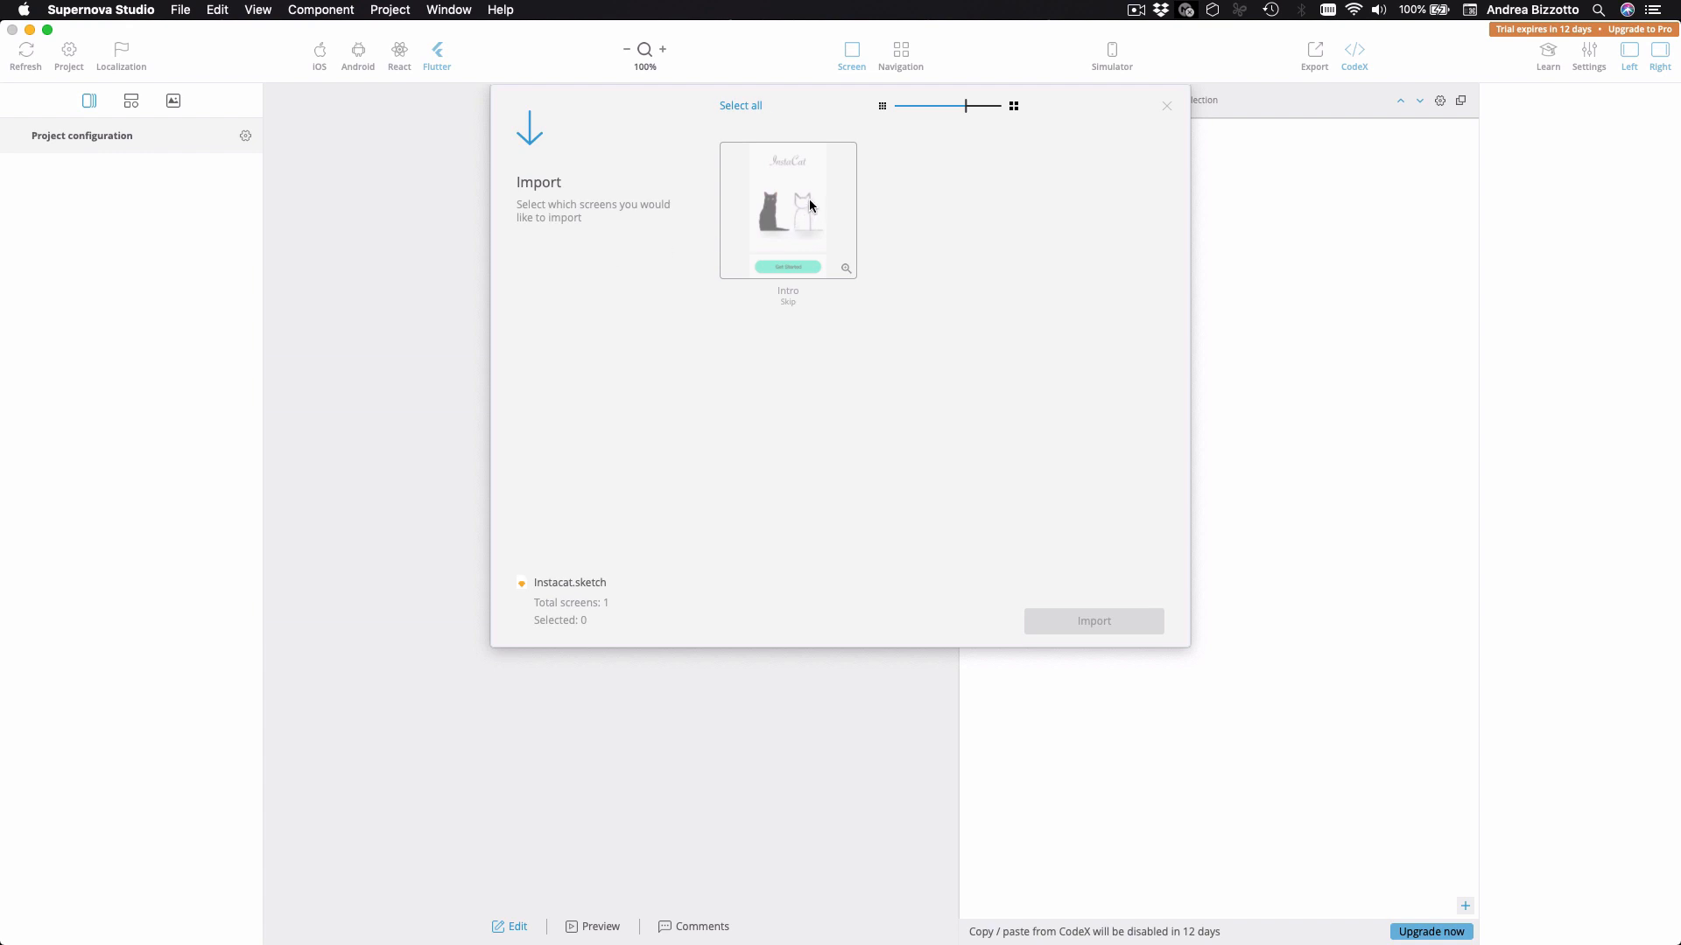
# Step: Import the Intro screen and dismiss the Custom Project Fonts notice
pyautogui.click(786, 210)
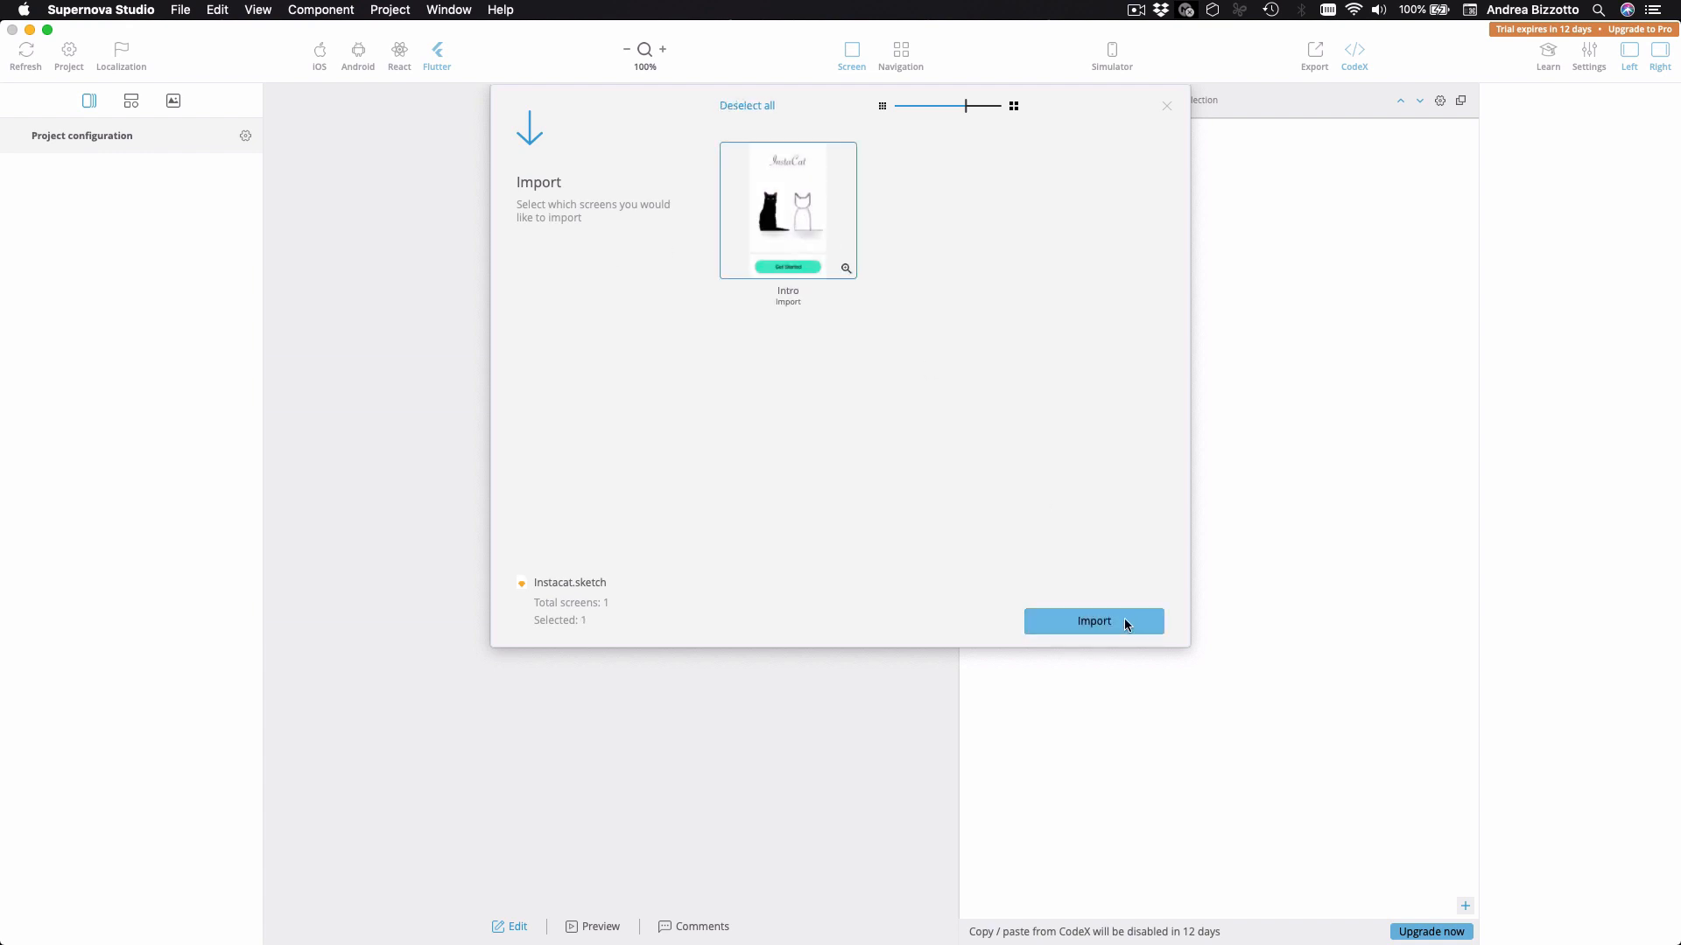
pyautogui.click(1093, 622)
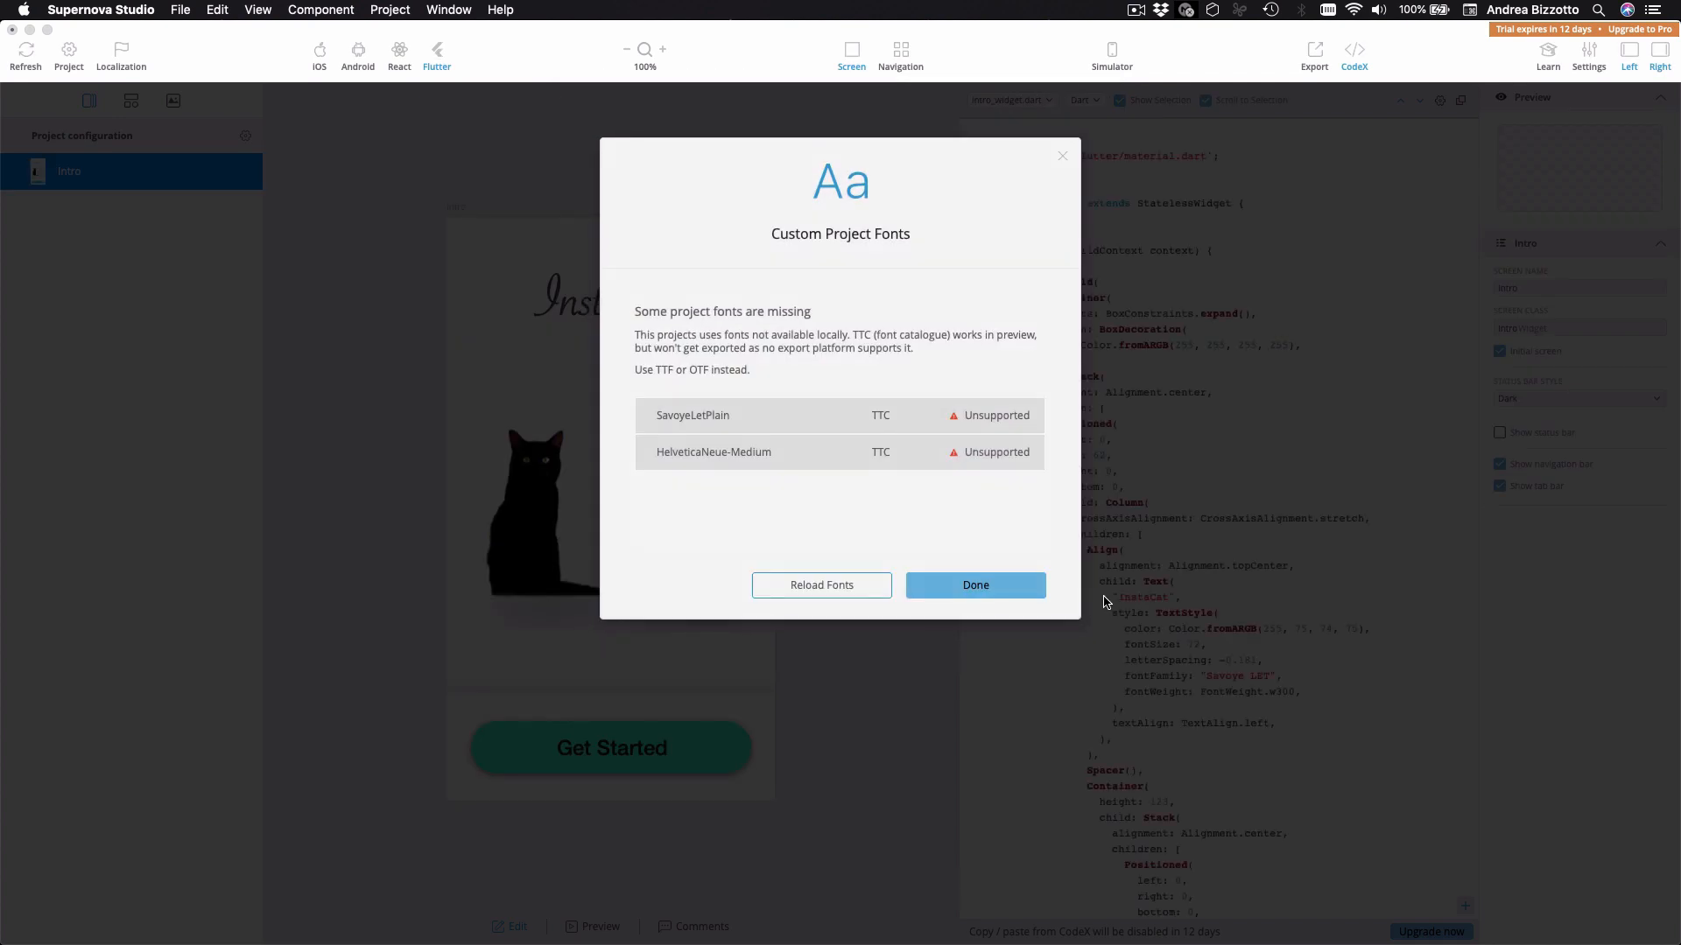
pyautogui.moveTo(975, 585)
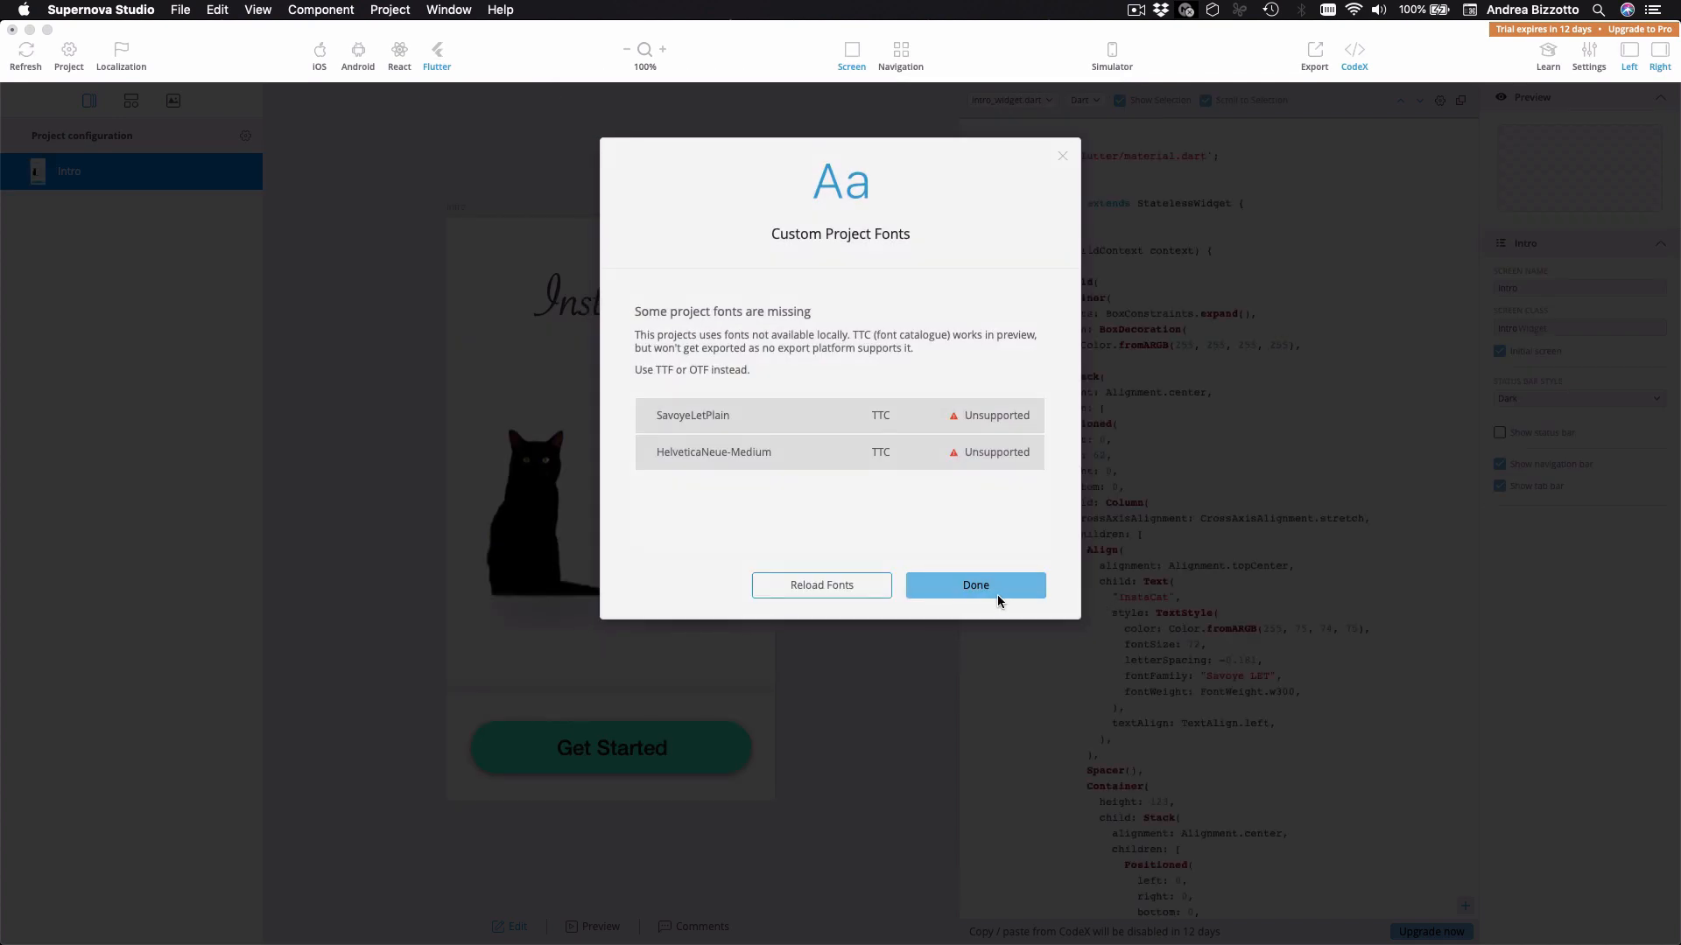
pyautogui.click(973, 585)
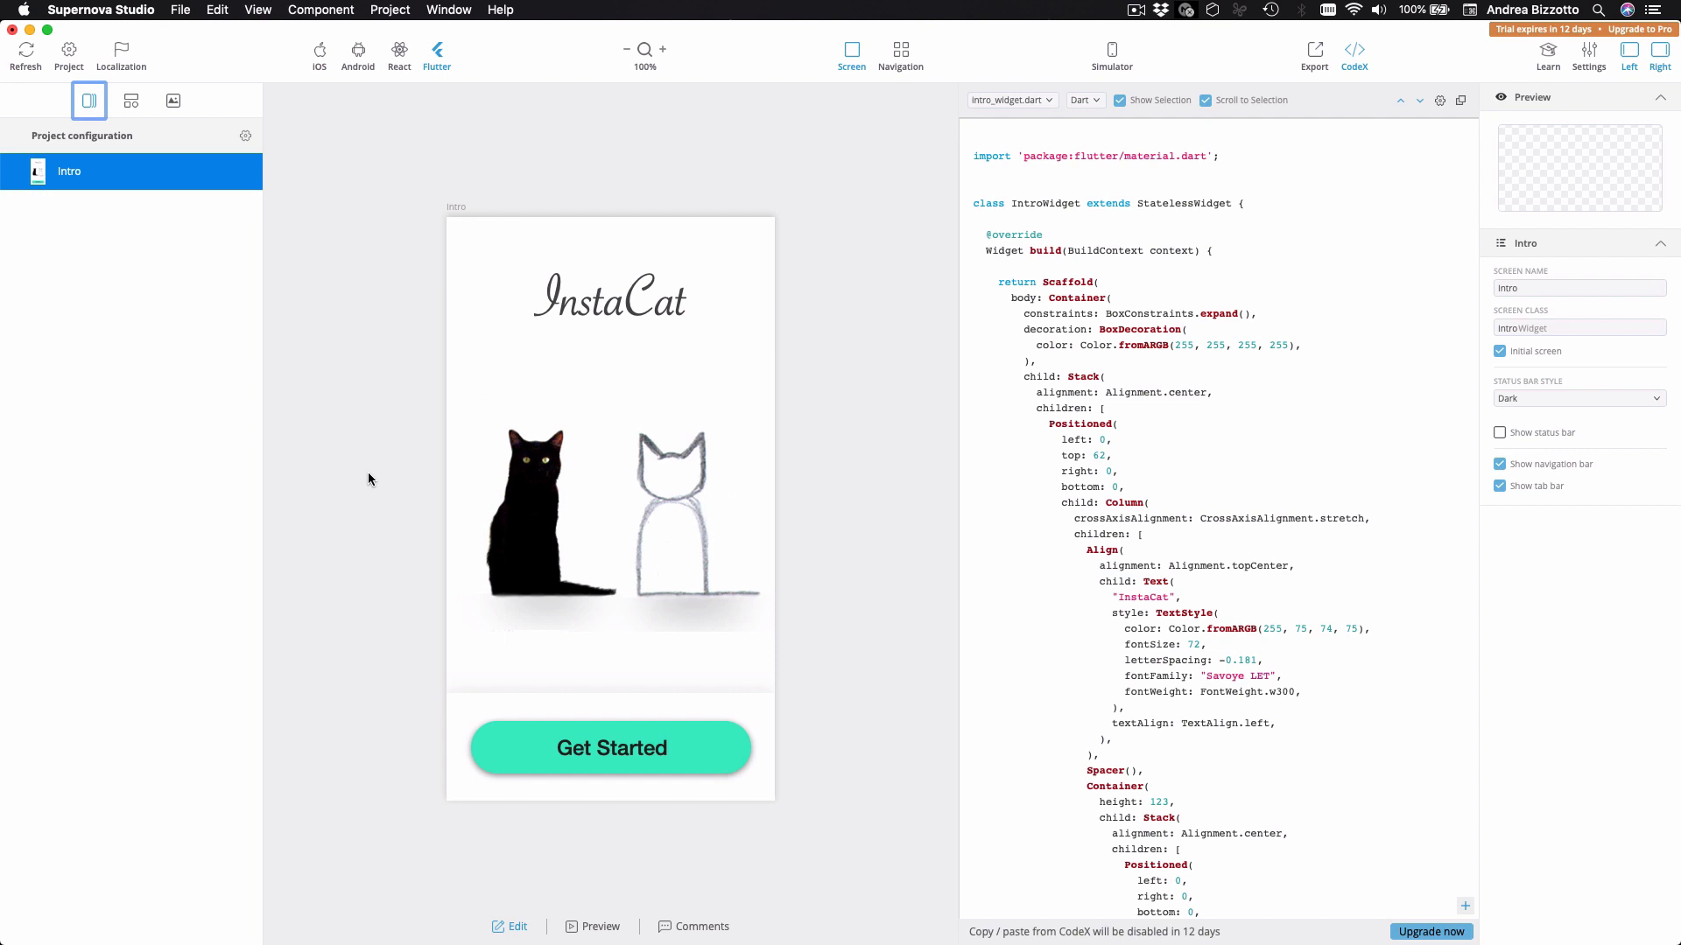
pyautogui.moveTo(905, 560)
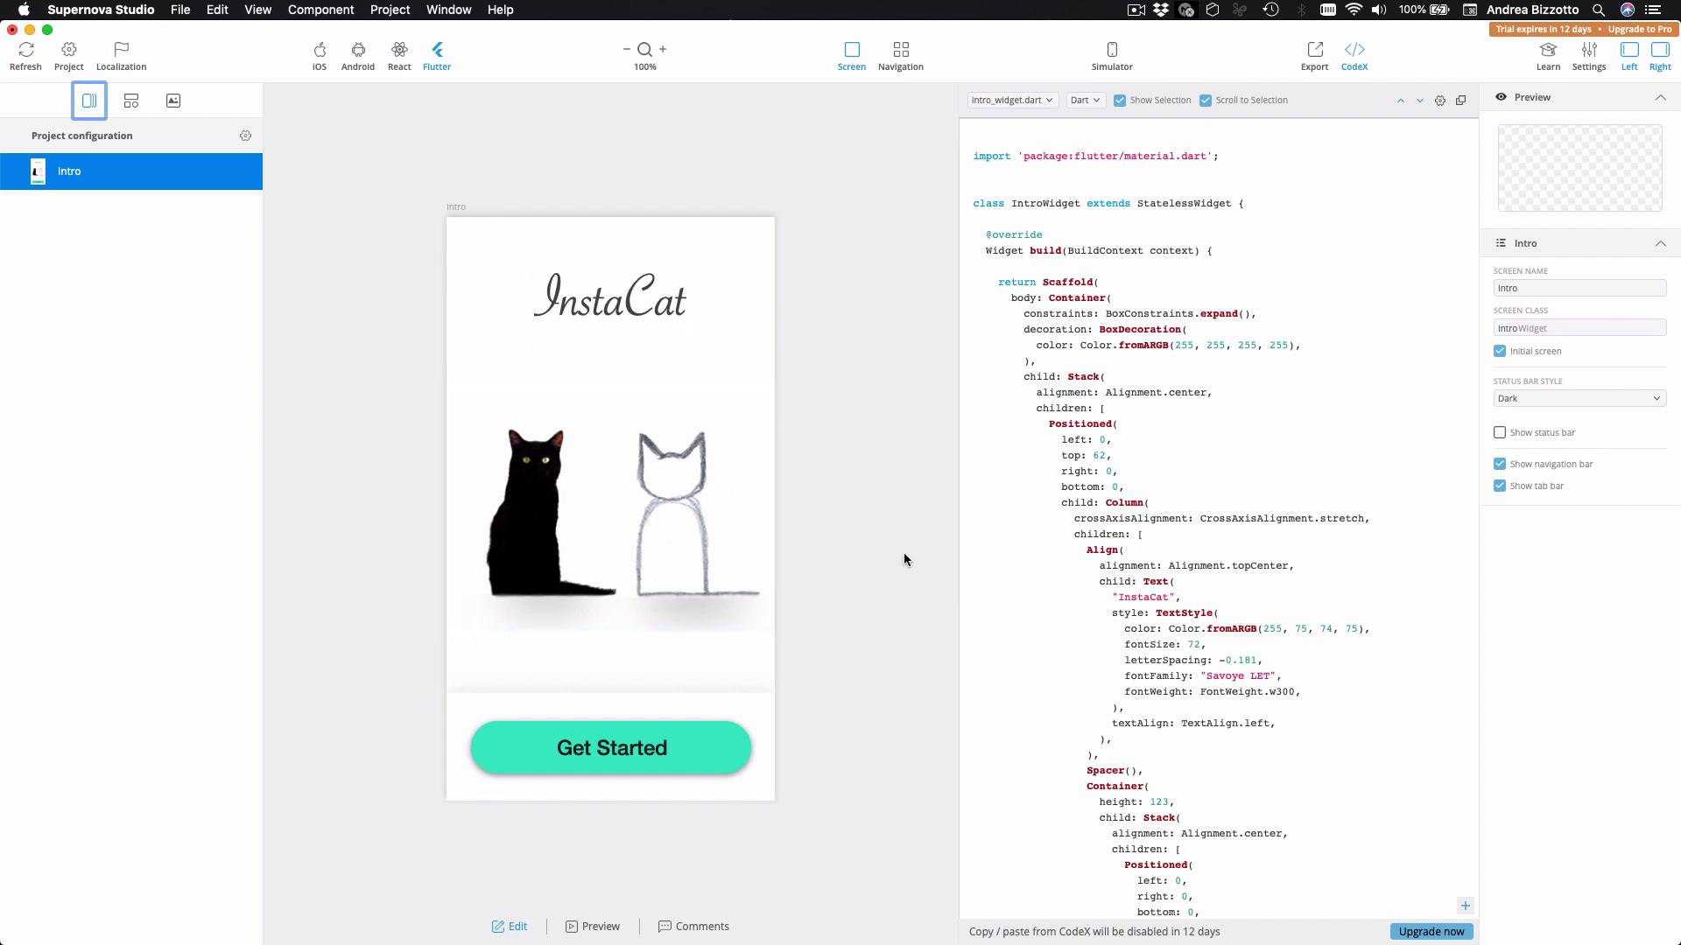
pyautogui.moveTo(1273, 476)
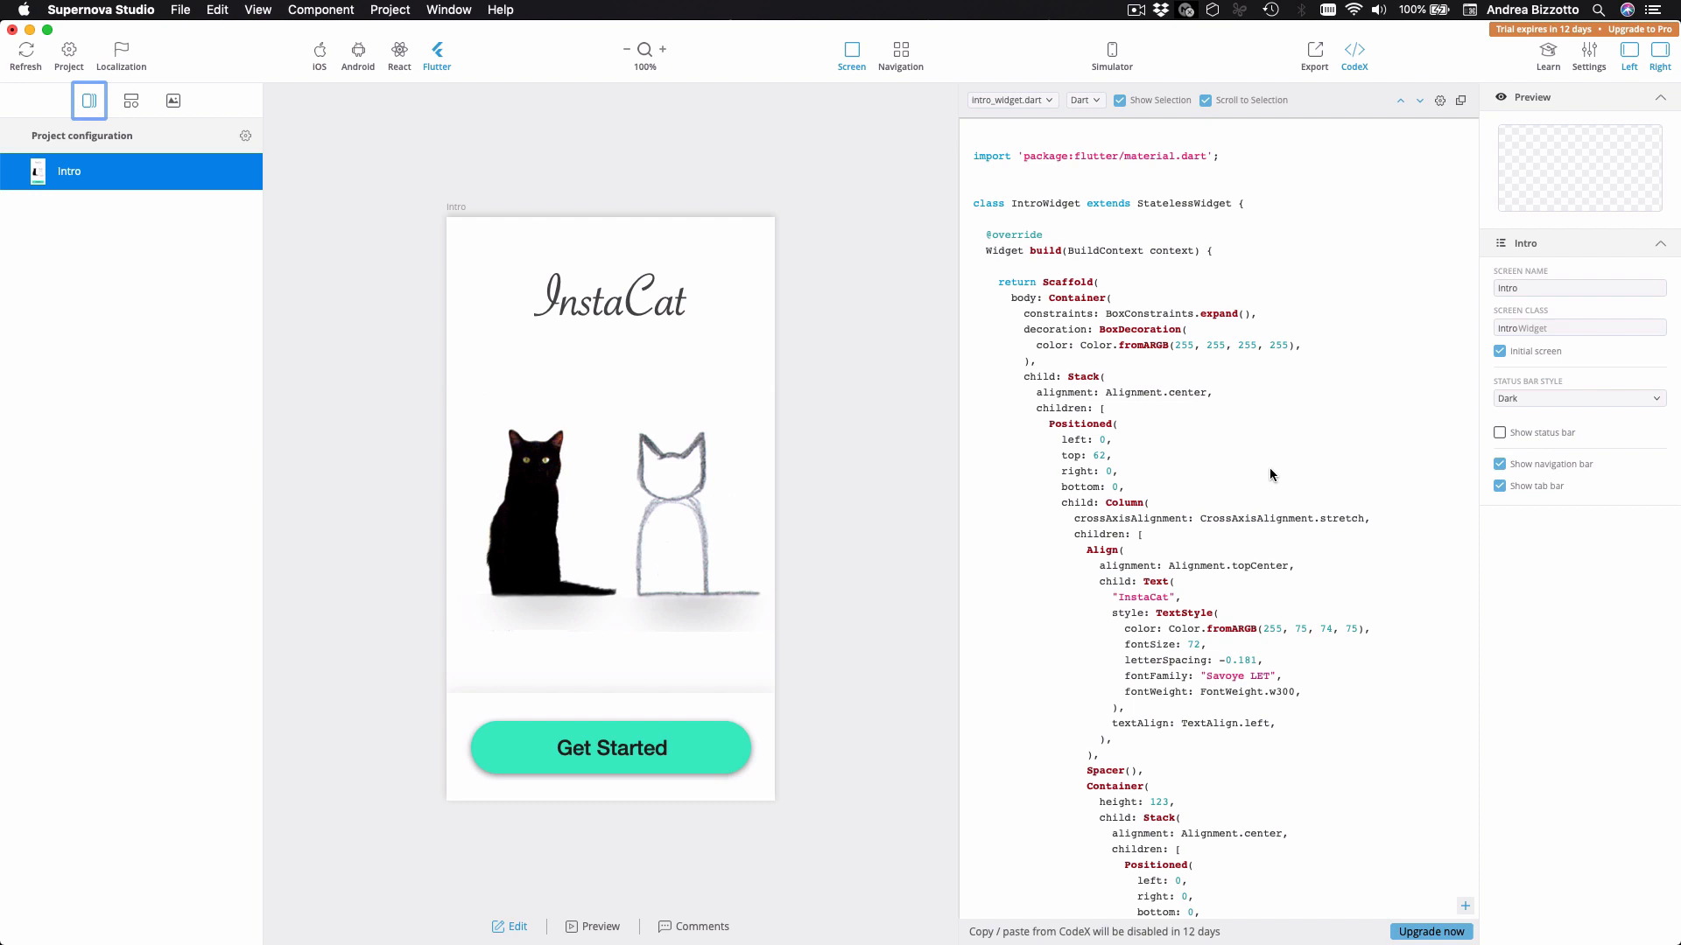
pyautogui.moveTo(1255, 470)
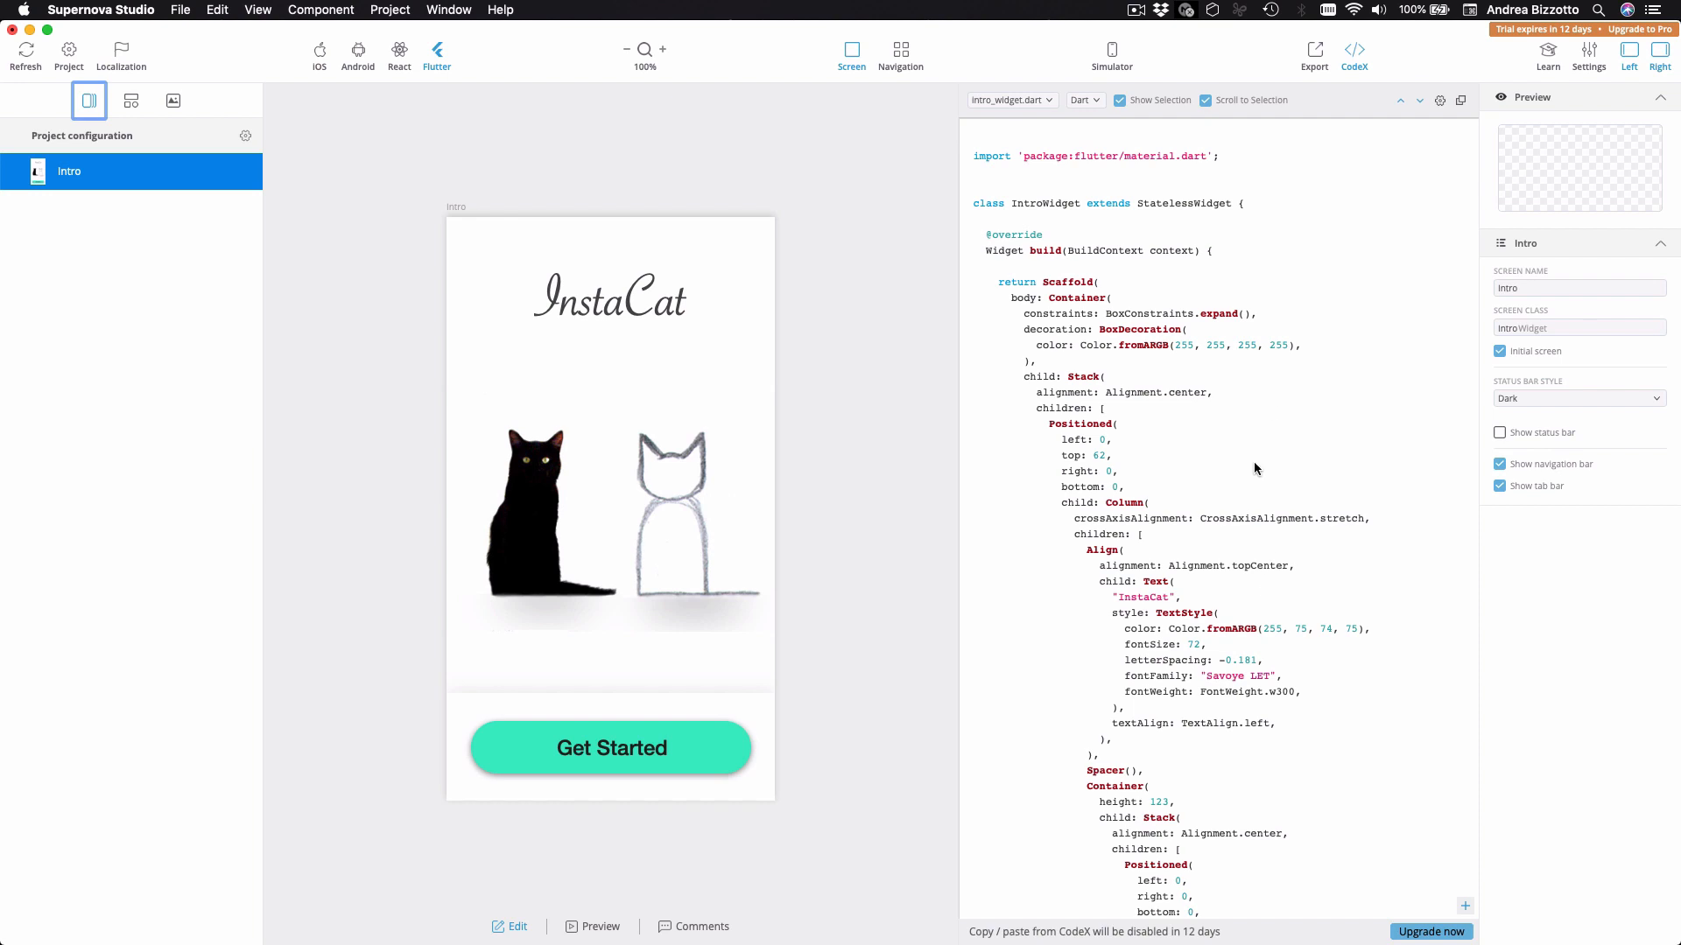
pyautogui.click(609, 308)
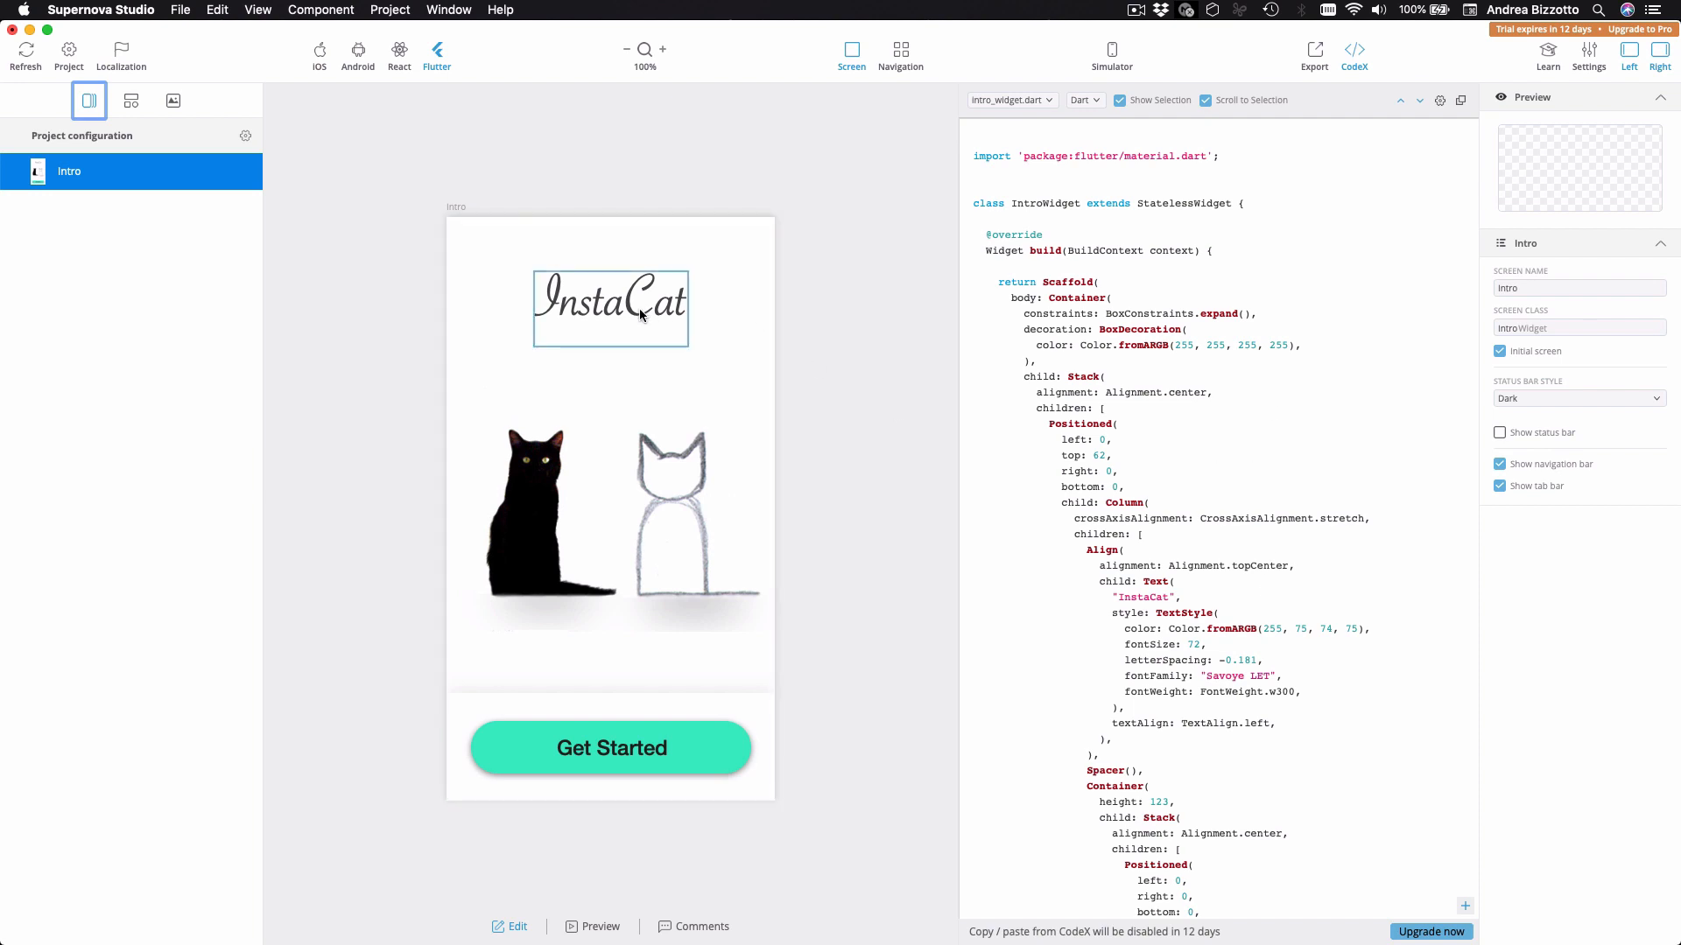
pyautogui.click(609, 308)
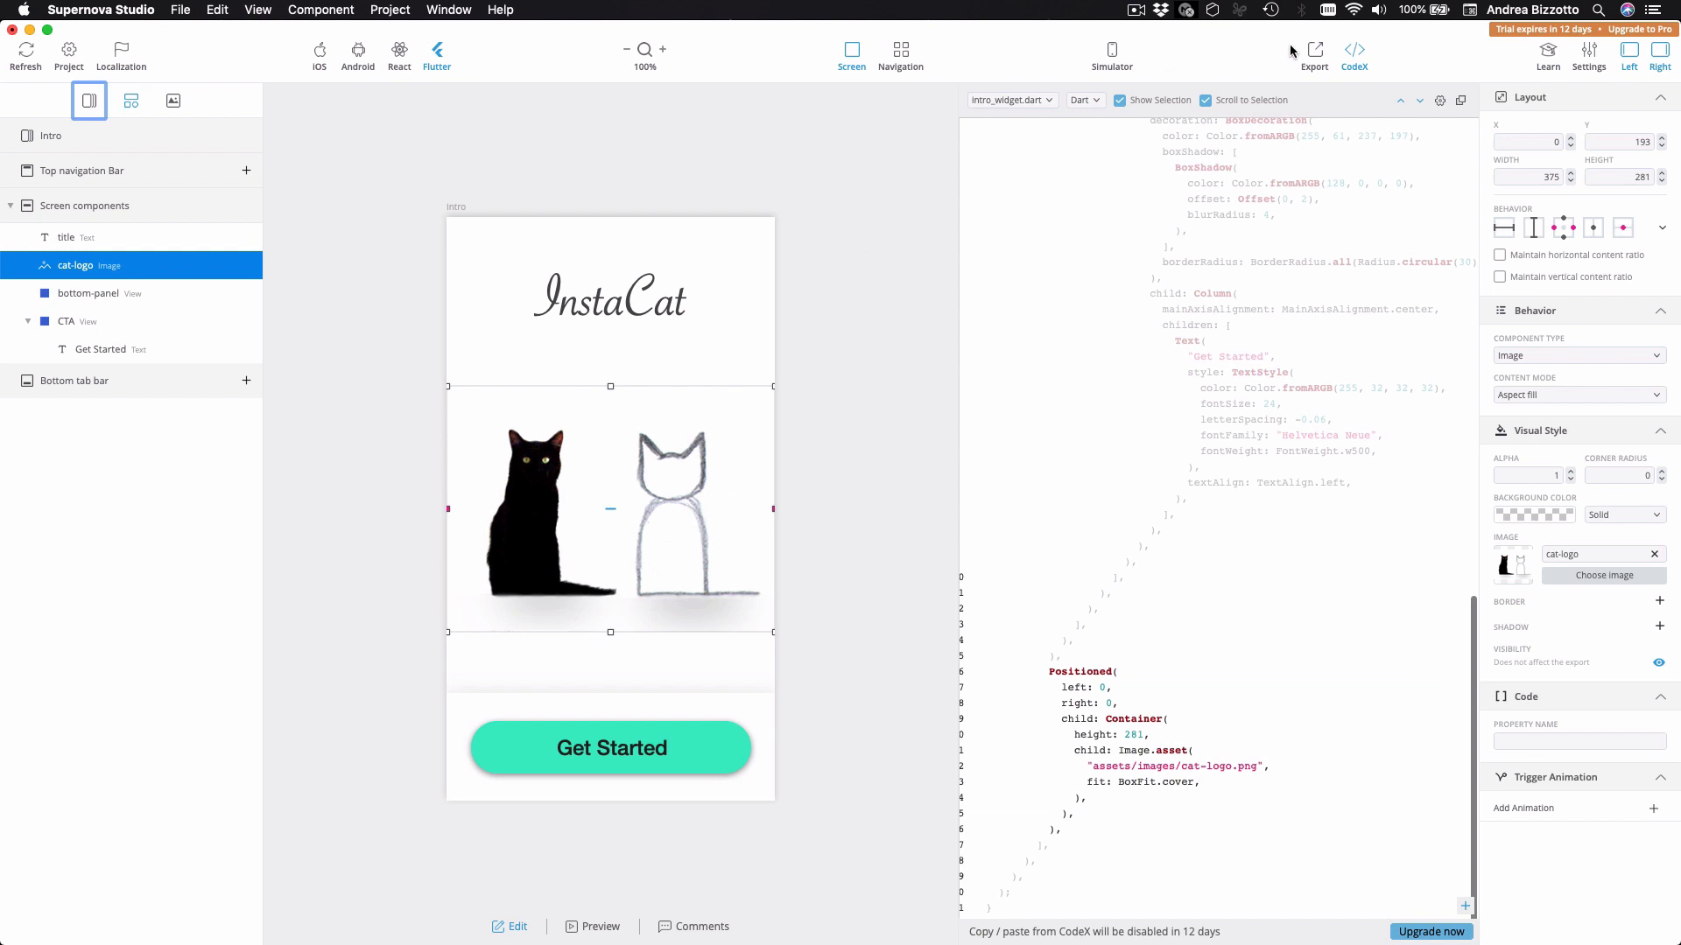
pyautogui.click(1314, 54)
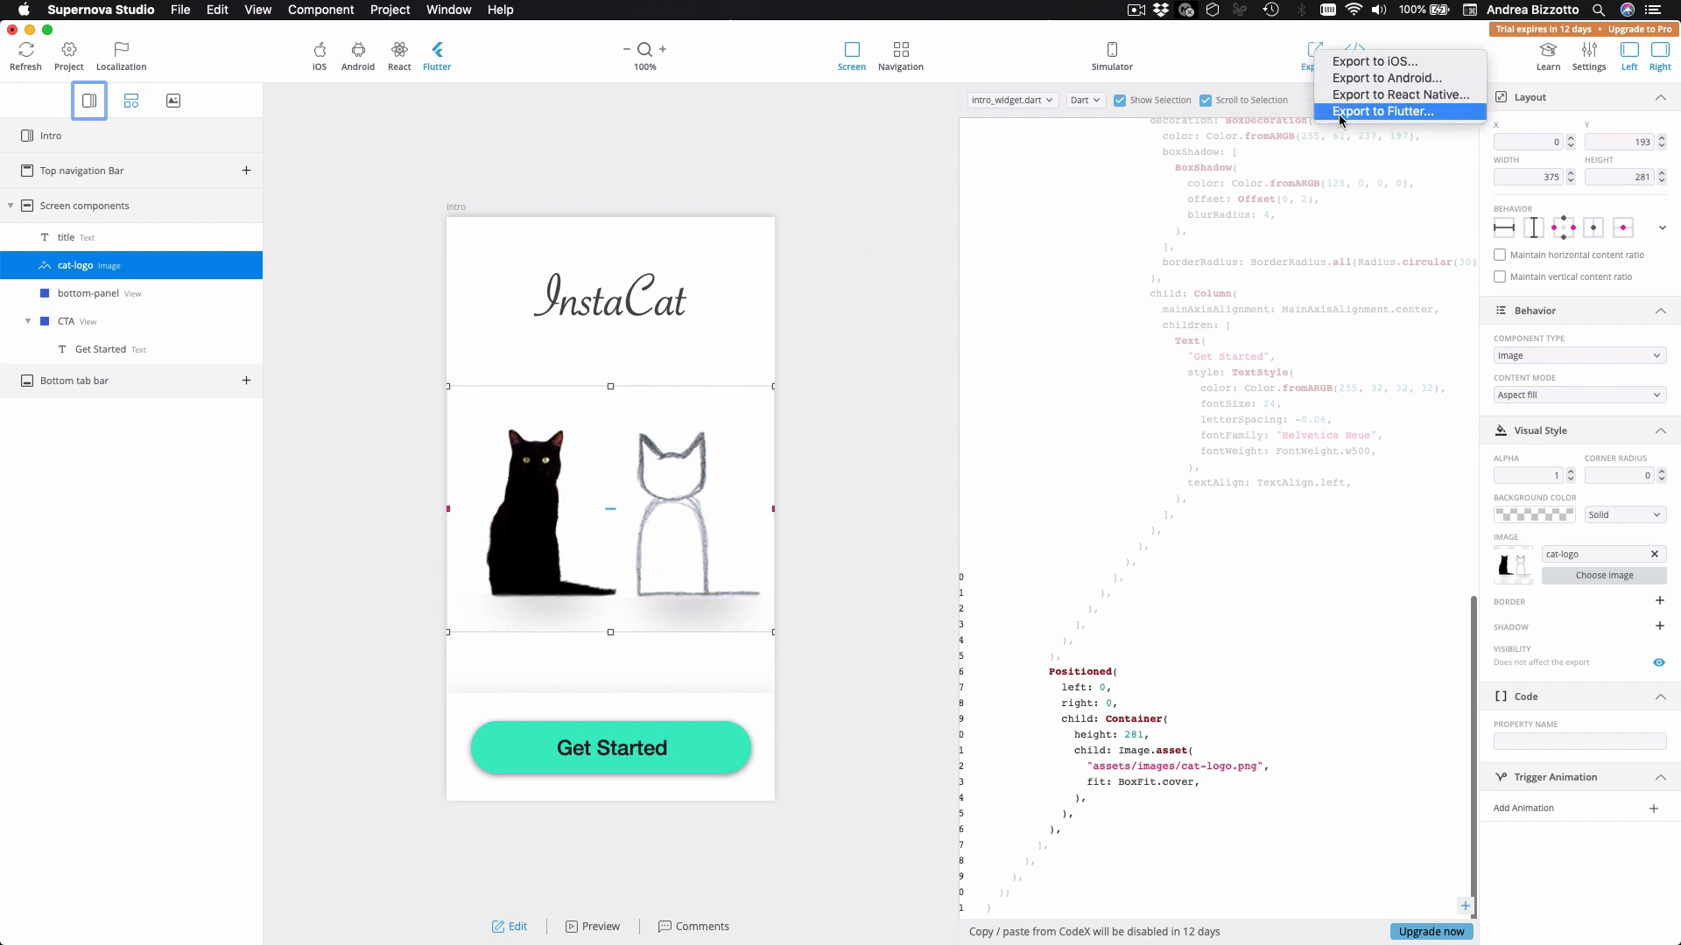
pyautogui.moveTo(1362, 112)
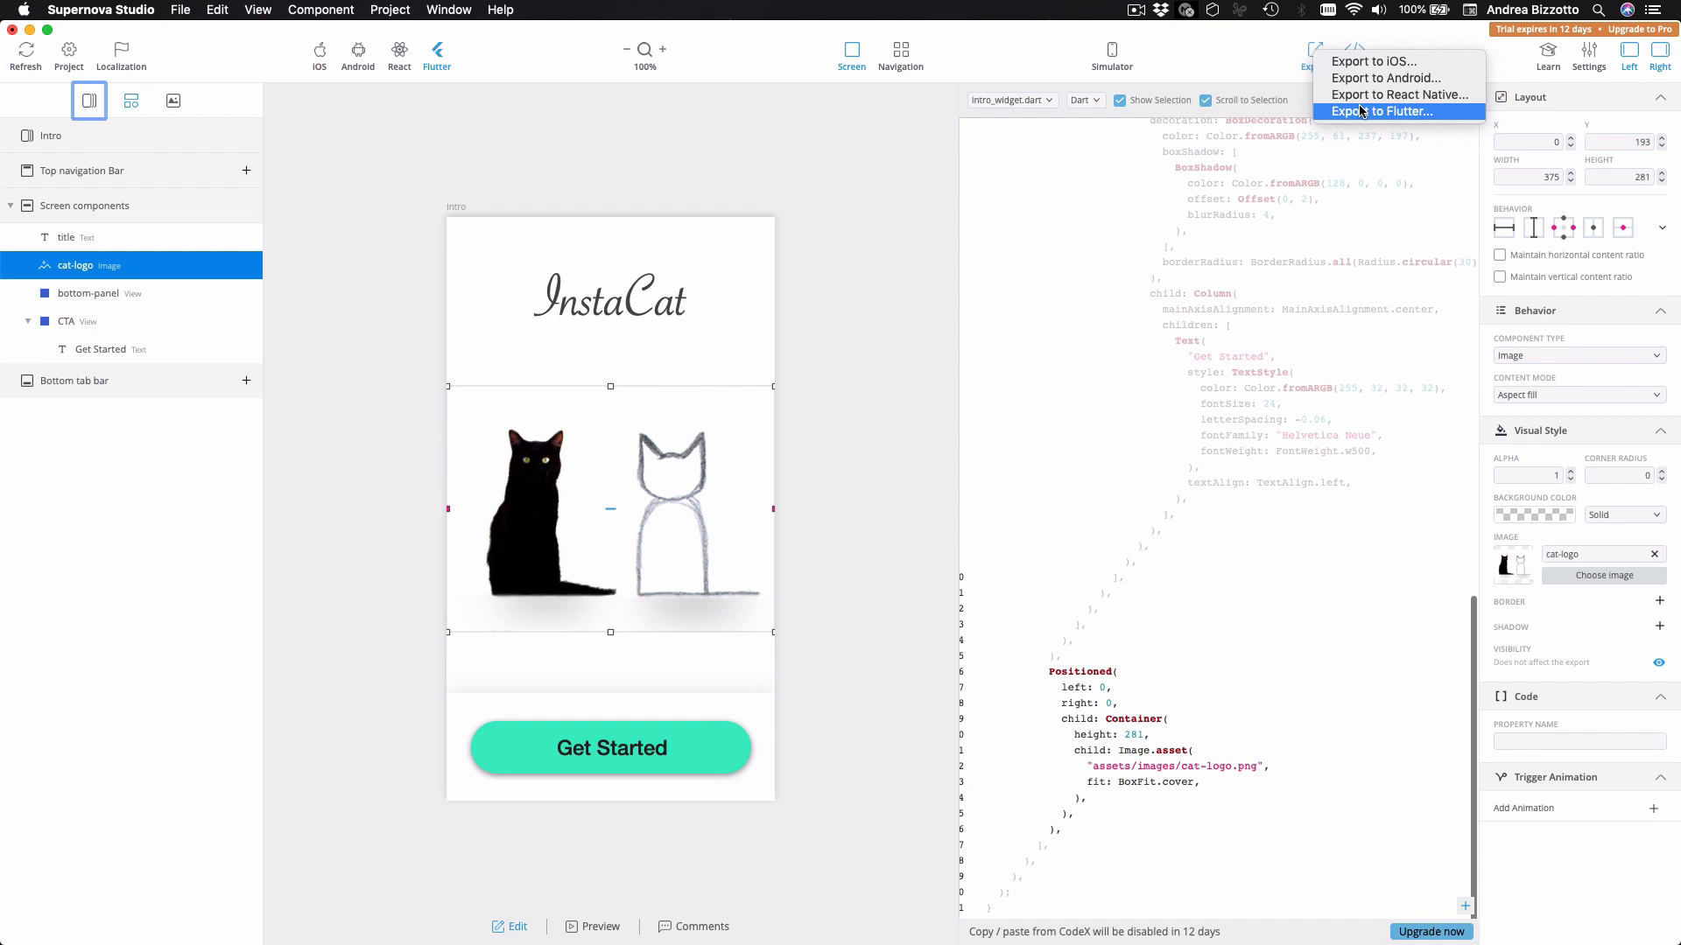
pyautogui.moveTo(1257, 147)
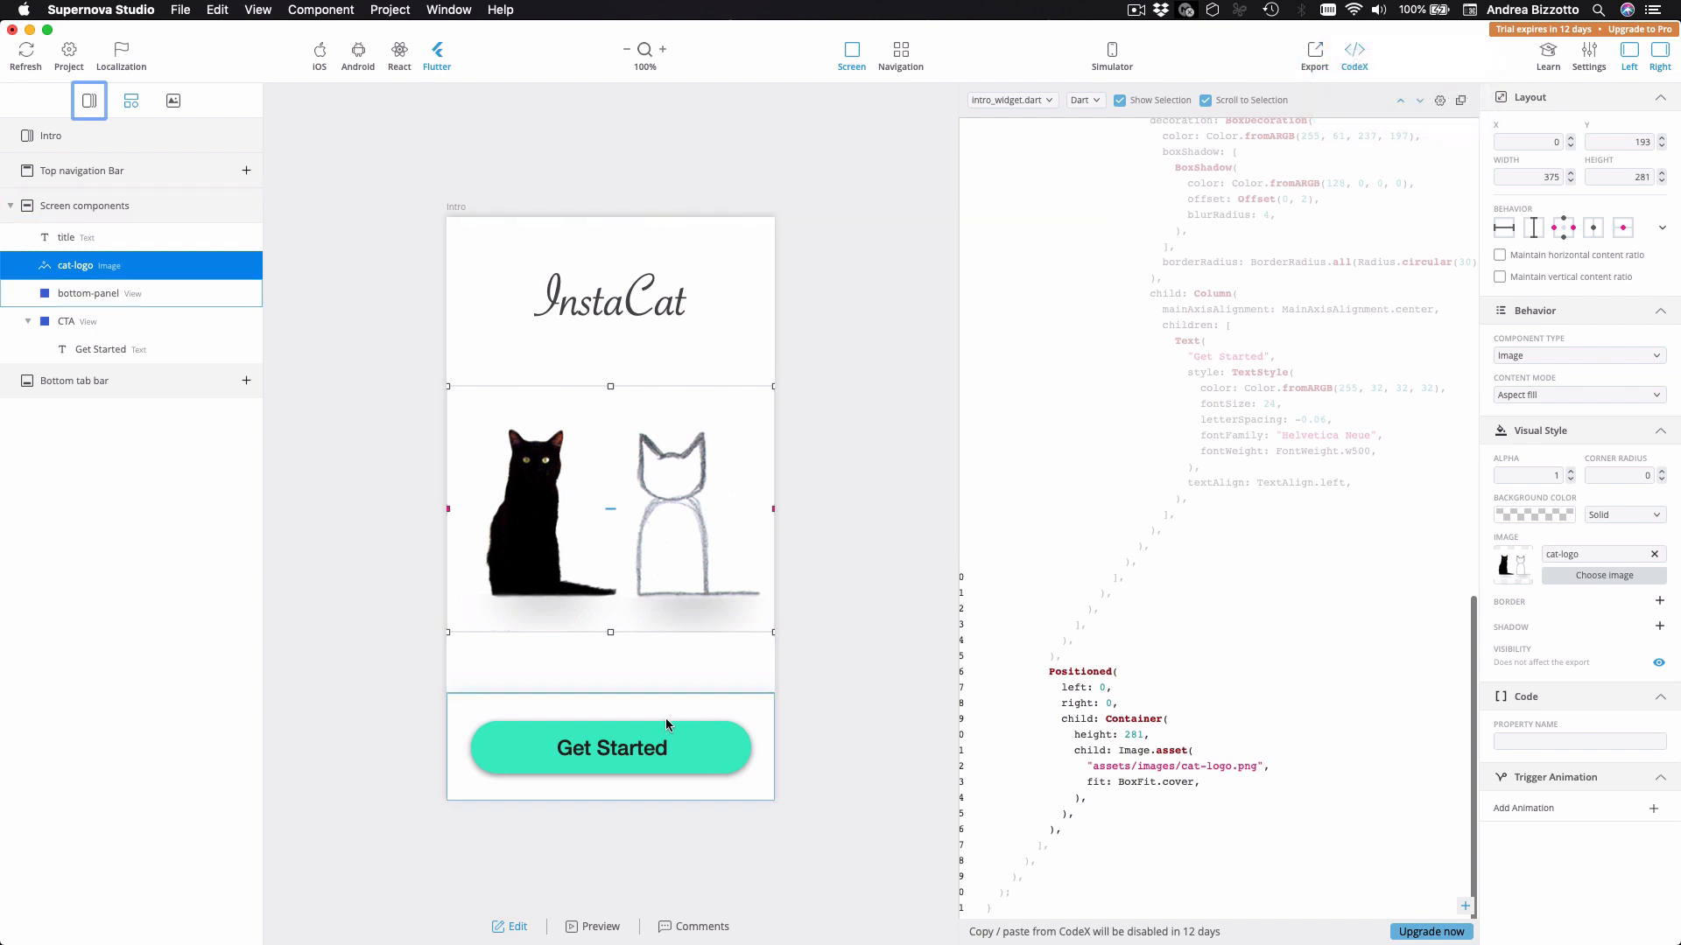
pyautogui.click(611, 748)
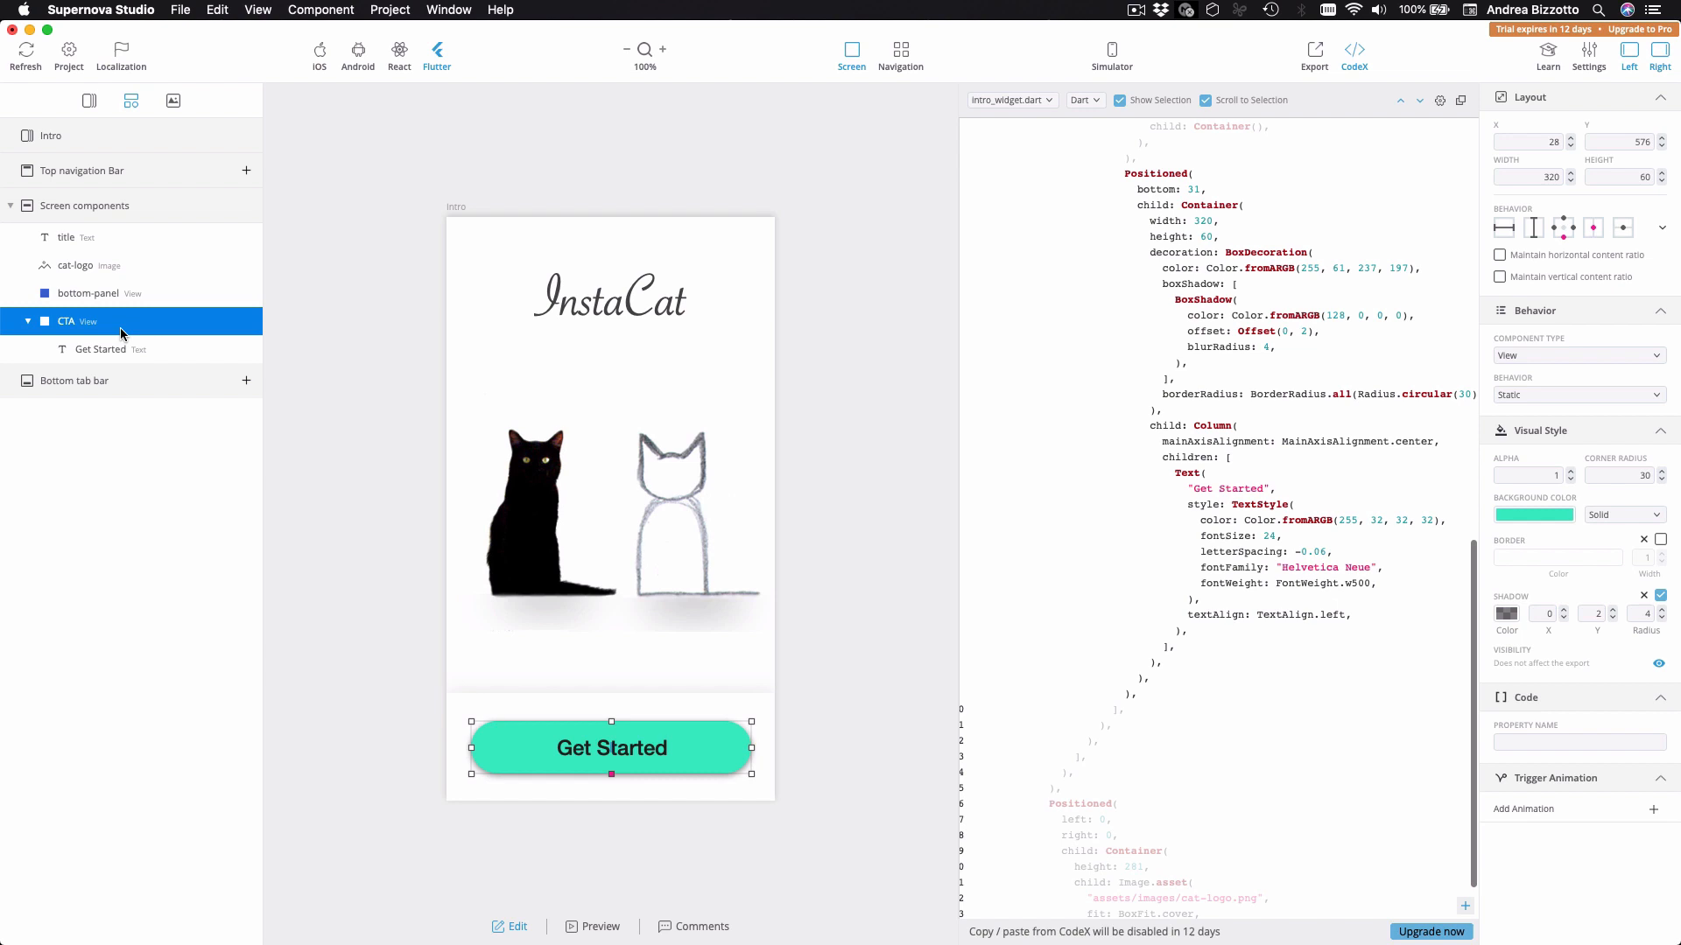
# Step: Convert the CTA layer to a Button component via its context menu
pyautogui.rightClick(67, 320)
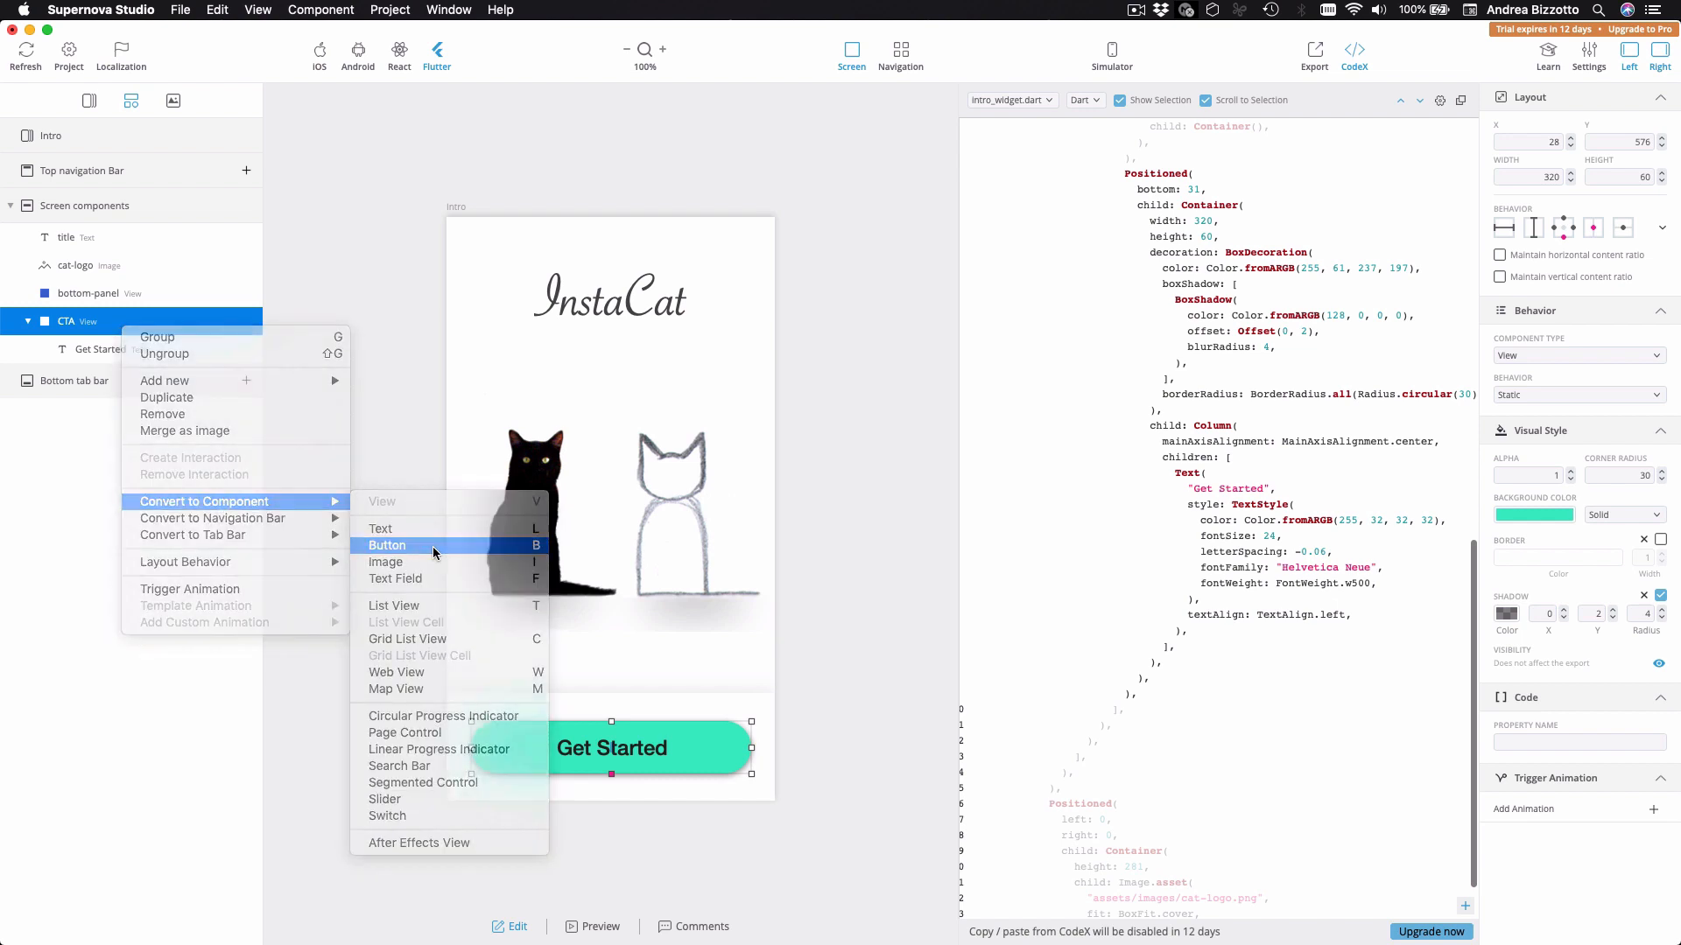
pyautogui.click(387, 546)
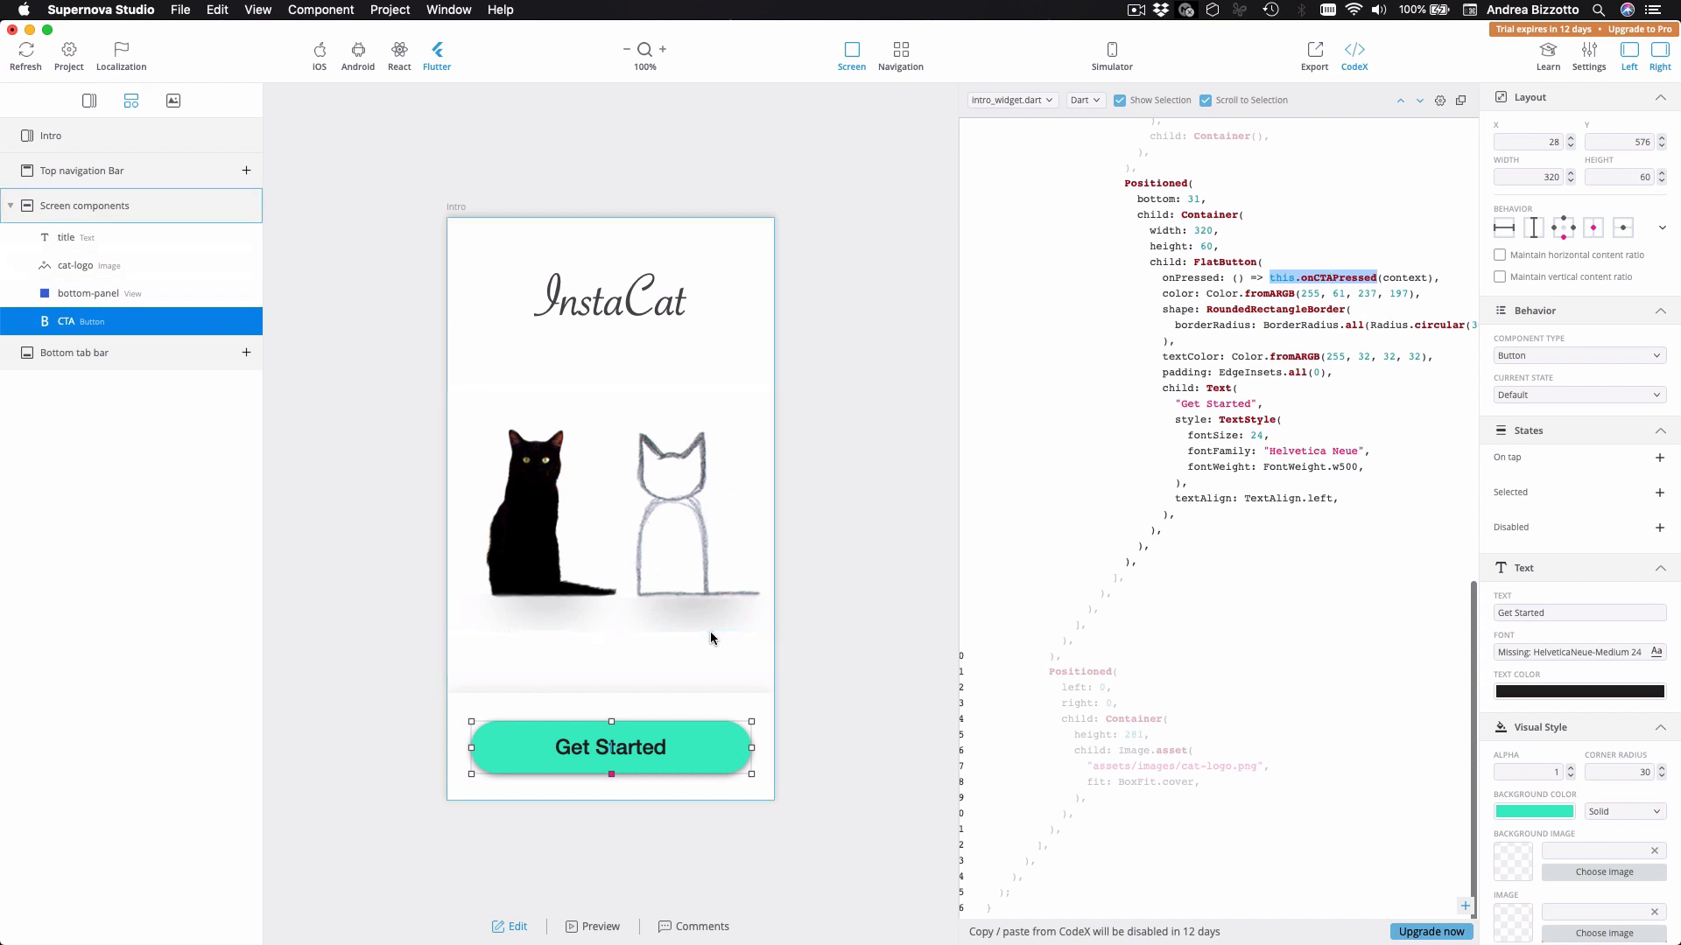
pyautogui.moveTo(838, 714)
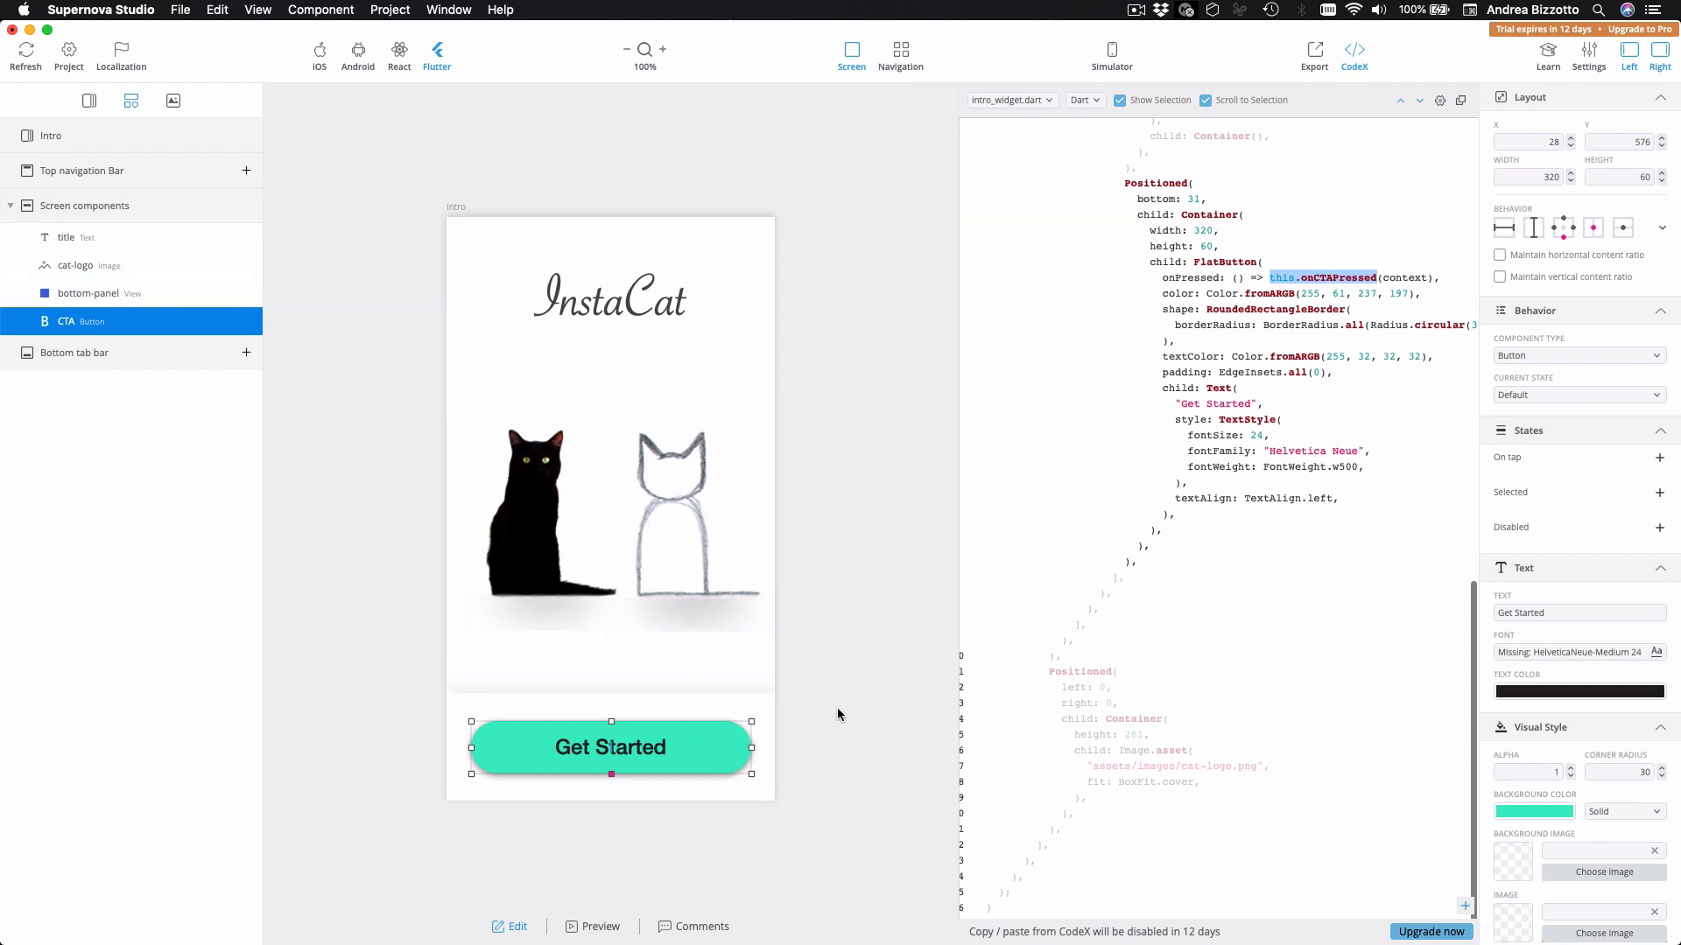
pyautogui.moveTo(838, 716)
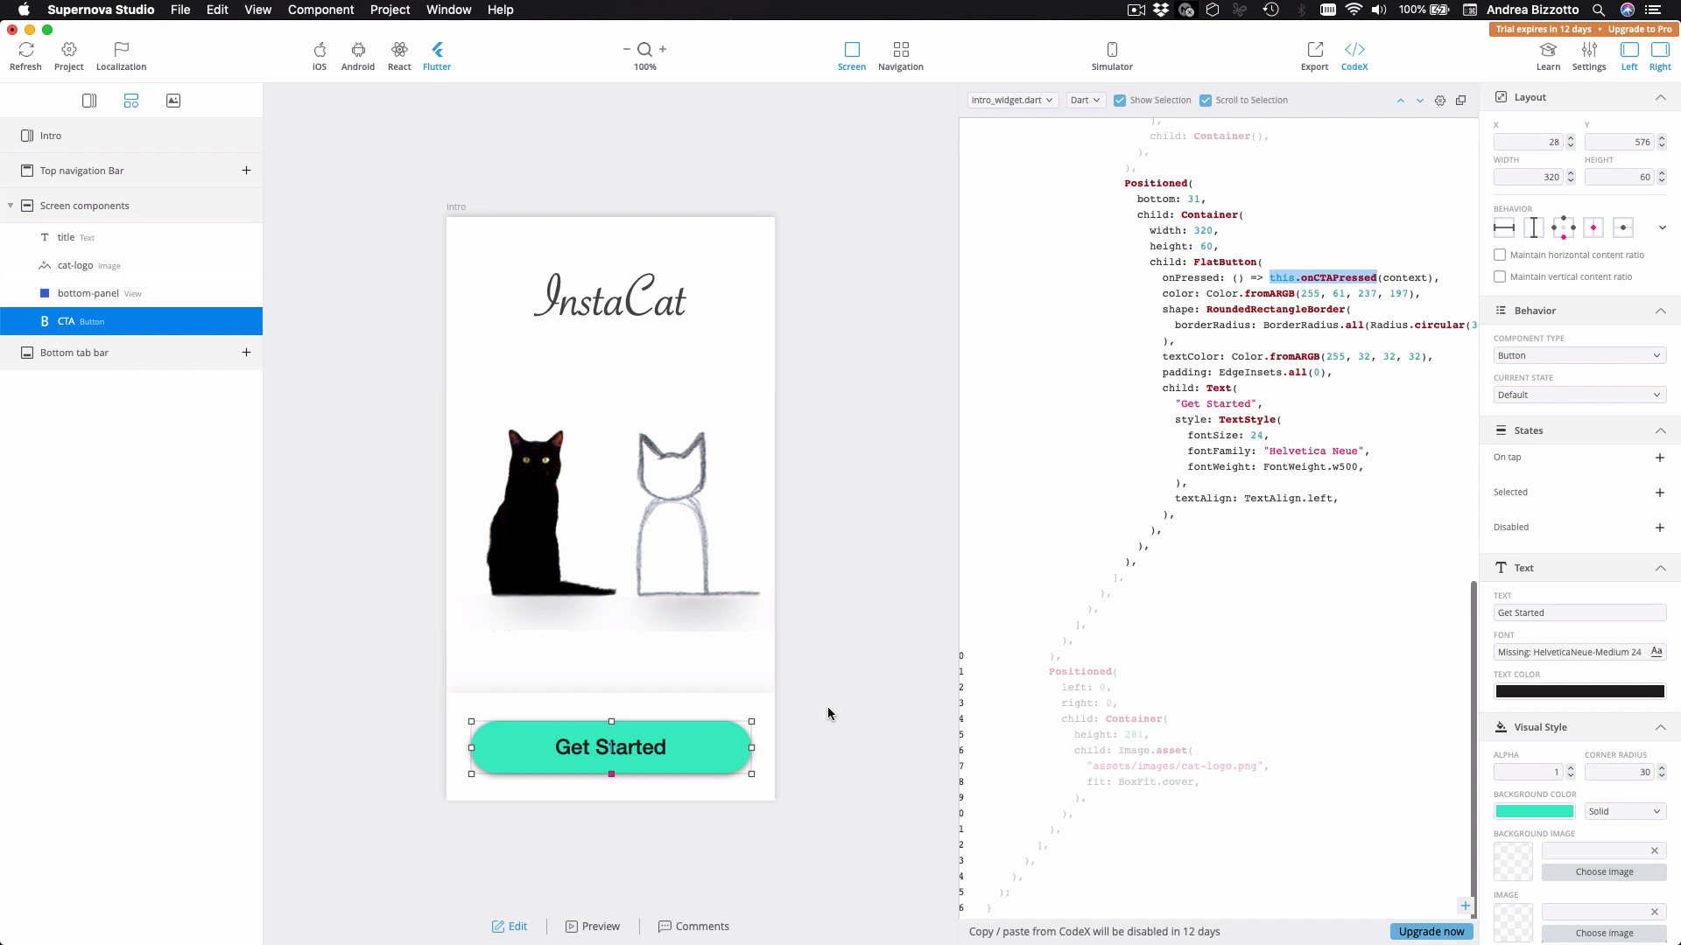
pyautogui.moveTo(1269, 30)
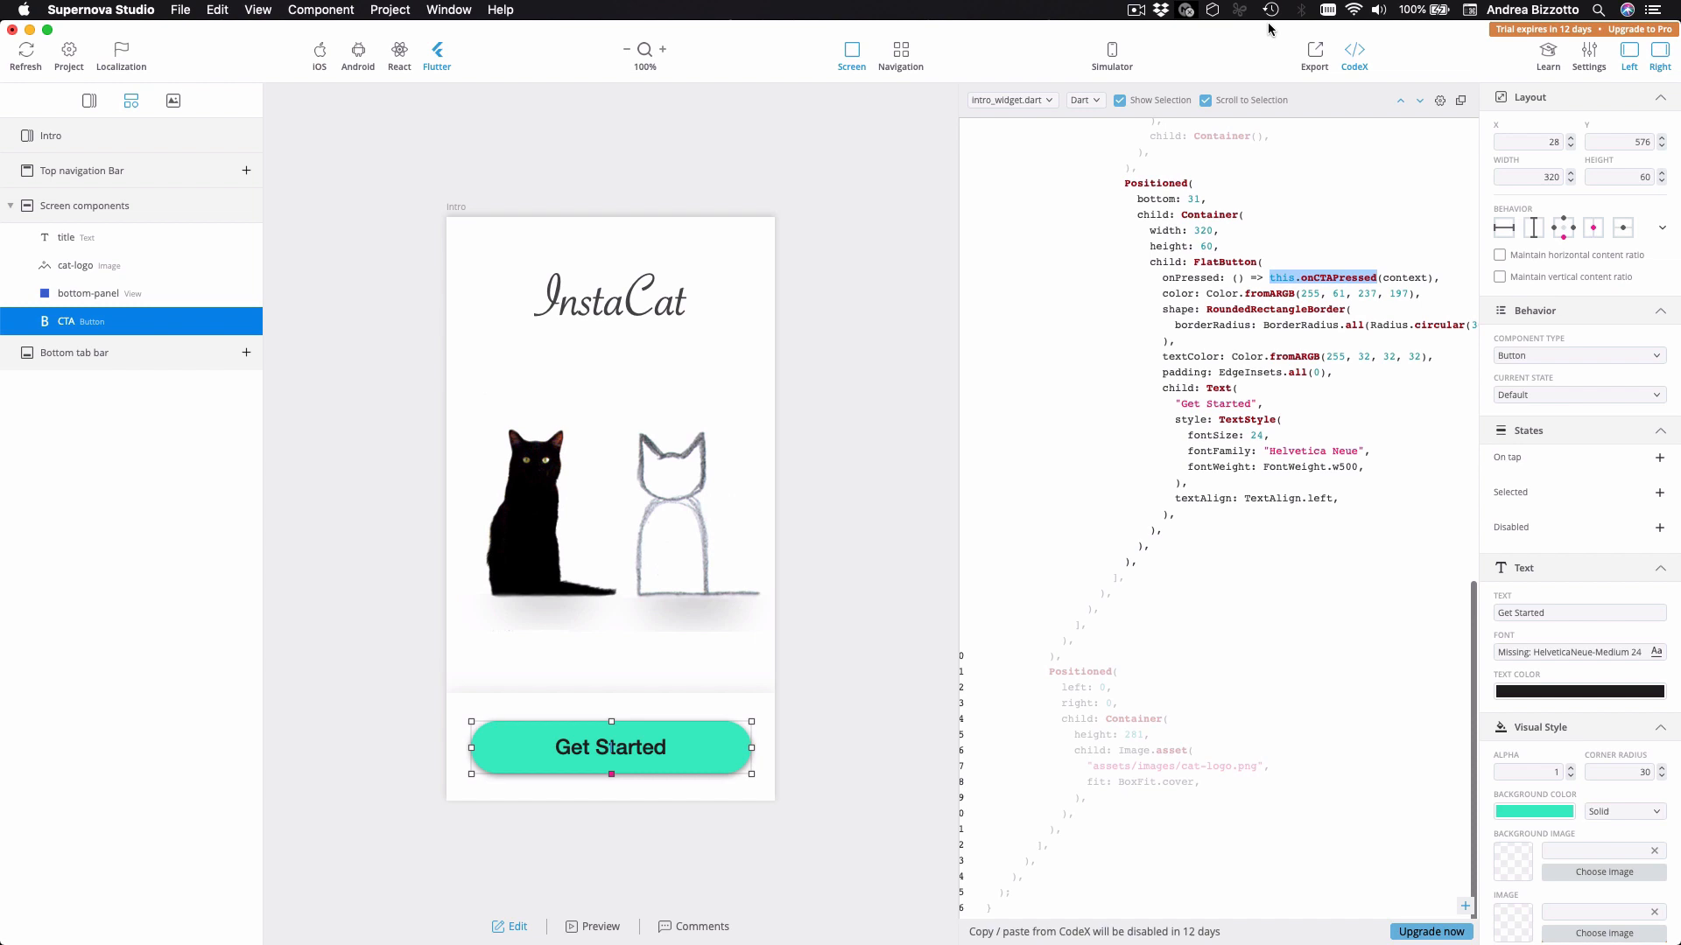
# Step: Export the project to Flutter, proceeding past the Missing Fonts alert
pyautogui.click(1313, 54)
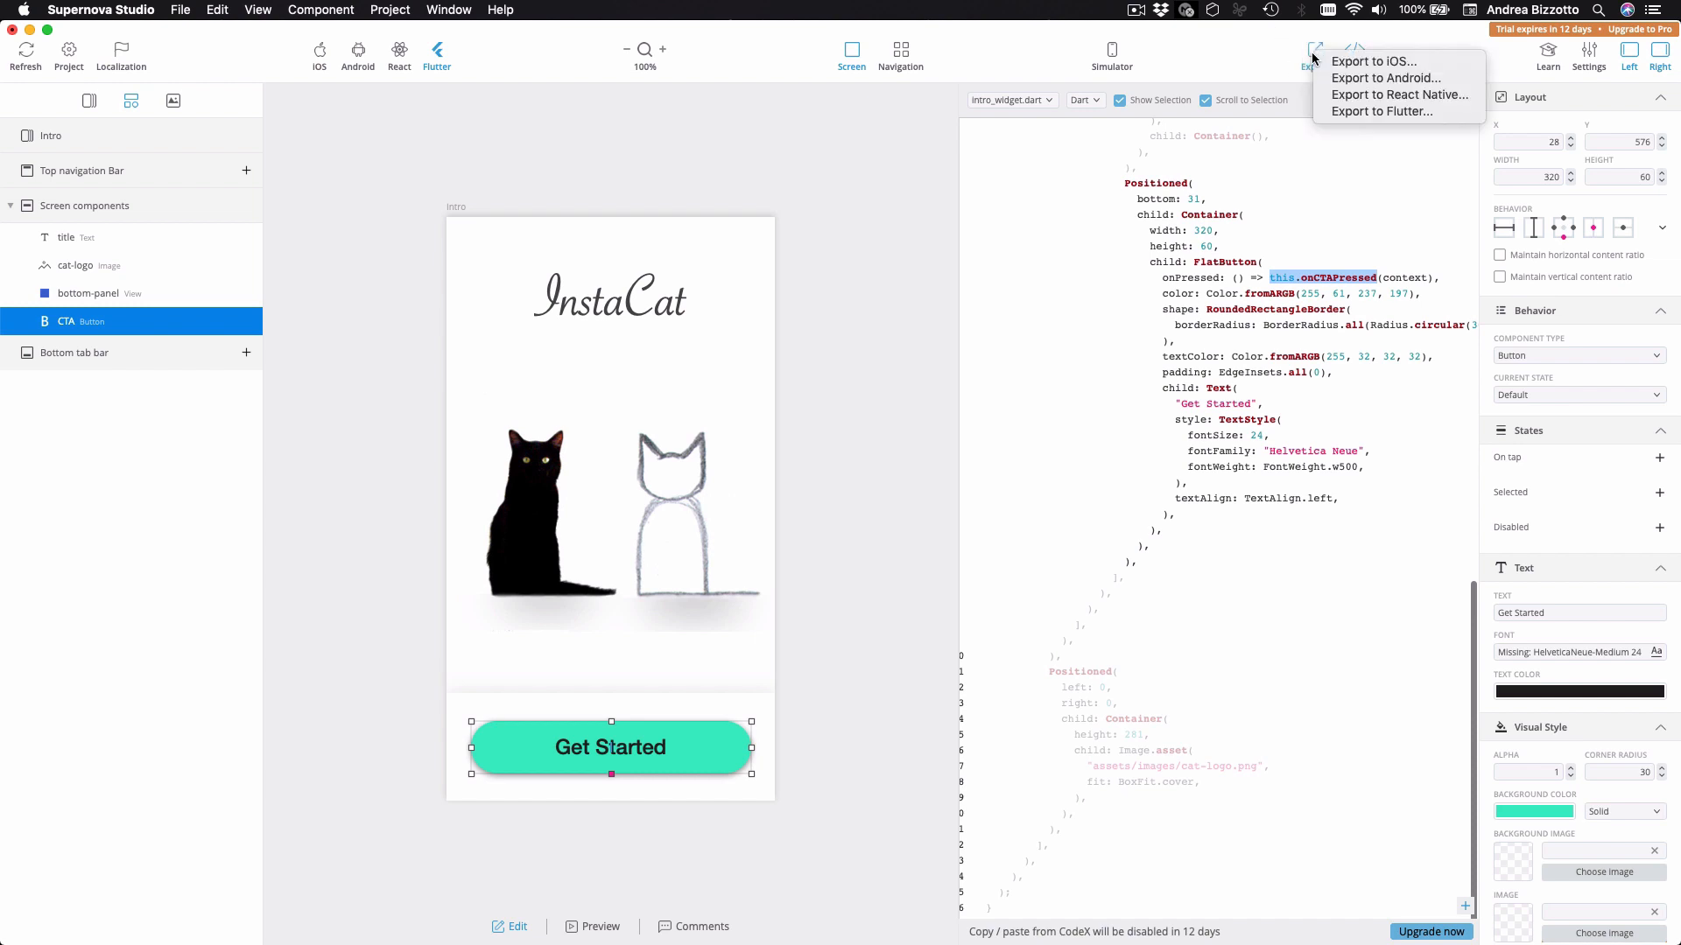
pyautogui.moveTo(1373, 61)
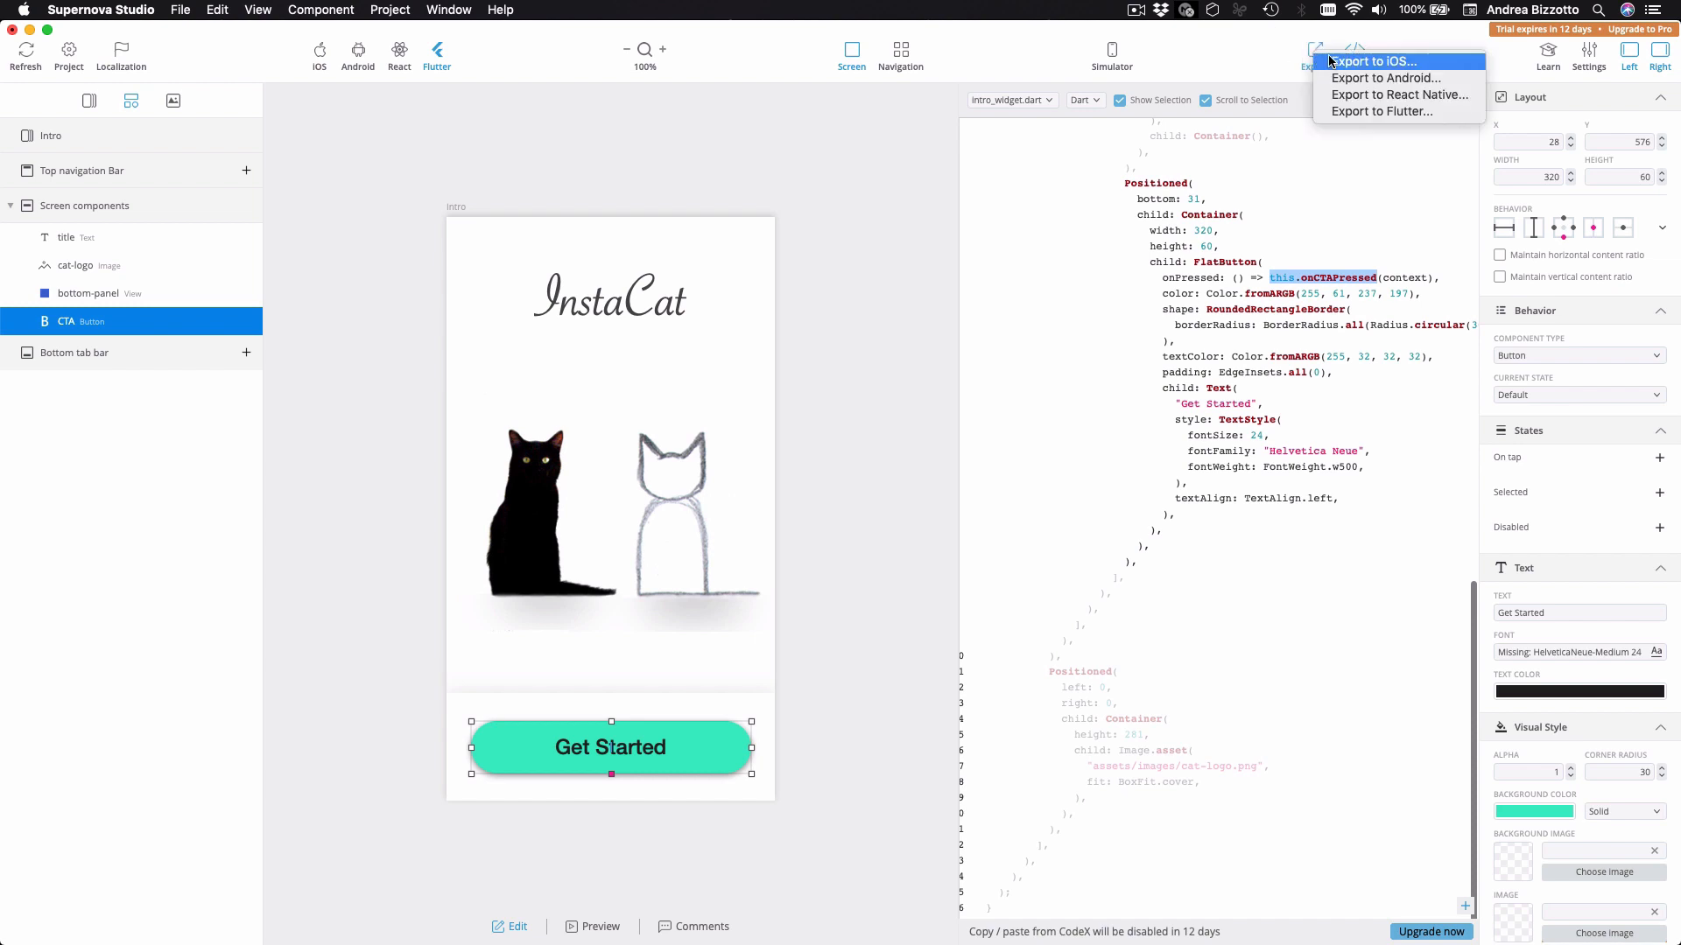
pyautogui.moveTo(1397, 94)
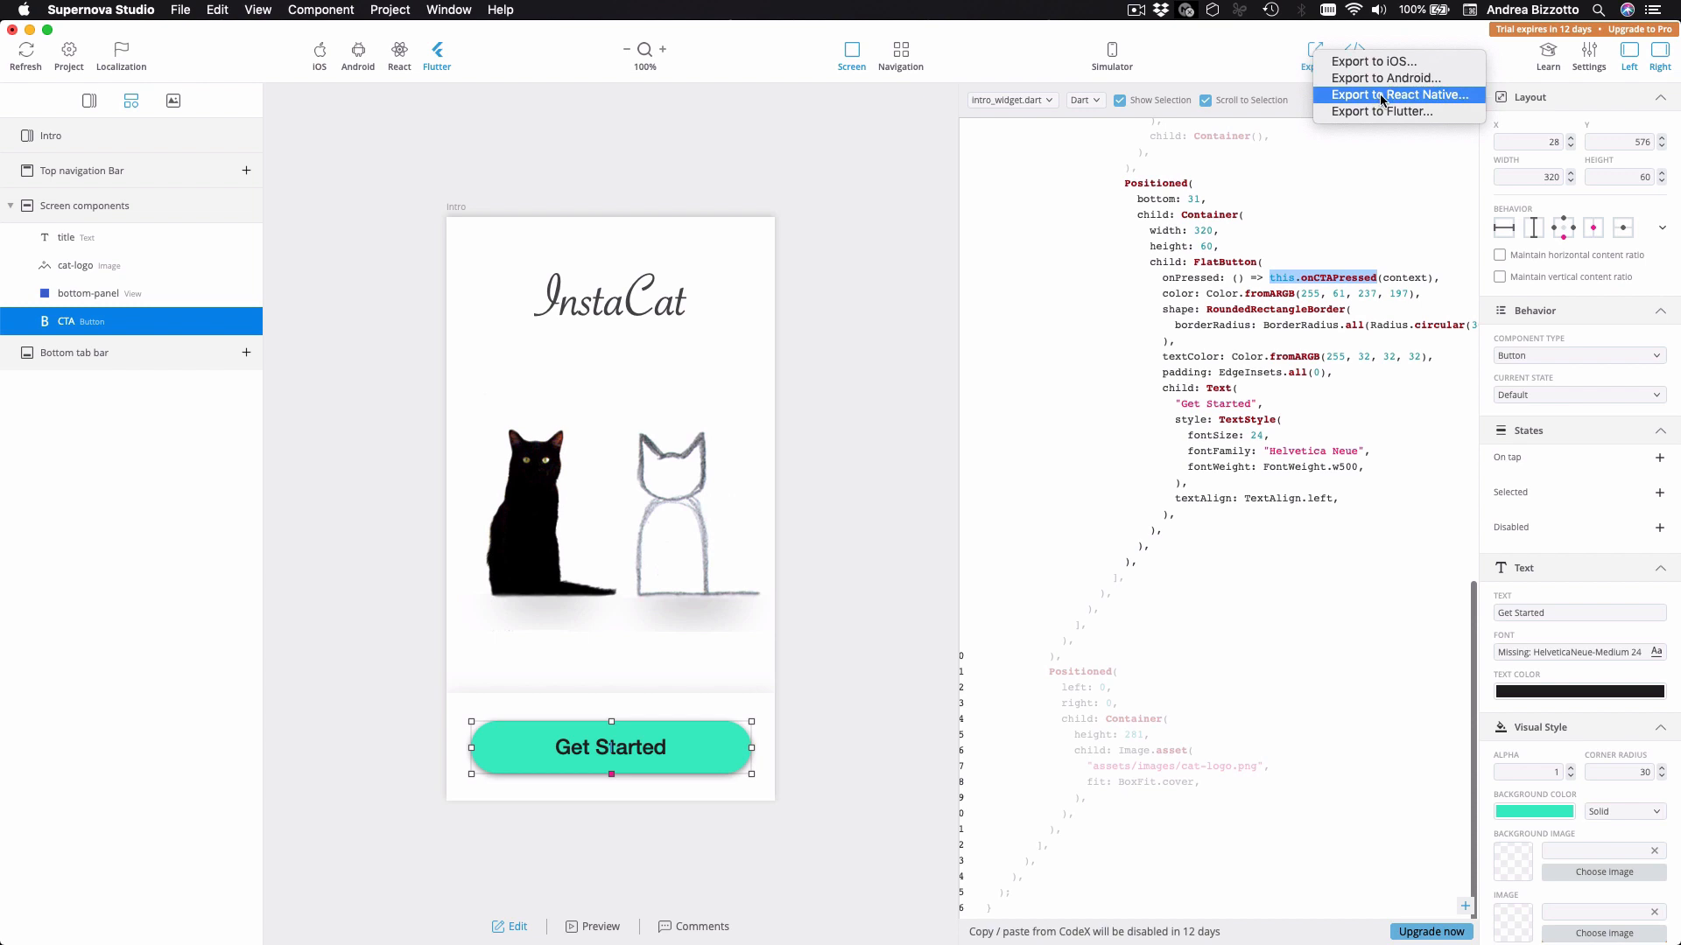
pyautogui.moveTo(1382, 112)
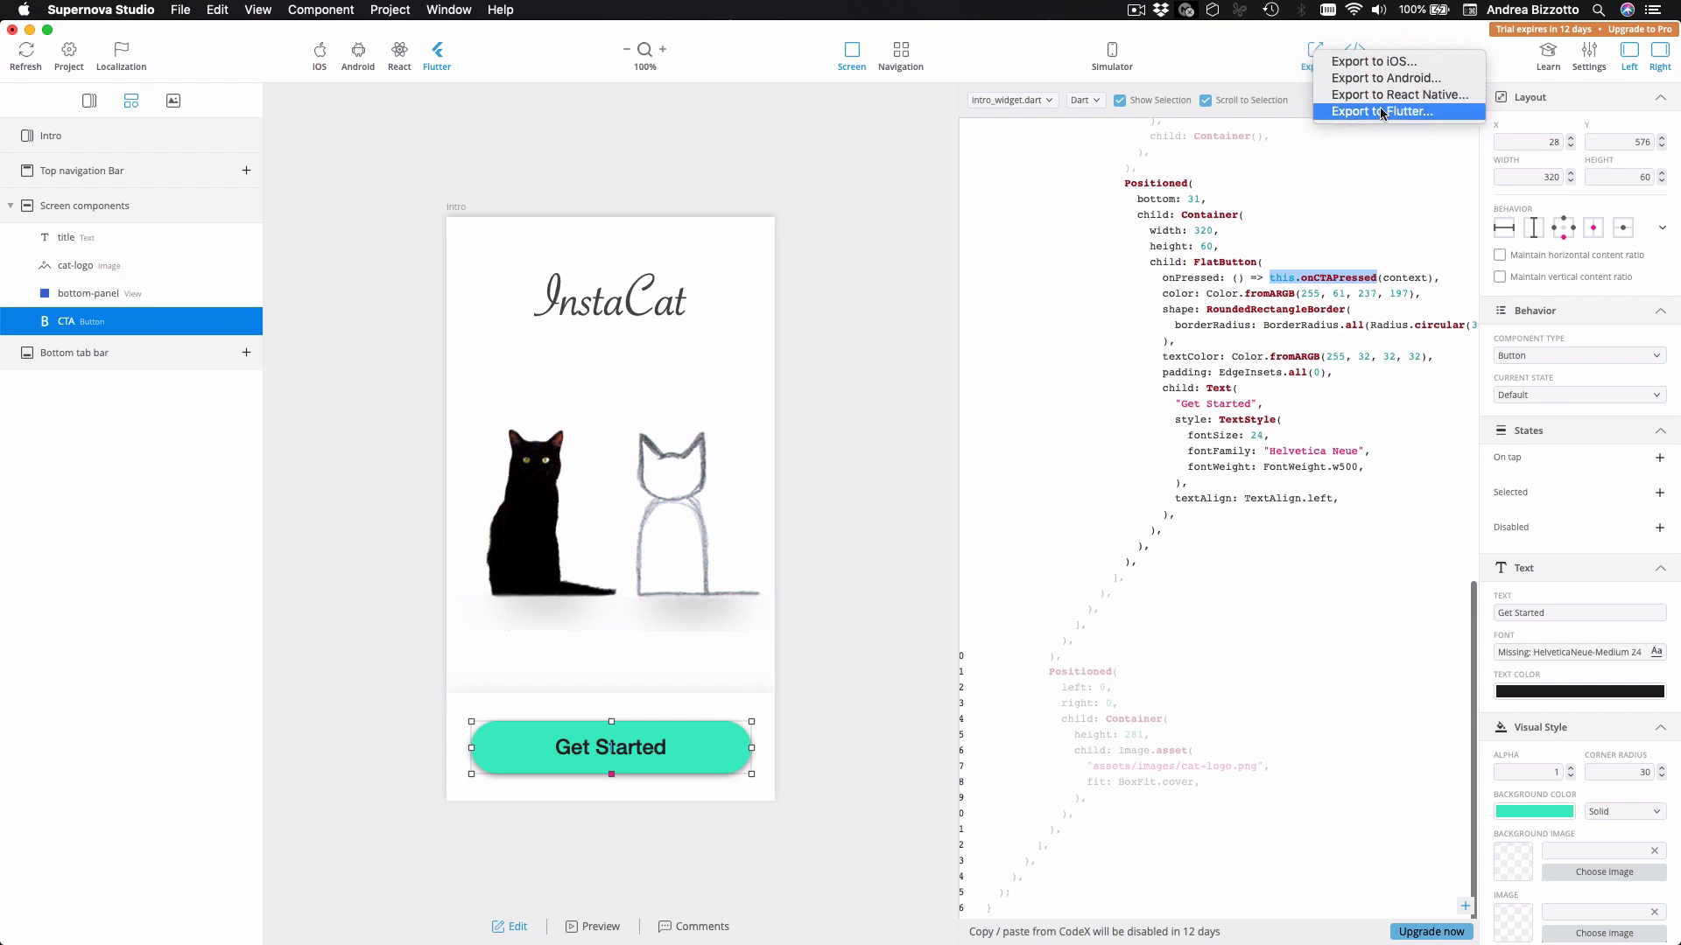
pyautogui.click(1383, 112)
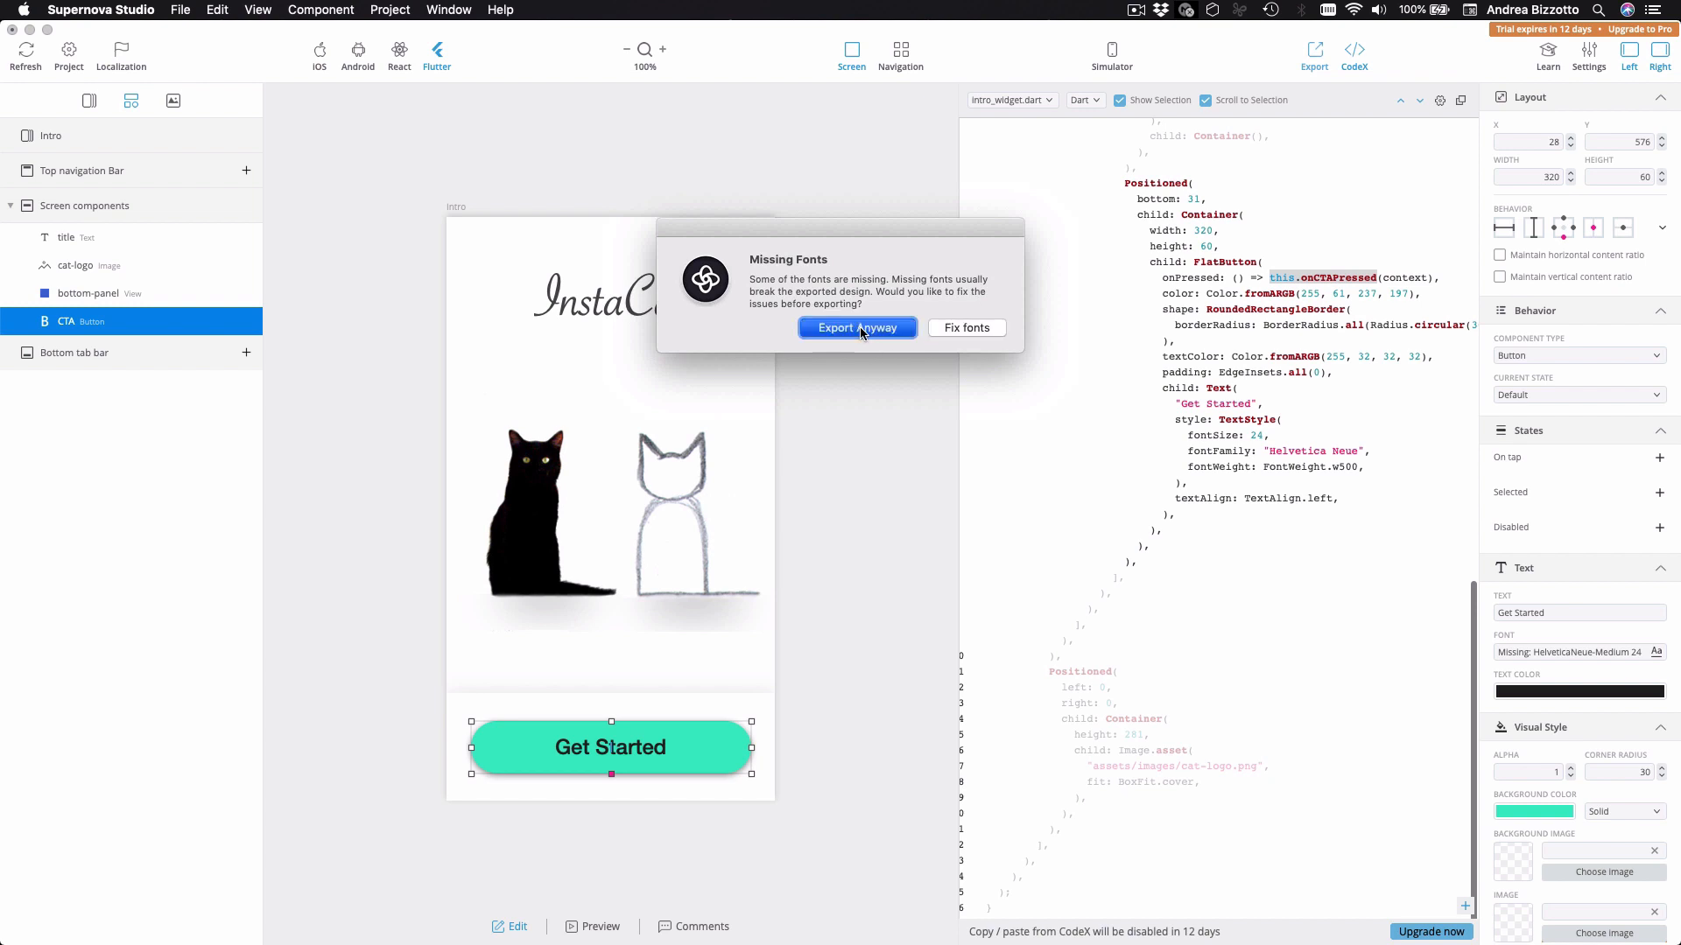
pyautogui.click(856, 327)
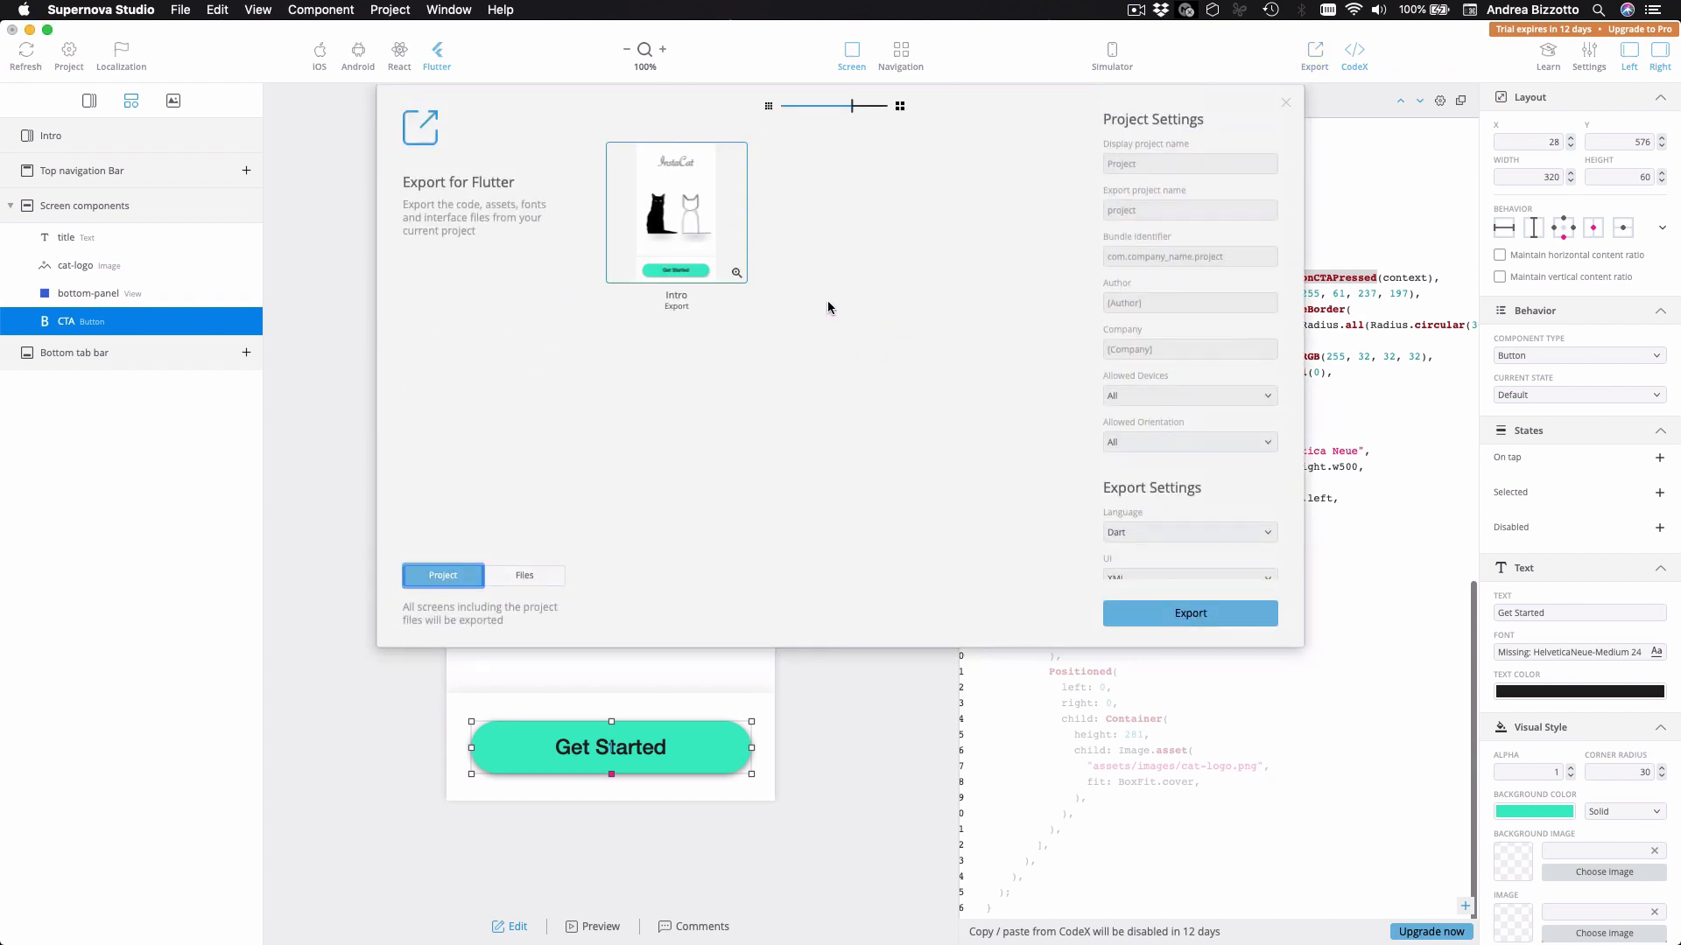
pyautogui.moveTo(681, 200)
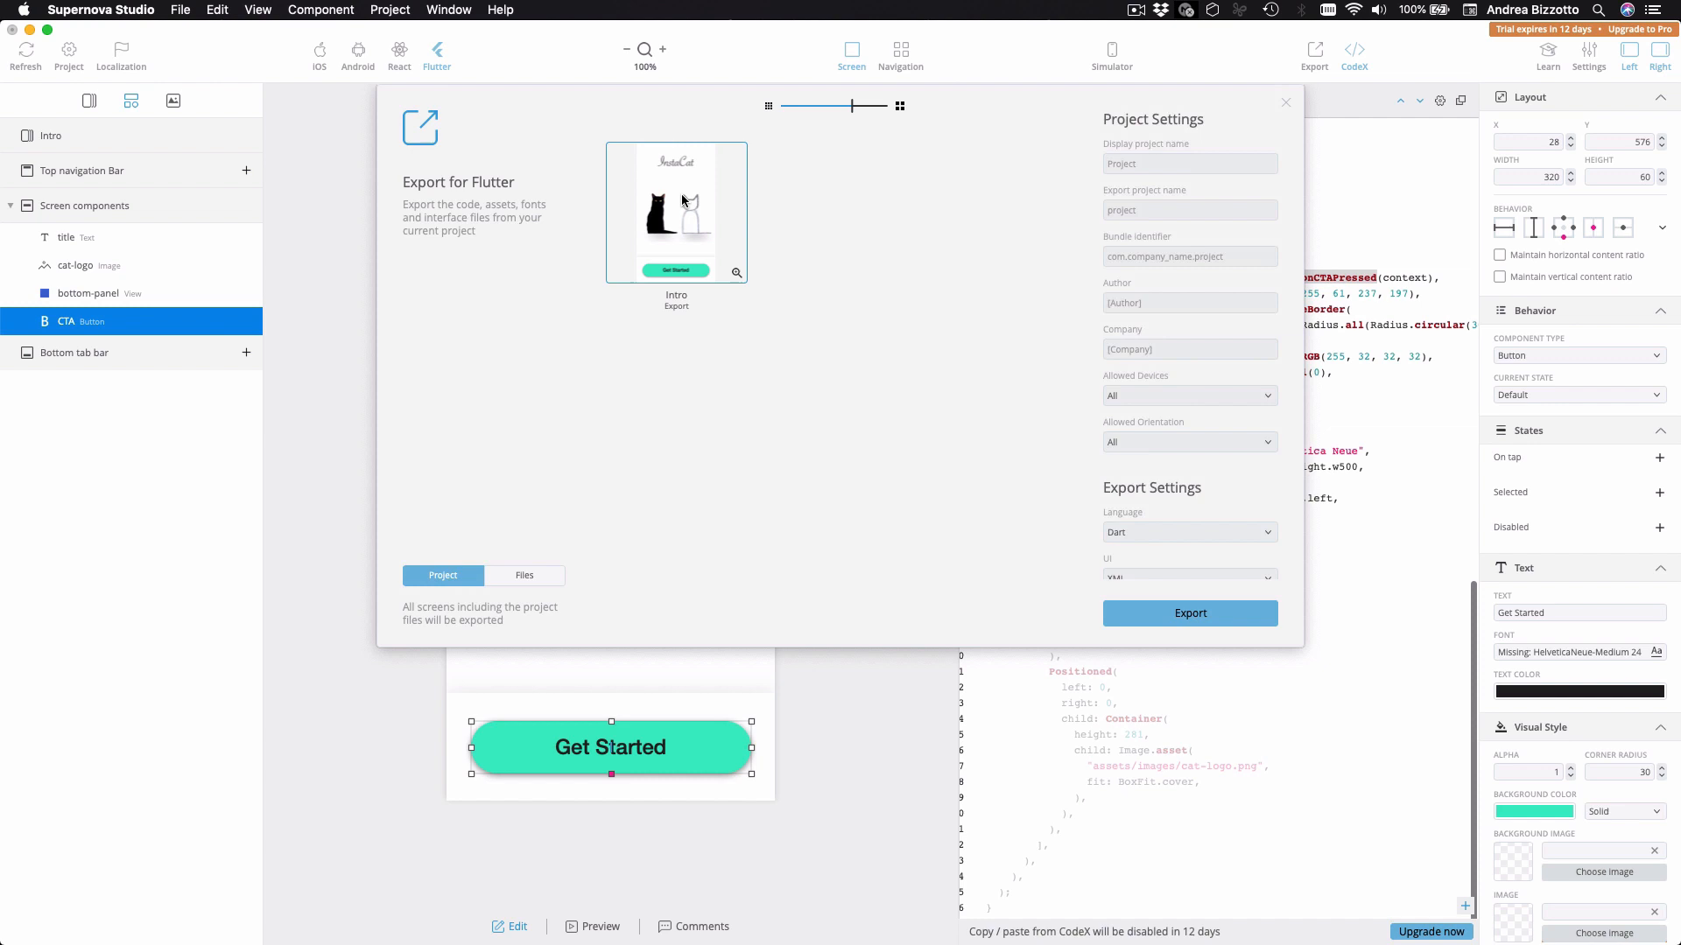
pyautogui.click(676, 212)
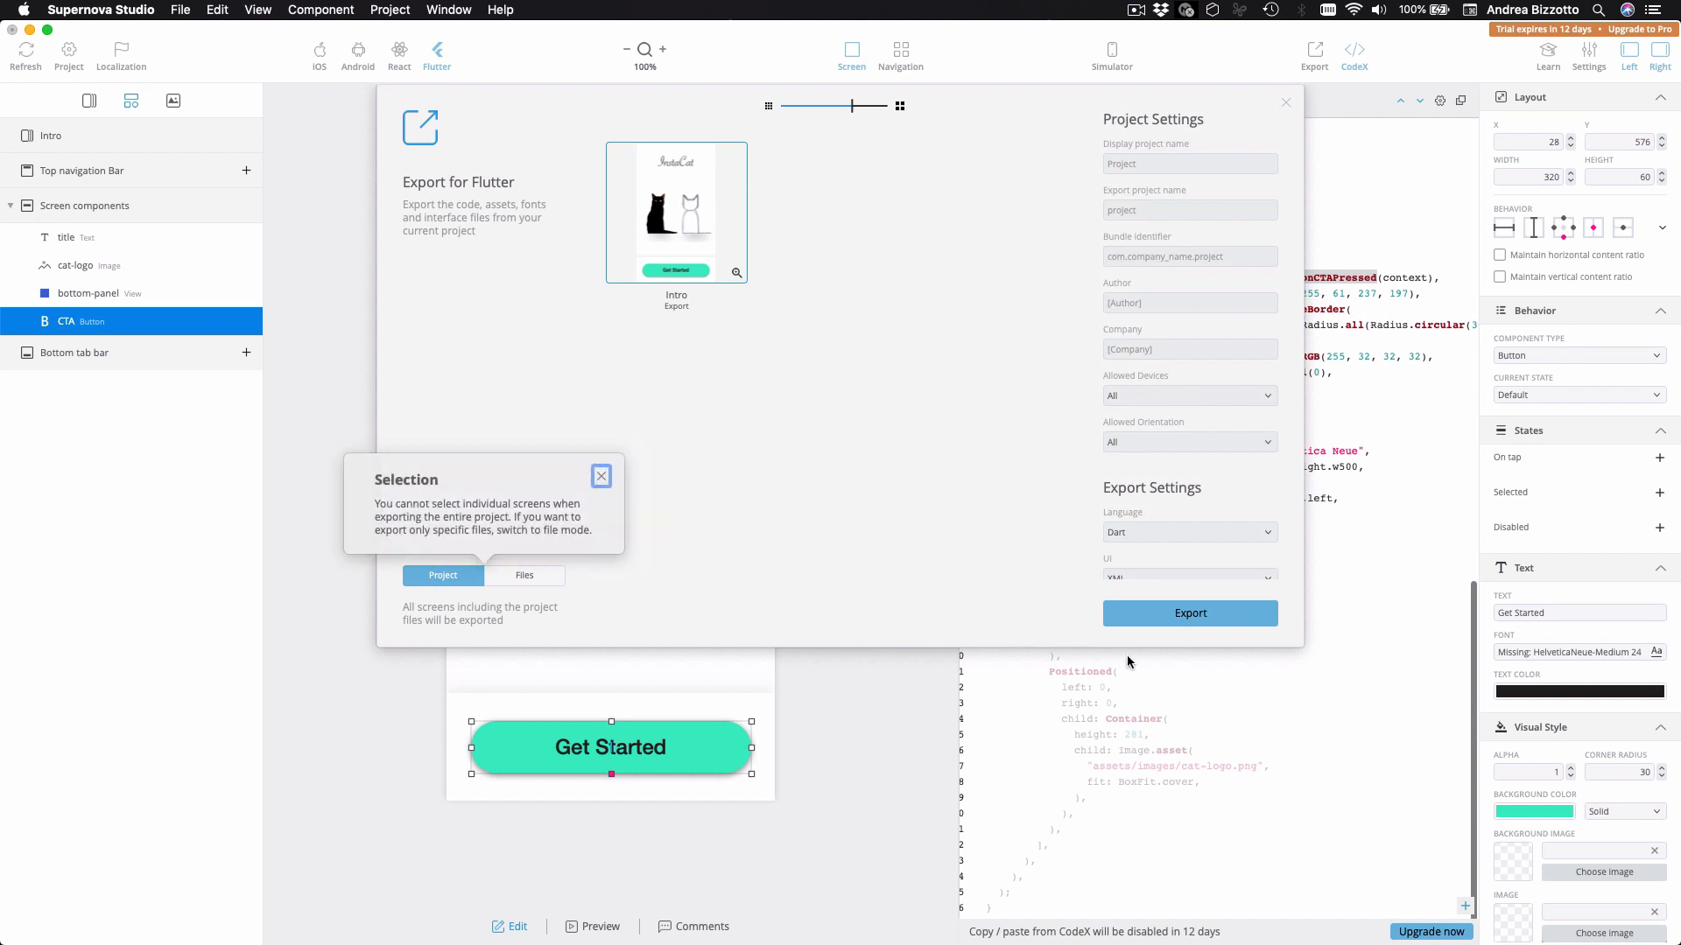
pyautogui.click(1189, 612)
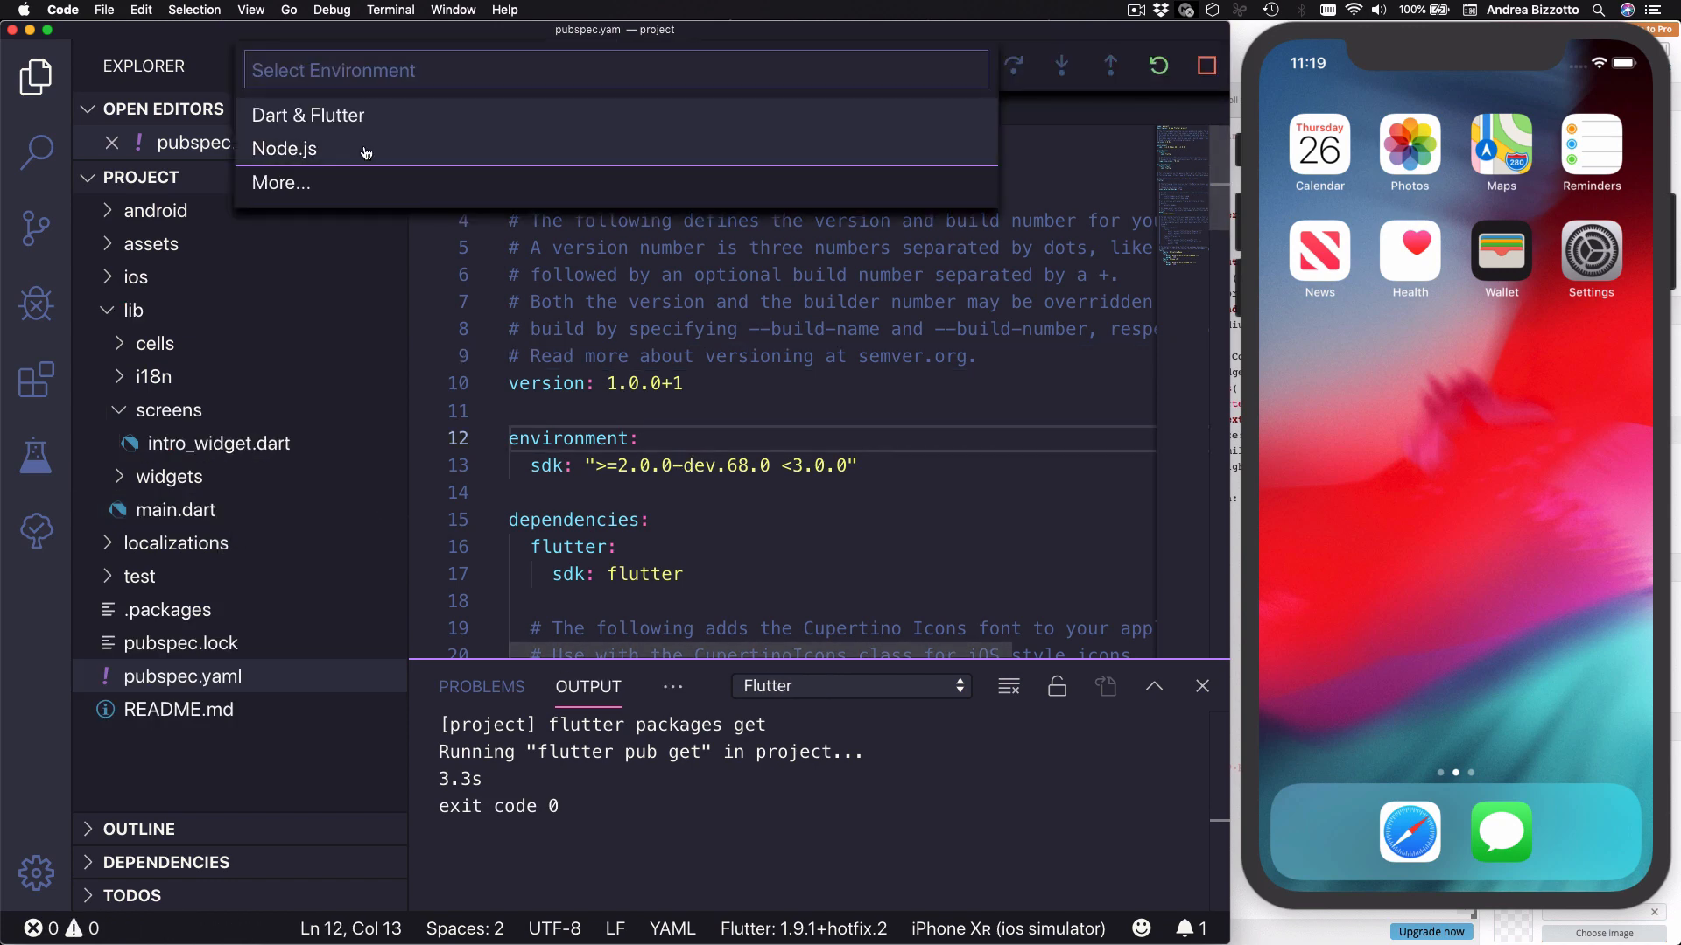
# Step: Run the app with the Dart & Flutter debug environment and view assets/images/cat-logo.png
pyautogui.click(308, 116)
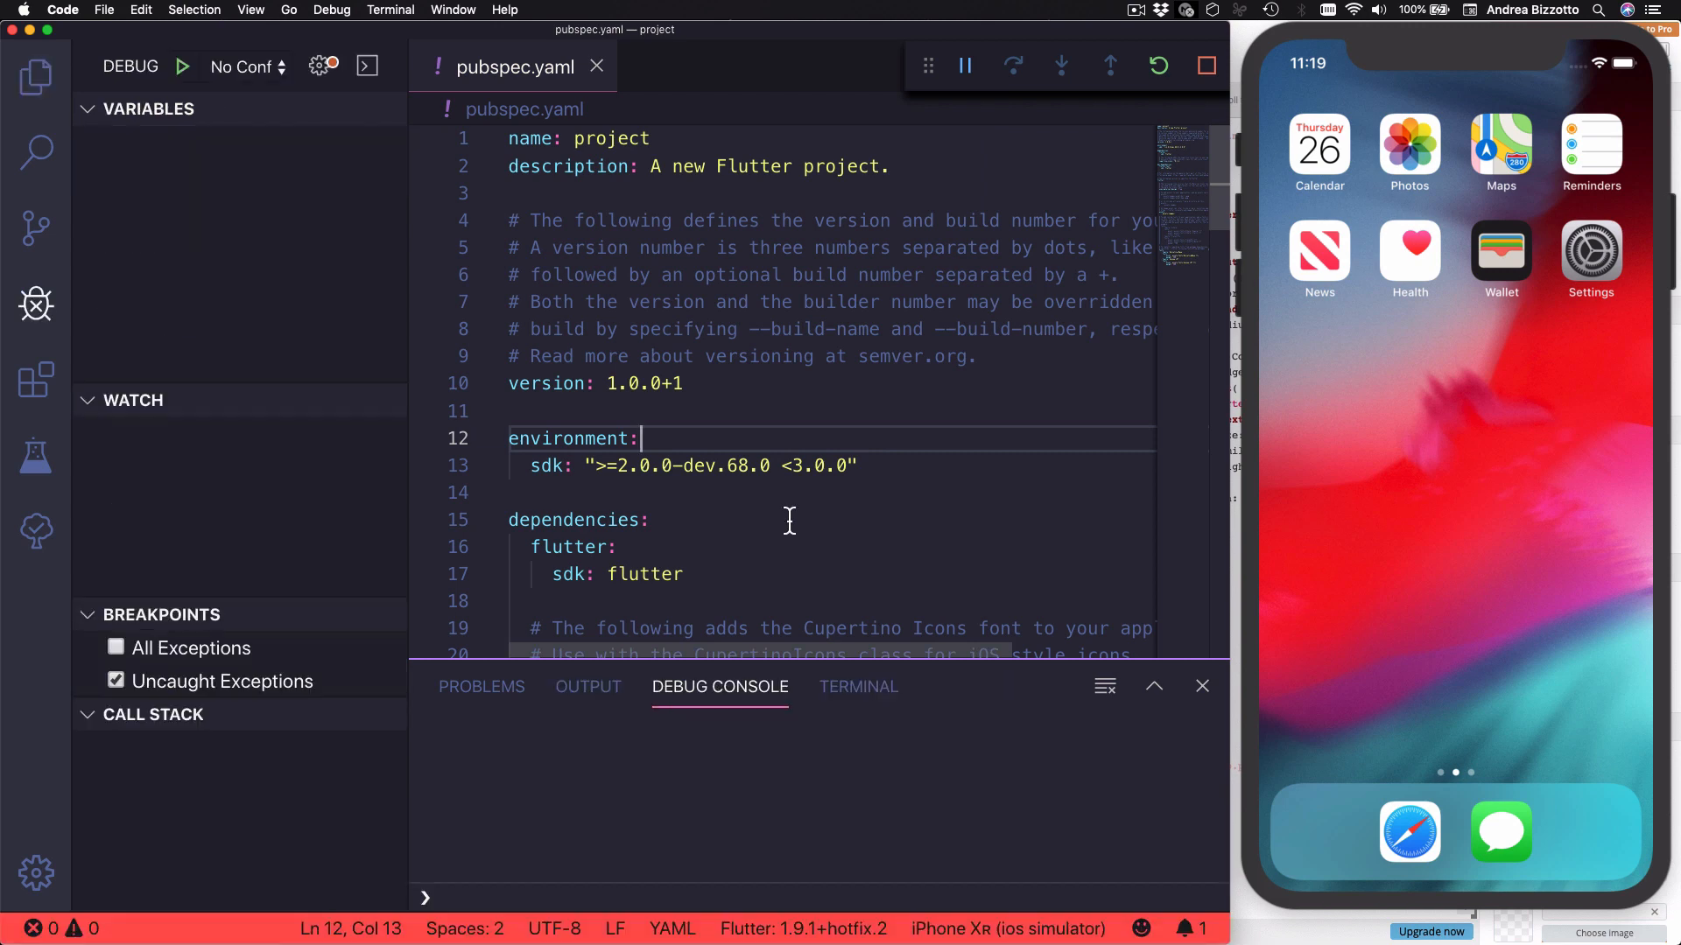
pyautogui.click(182, 66)
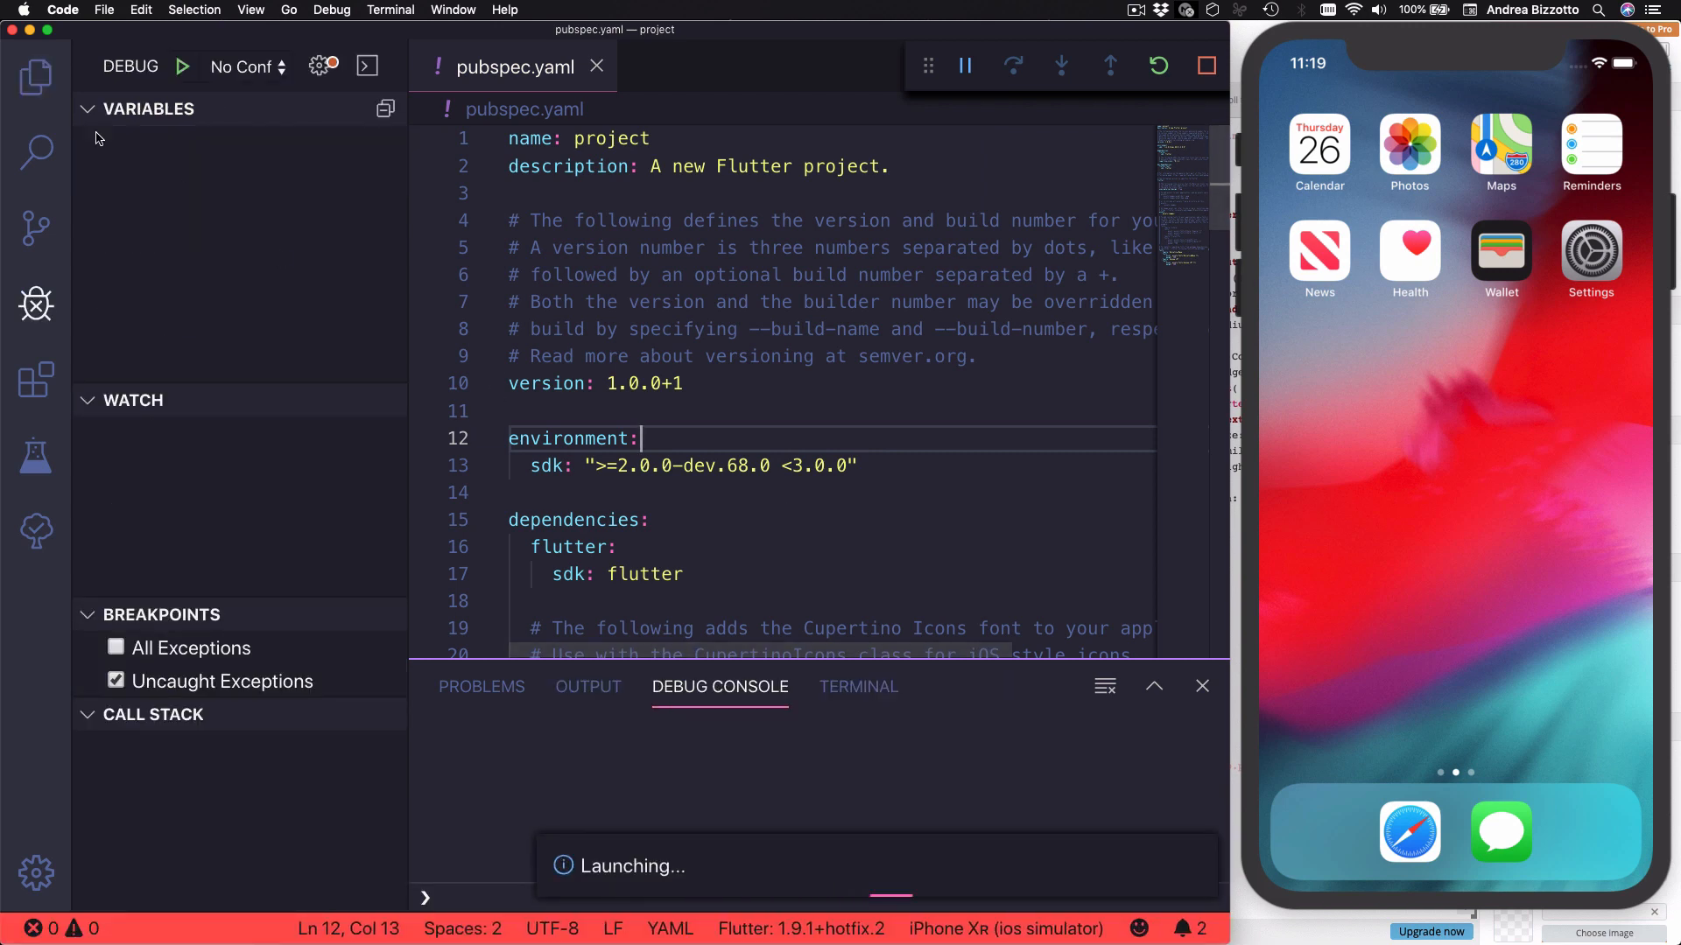
pyautogui.click(35, 75)
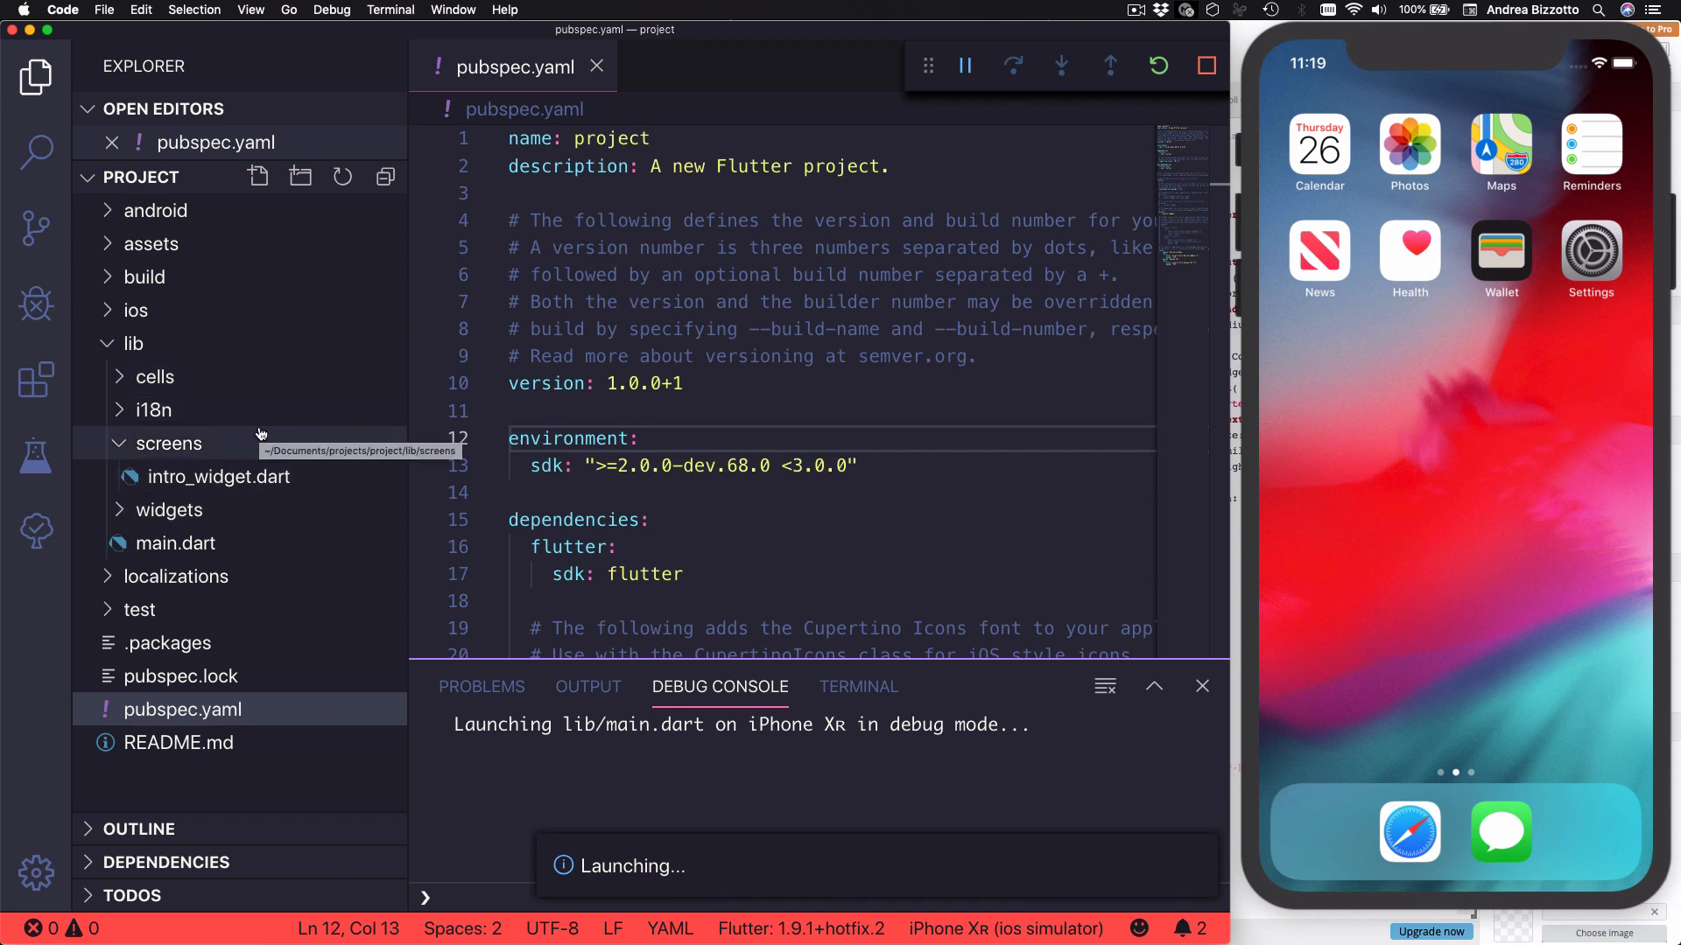
pyautogui.click(151, 244)
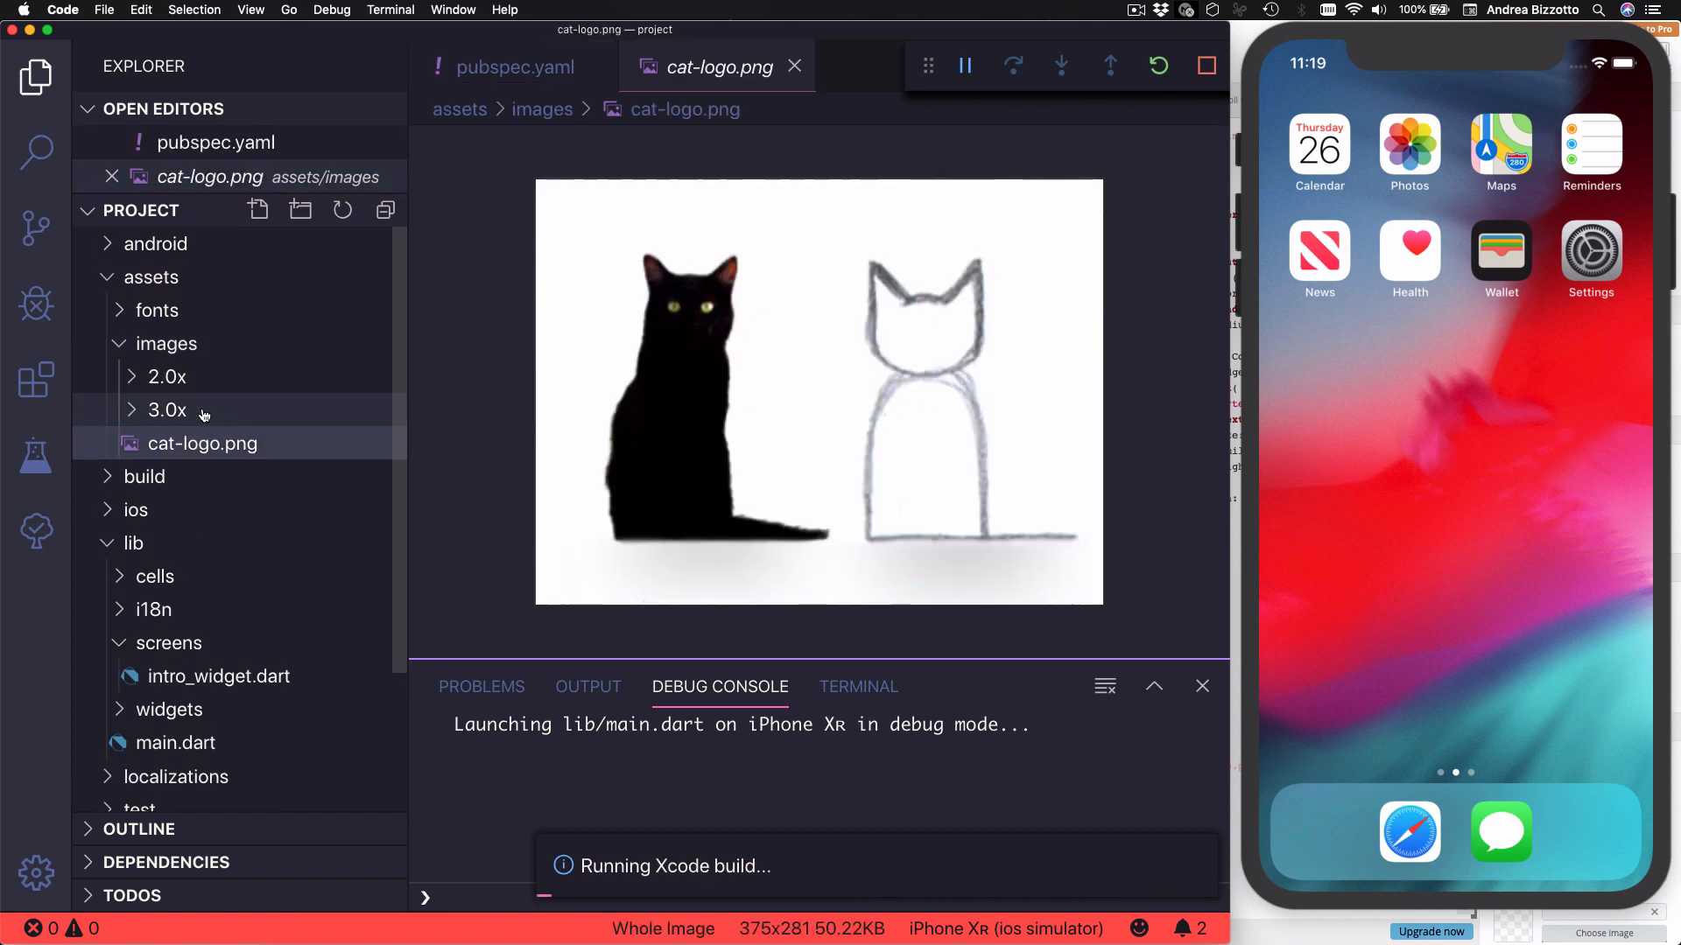
pyautogui.moveTo(164, 410)
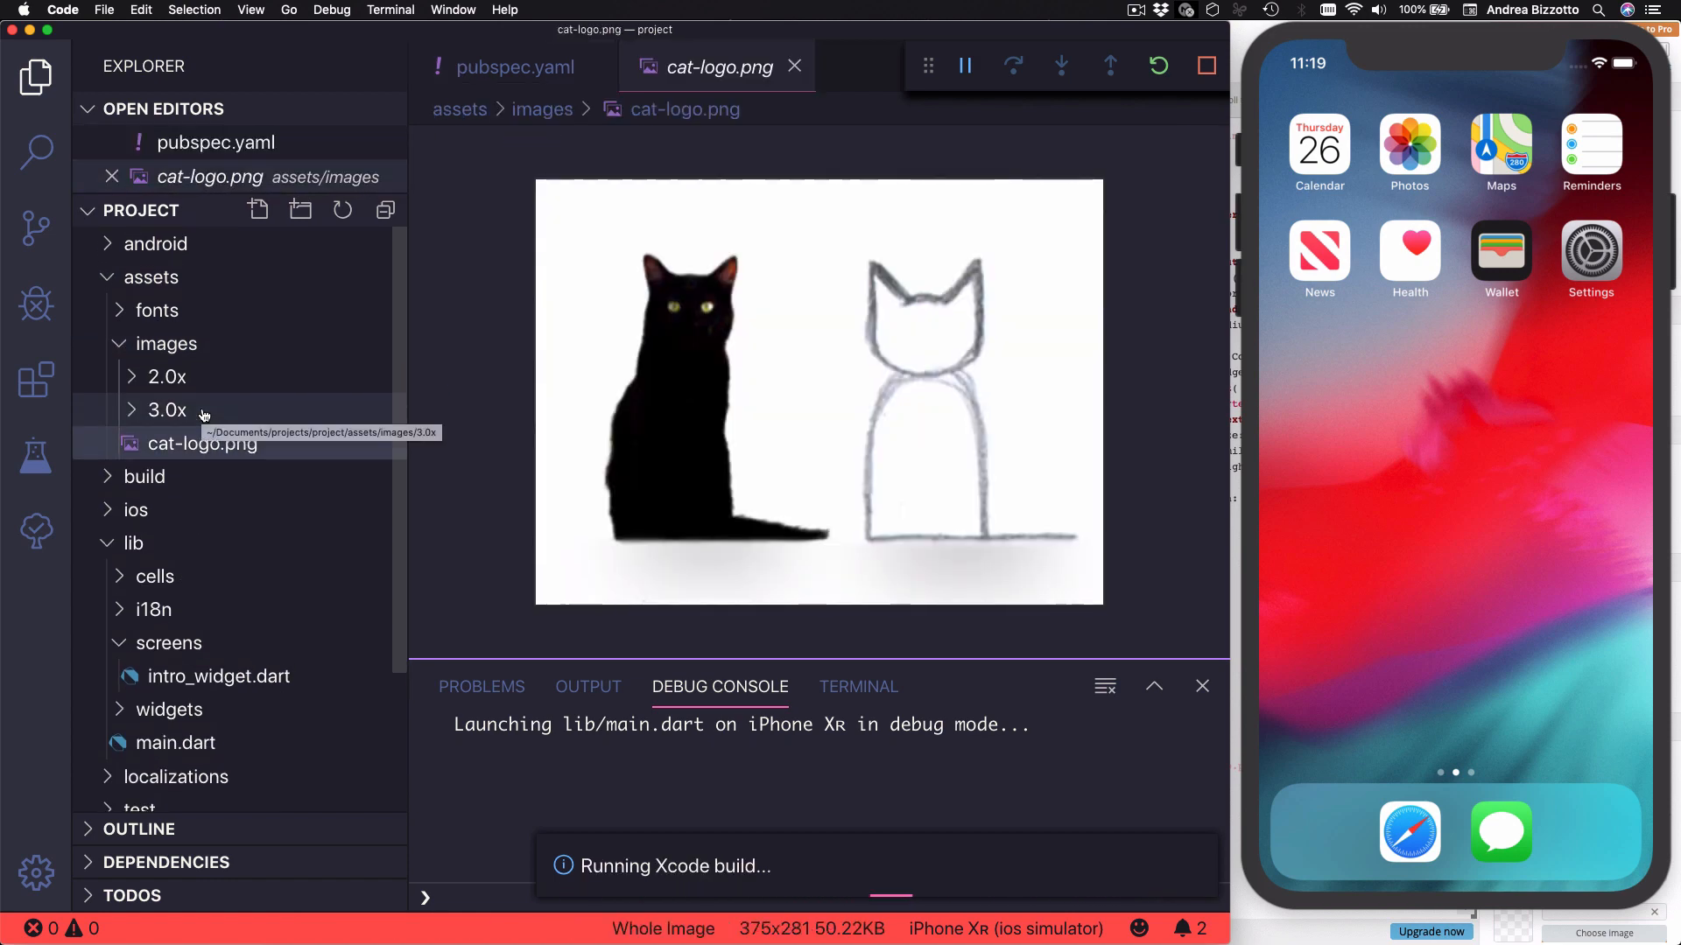
pyautogui.scroll(-3)
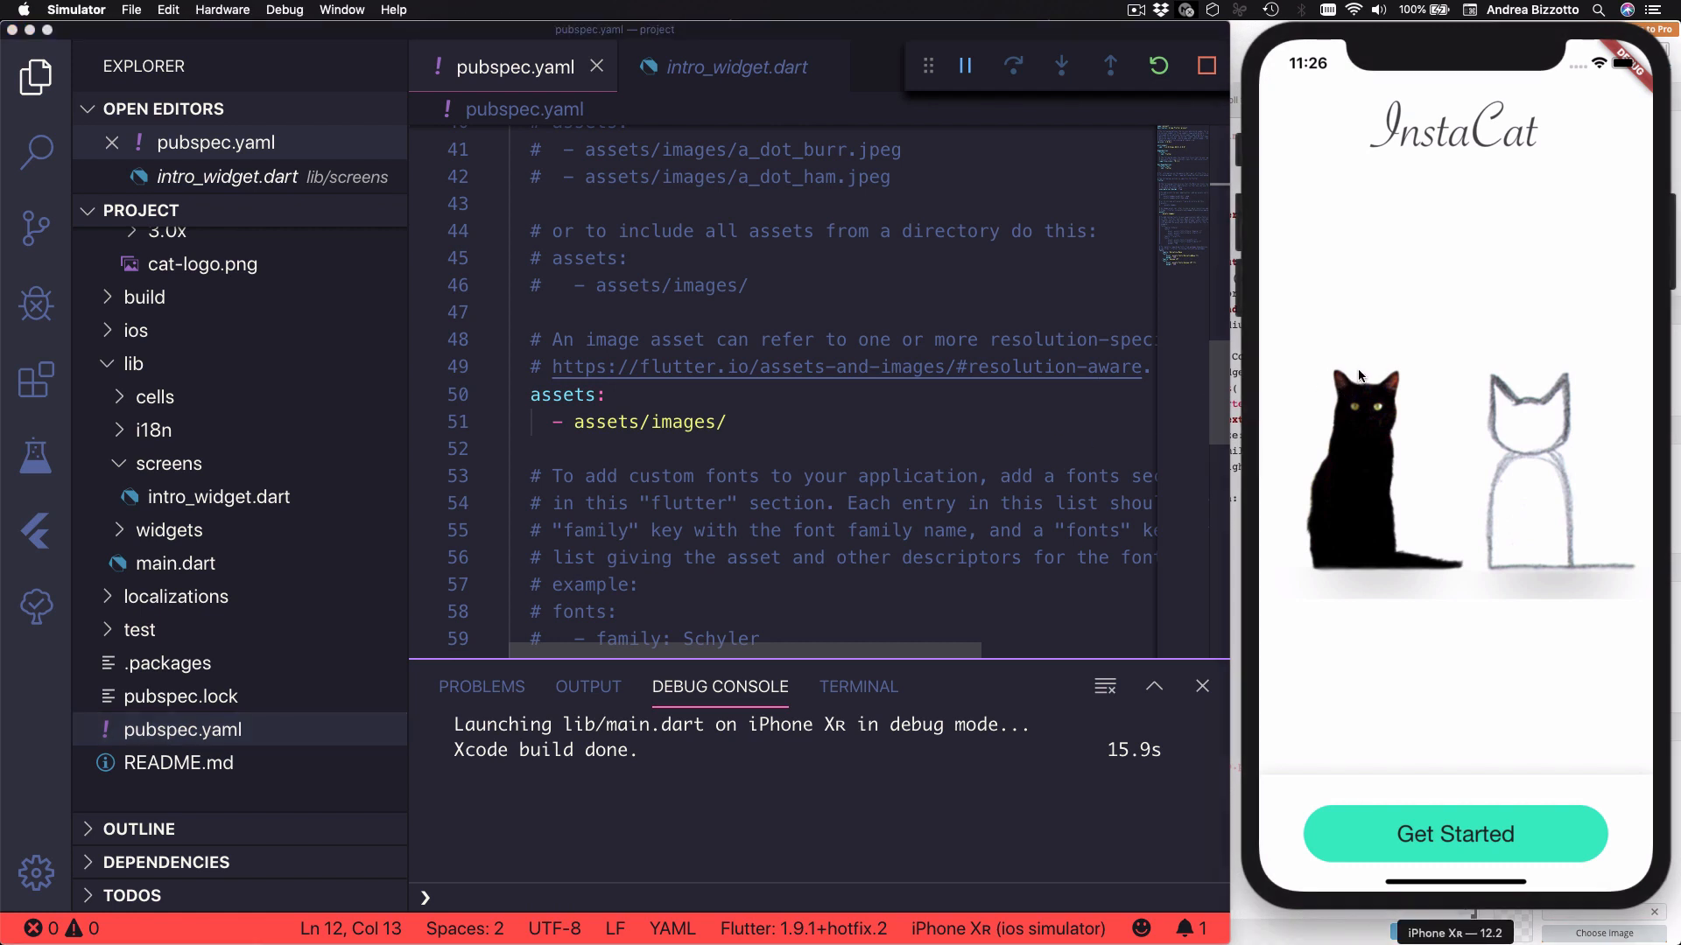
pyautogui.moveTo(1472, 471)
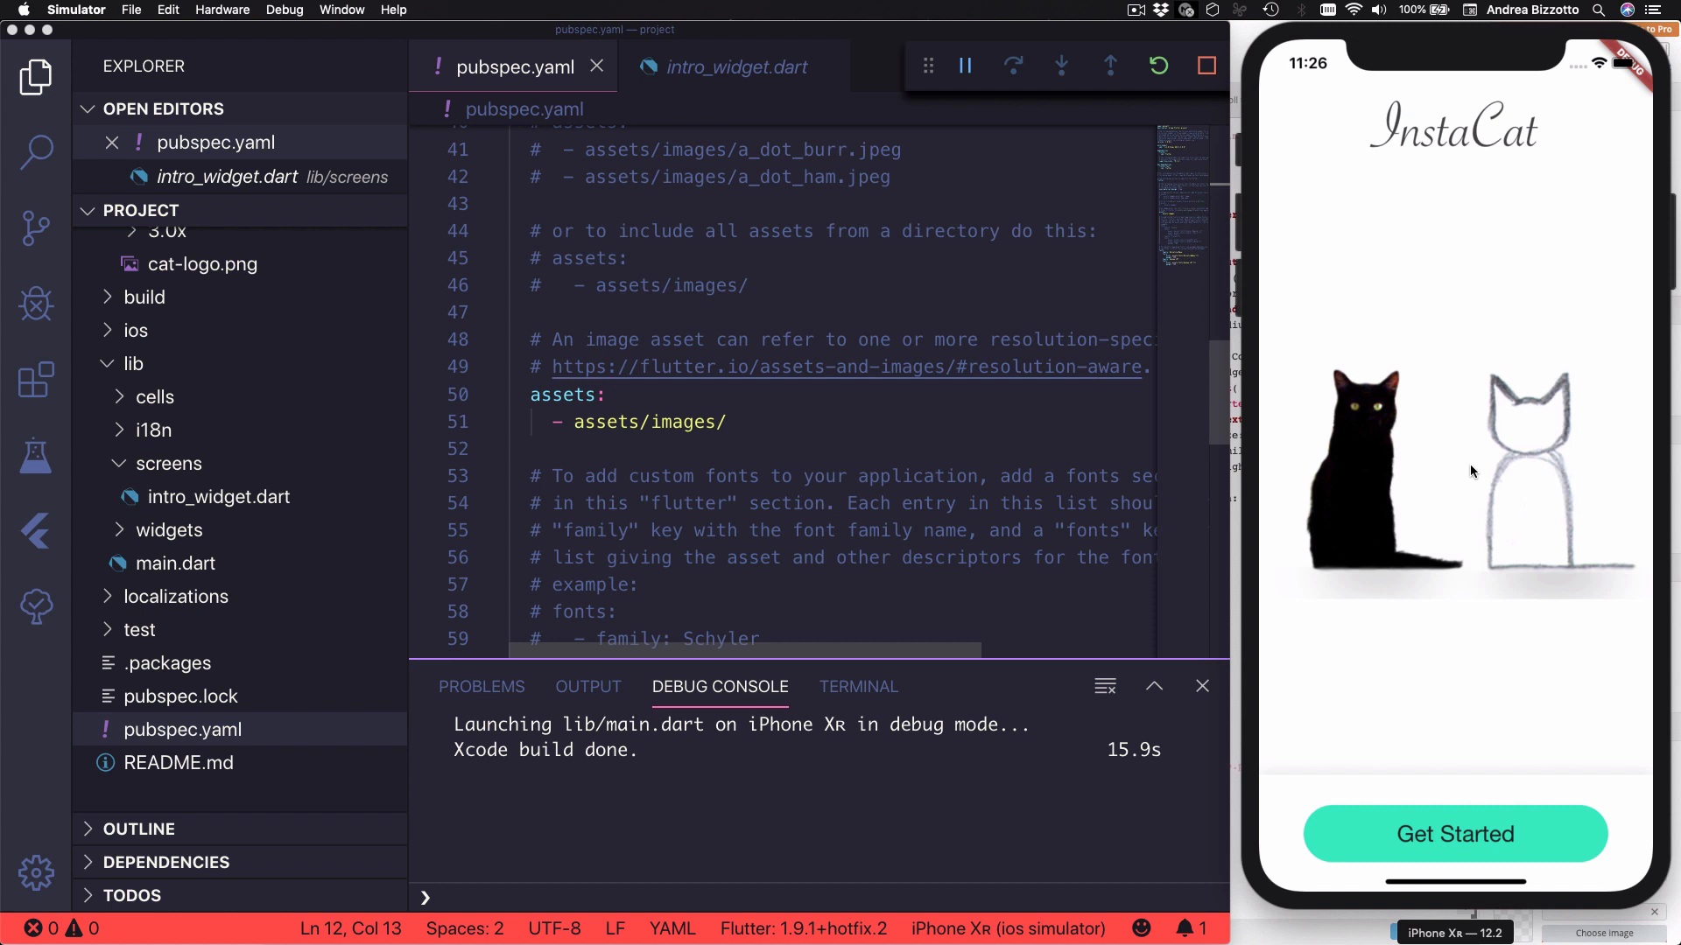
pyautogui.moveTo(1462, 818)
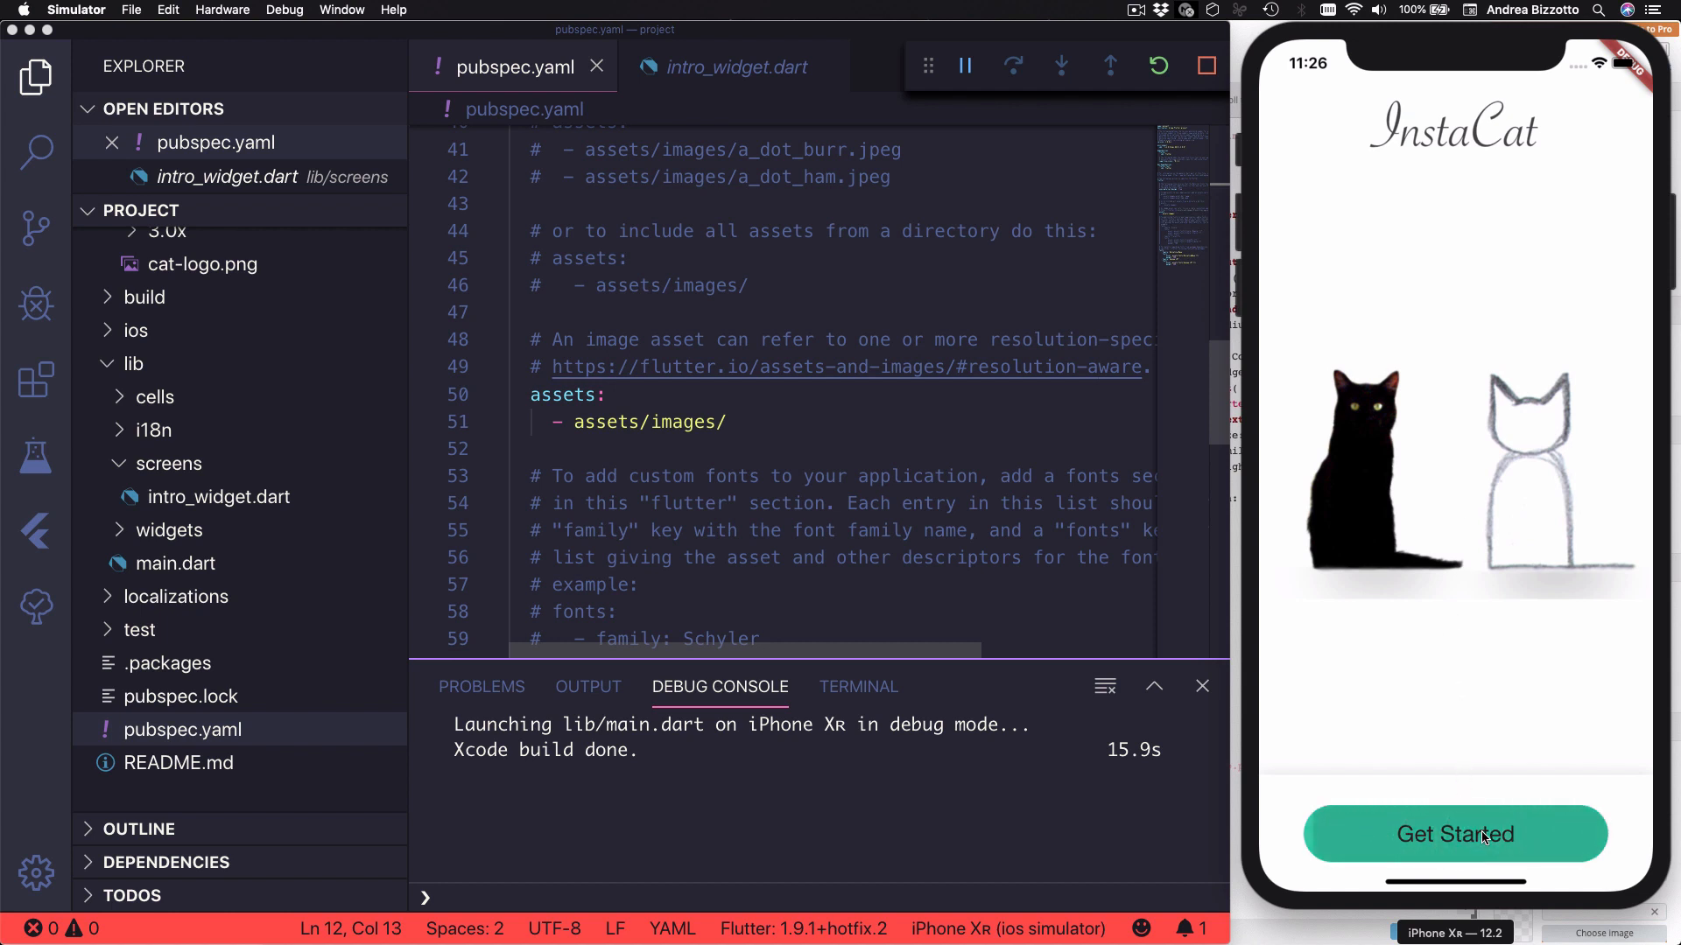
pyautogui.moveTo(665, 492)
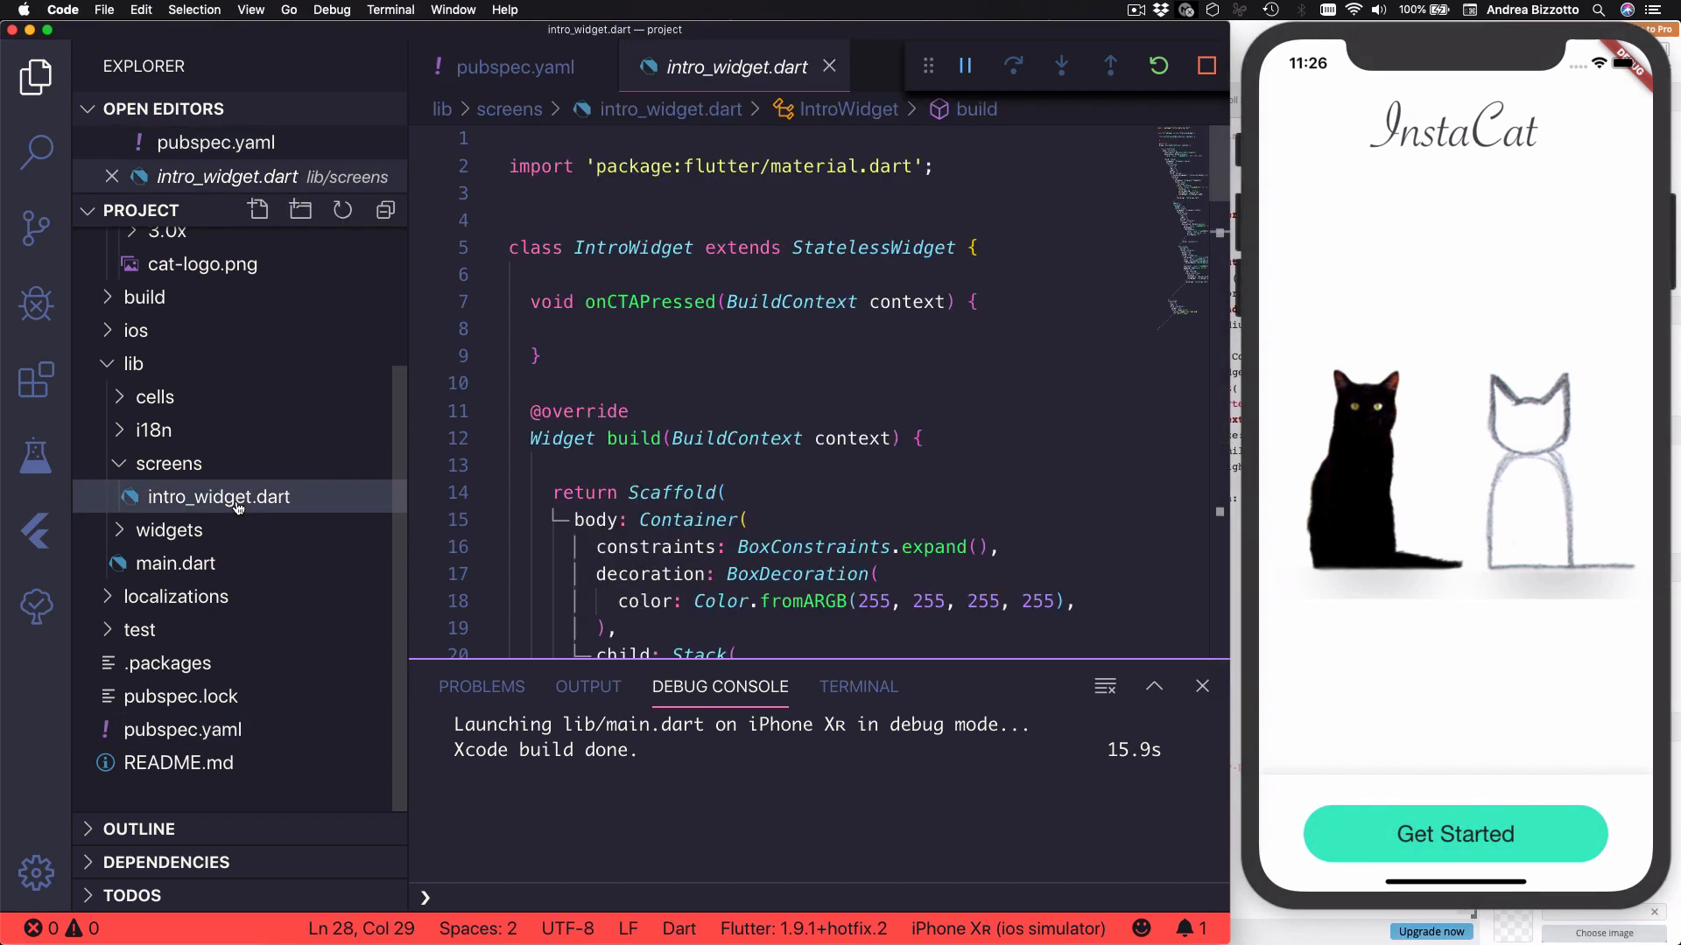
# Step: Inspect the empty onCTAPressed handler and the Get Started FlatButton that calls it in intro_widget.dart
pyautogui.click(534, 329)
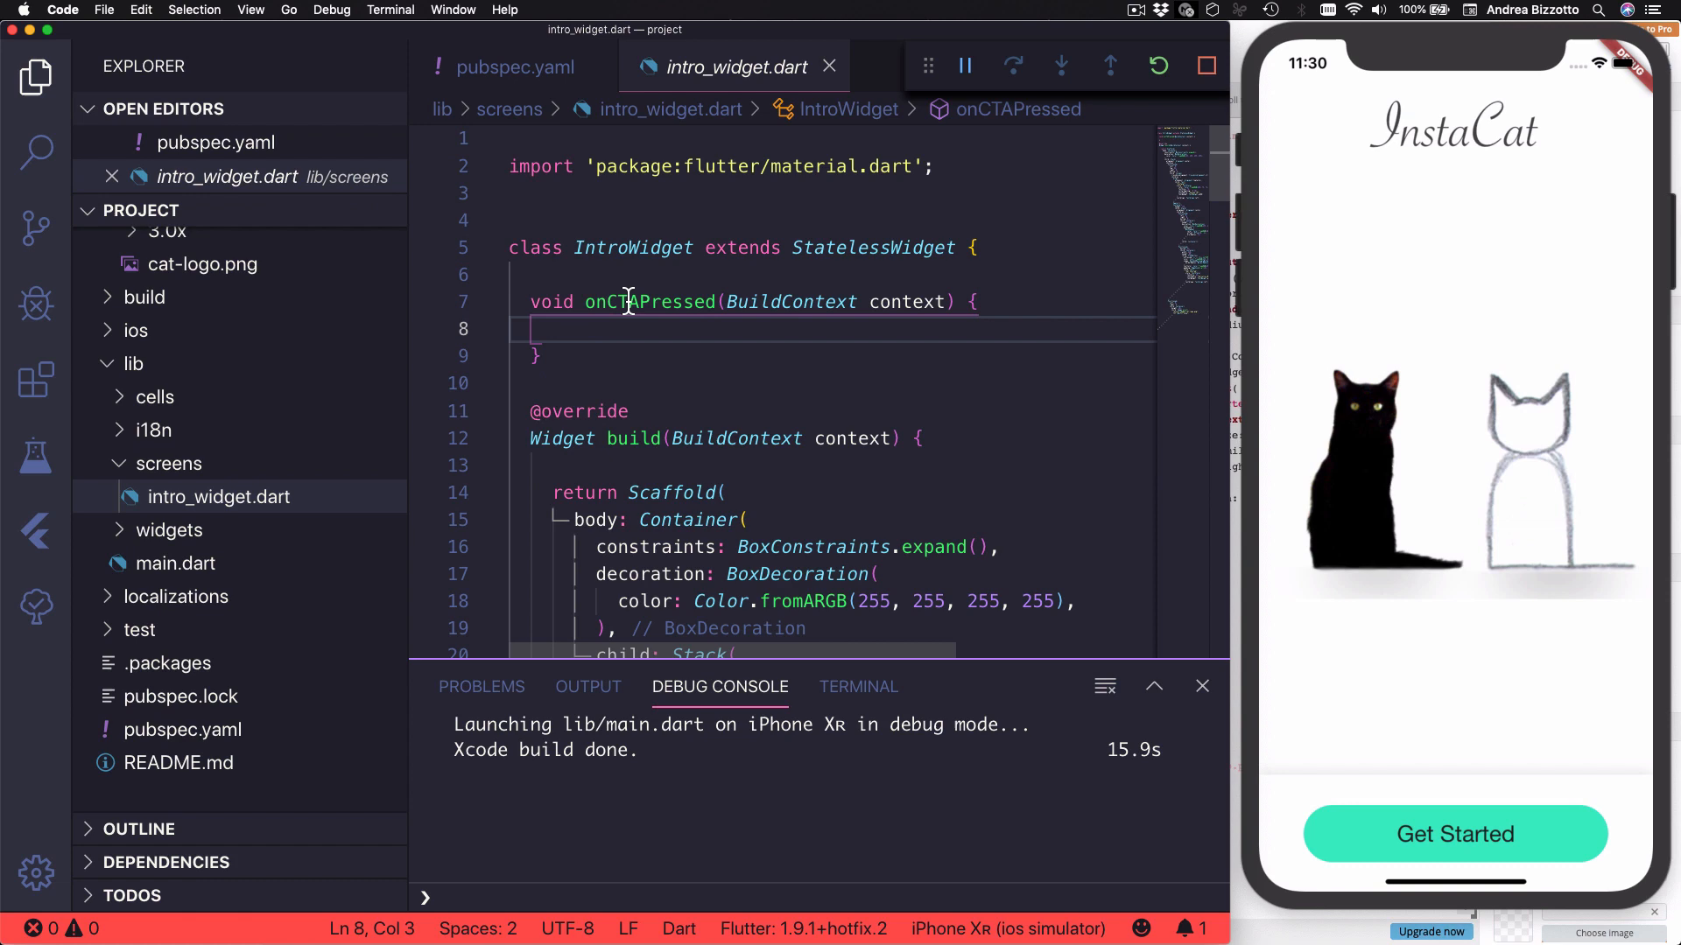
pyautogui.doubleClick(647, 301)
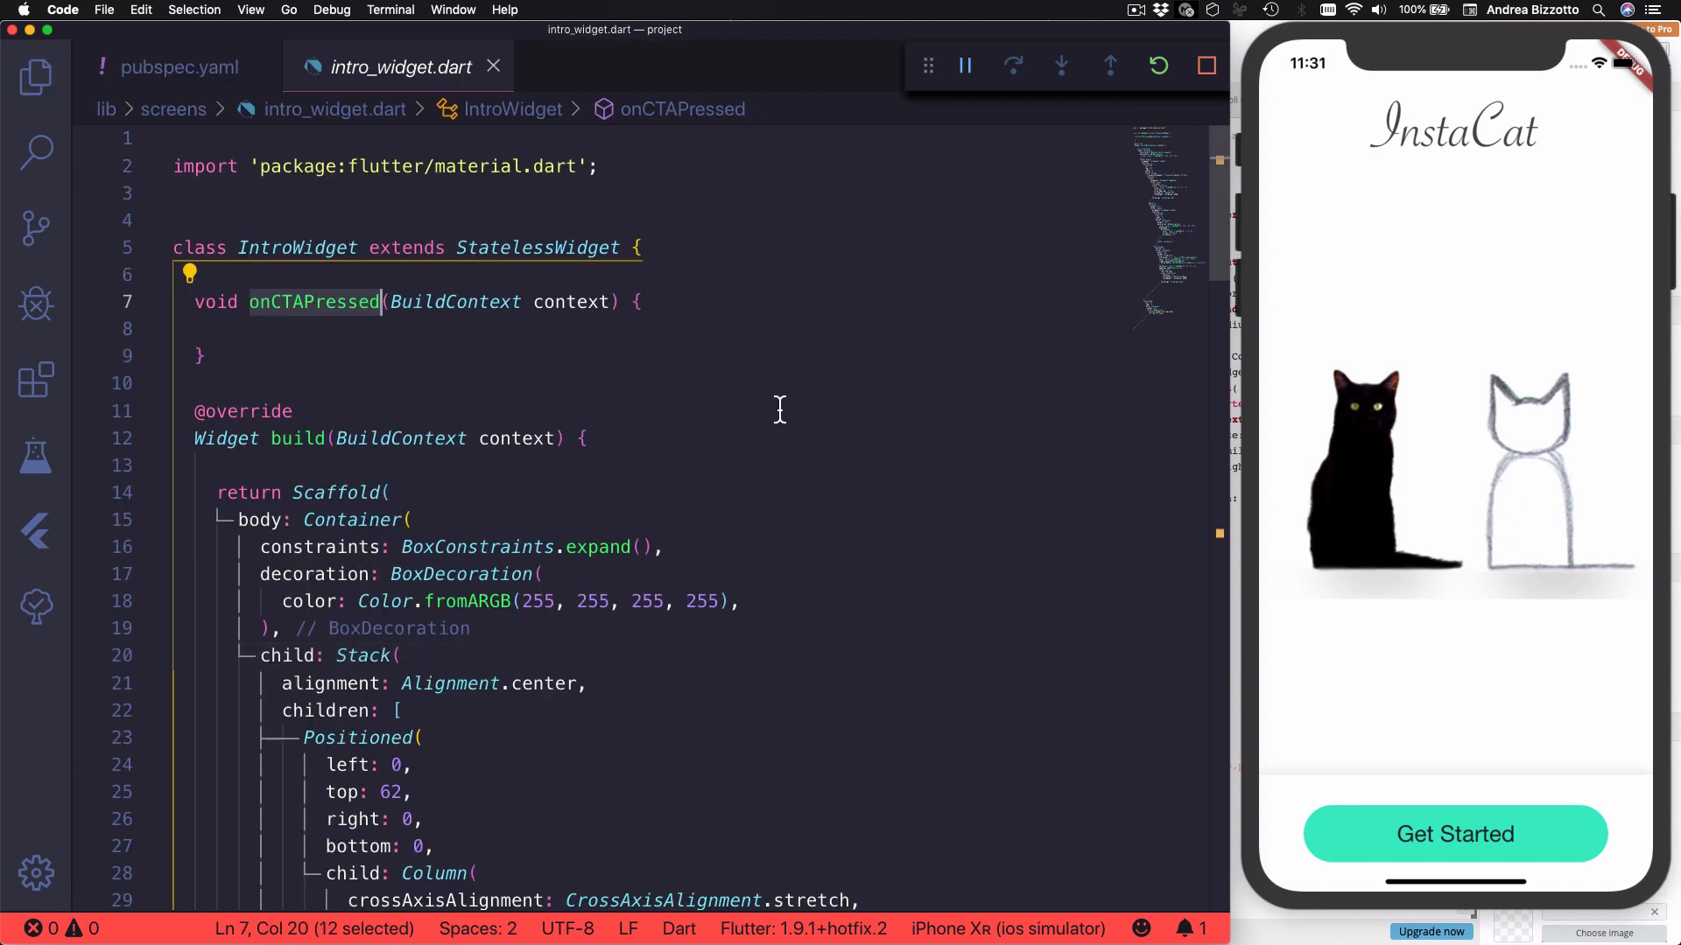
pyautogui.scroll(-3)
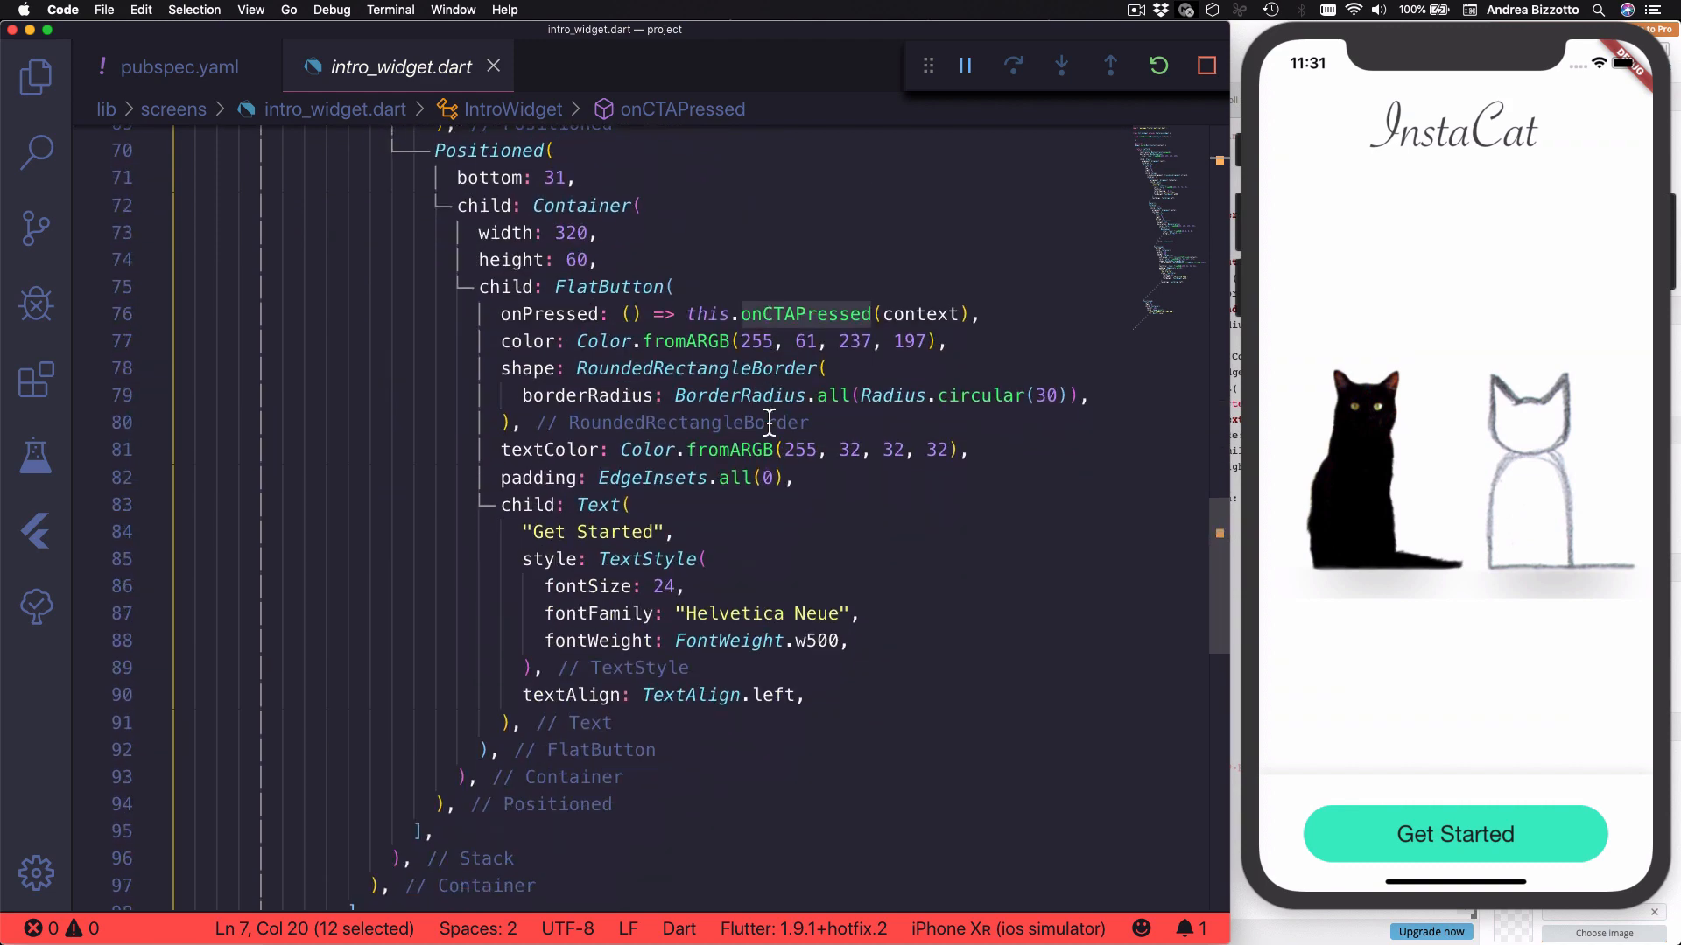
pyautogui.scroll(3)
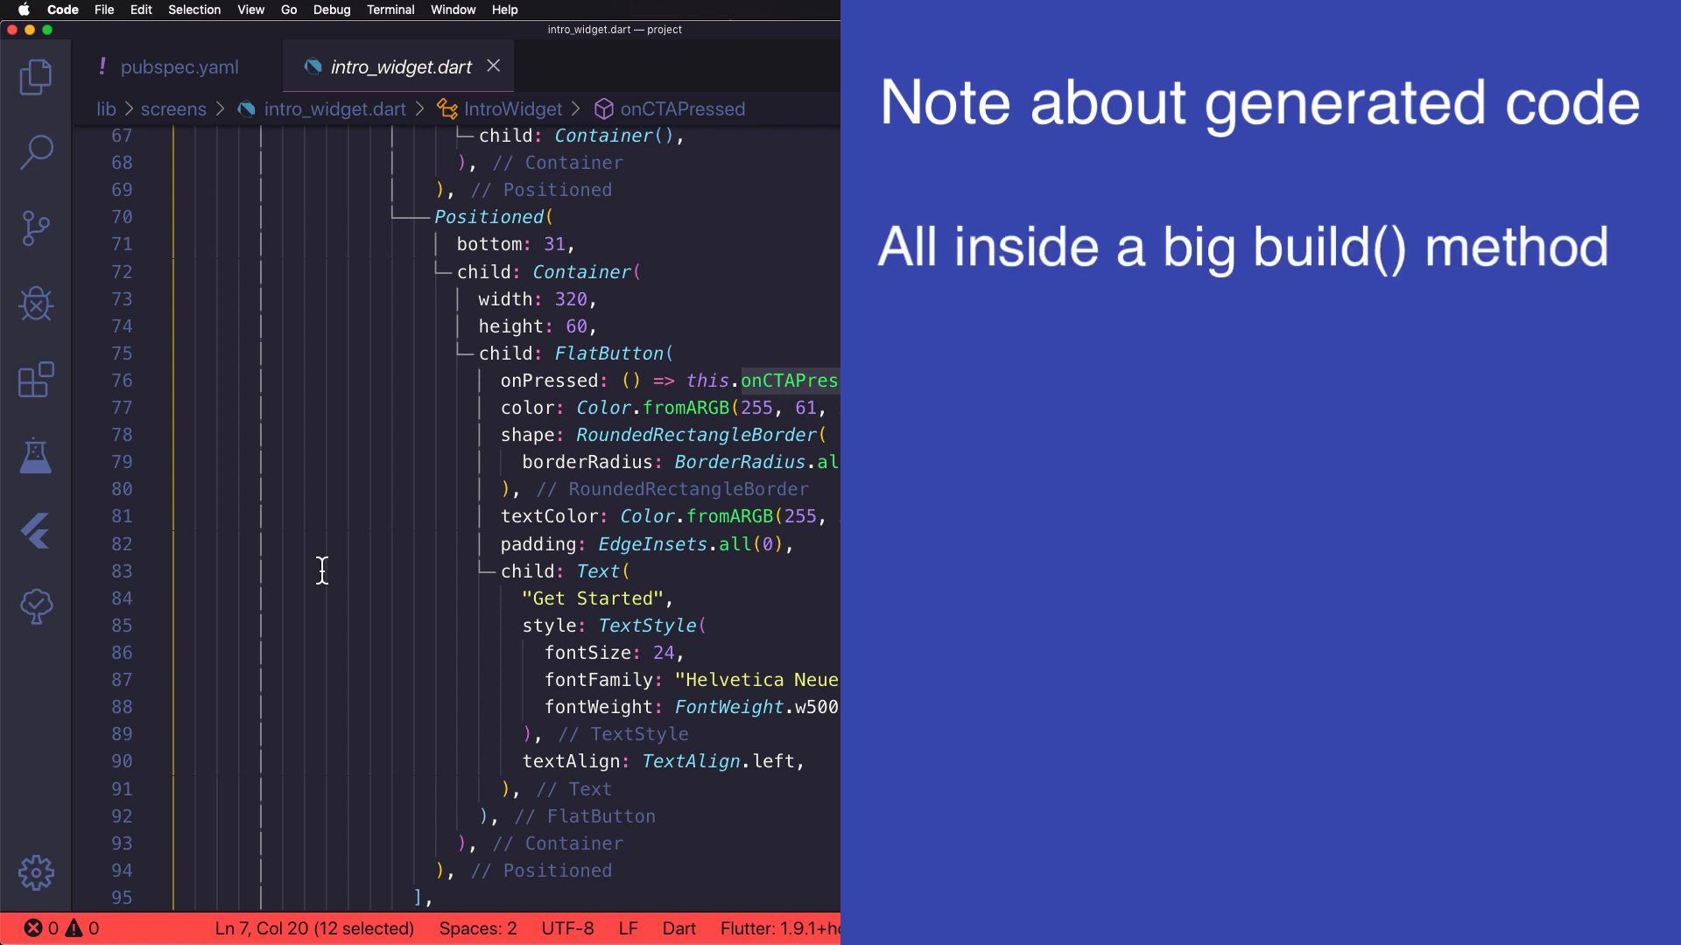
pyautogui.moveTo(380, 316)
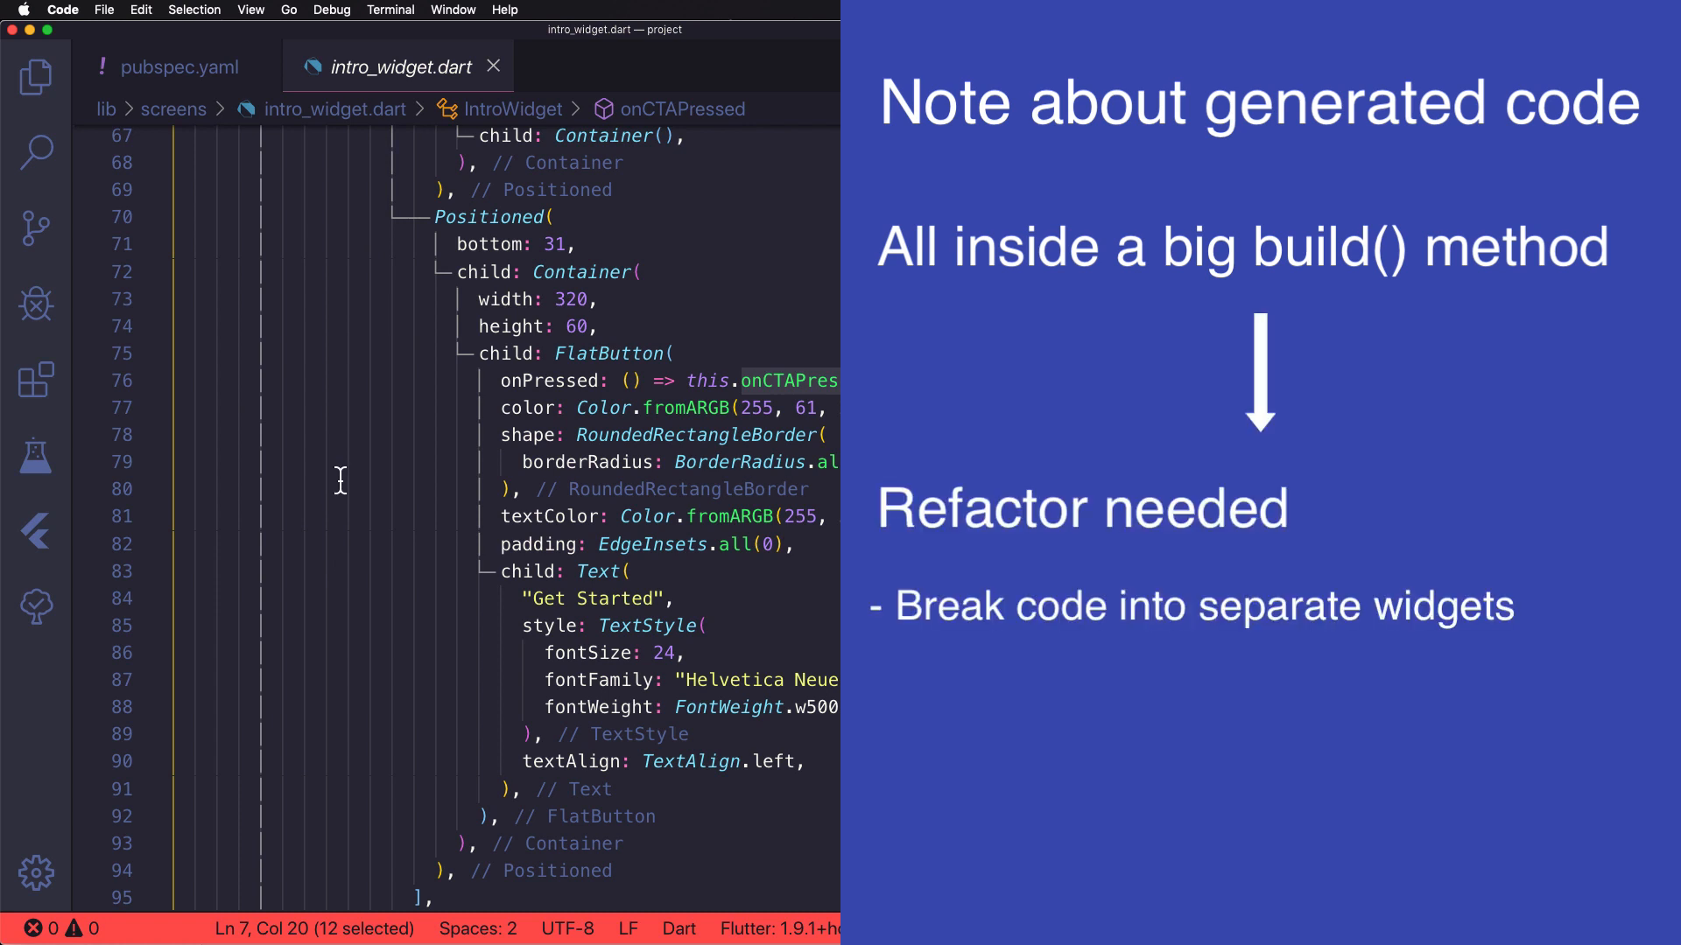
pyautogui.moveTo(378, 651)
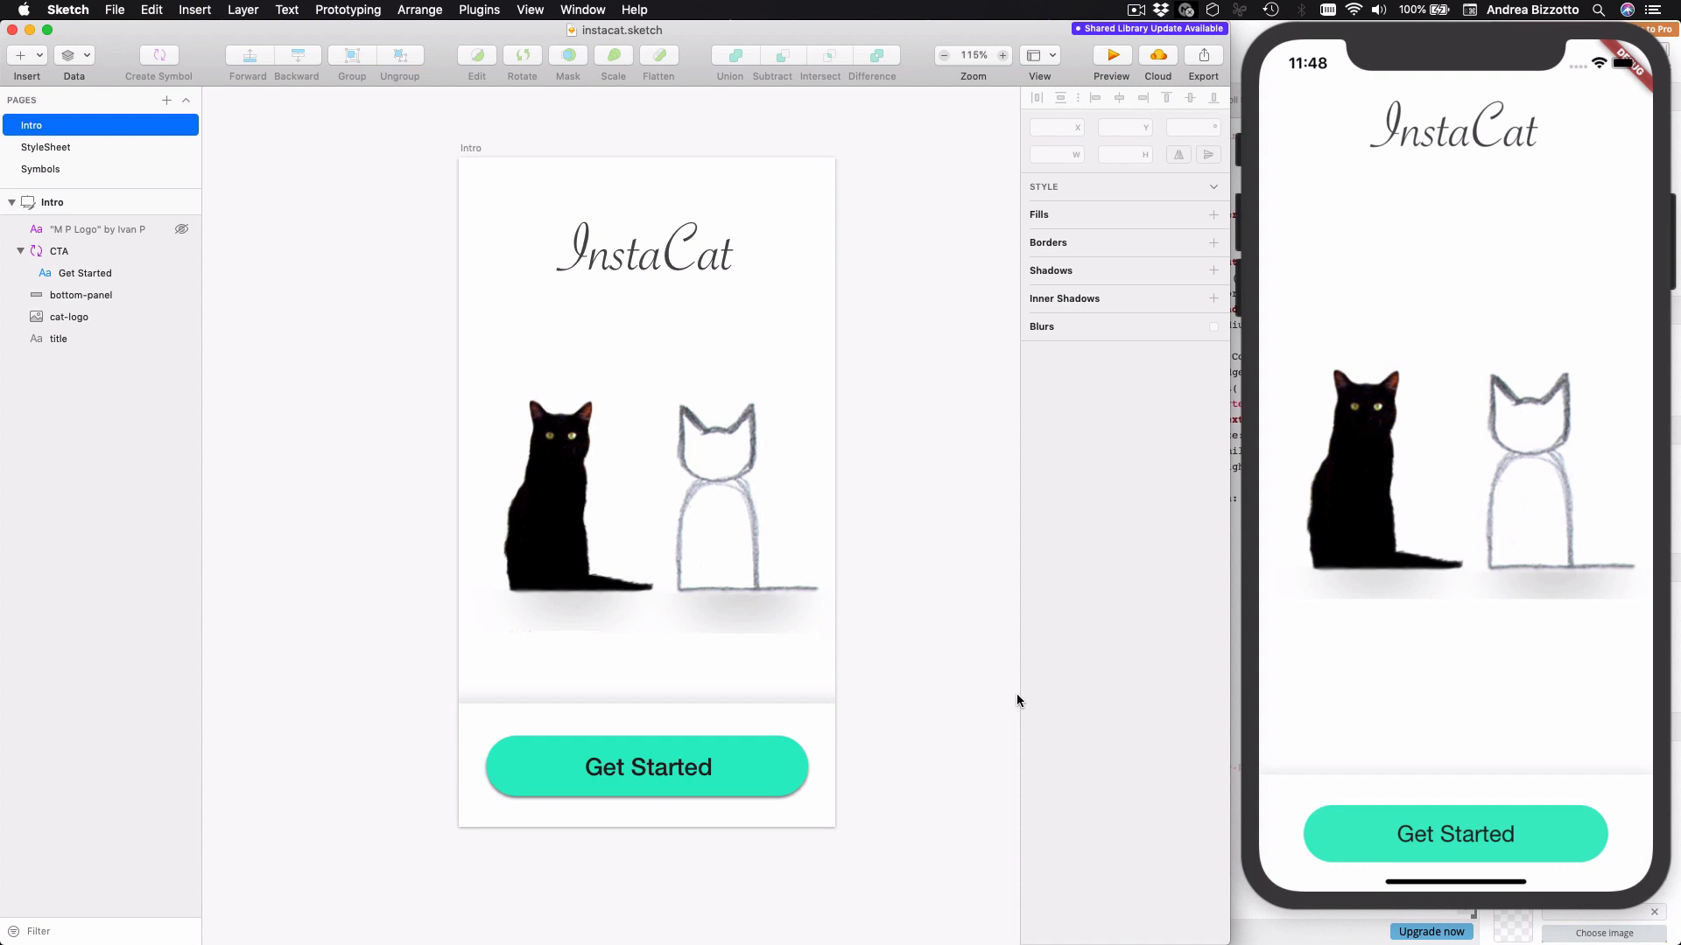
pyautogui.moveTo(1445, 428)
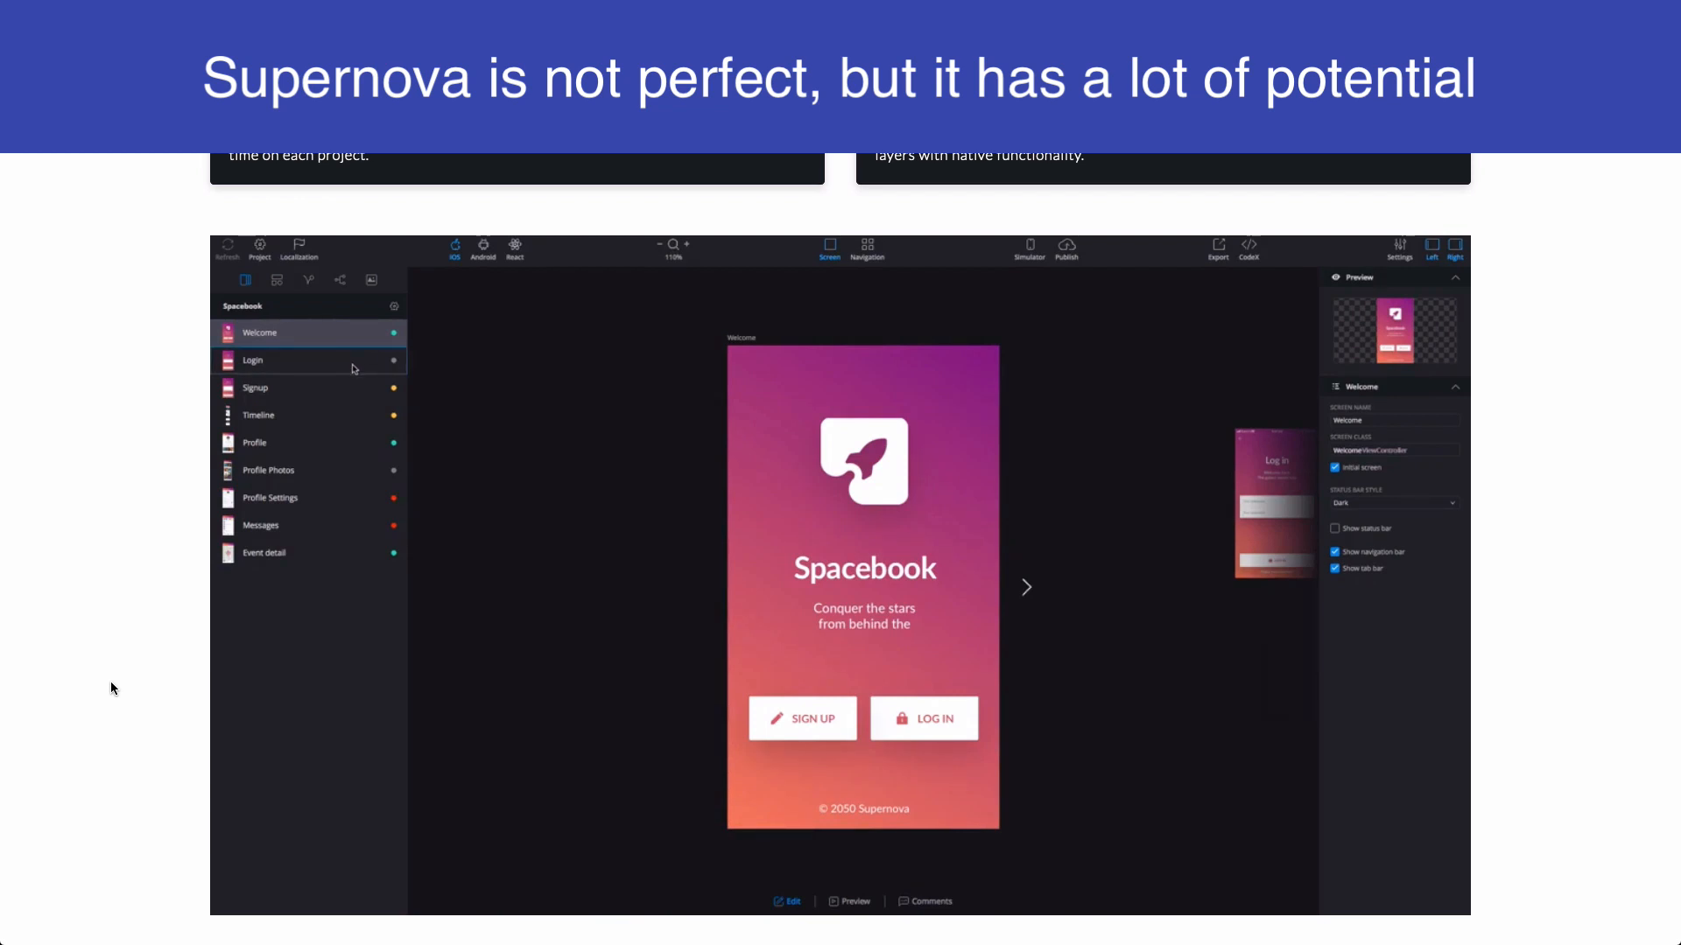
# Step: Switch to the supernova.io tab and watch the Spacebook Studio demo screens
pyautogui.click(252, 361)
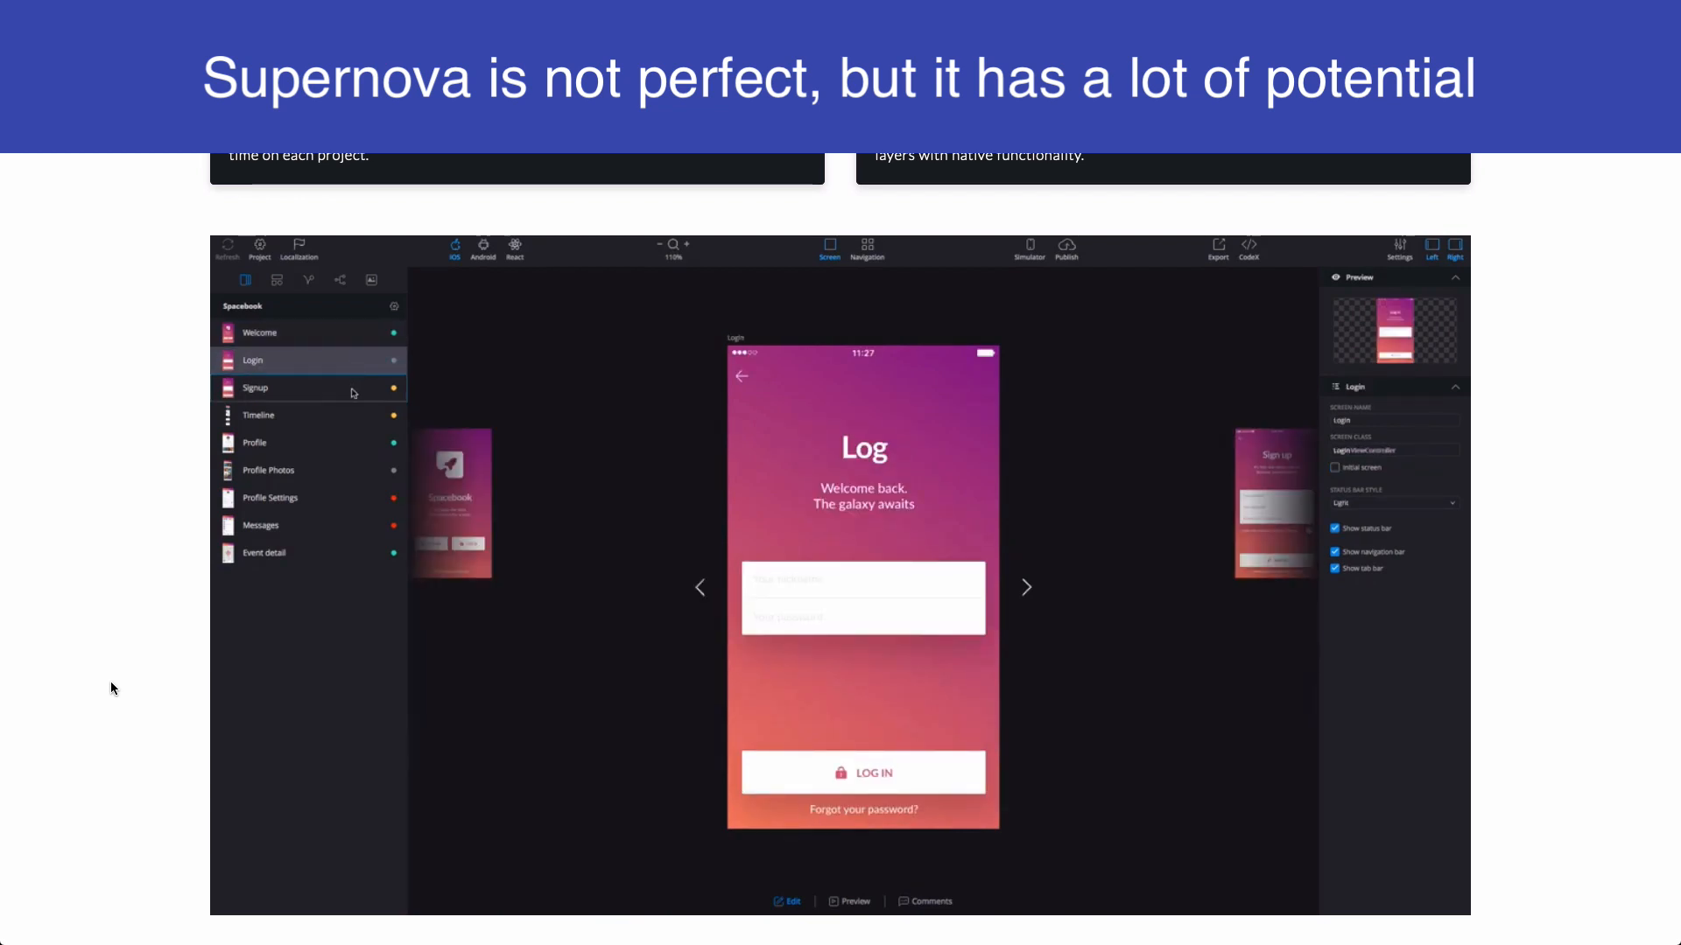
pyautogui.click(255, 389)
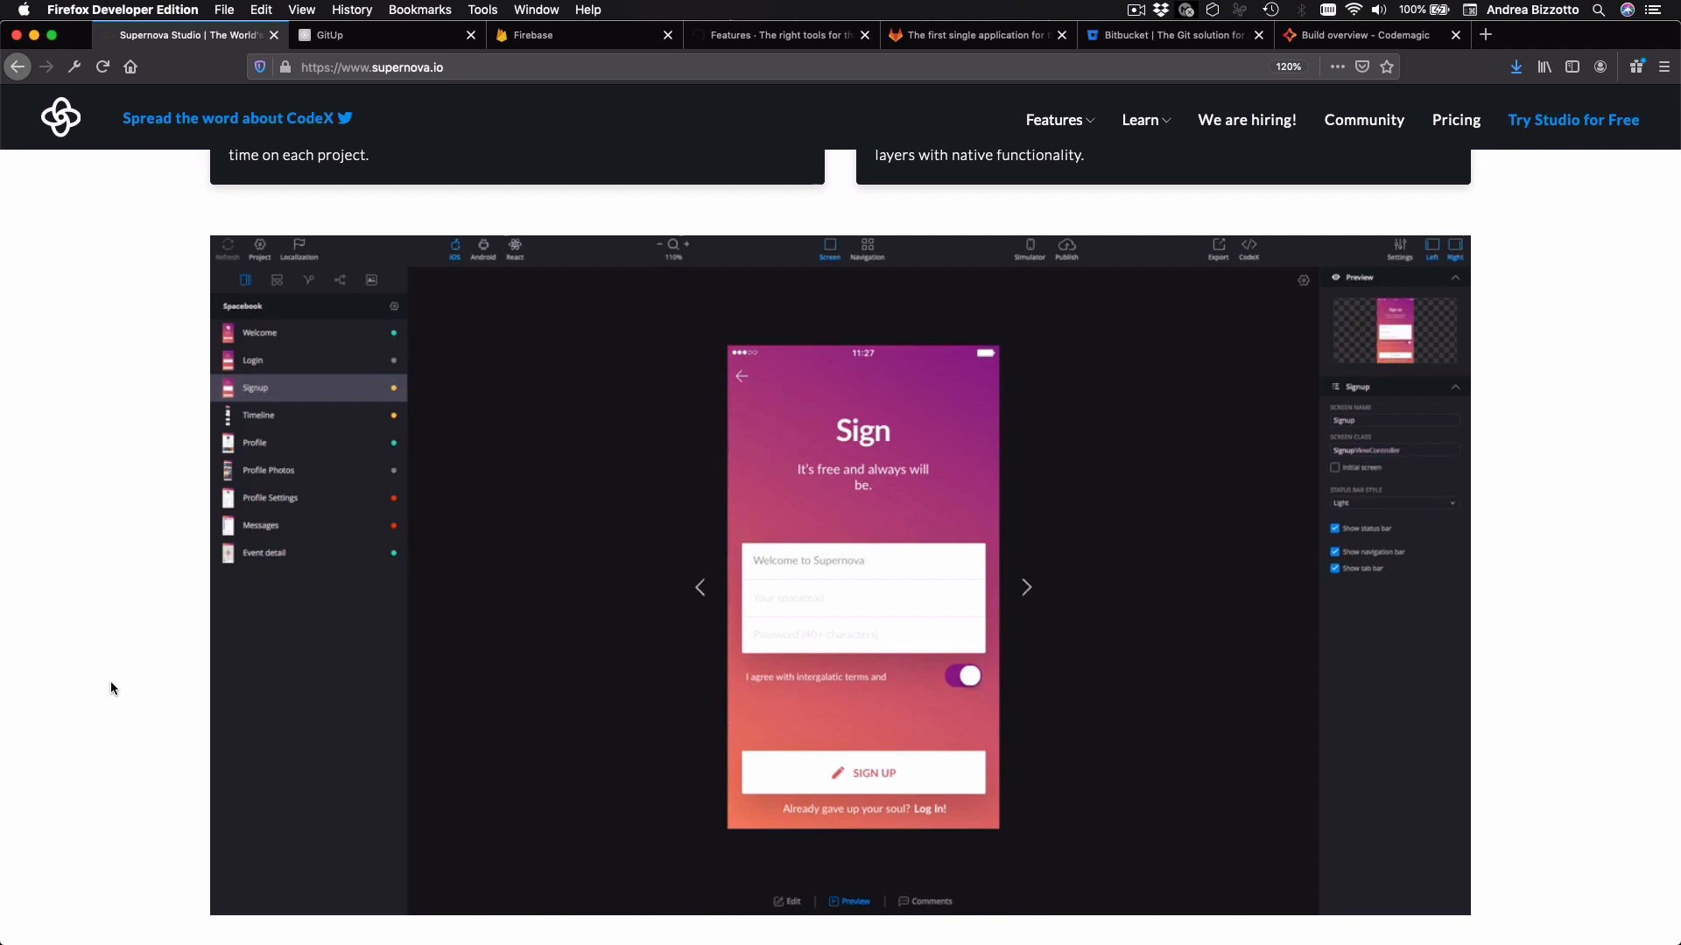
pyautogui.click(961, 676)
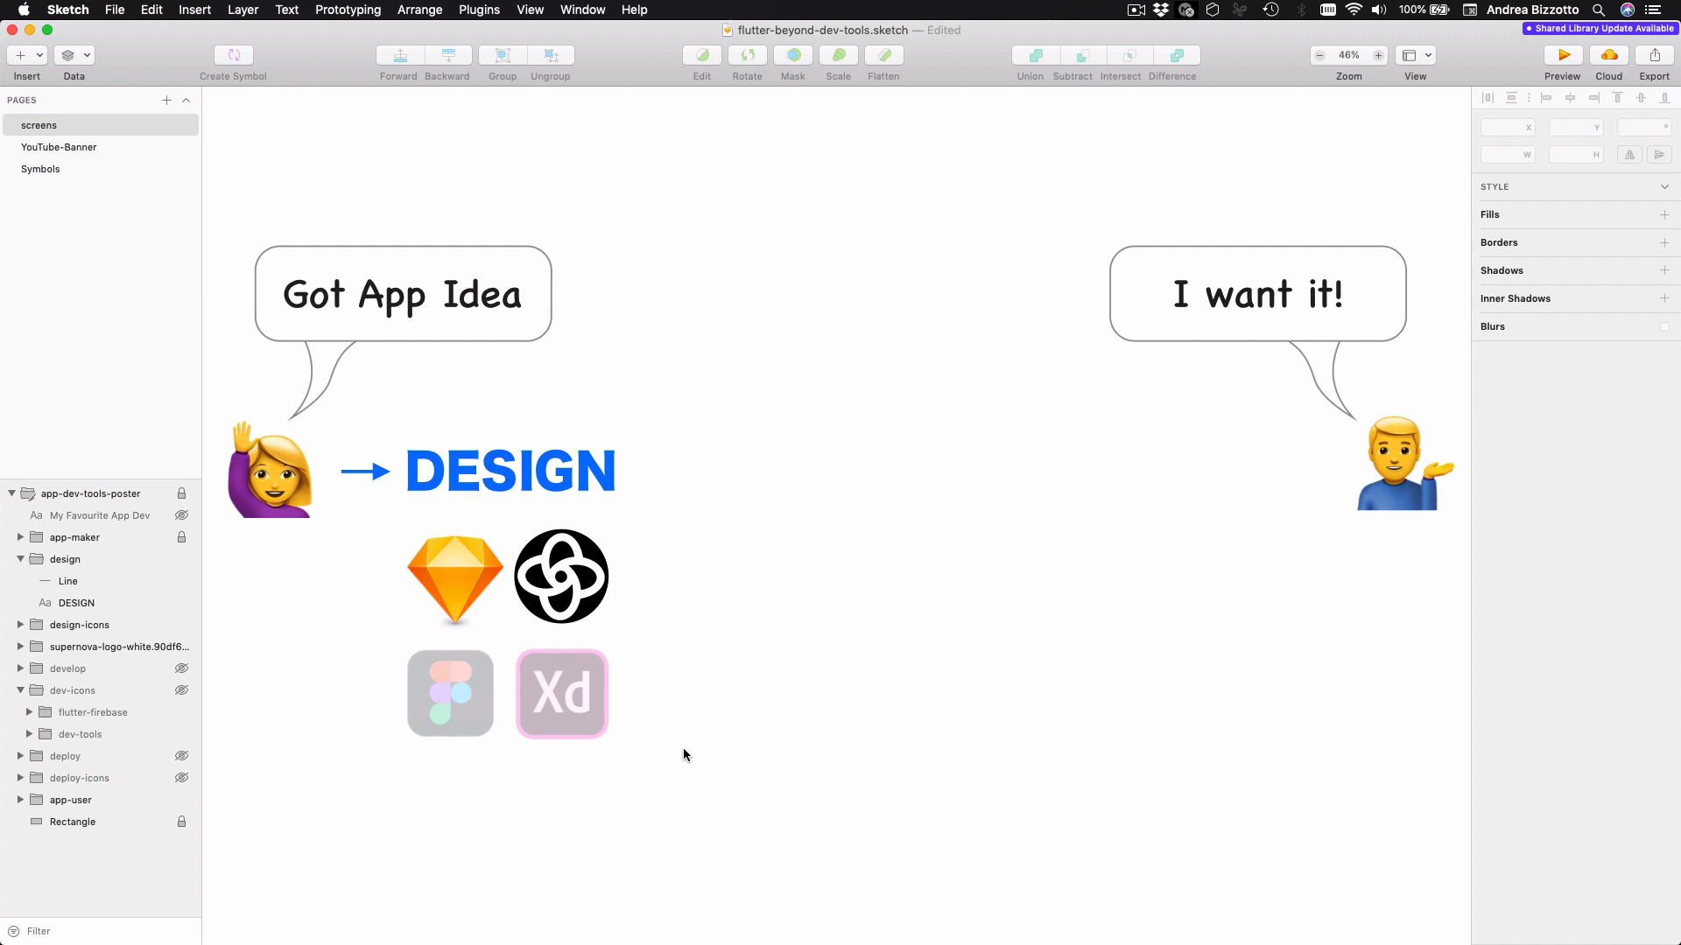
# Step: Unhide the develop layer group so the arrow and DEVELOP text appear on the poster
pyautogui.click(560, 576)
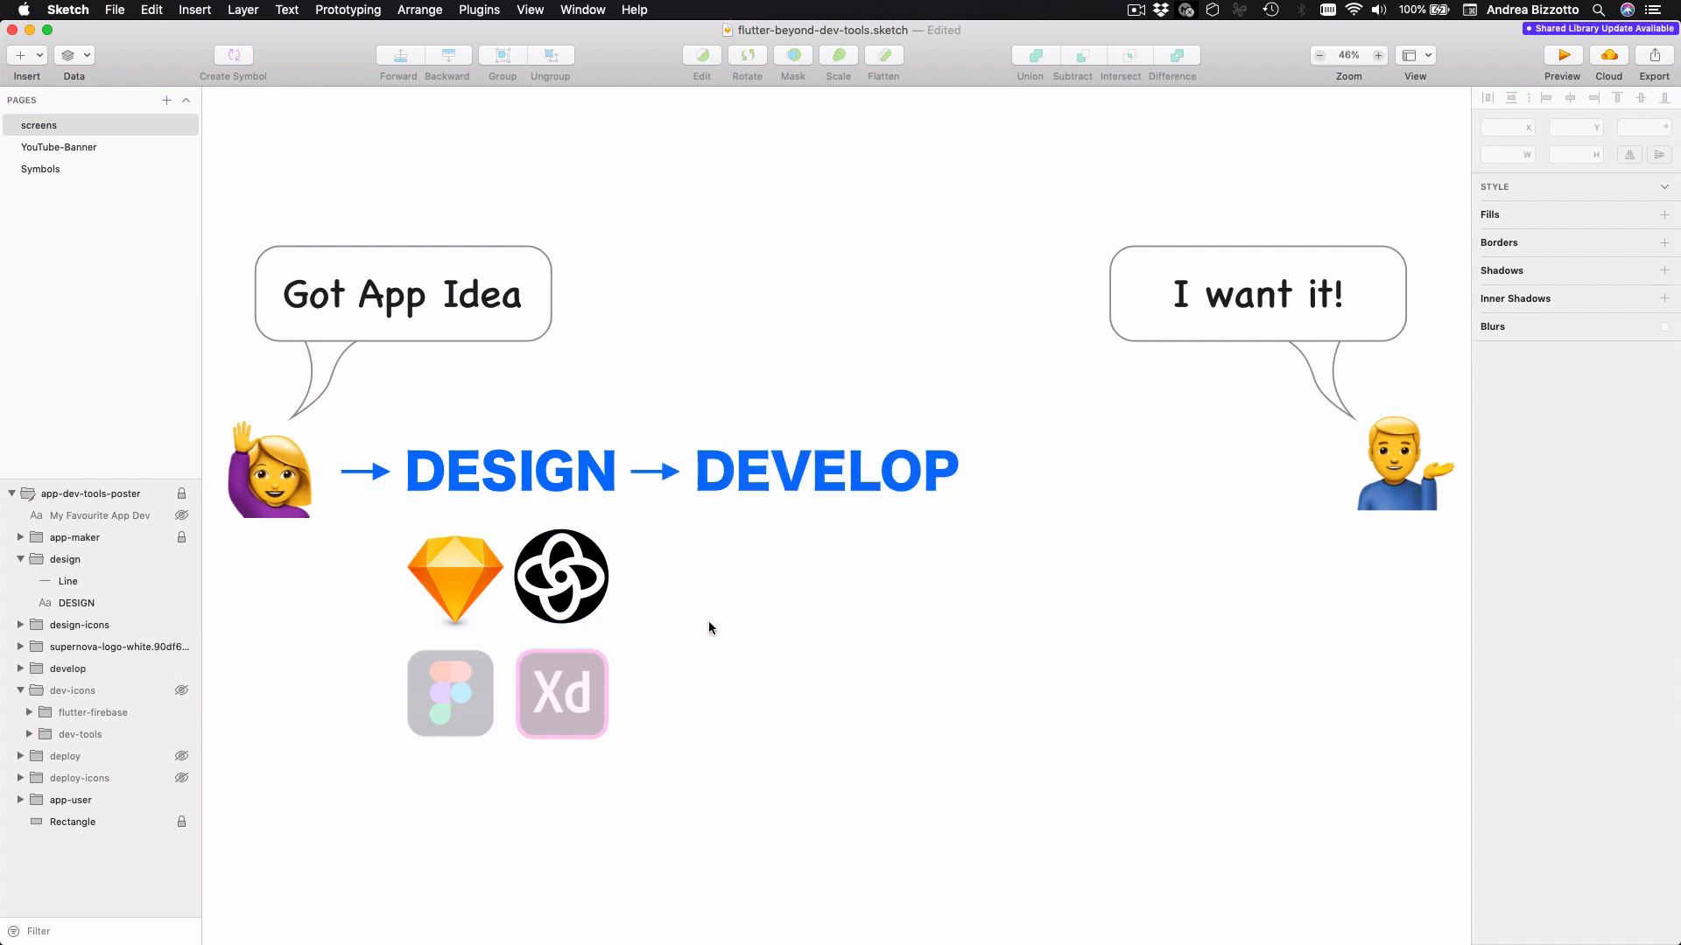
pyautogui.click(30, 713)
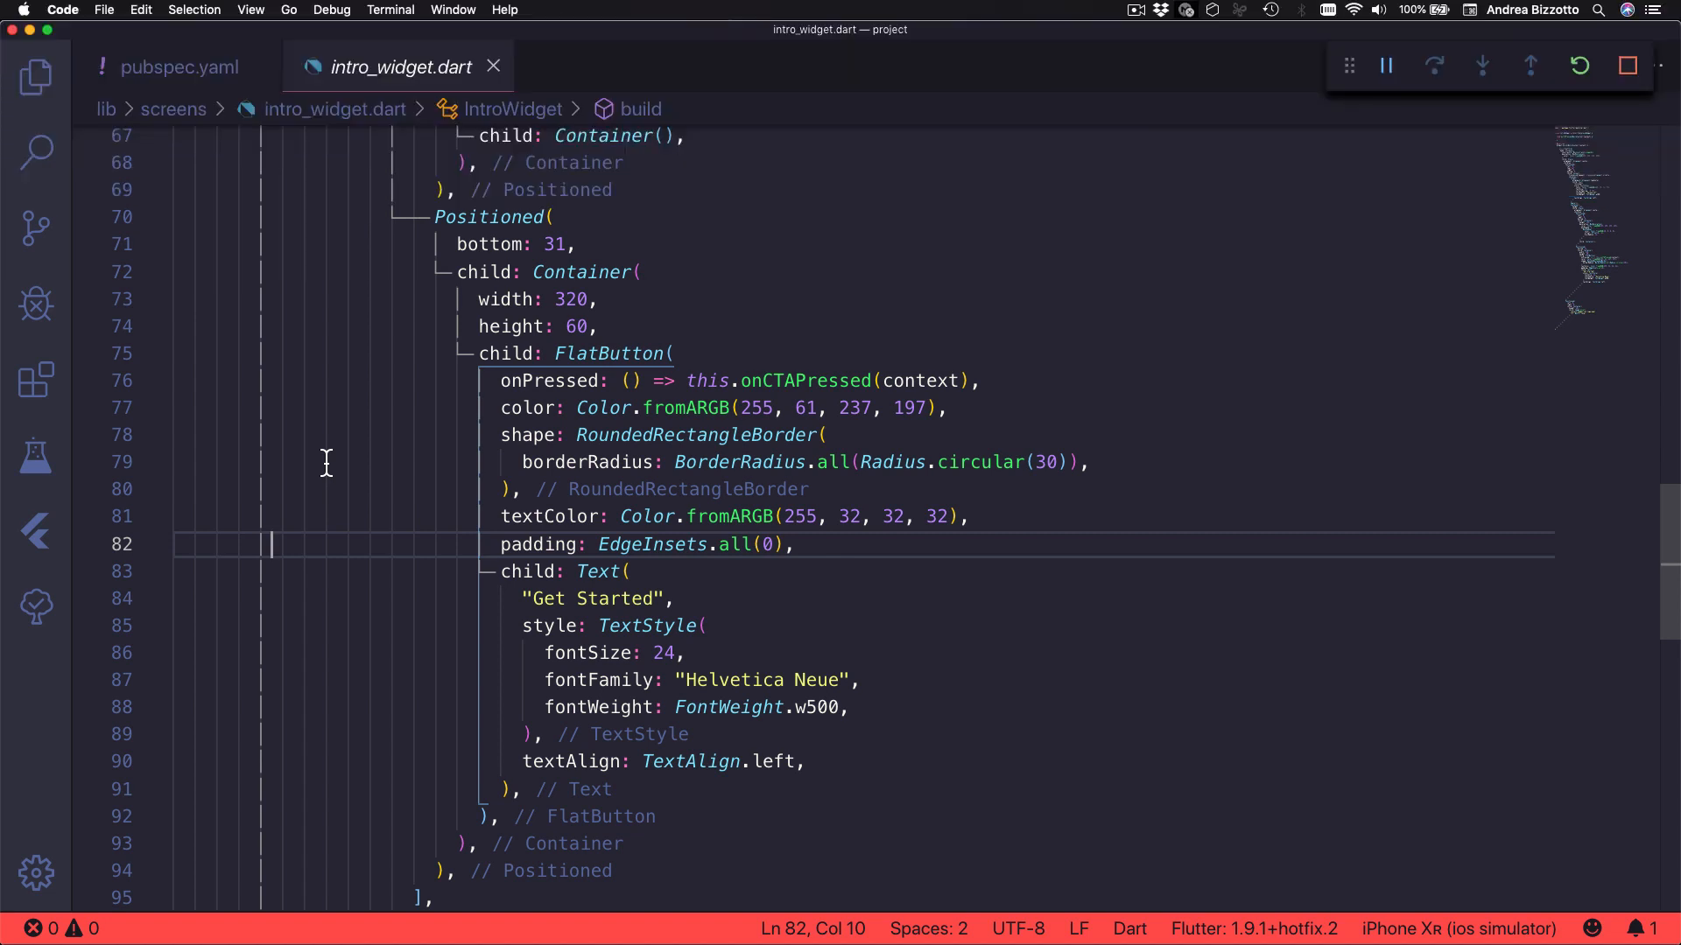
pyautogui.moveTo(42, 373)
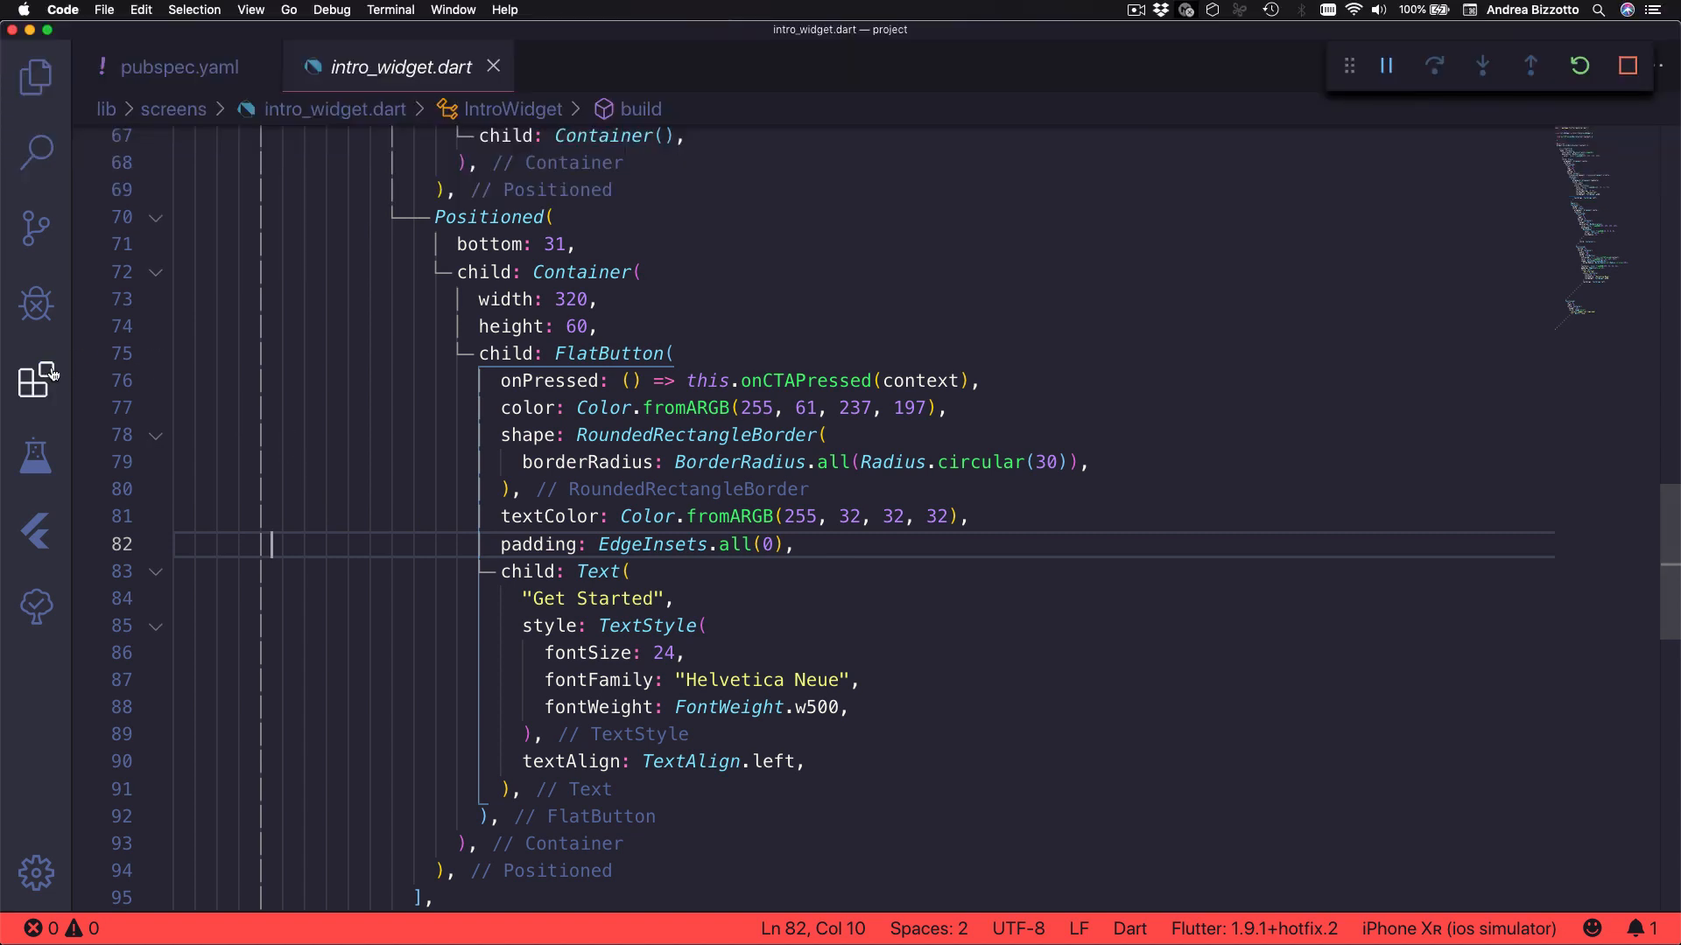
# Step: Browse the installed extensions: Bracket Pair Colorizer 2, Error Lens, Pubspec Assist and Todo Tree
pyautogui.click(37, 381)
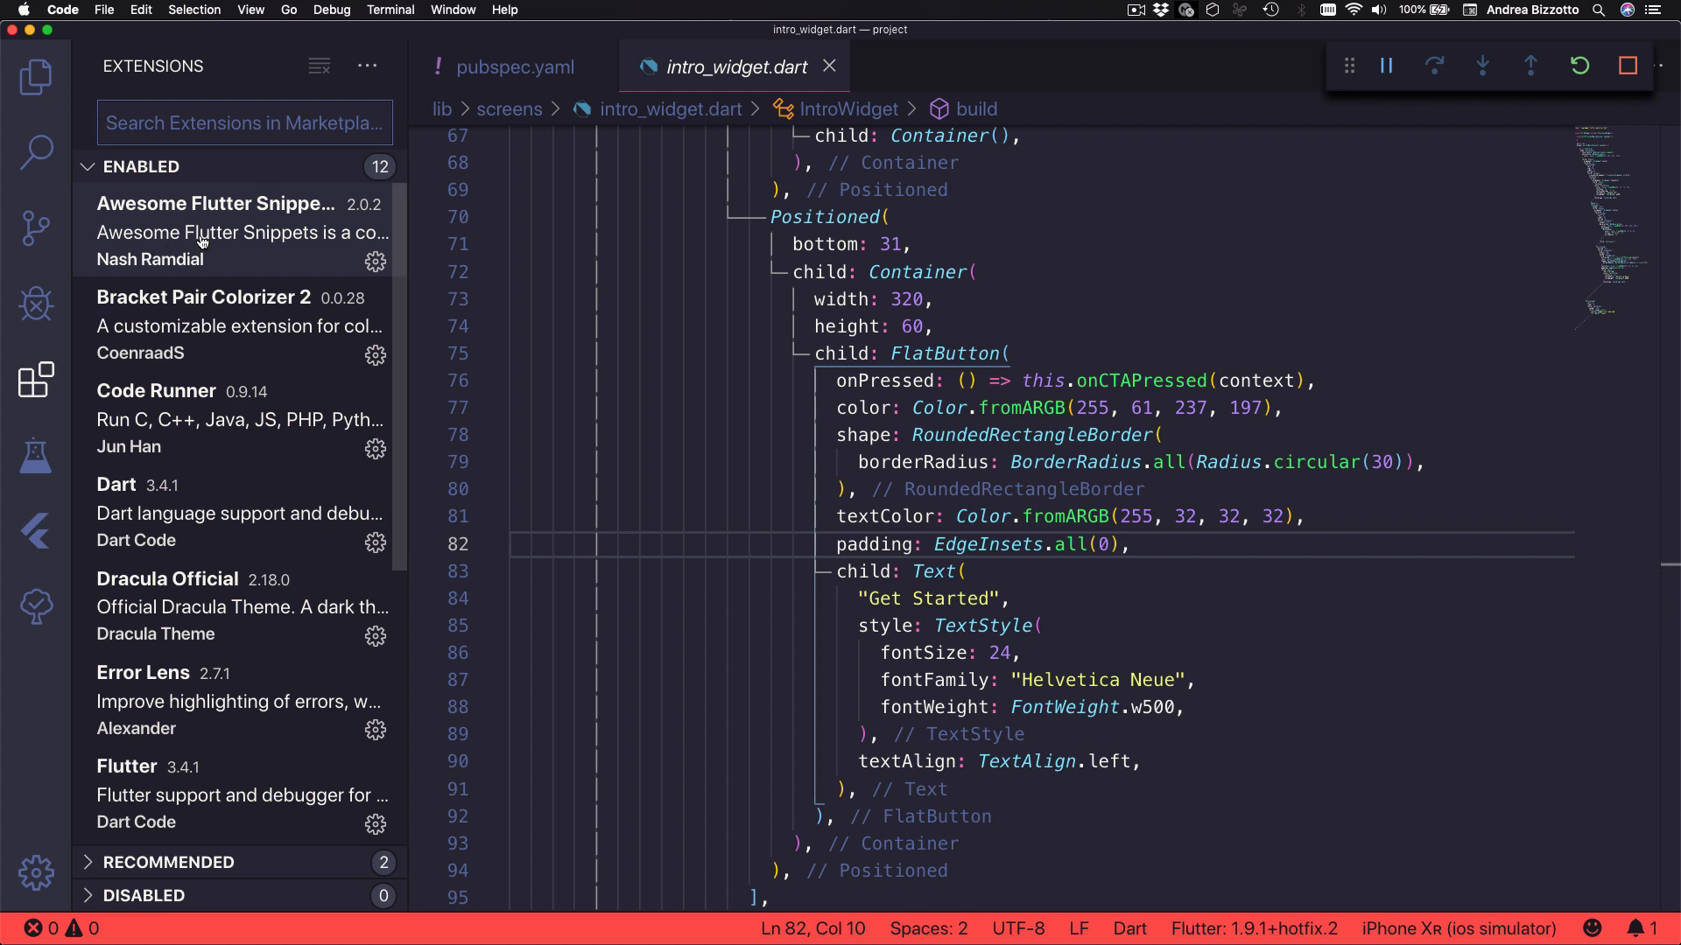
pyautogui.click(217, 233)
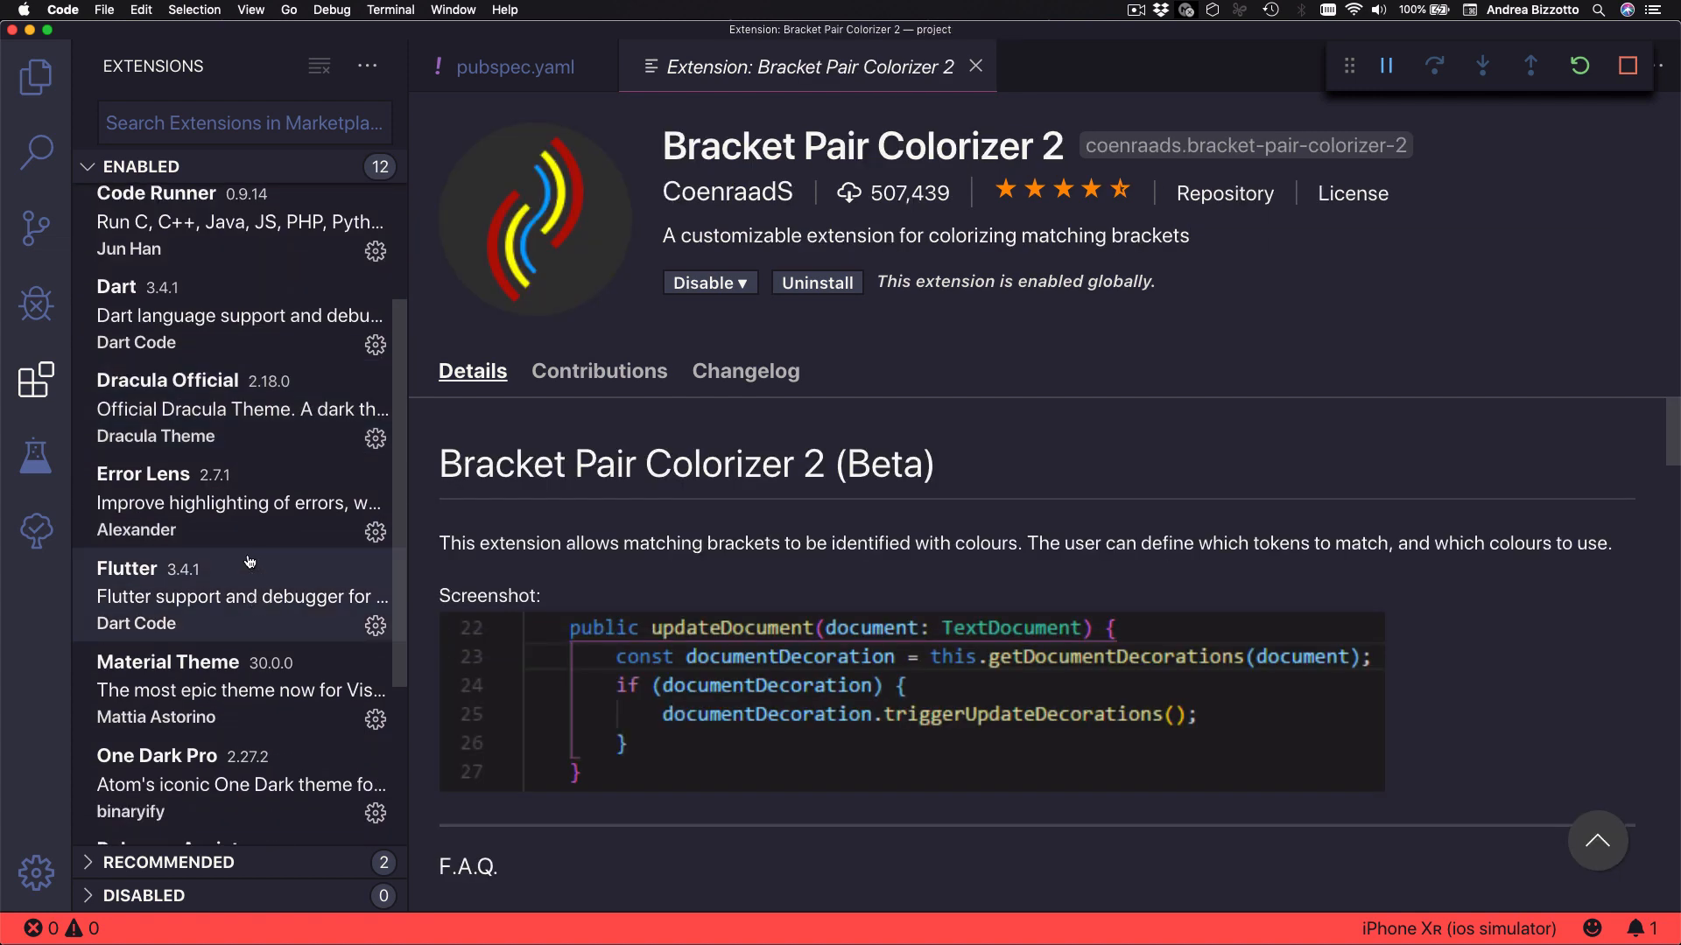
pyautogui.click(142, 474)
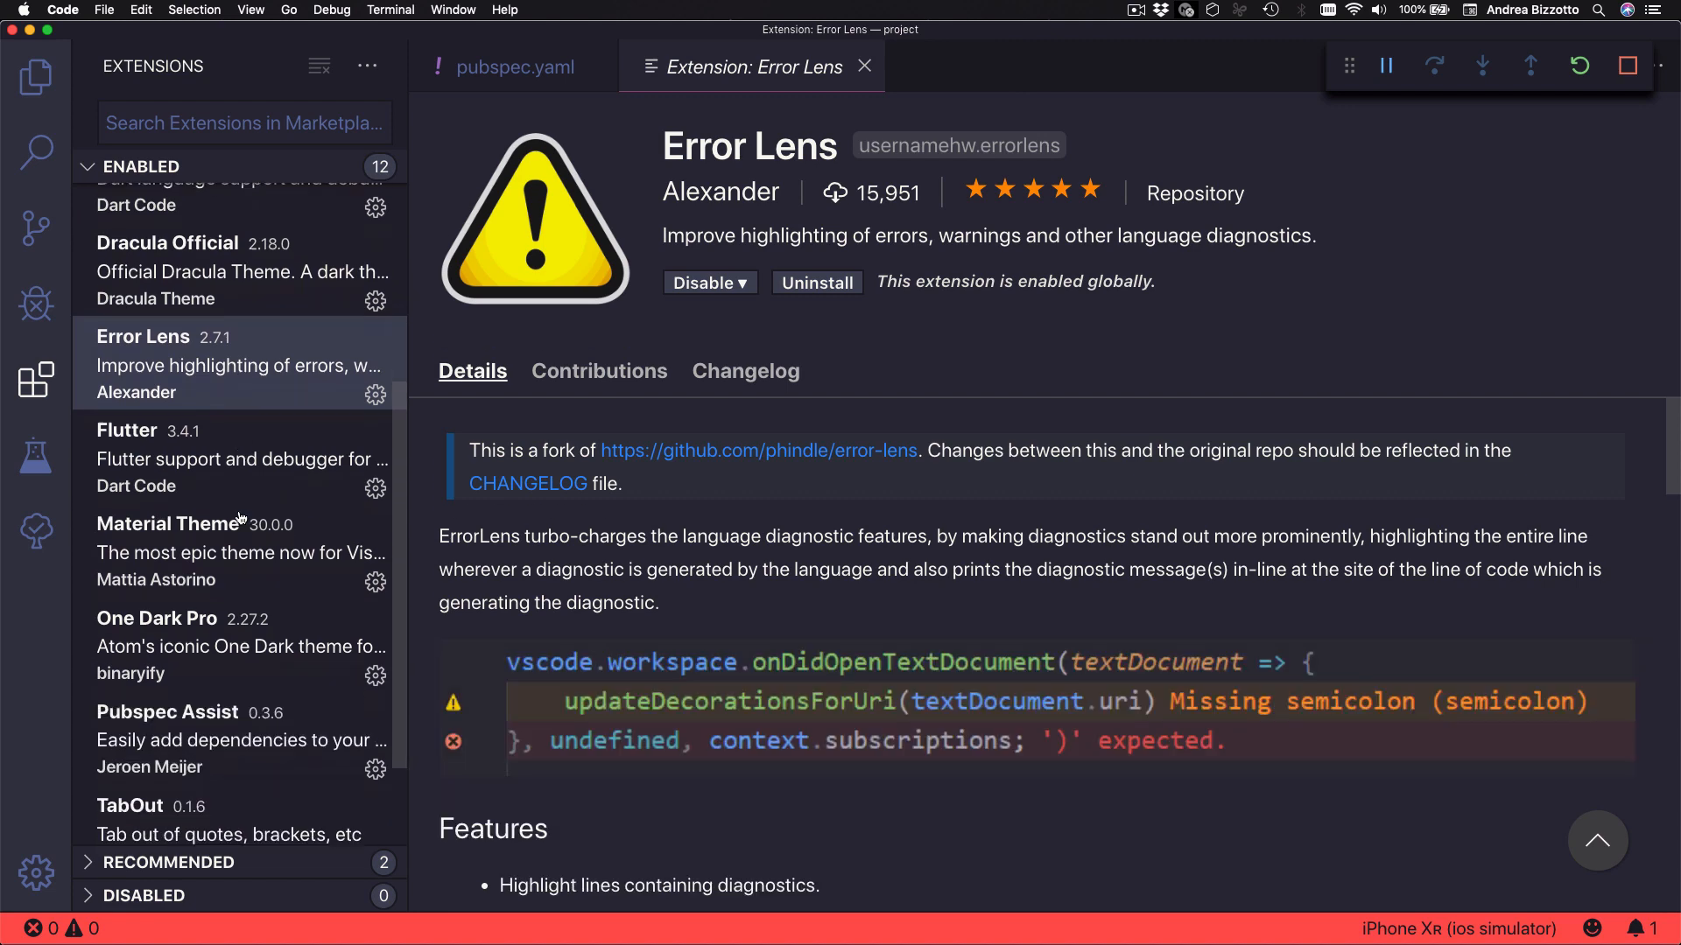
pyautogui.click(168, 710)
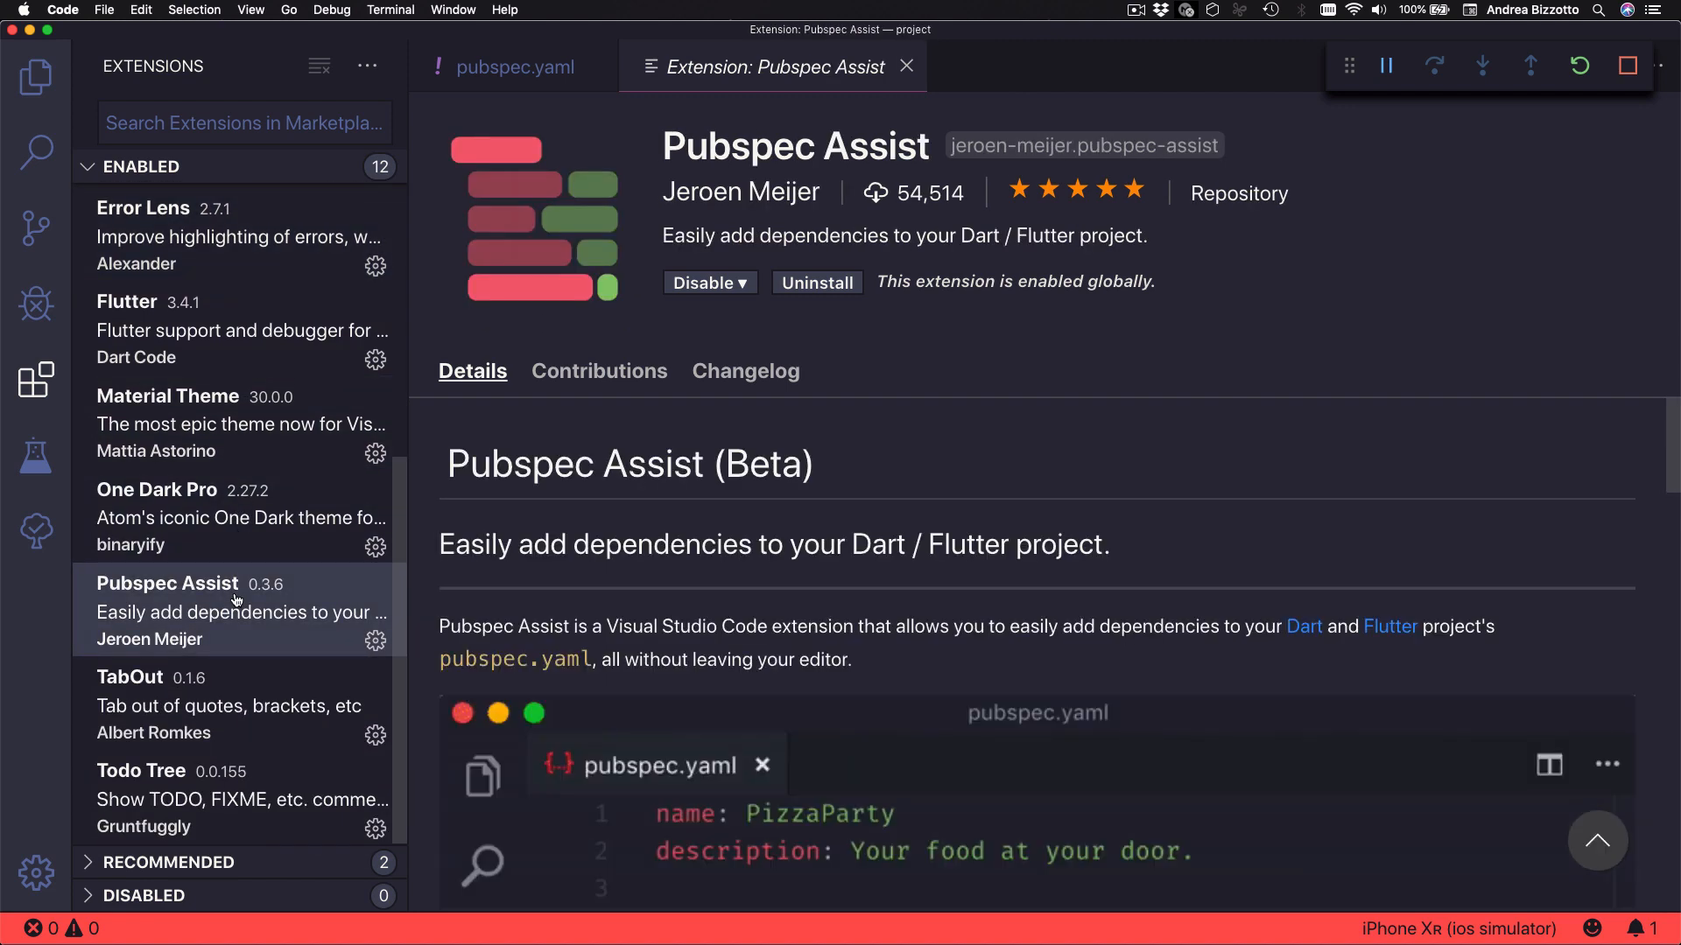
pyautogui.click(140, 770)
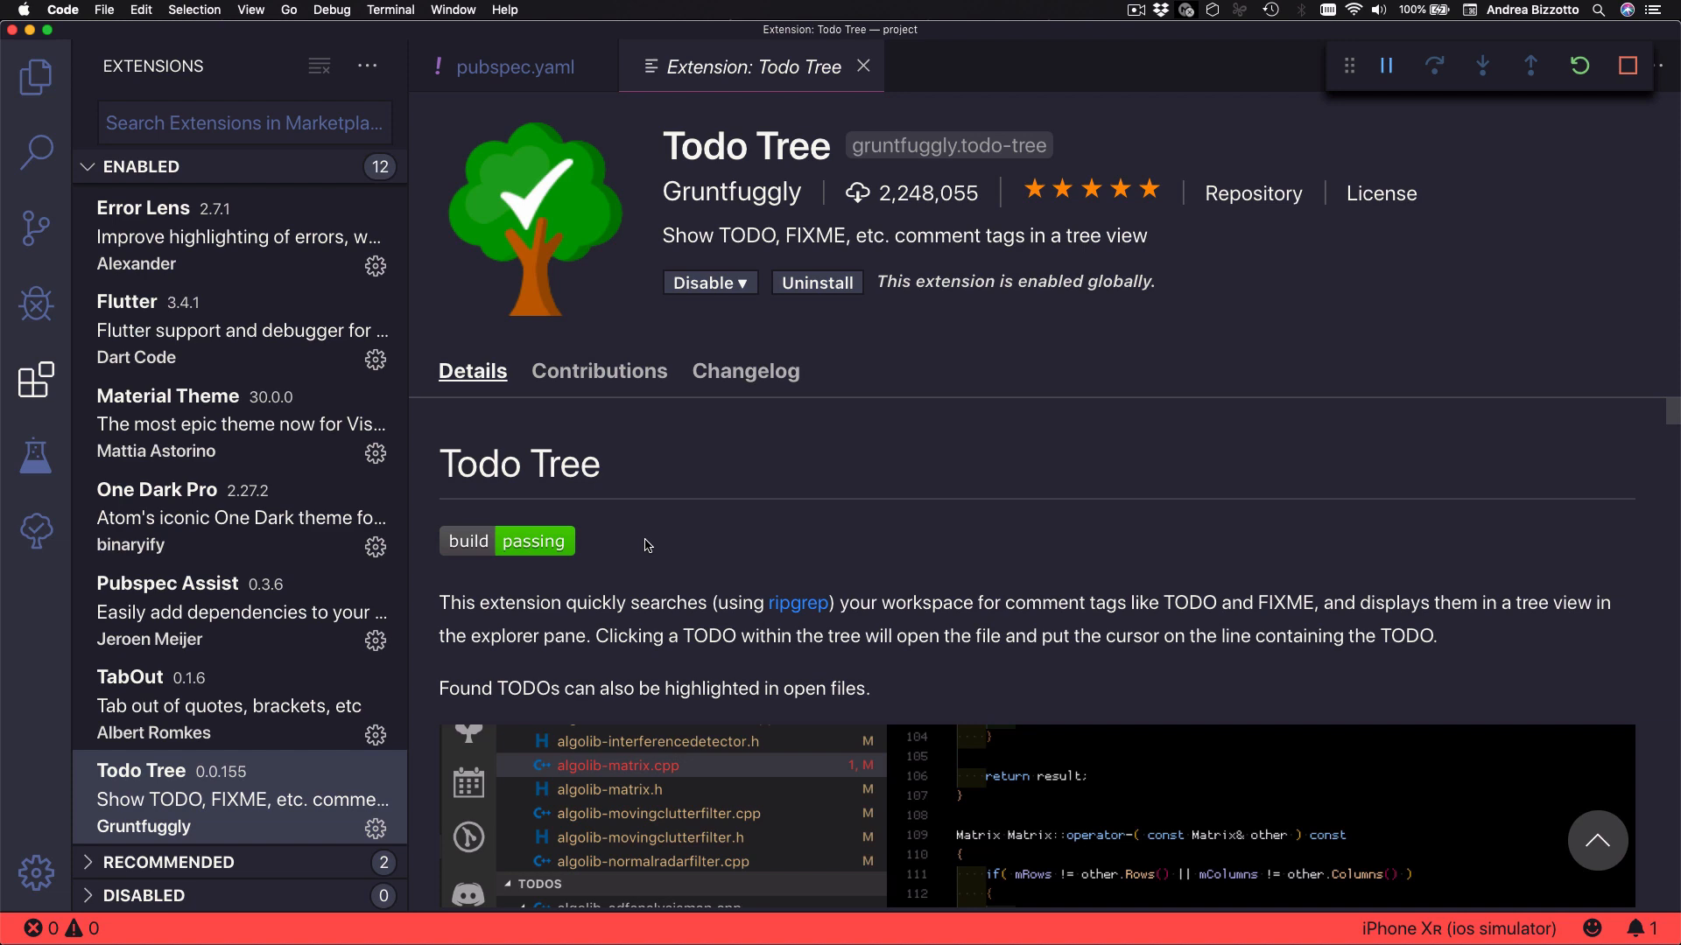
pyautogui.moveTo(156, 360)
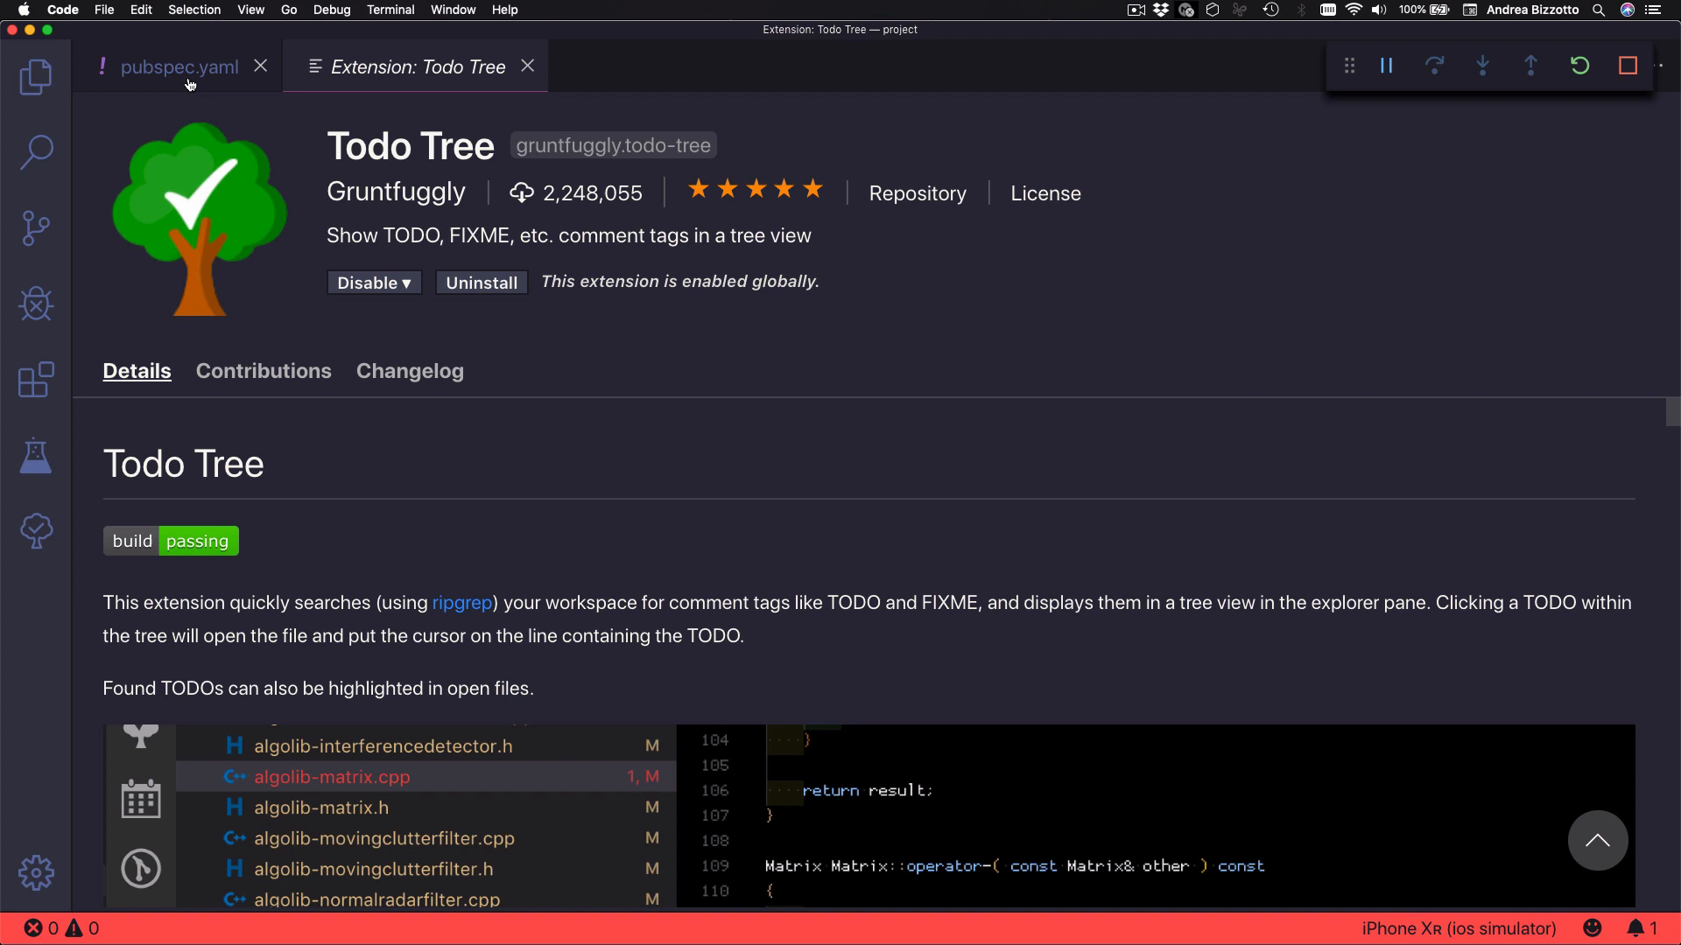
# Step: Initialise a Git repository for the project from the integrated terminal with git init
pyautogui.click(179, 67)
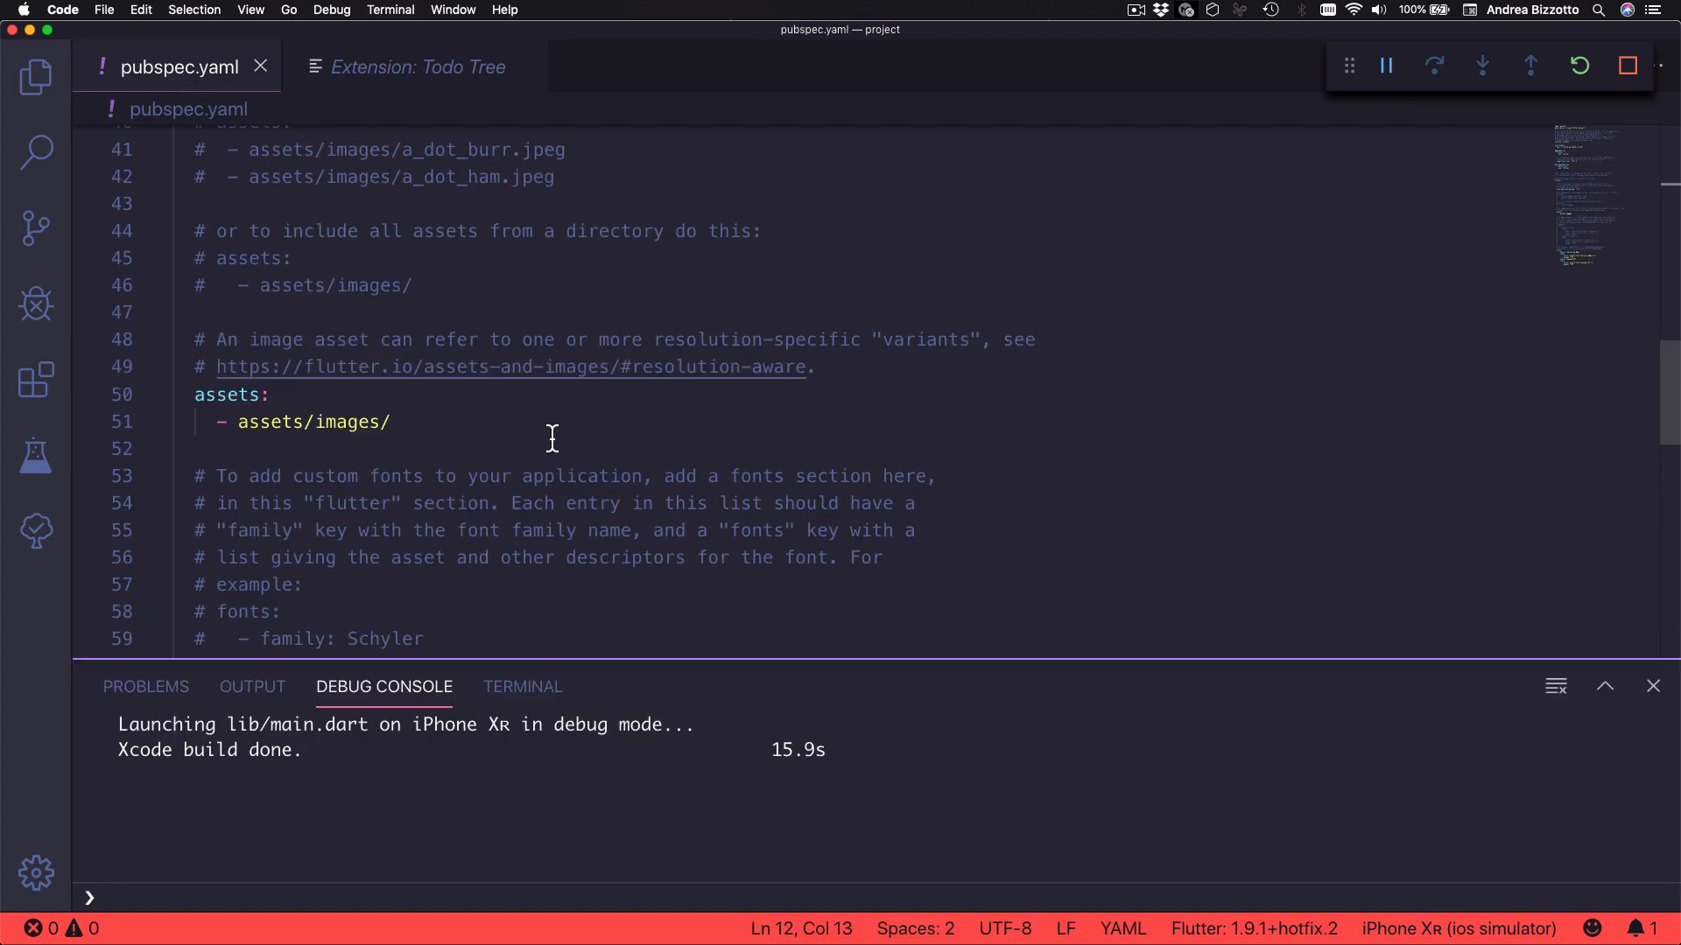
pyautogui.click(521, 686)
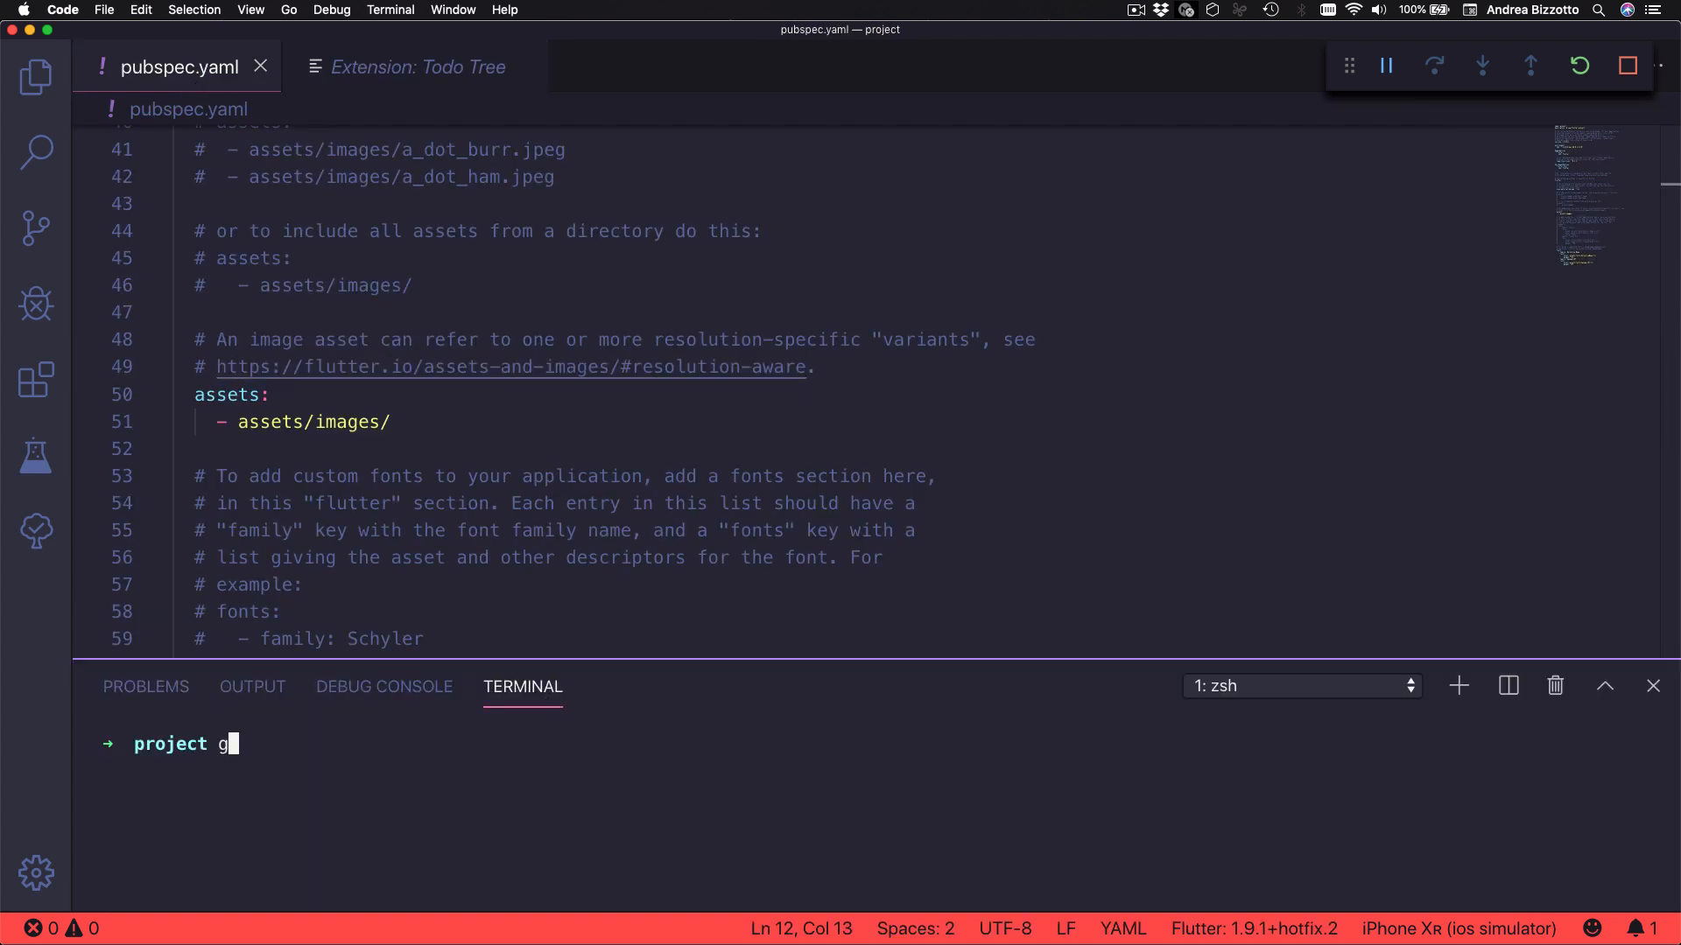
pyautogui.press('Return')
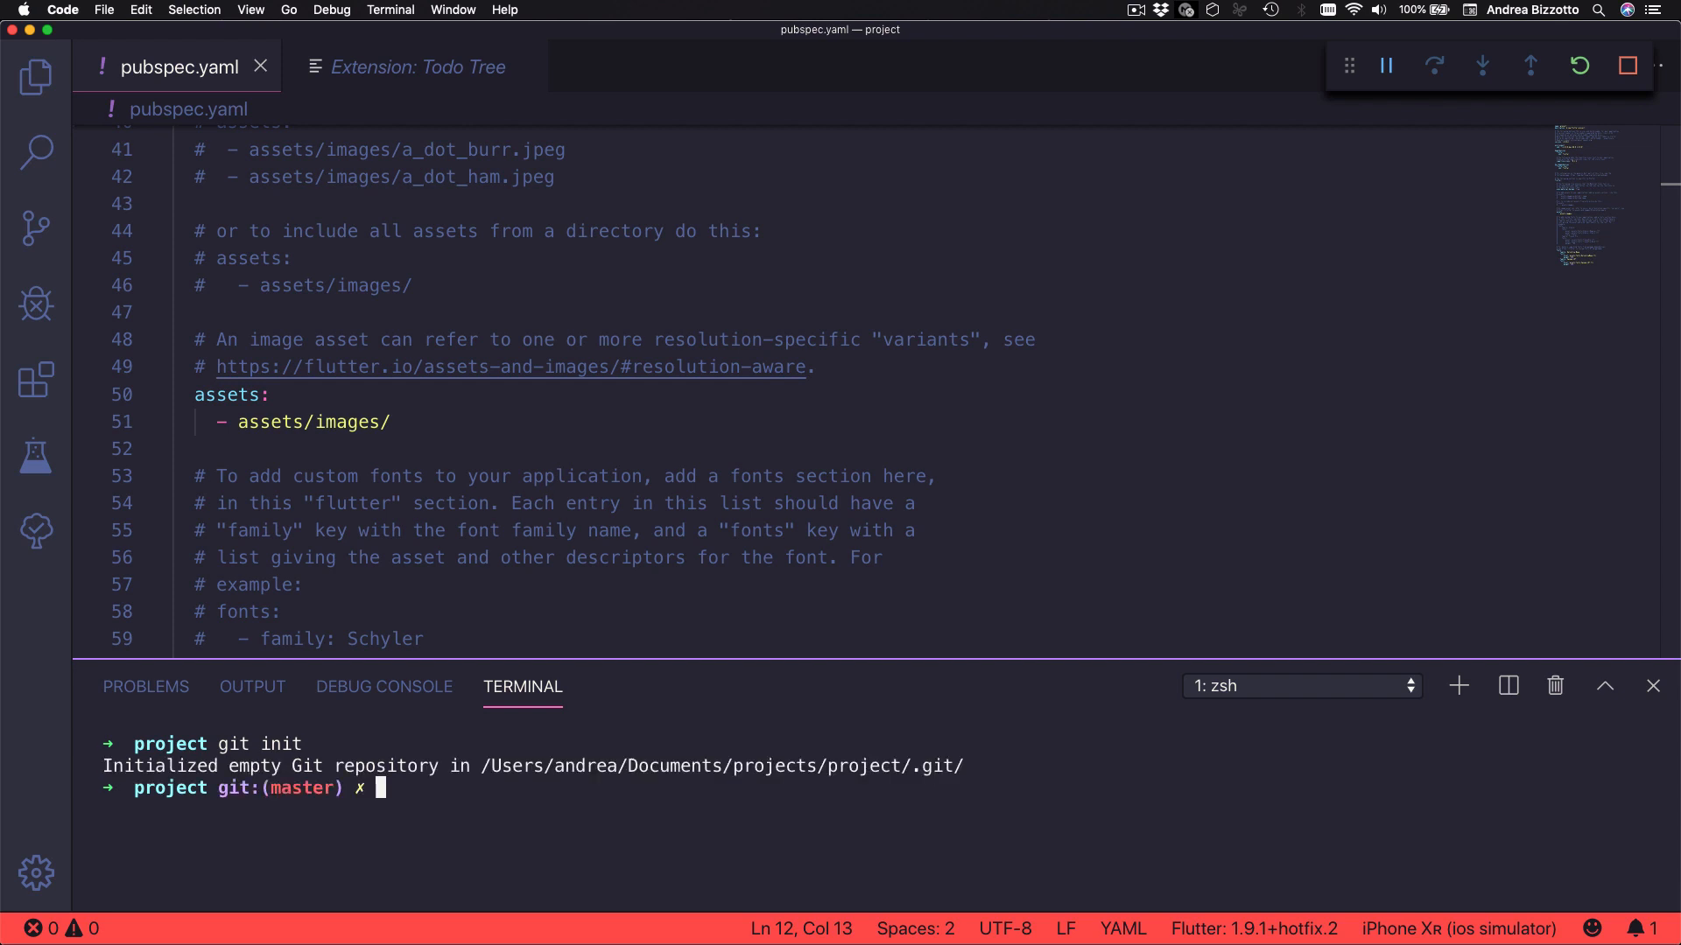
# Step: Stage all 222 changed files in Source Control and commit them as 'Initial commit'
pyautogui.click(37, 227)
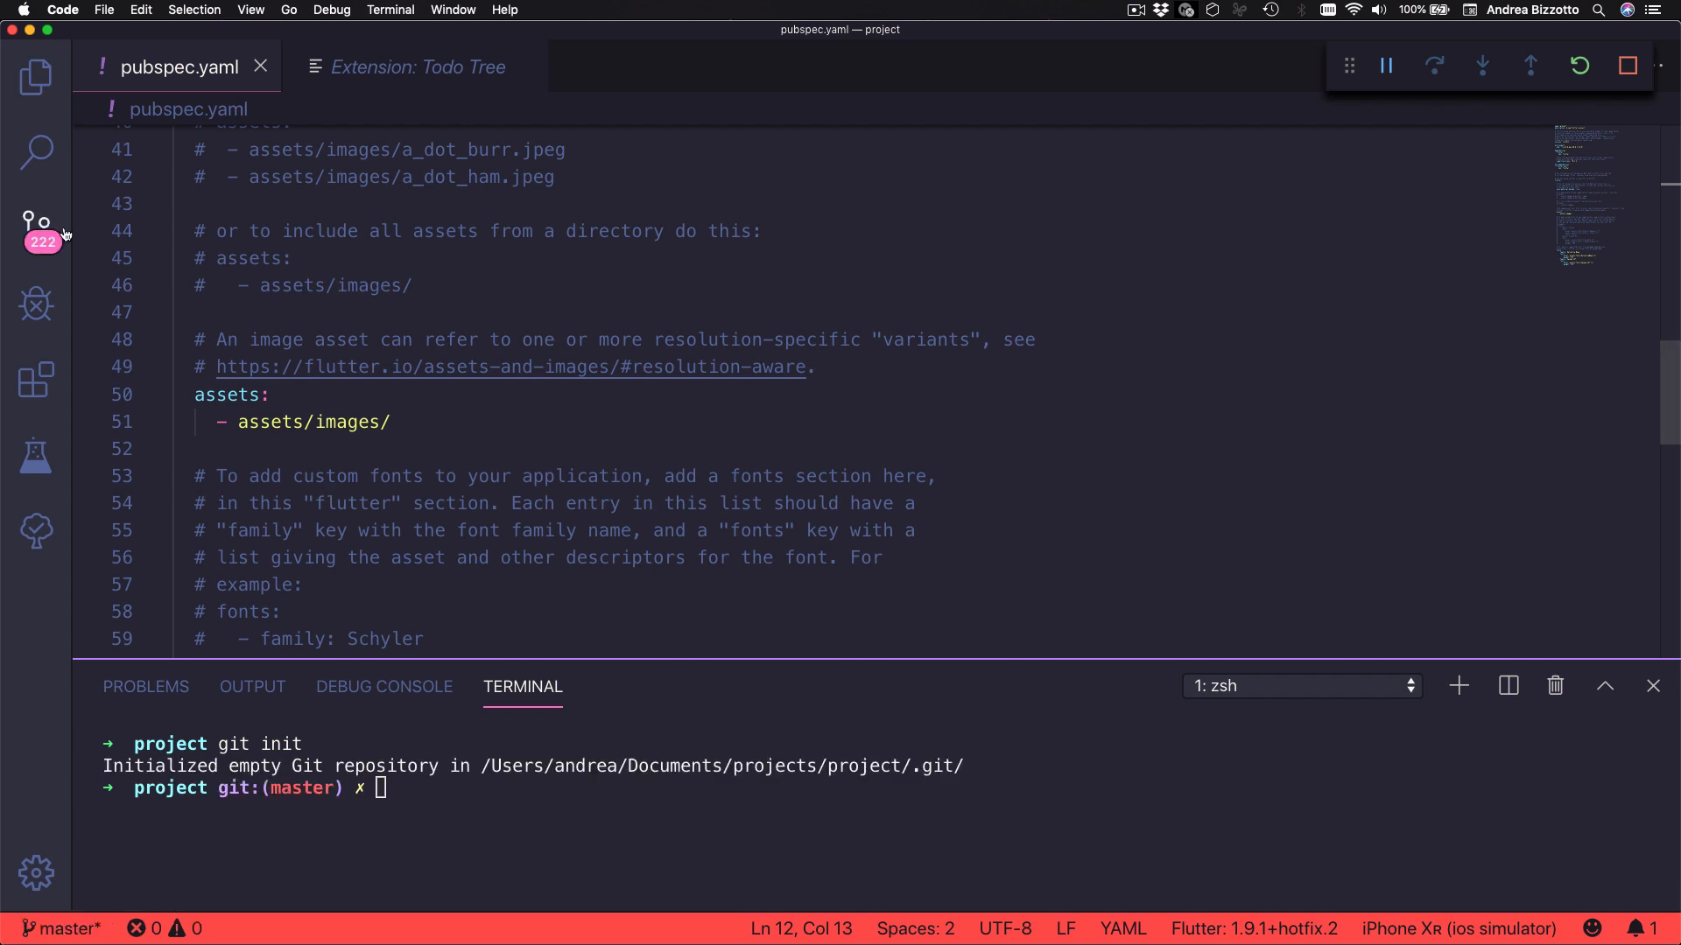
pyautogui.click(37, 223)
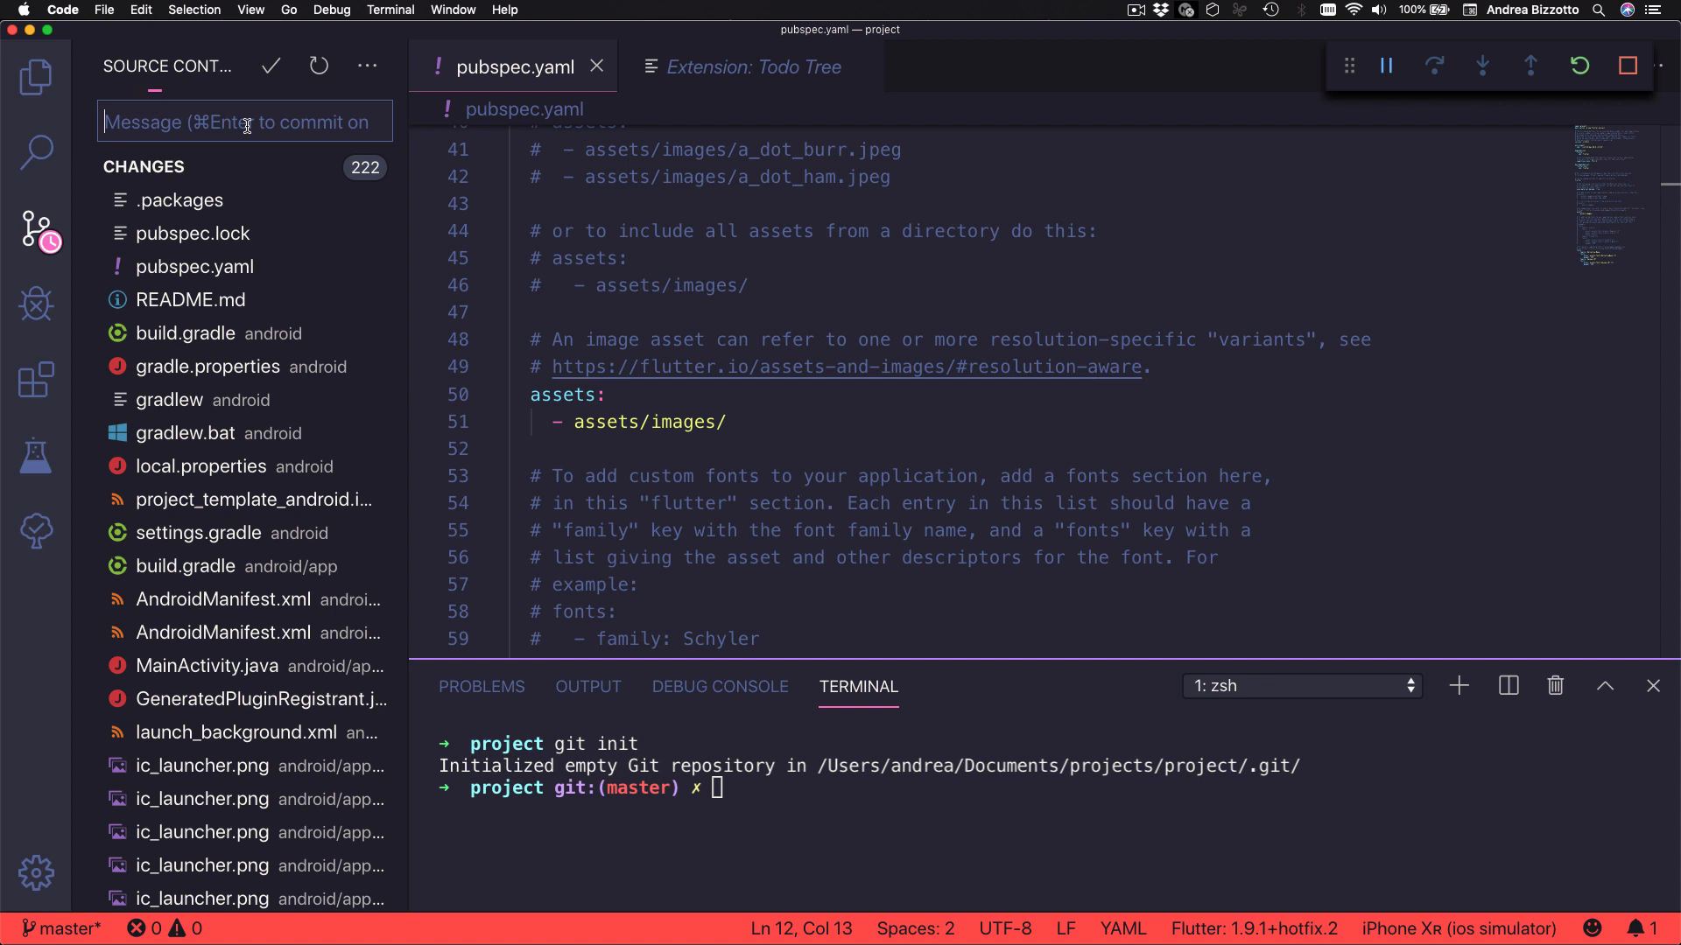
pyautogui.write('Initial')
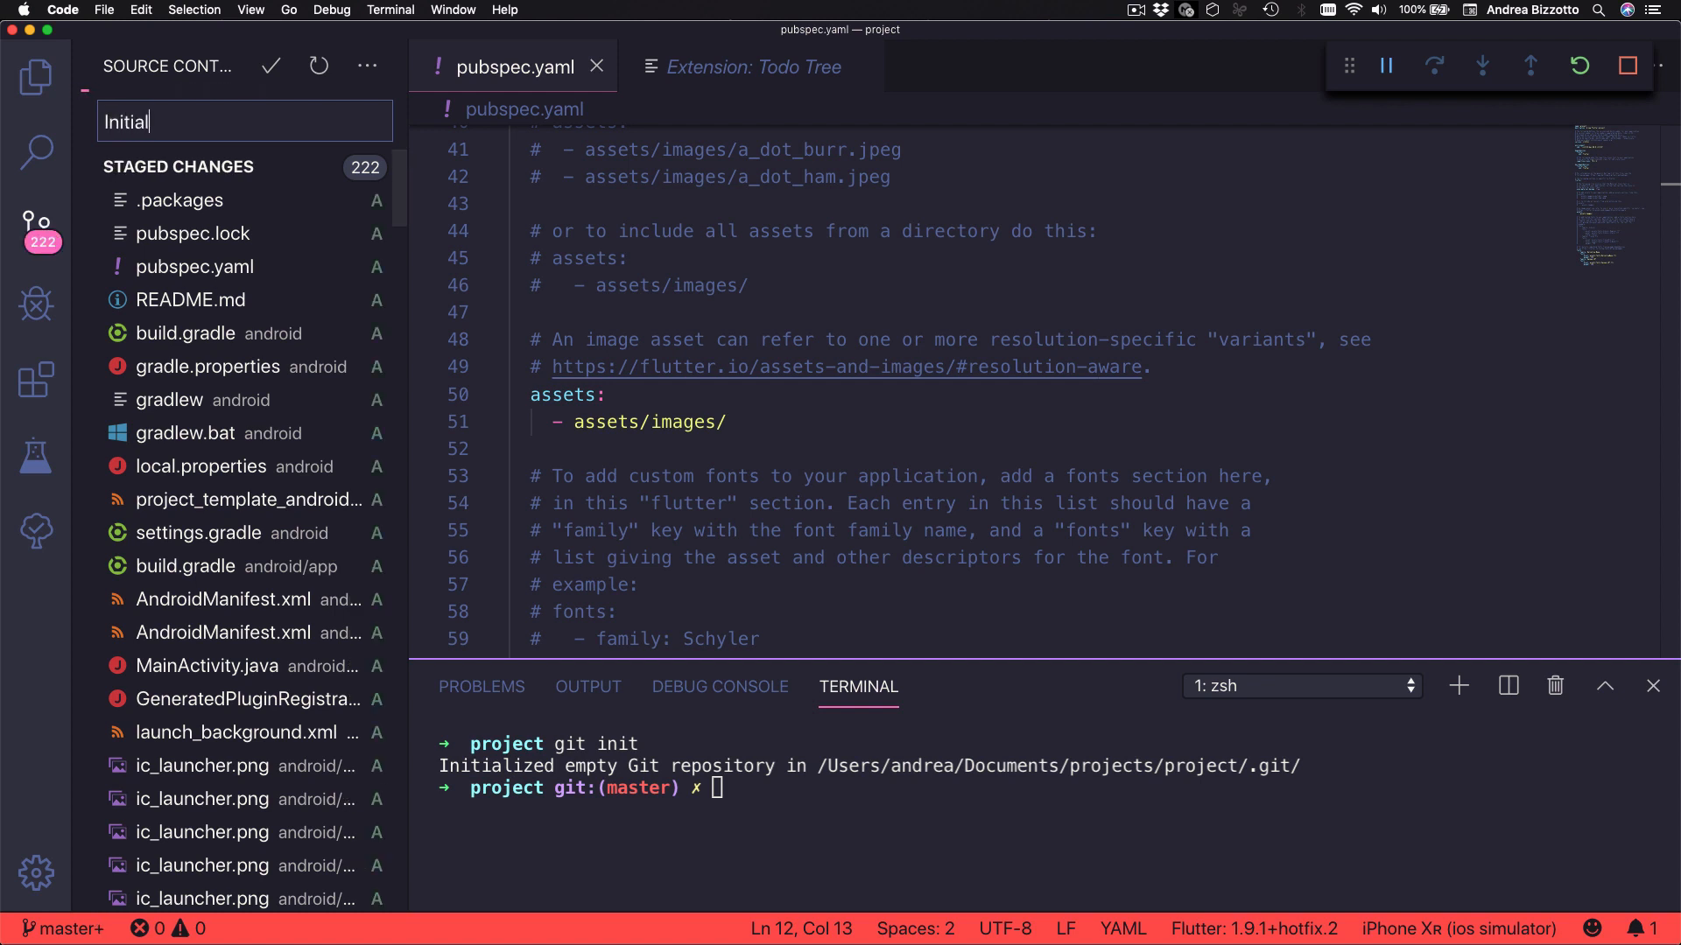
pyautogui.write('commit')
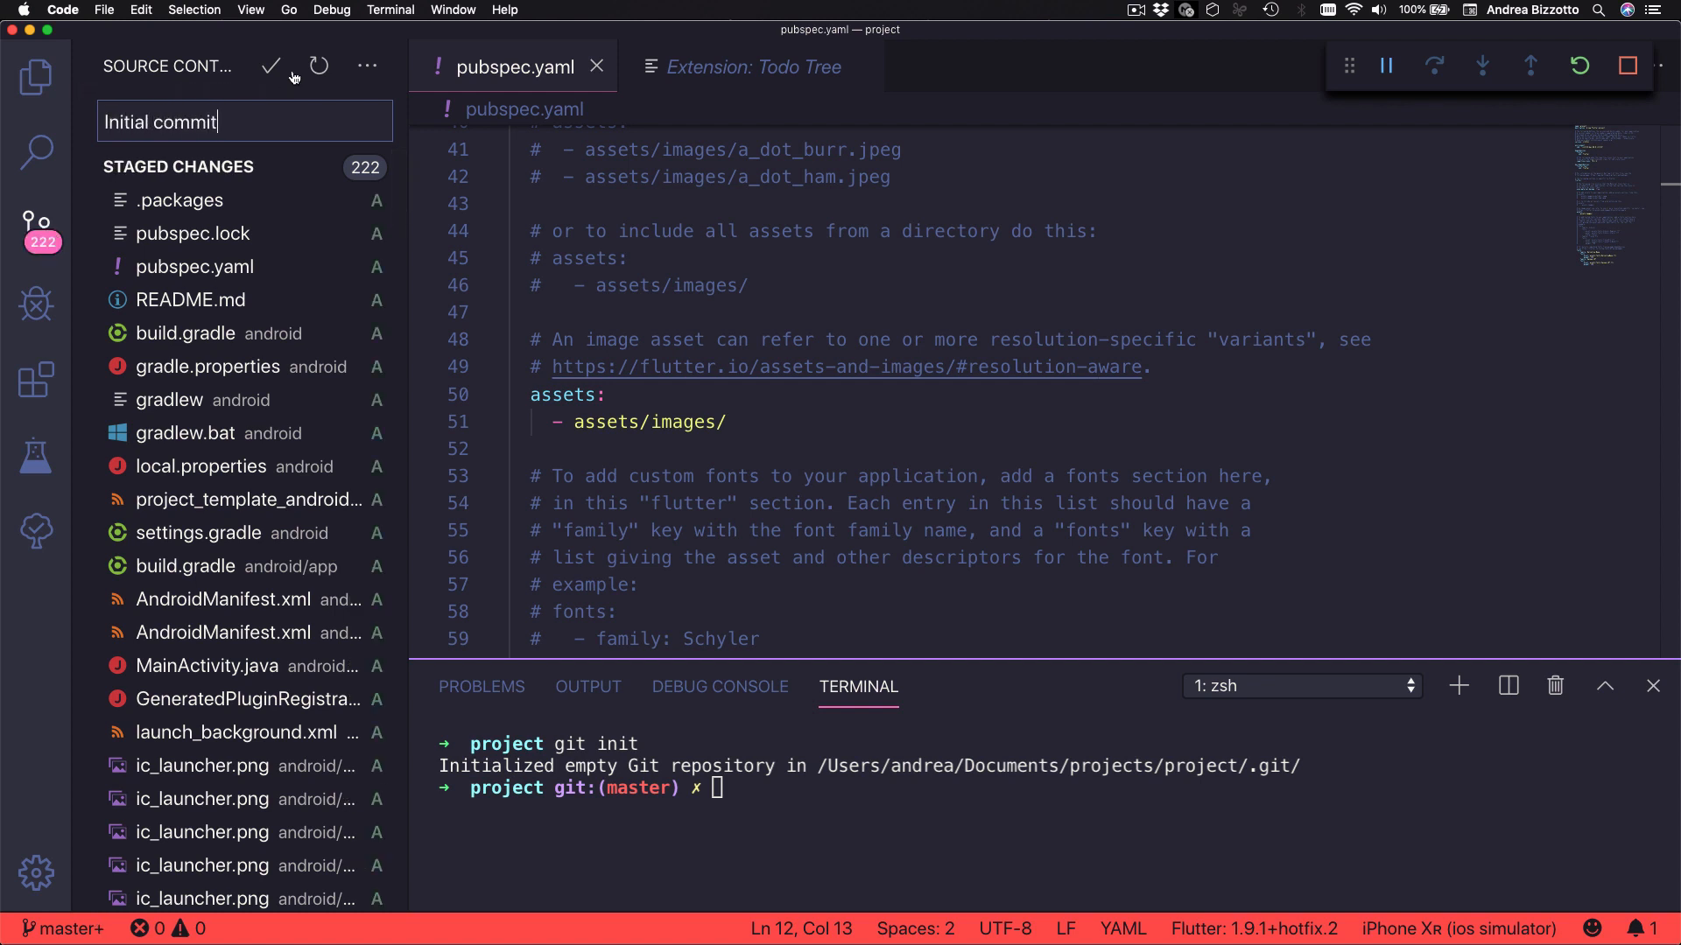
pyautogui.click(271, 67)
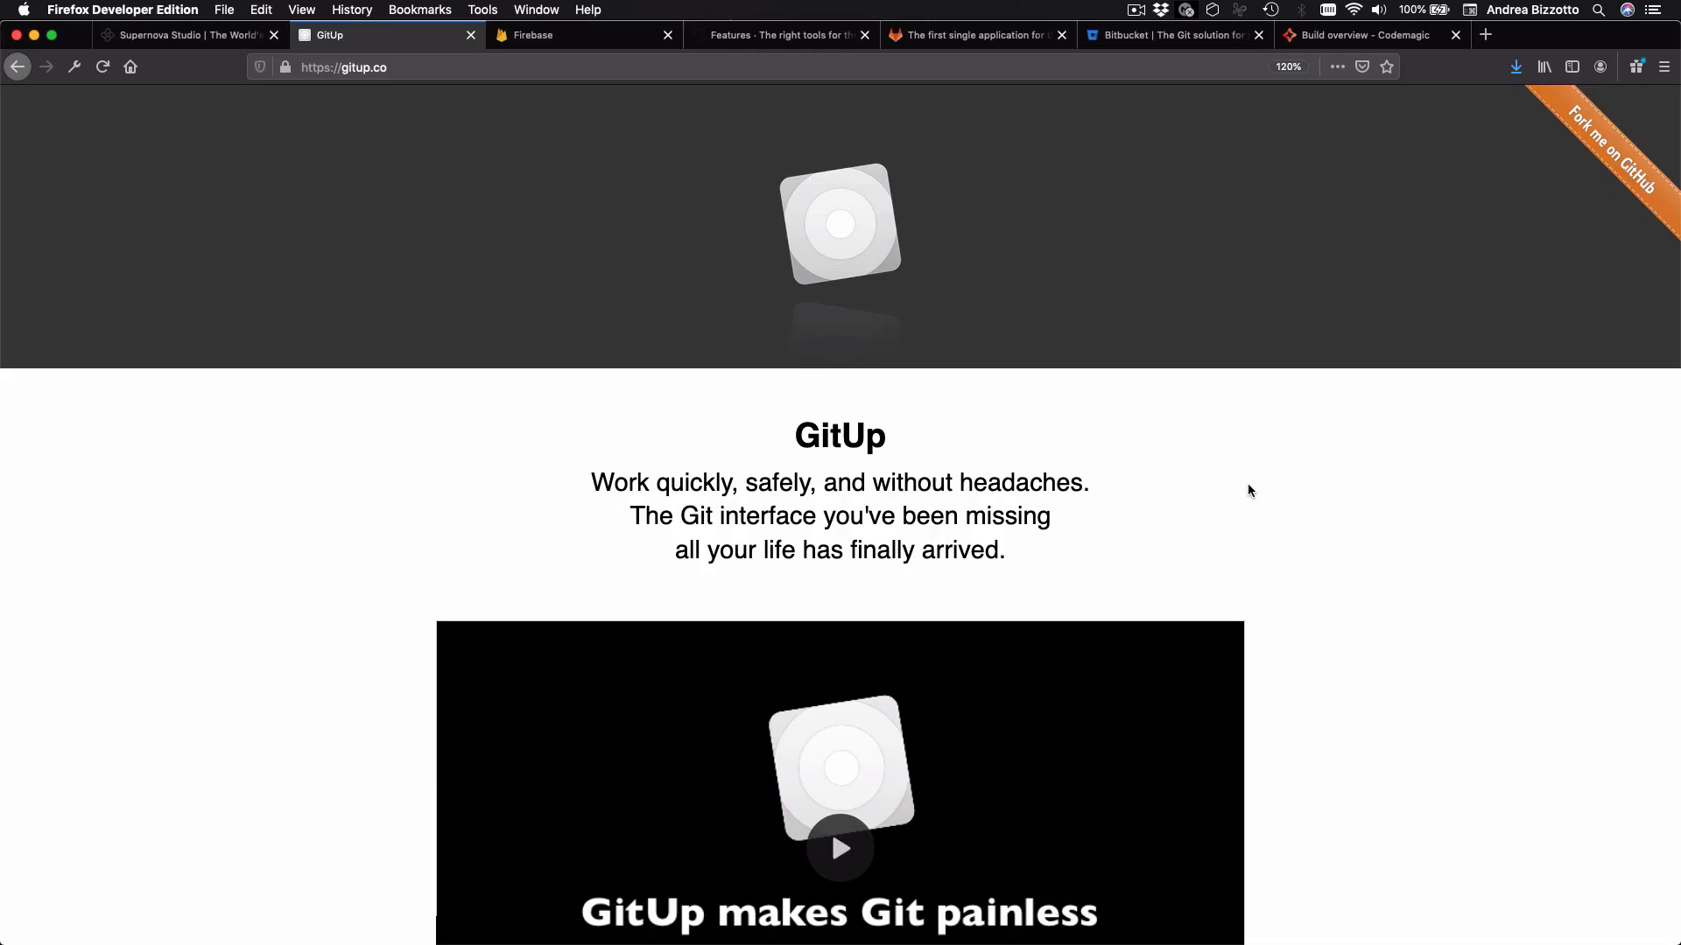
pyautogui.moveTo(1154, 515)
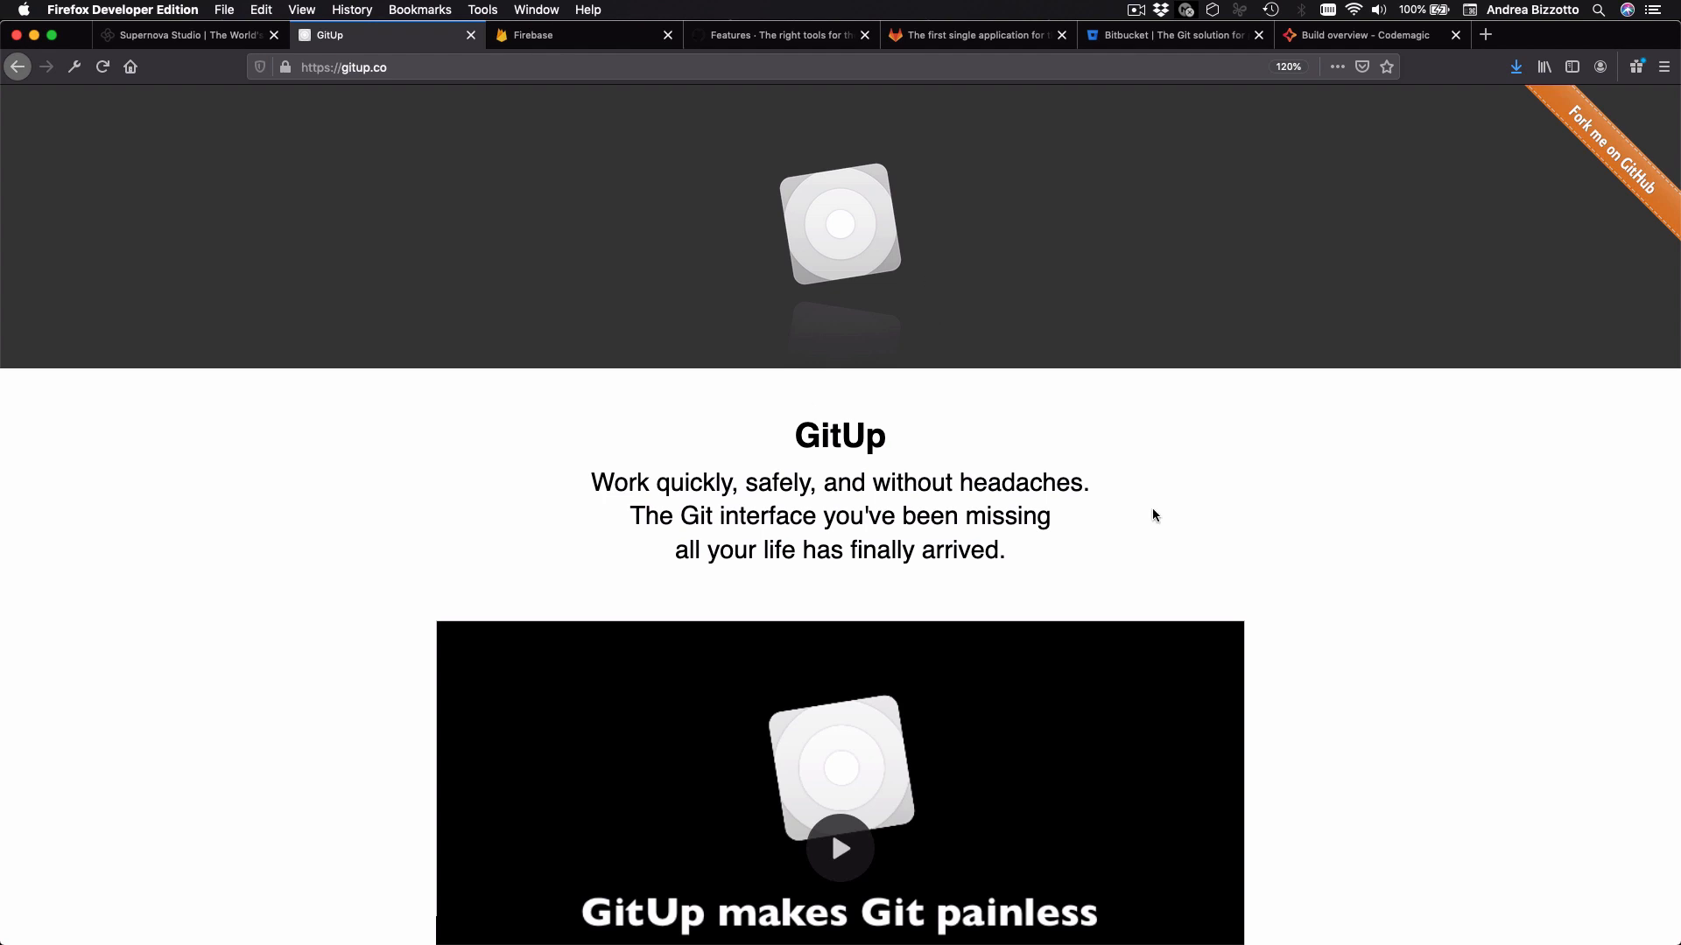
# Step: Scroll through GitUp's feature sections covering the repository map and undo
pyautogui.scroll(-3)
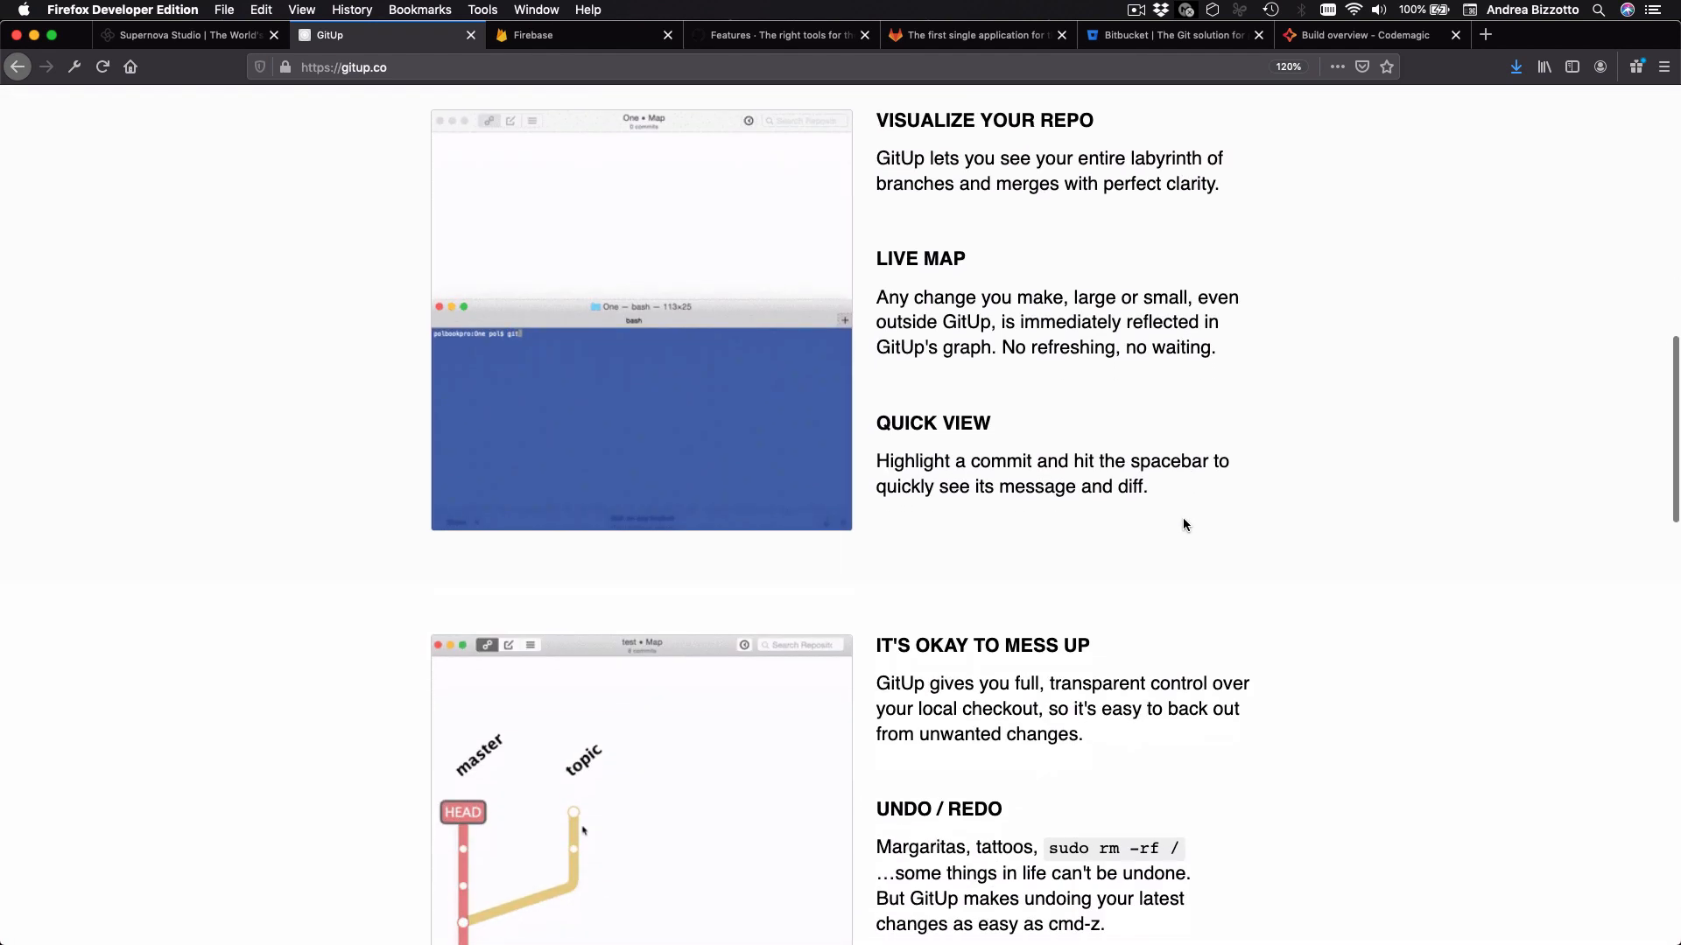
pyautogui.scroll(-3)
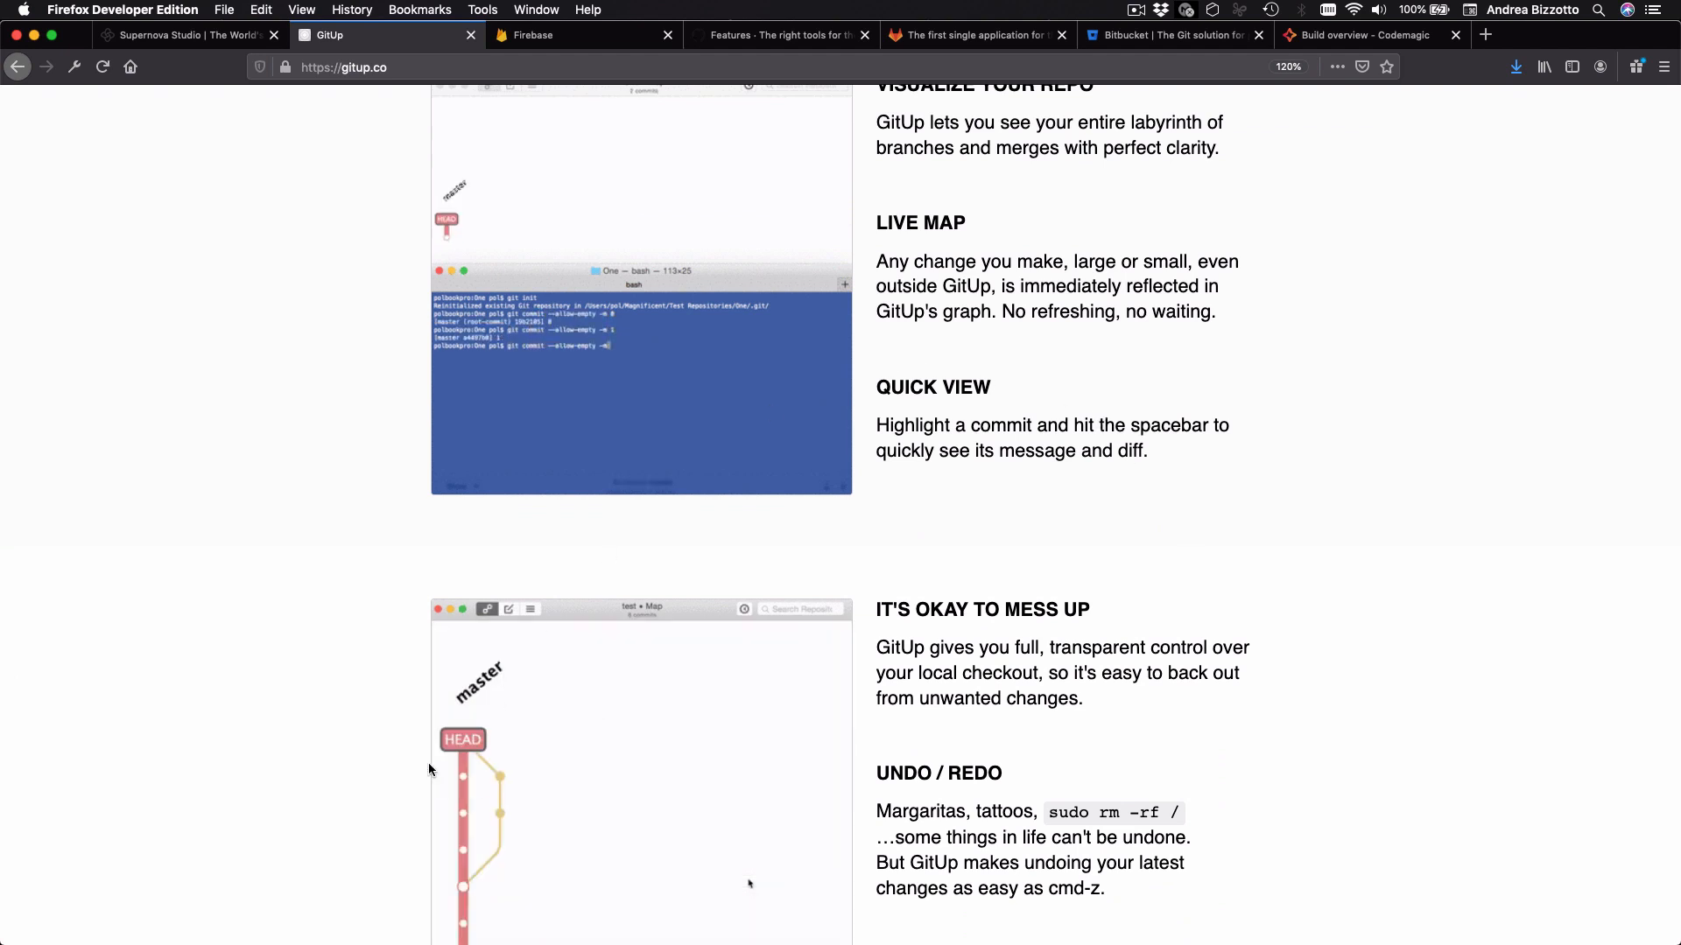
pyautogui.scroll(-3)
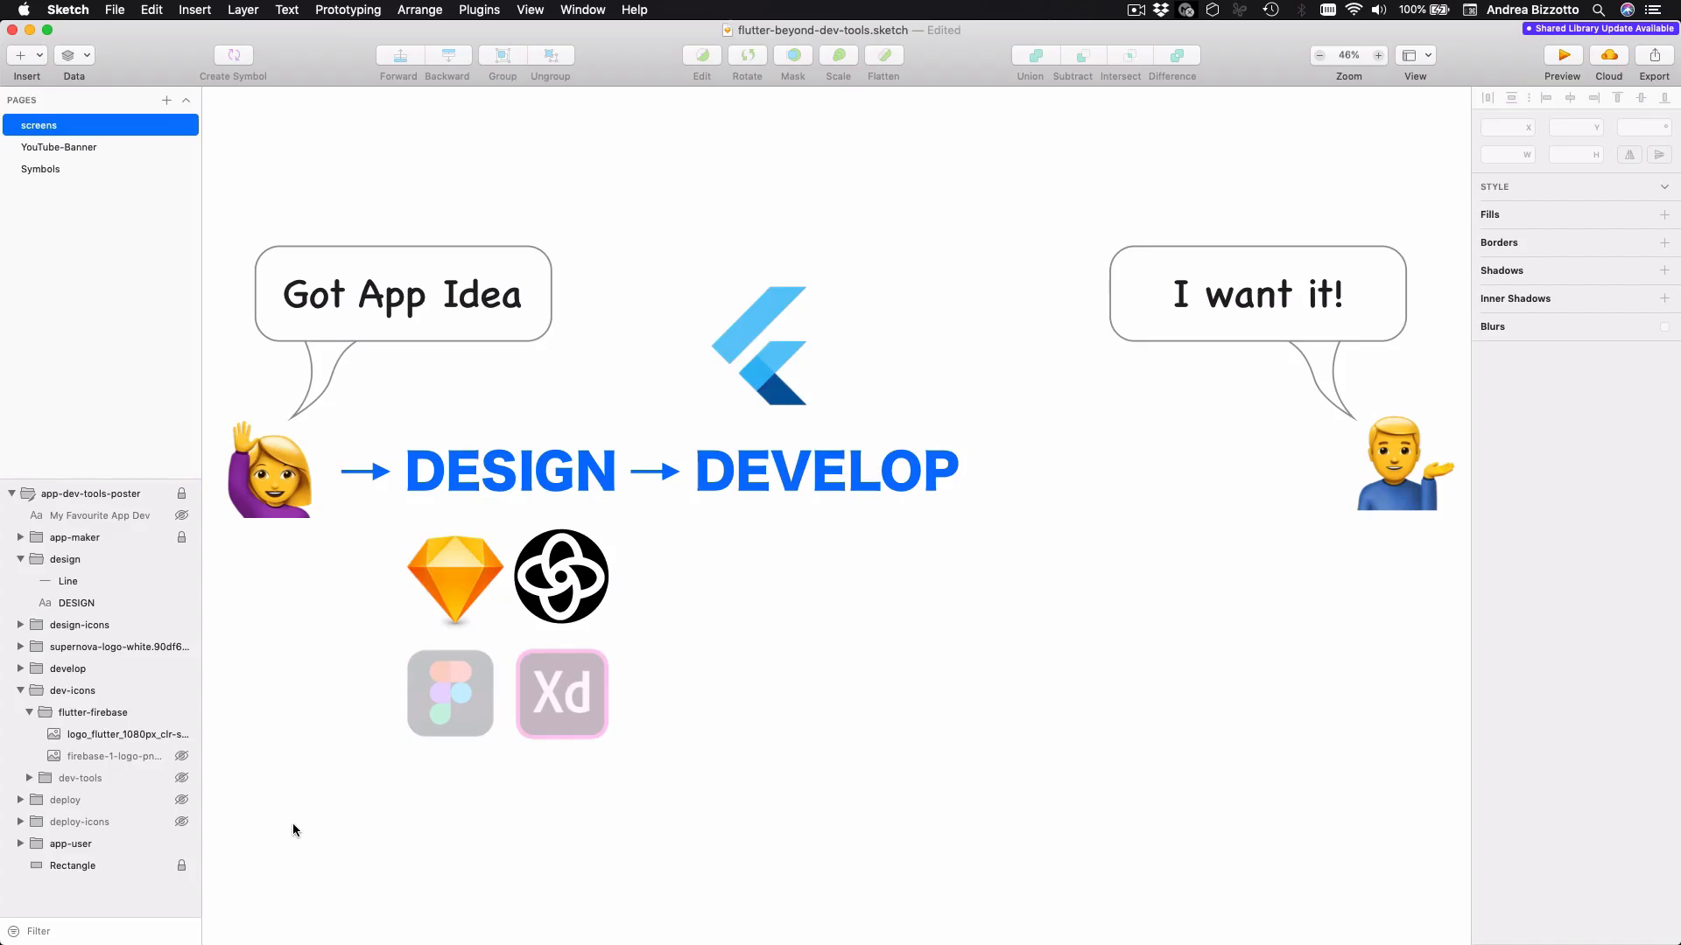
pyautogui.moveTo(243, 817)
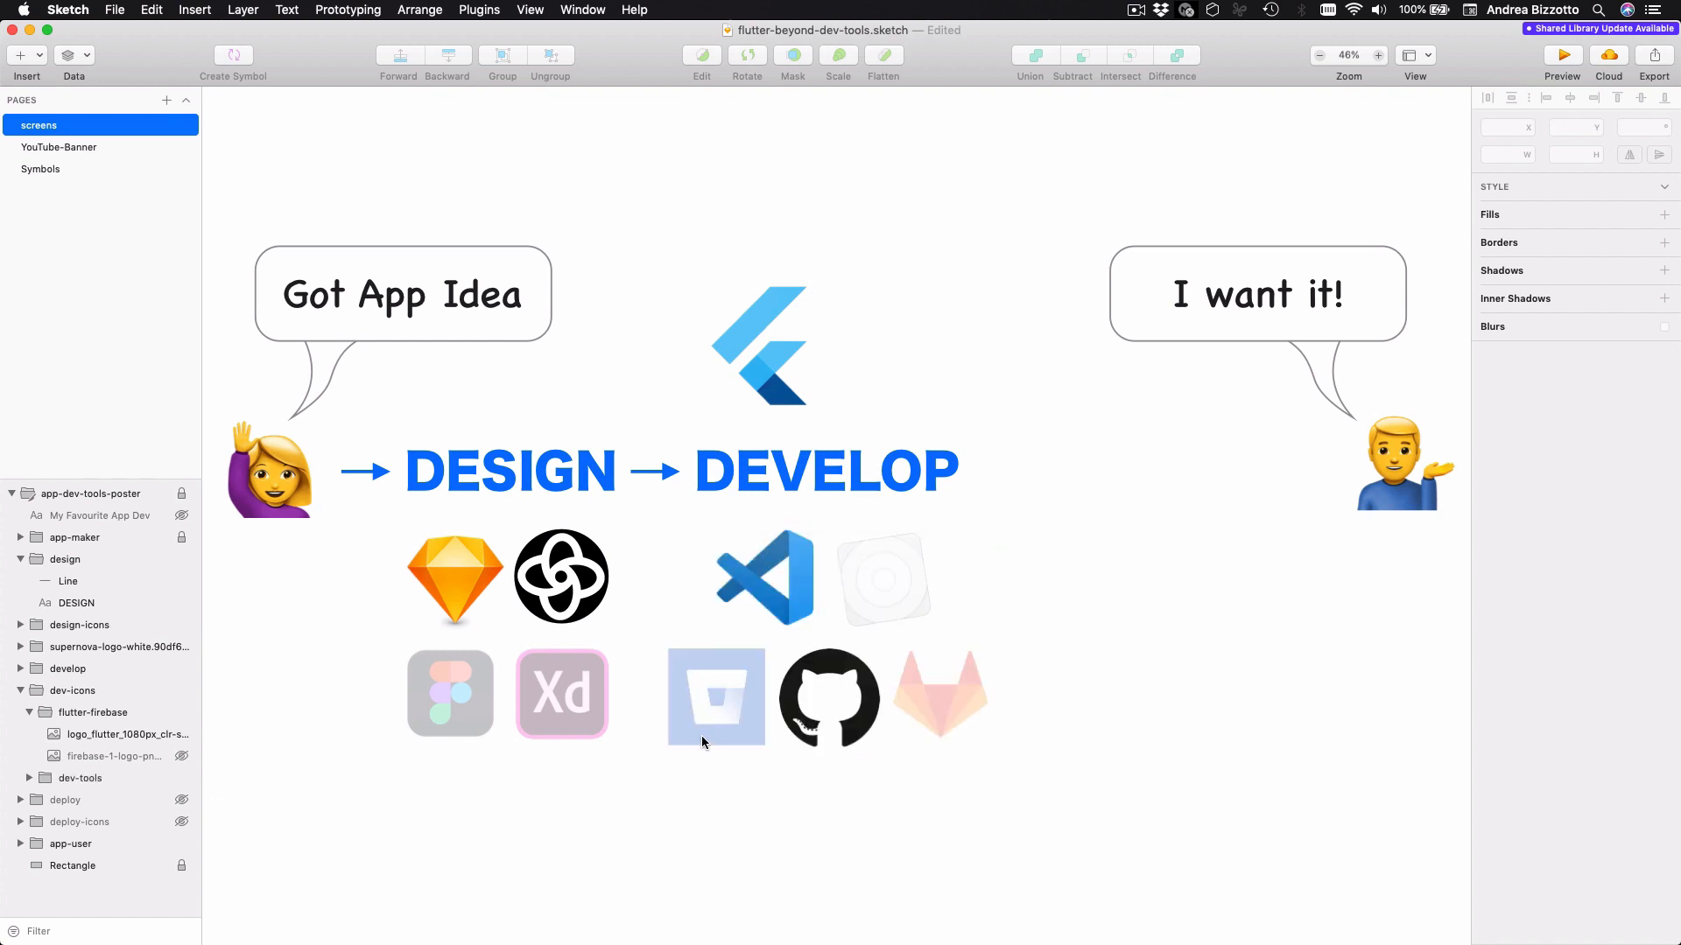
pyautogui.moveTo(763, 849)
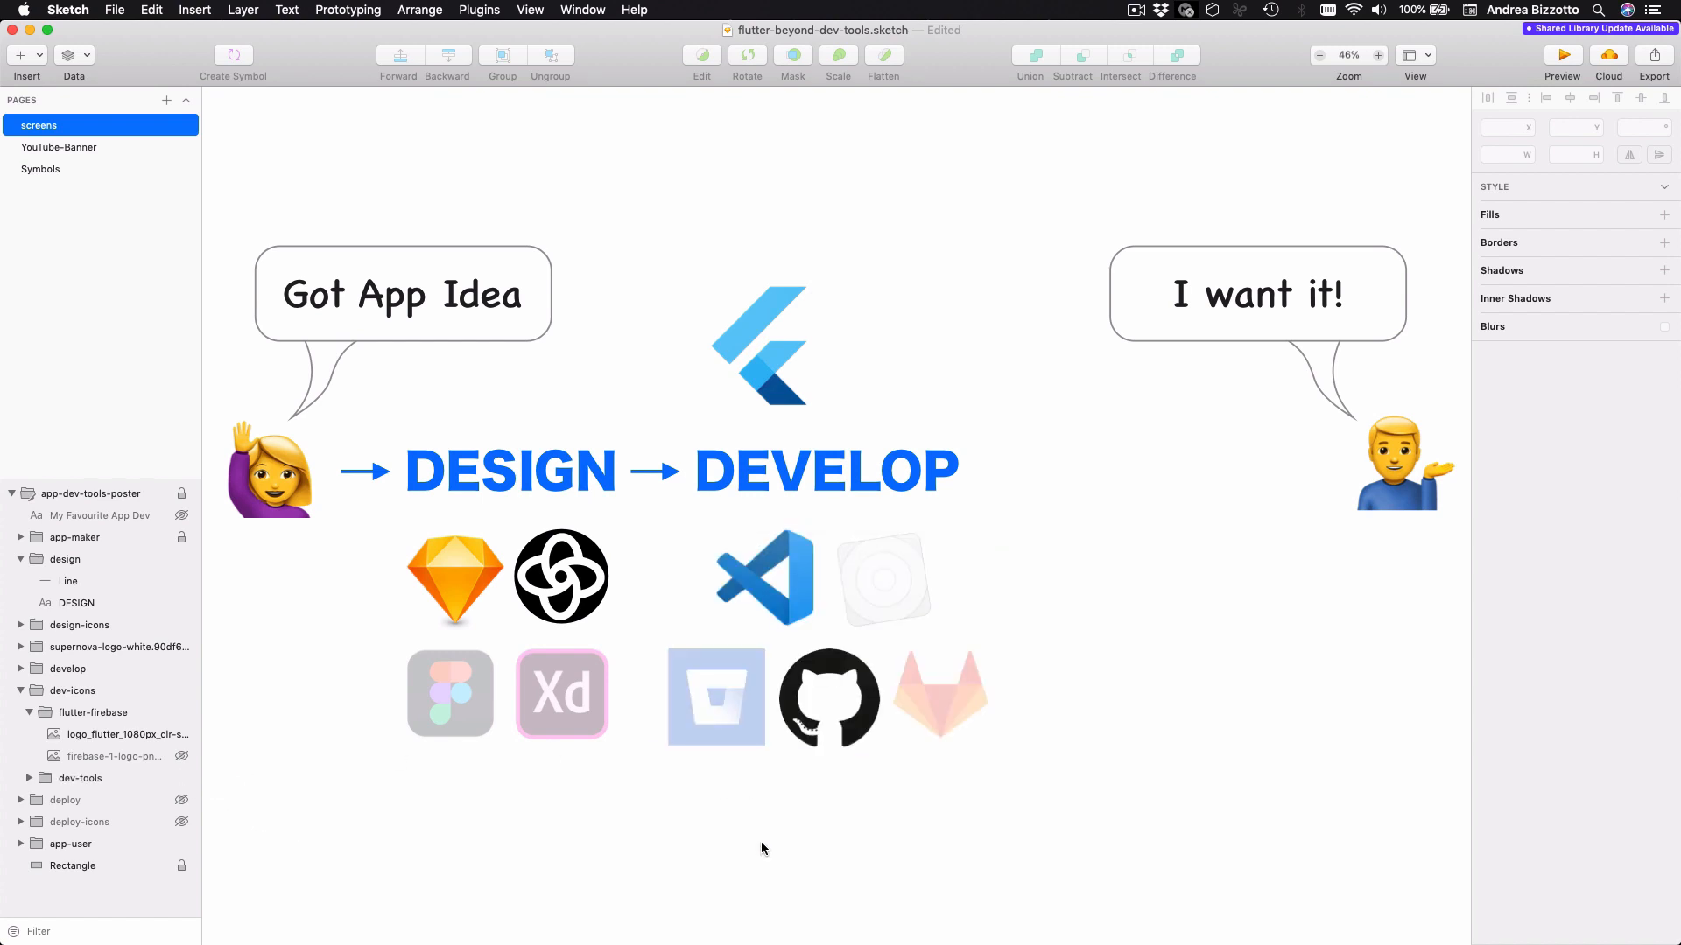
pyautogui.moveTo(862, 706)
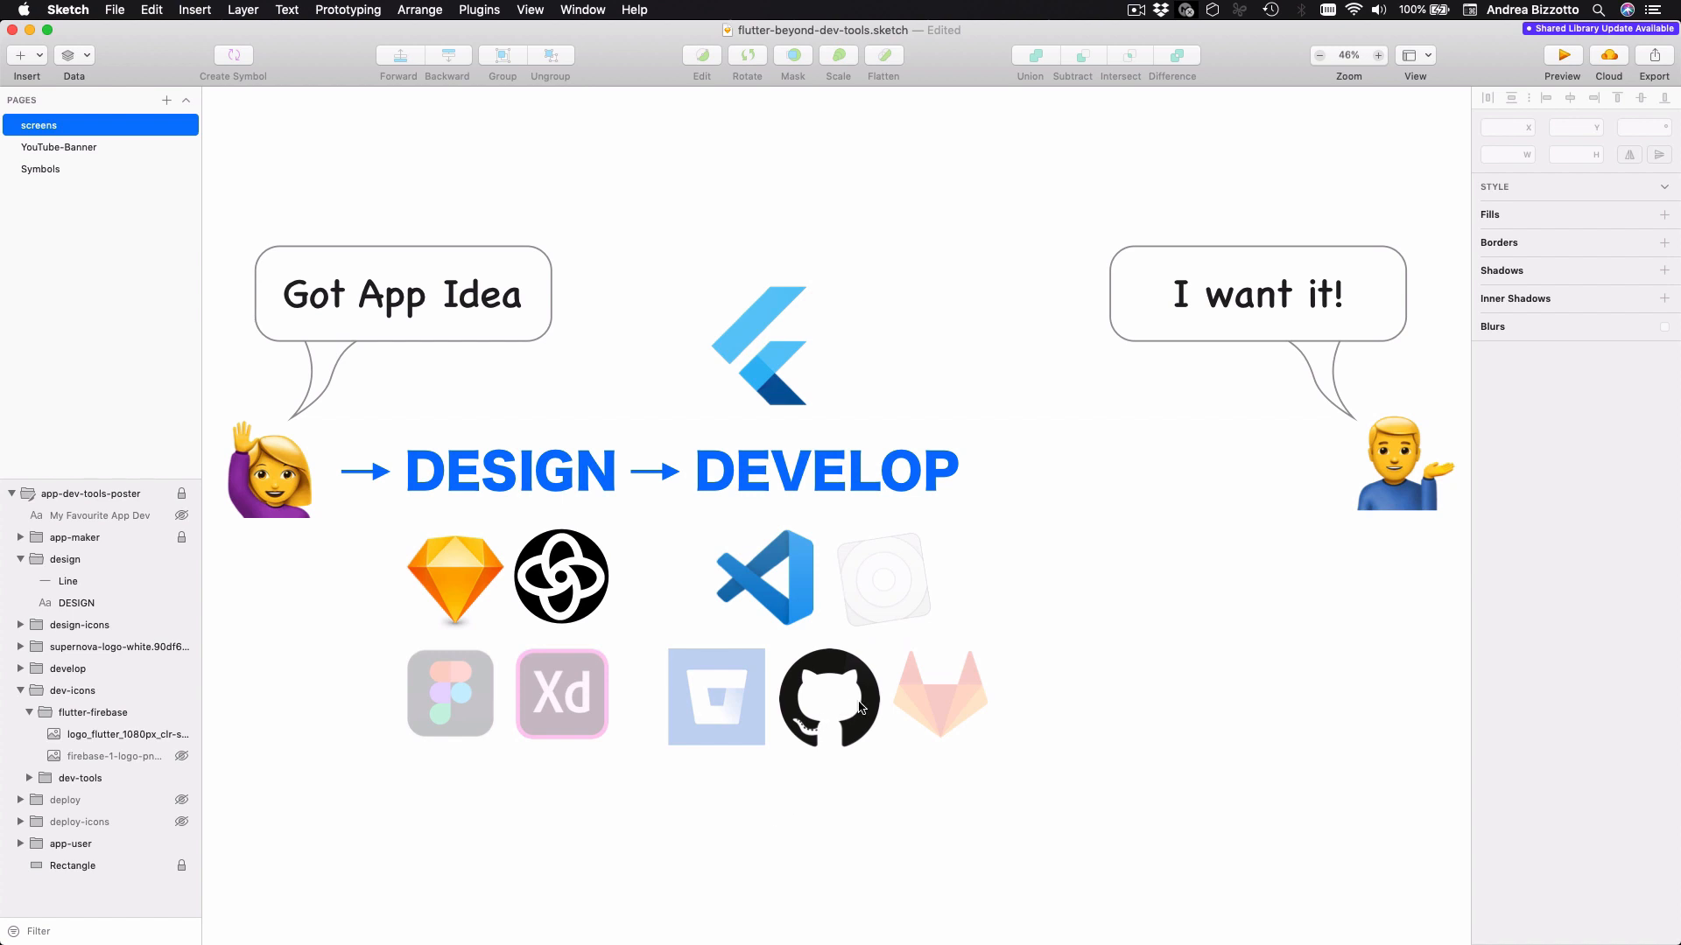
pyautogui.moveTo(723, 704)
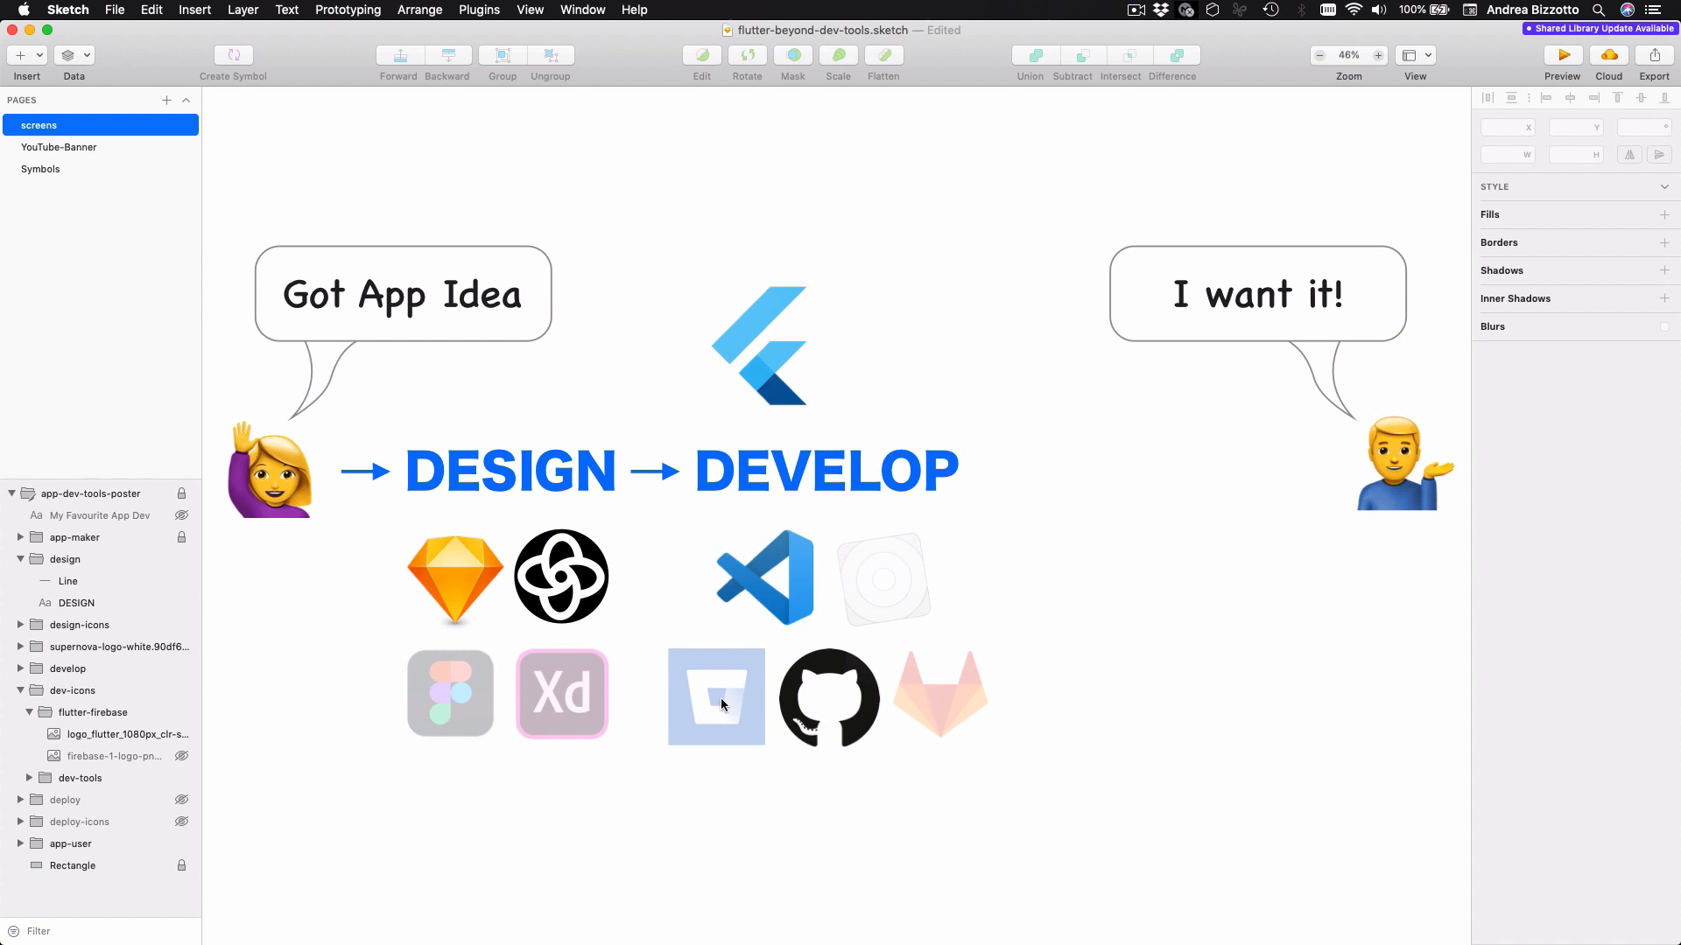
pyautogui.moveTo(843, 700)
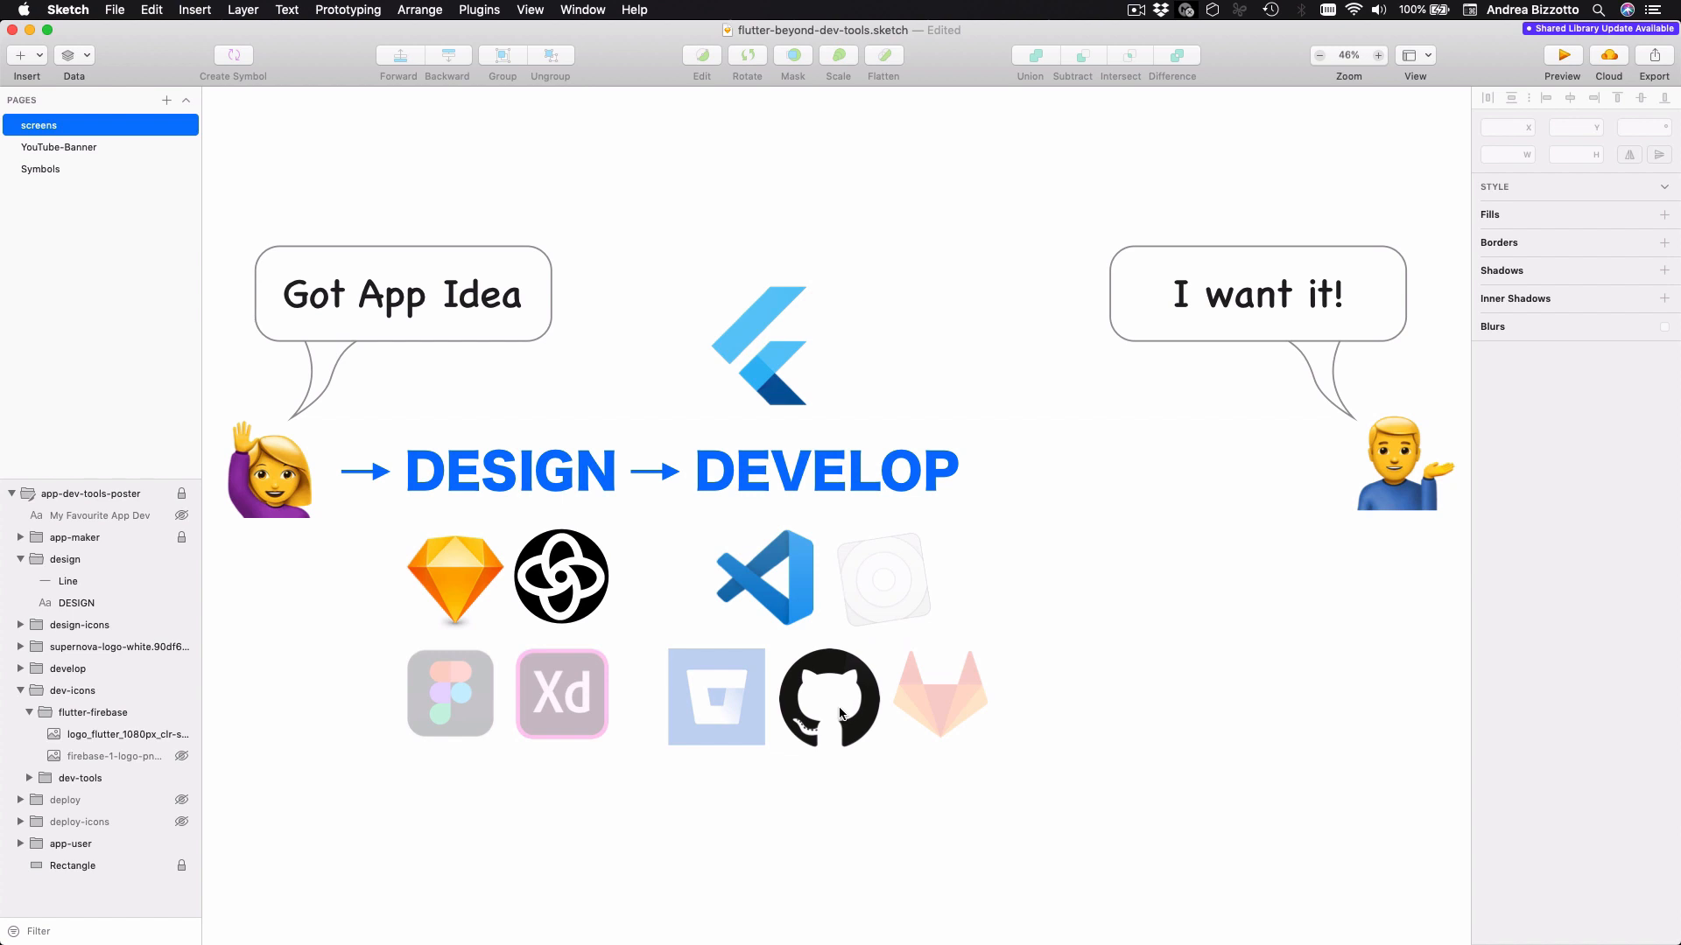
pyautogui.moveTo(716, 709)
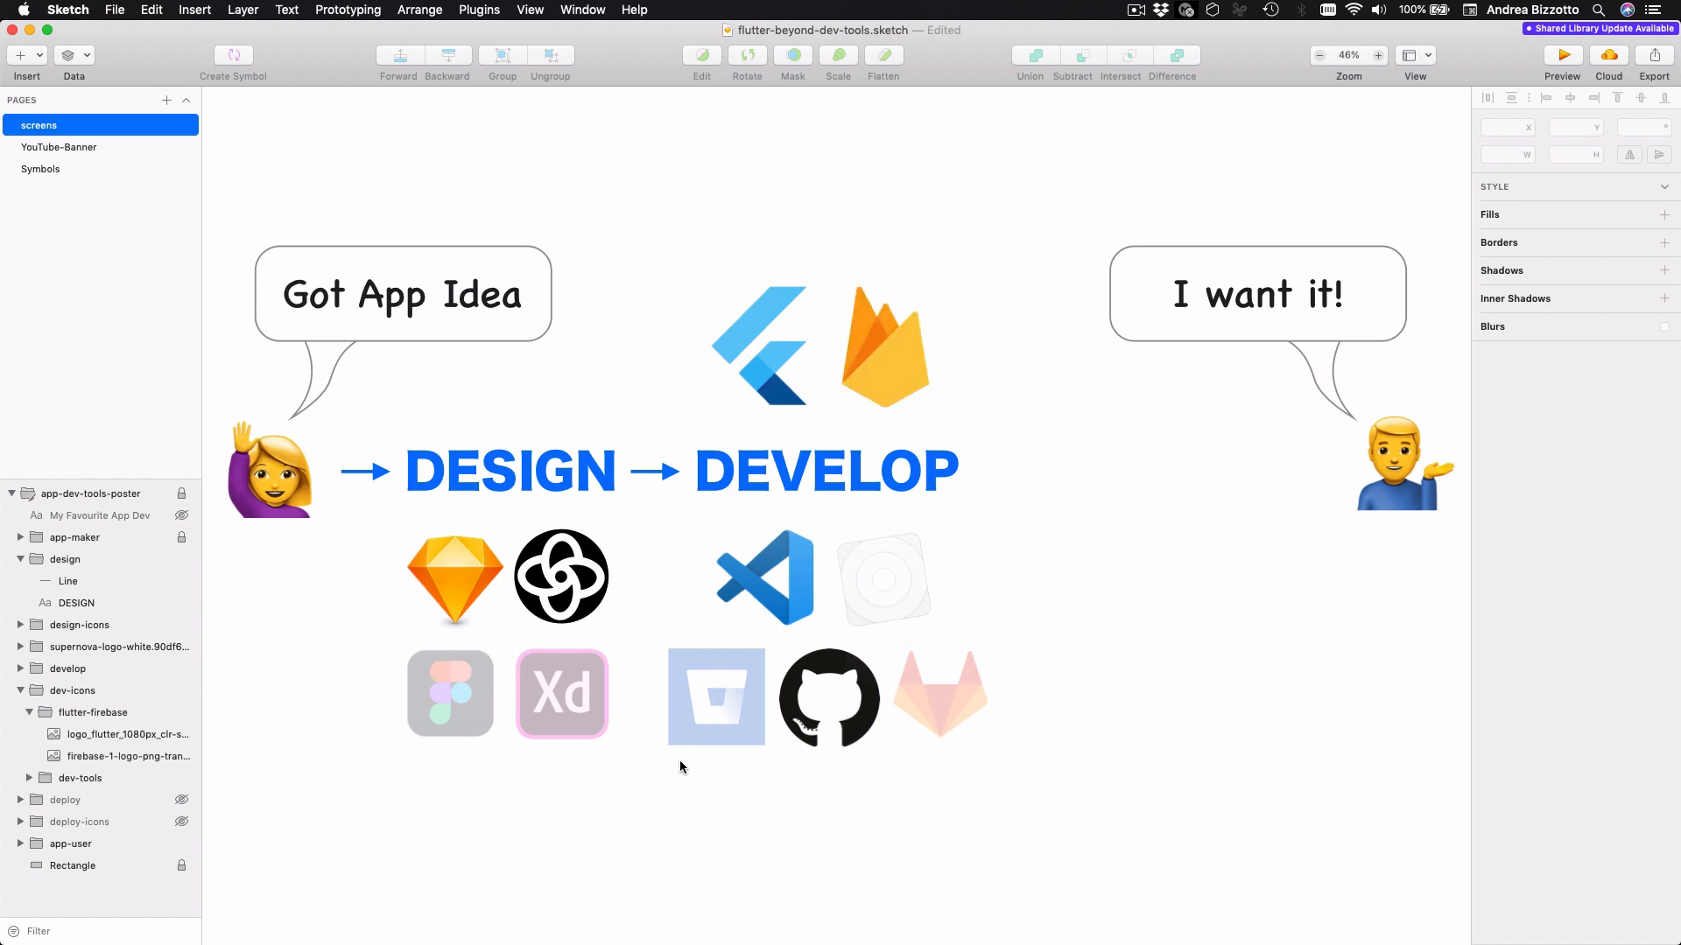
pyautogui.moveTo(907, 371)
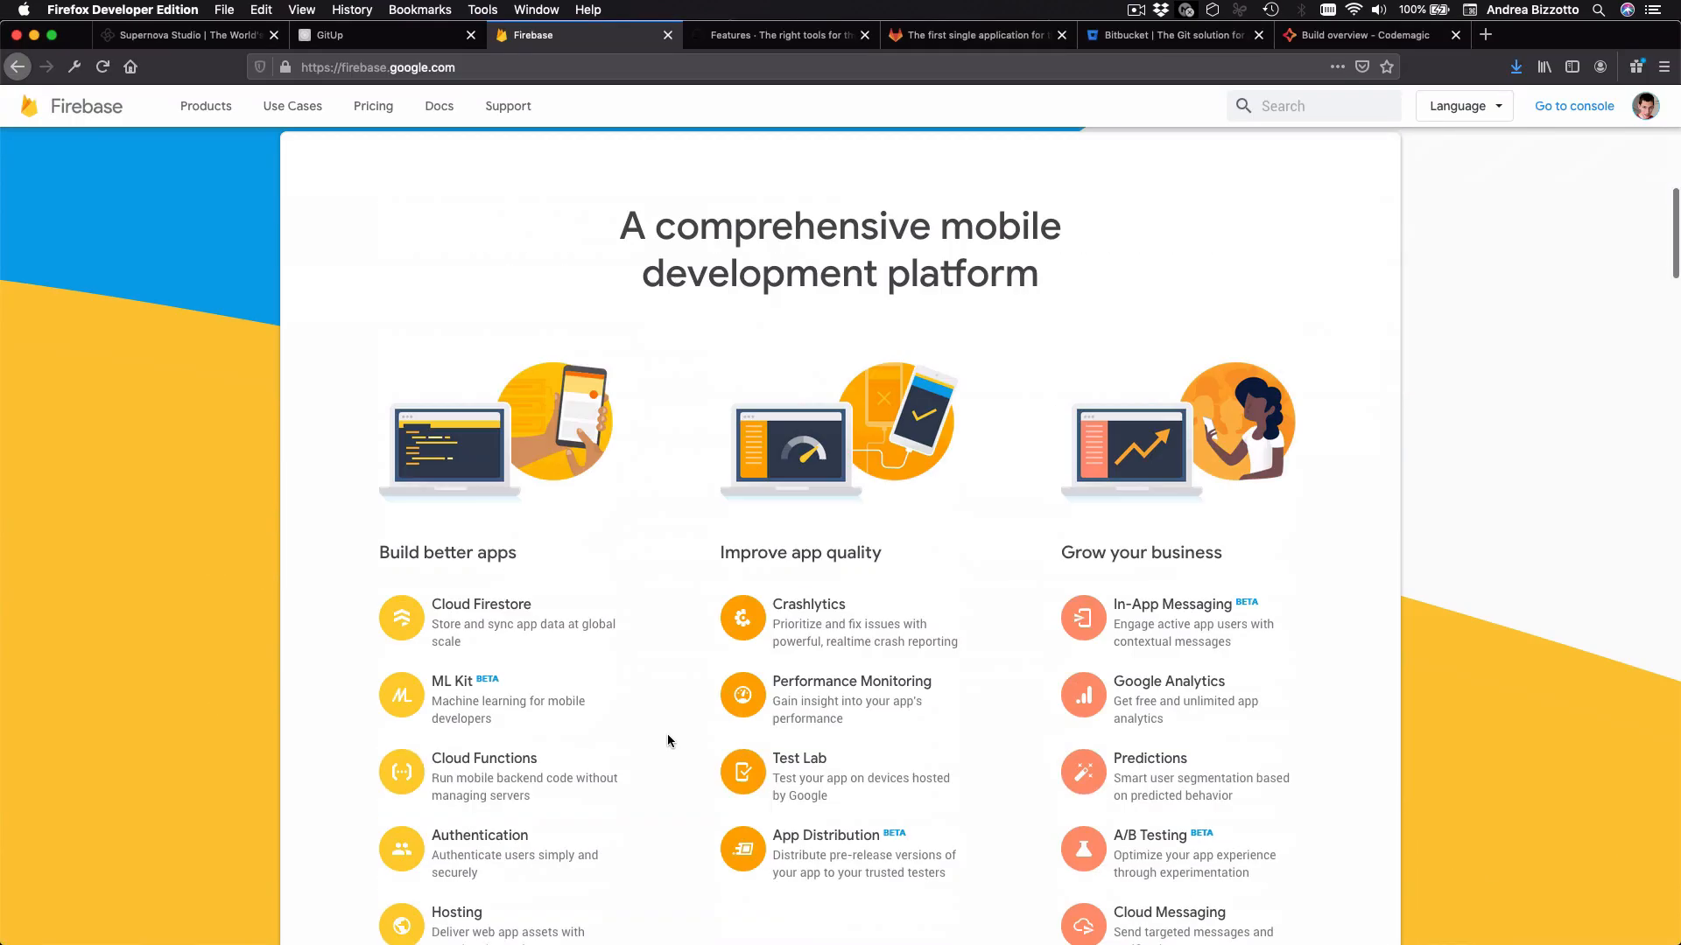
# Step: Scroll the Firebase homepage down to its build, quality and growth product list
pyautogui.scroll(-3)
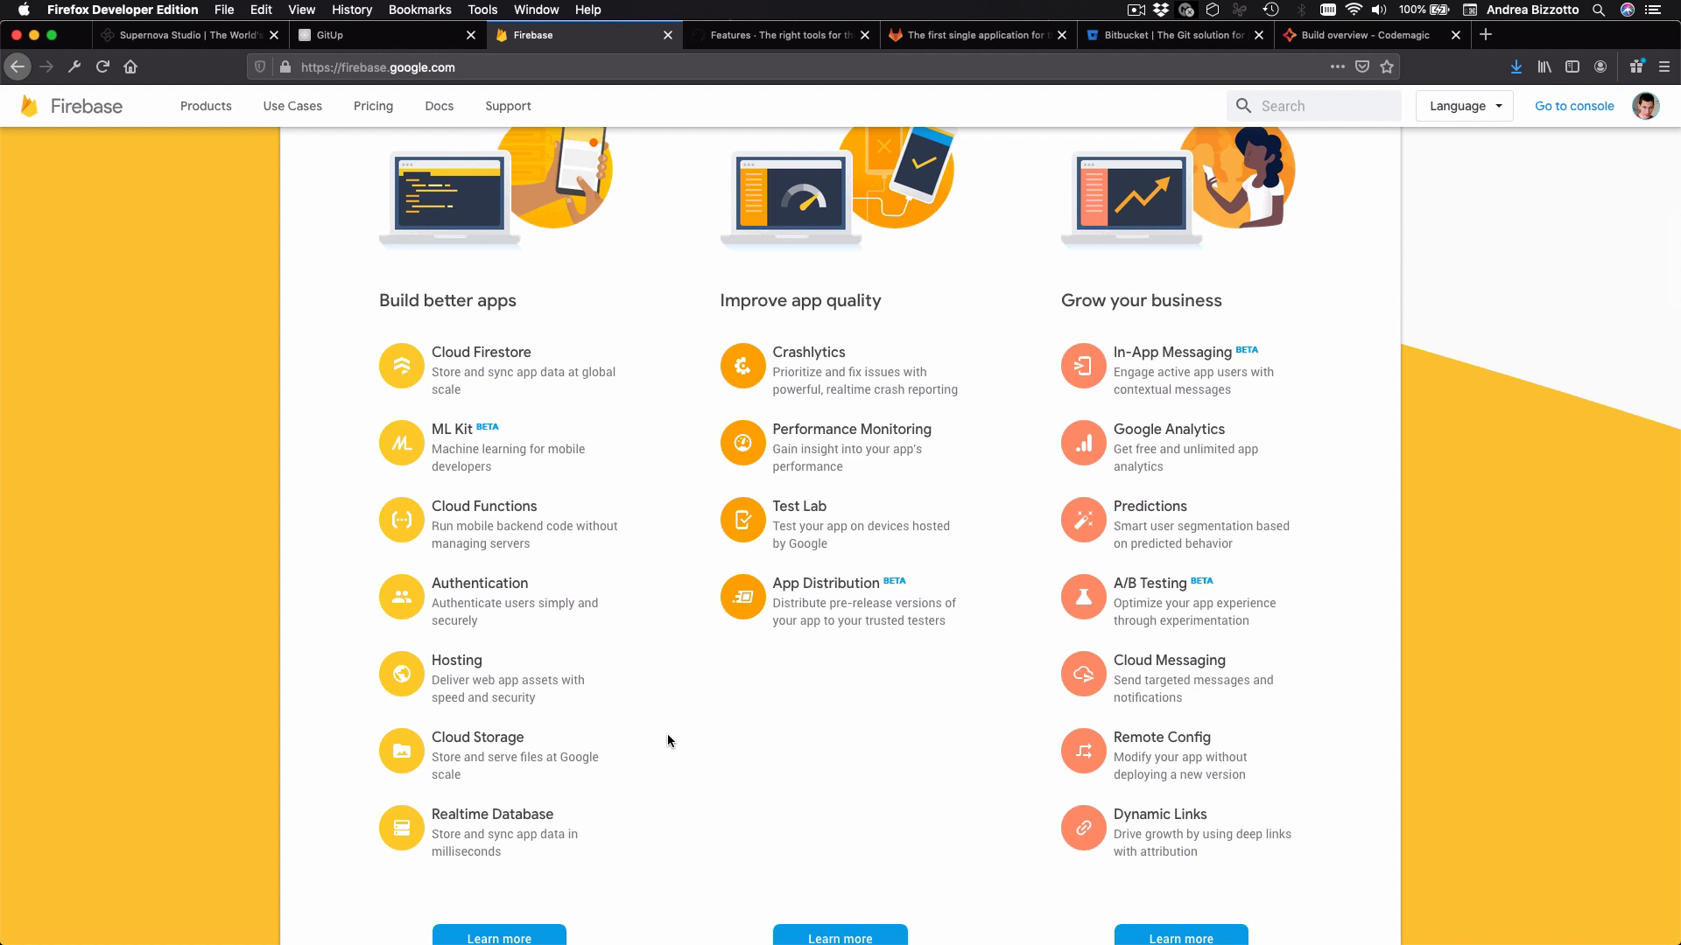
pyautogui.moveTo(772, 653)
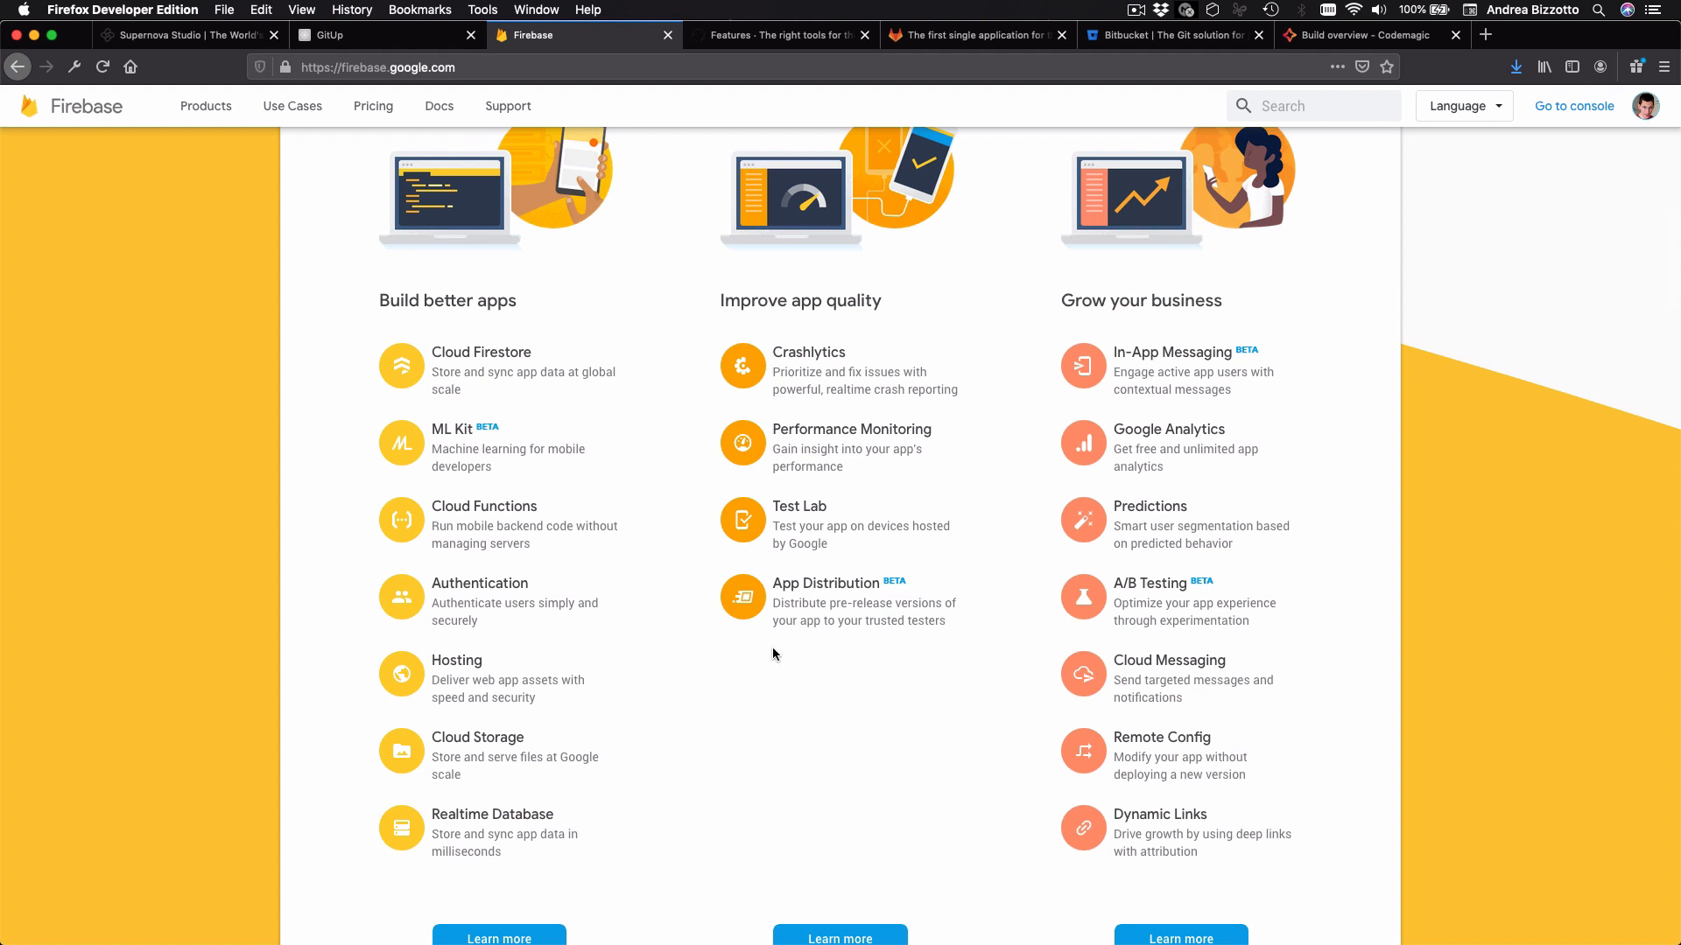
pyautogui.moveTo(759, 649)
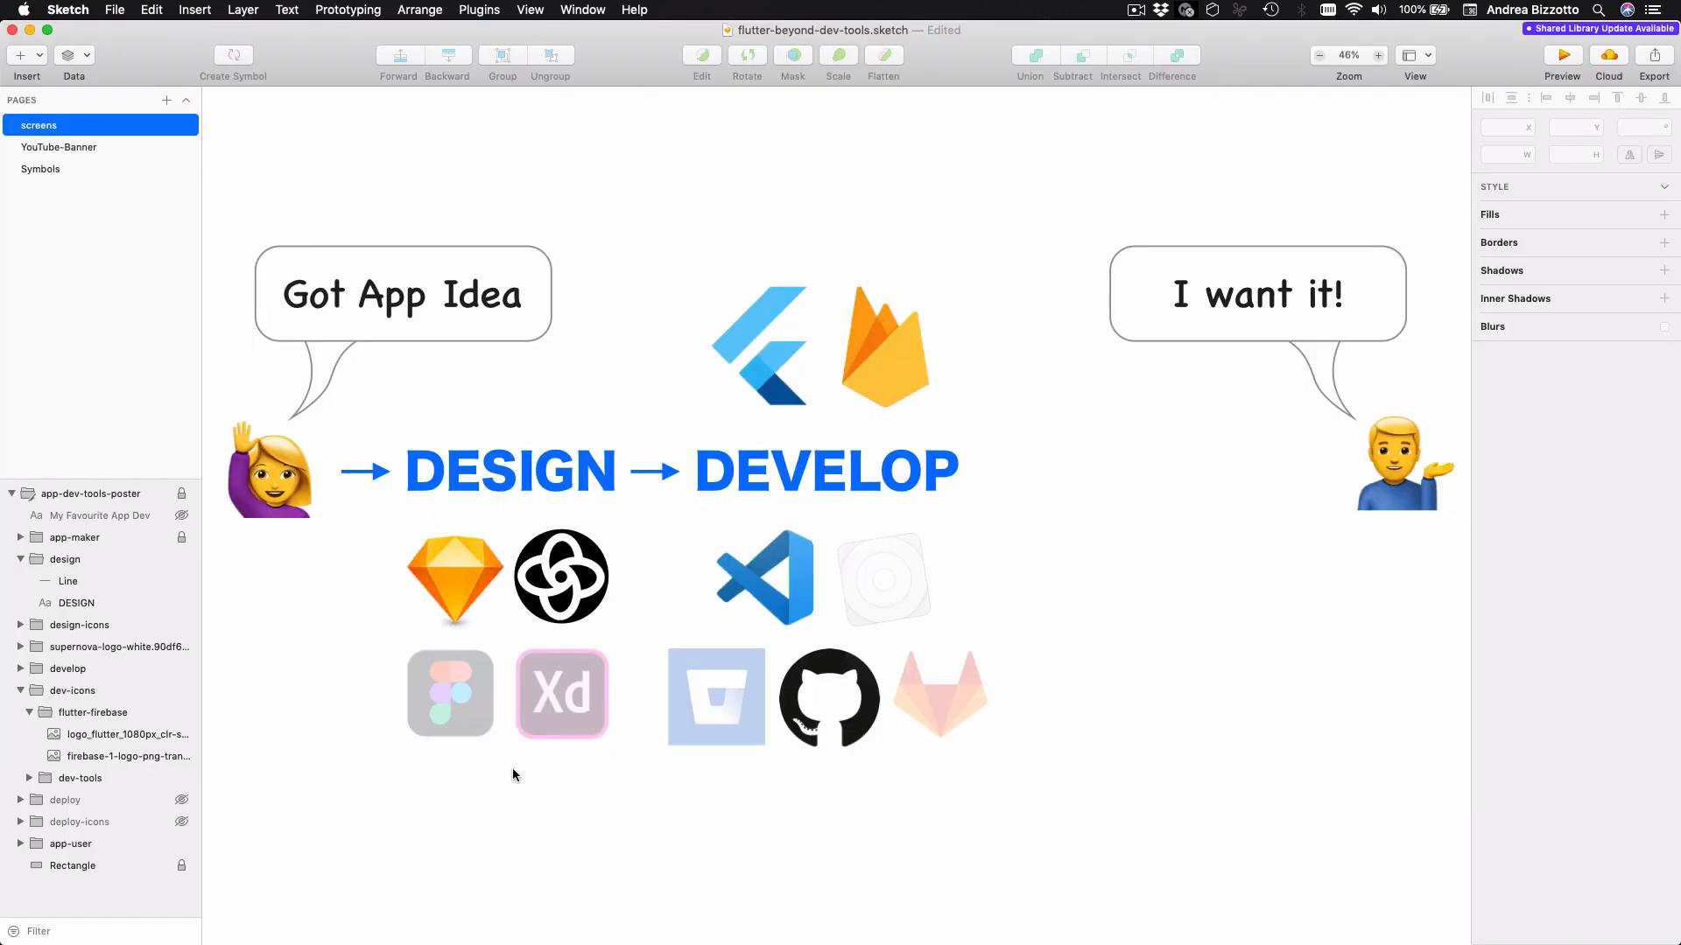
pyautogui.moveTo(719, 515)
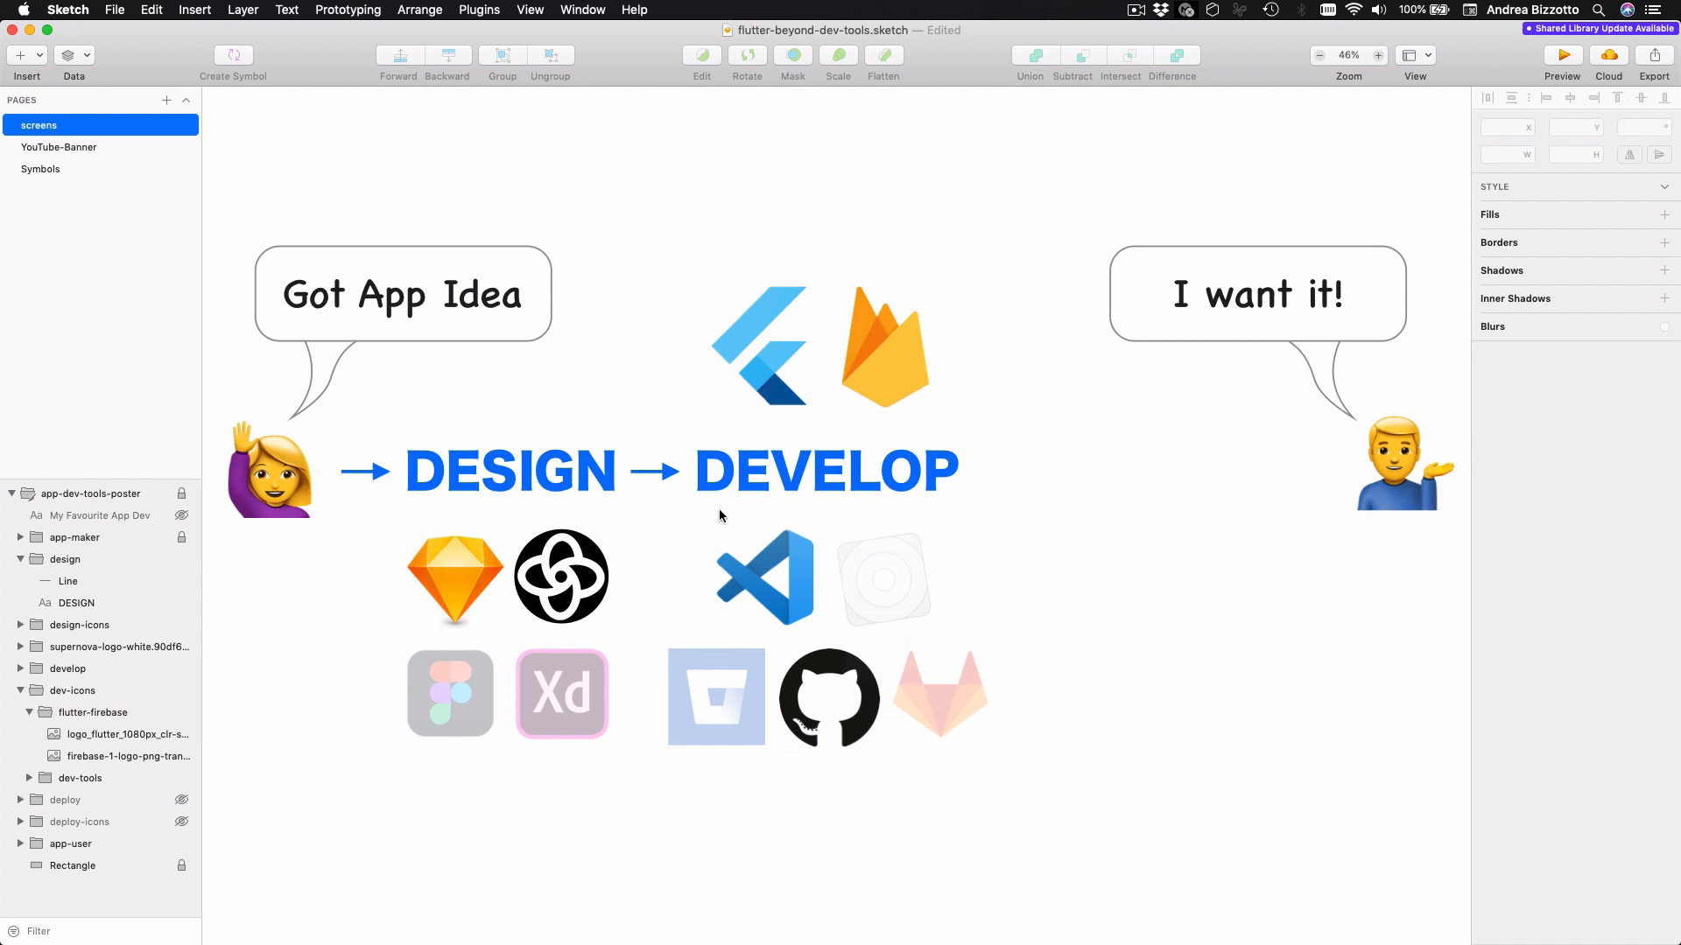
pyautogui.moveTo(863, 361)
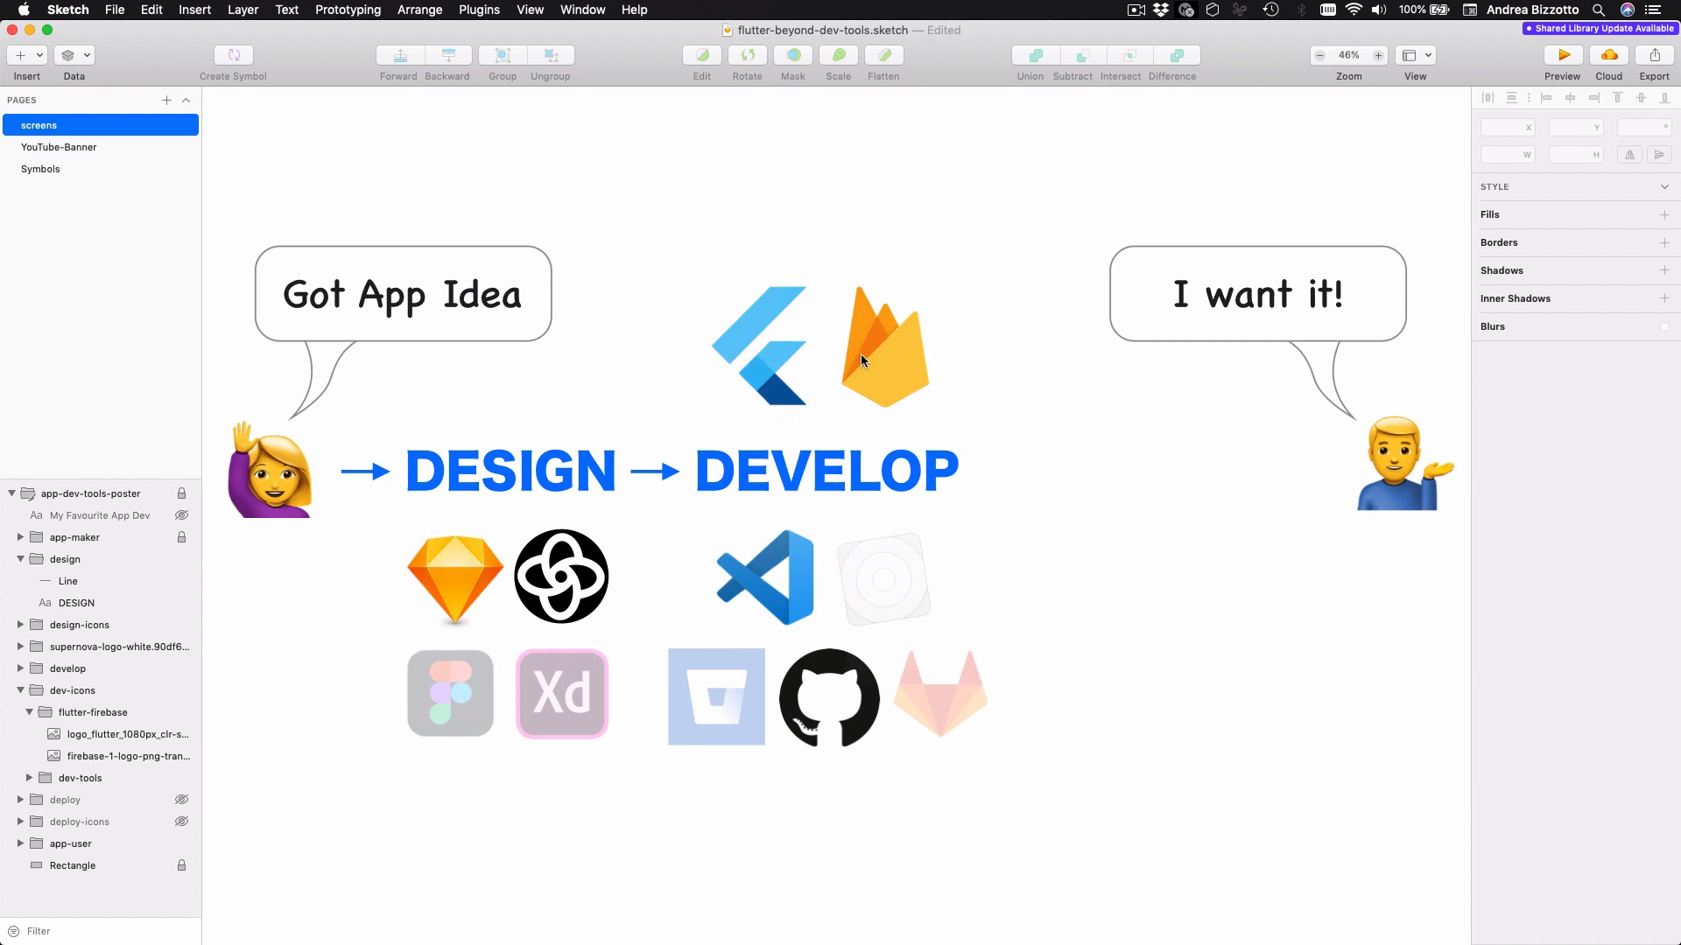
pyautogui.moveTo(836, 525)
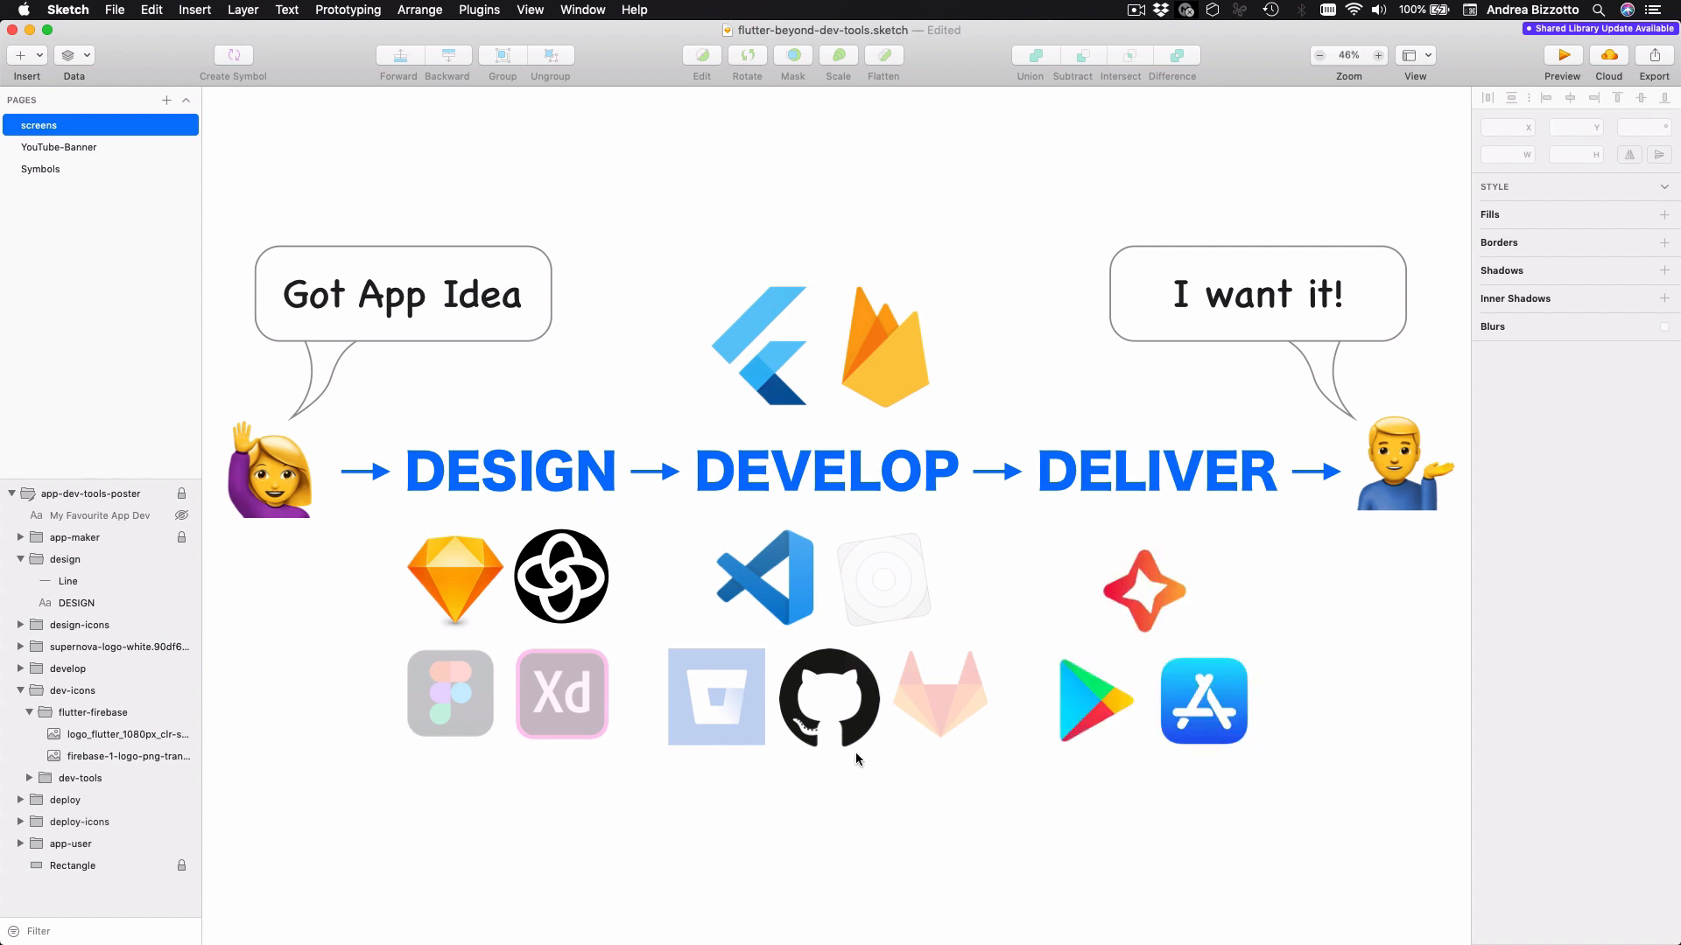
pyautogui.moveTo(1129, 767)
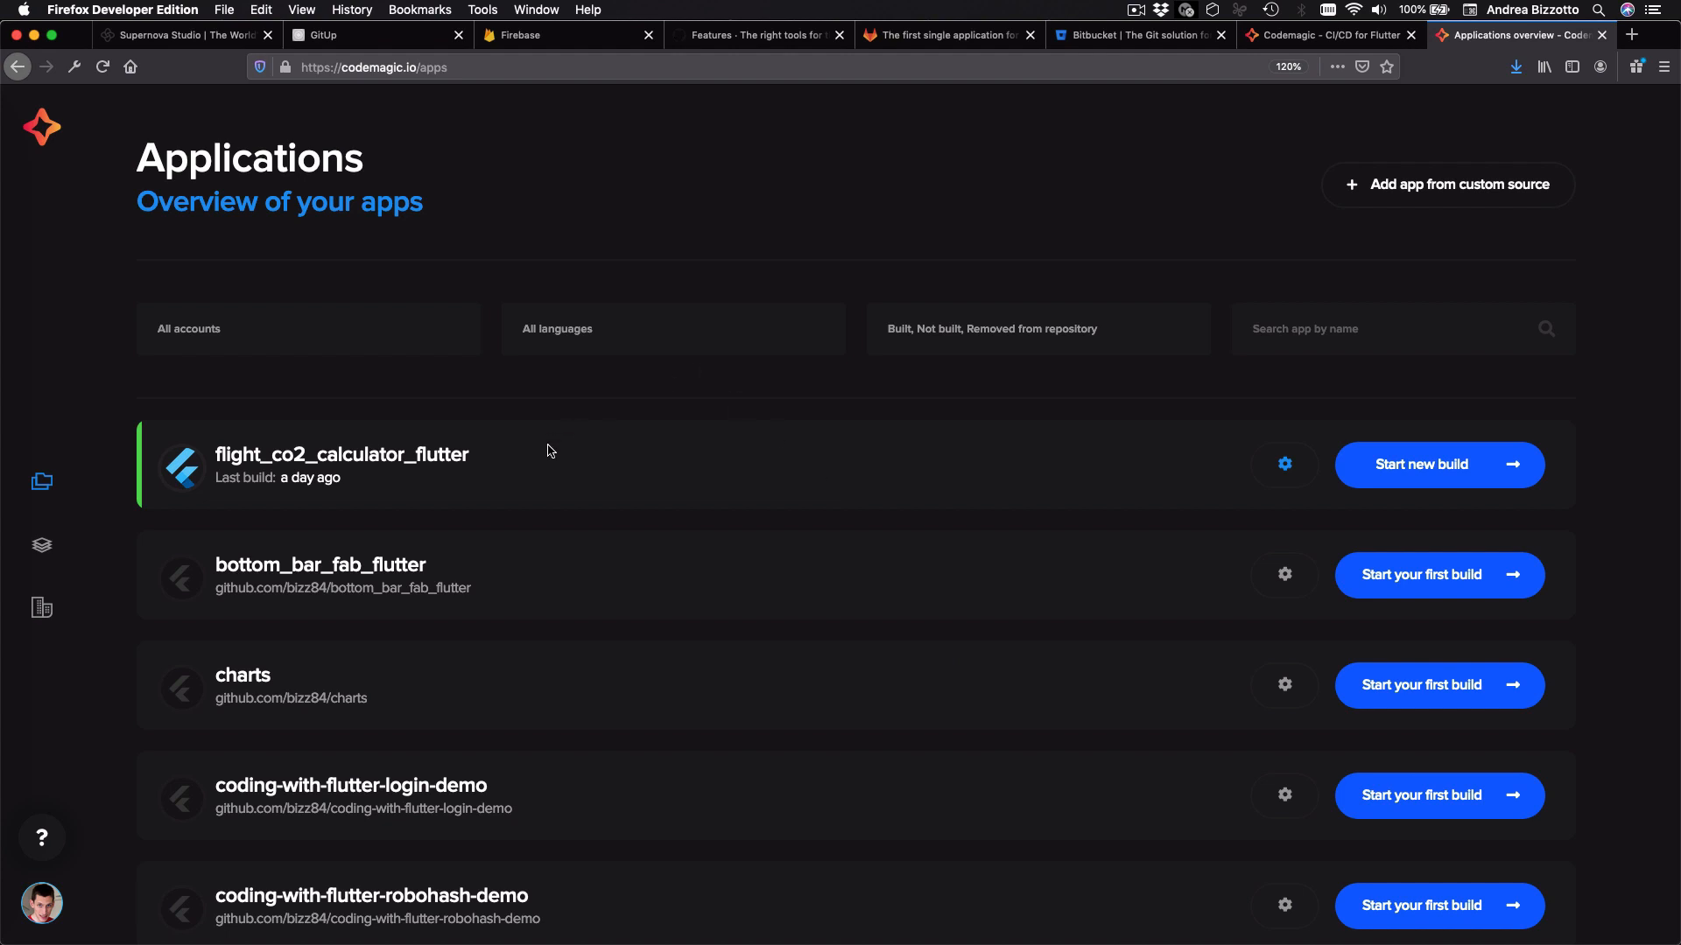
pyautogui.moveTo(583, 414)
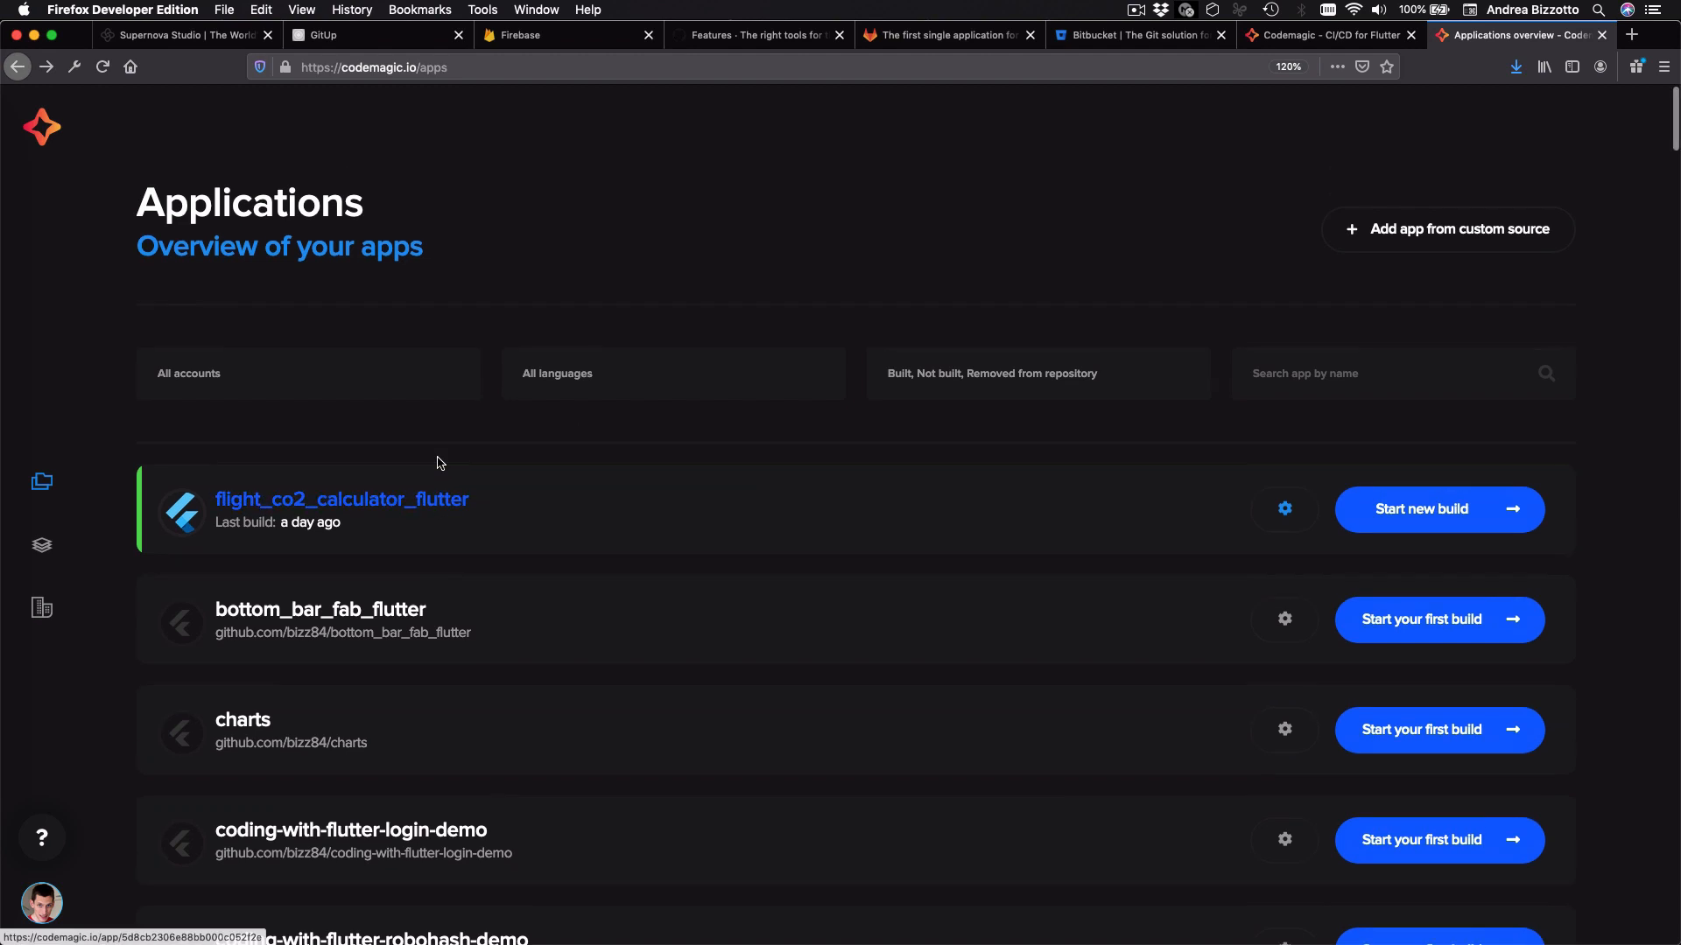
# Step: Open flight_co2_calculator_flutter's workflow settings and reveal its build triggers and Test step
pyautogui.click(341, 499)
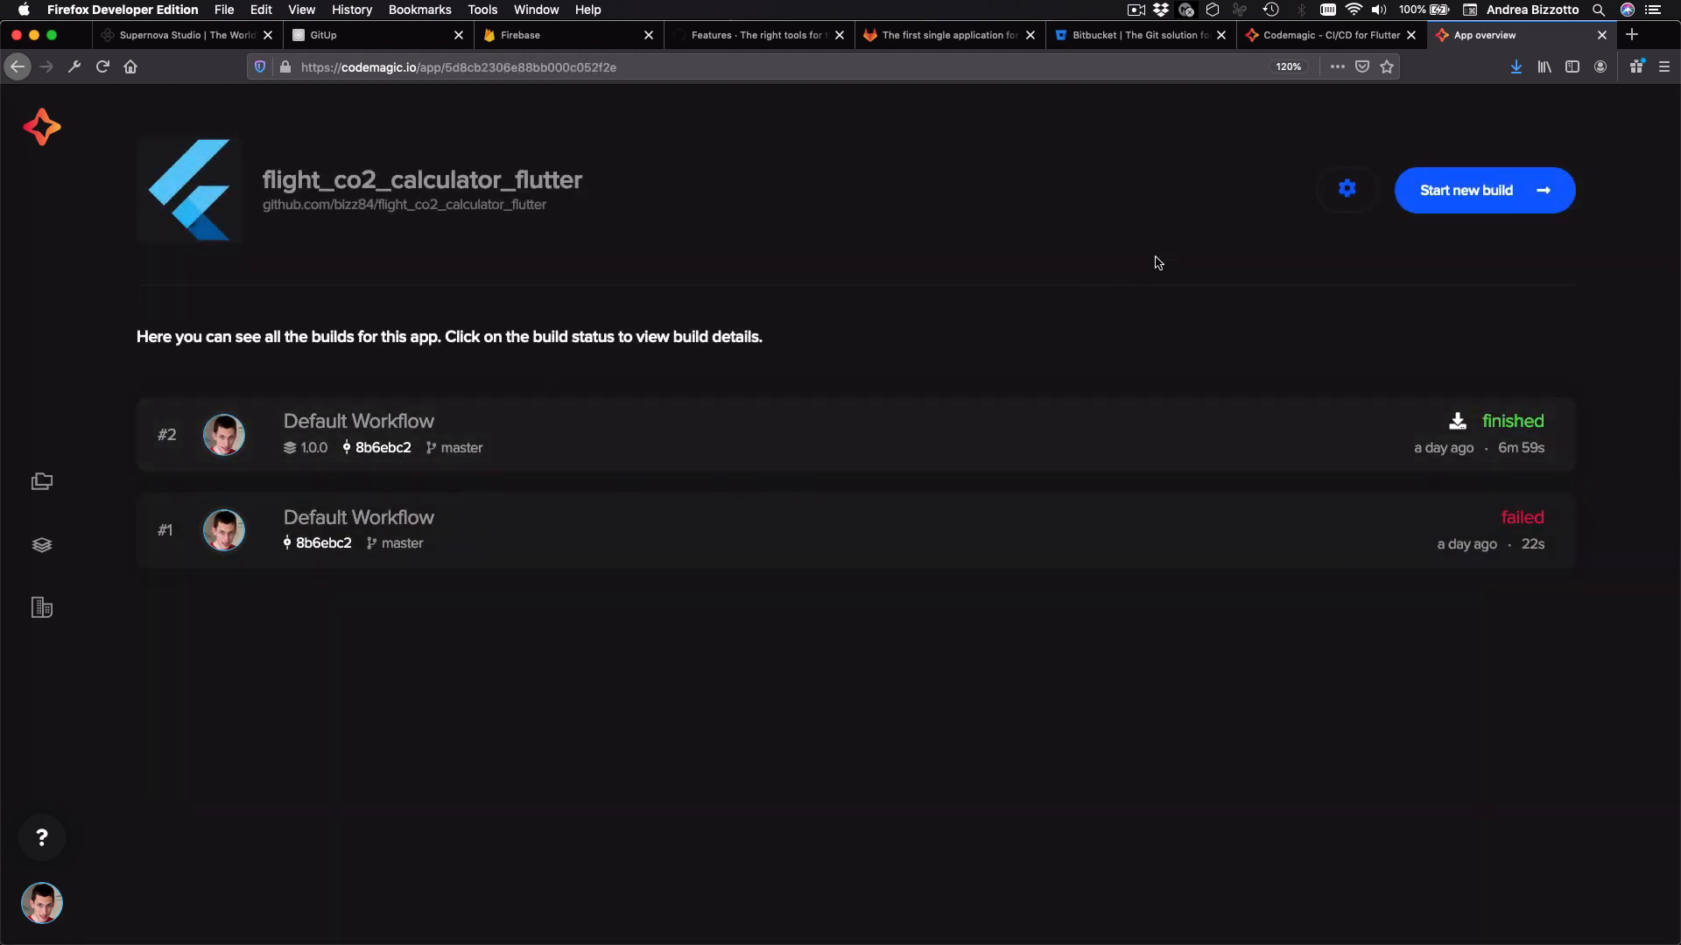
pyautogui.click(1346, 190)
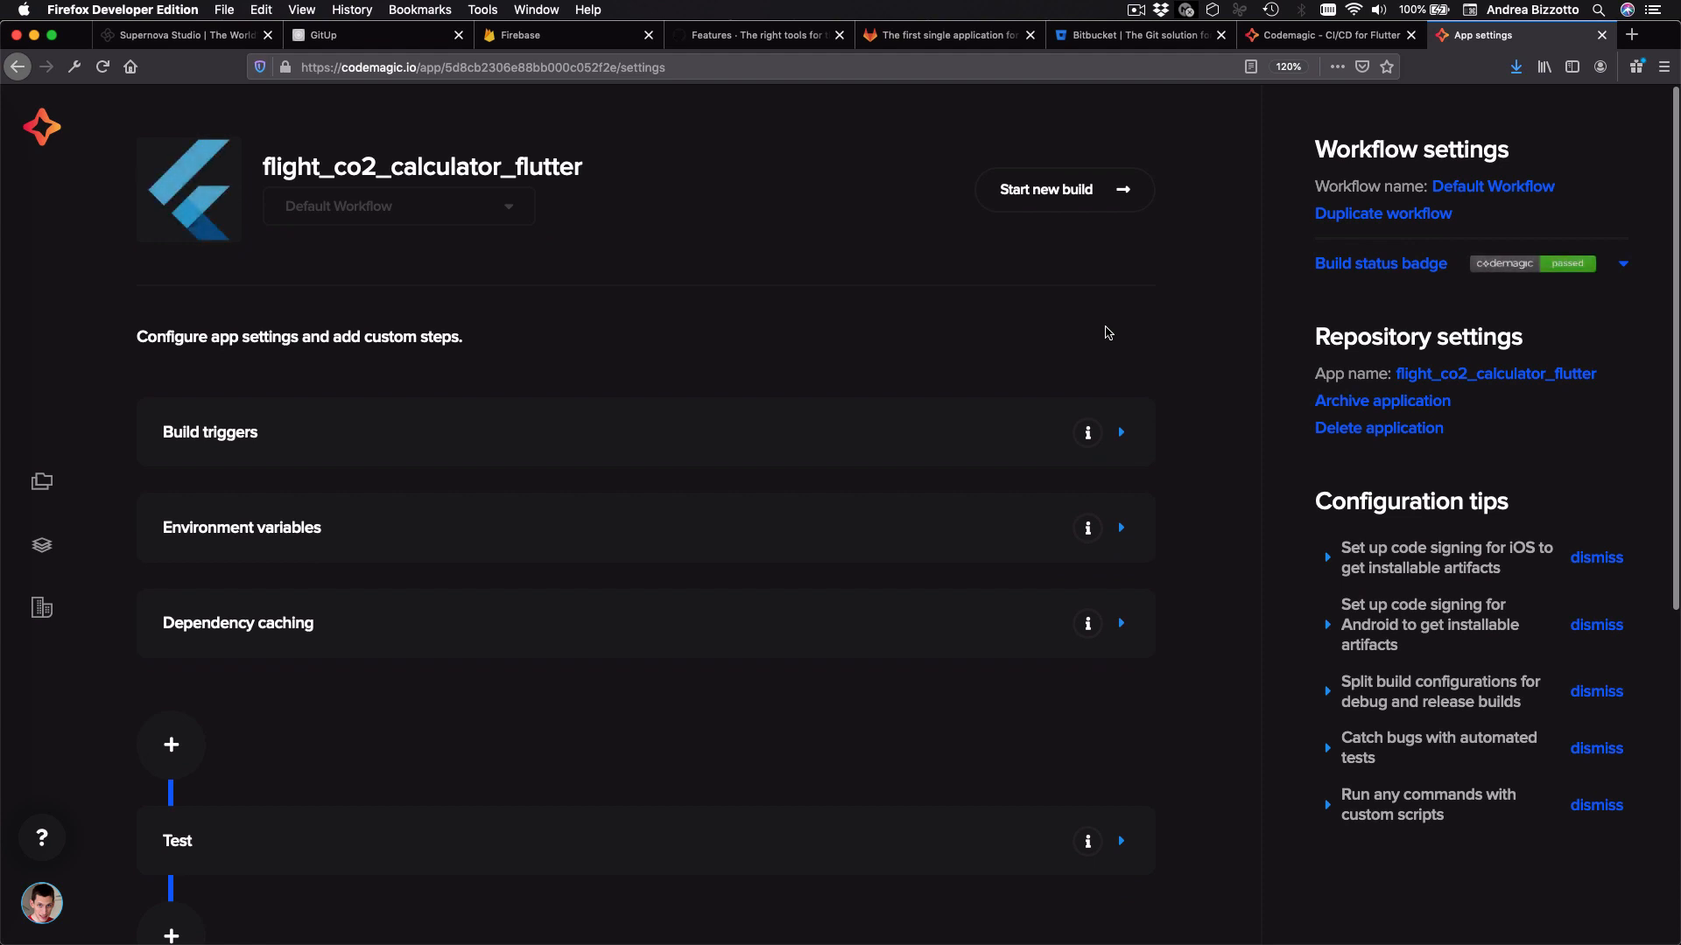
pyautogui.moveTo(1004, 325)
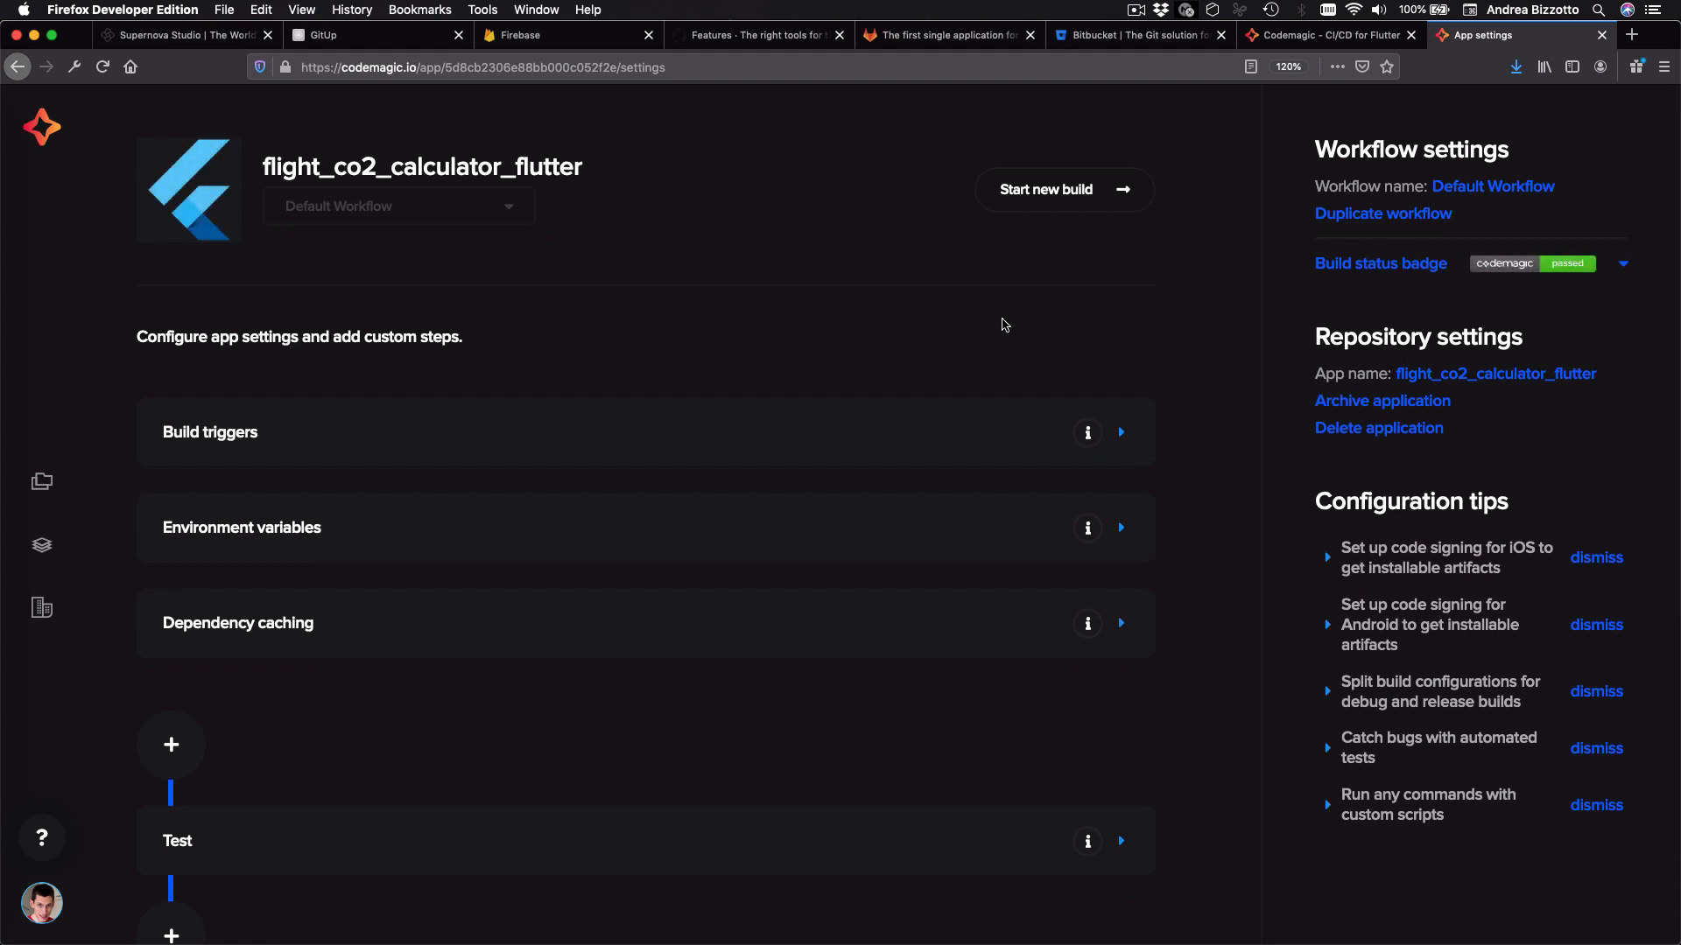
pyautogui.moveTo(909, 368)
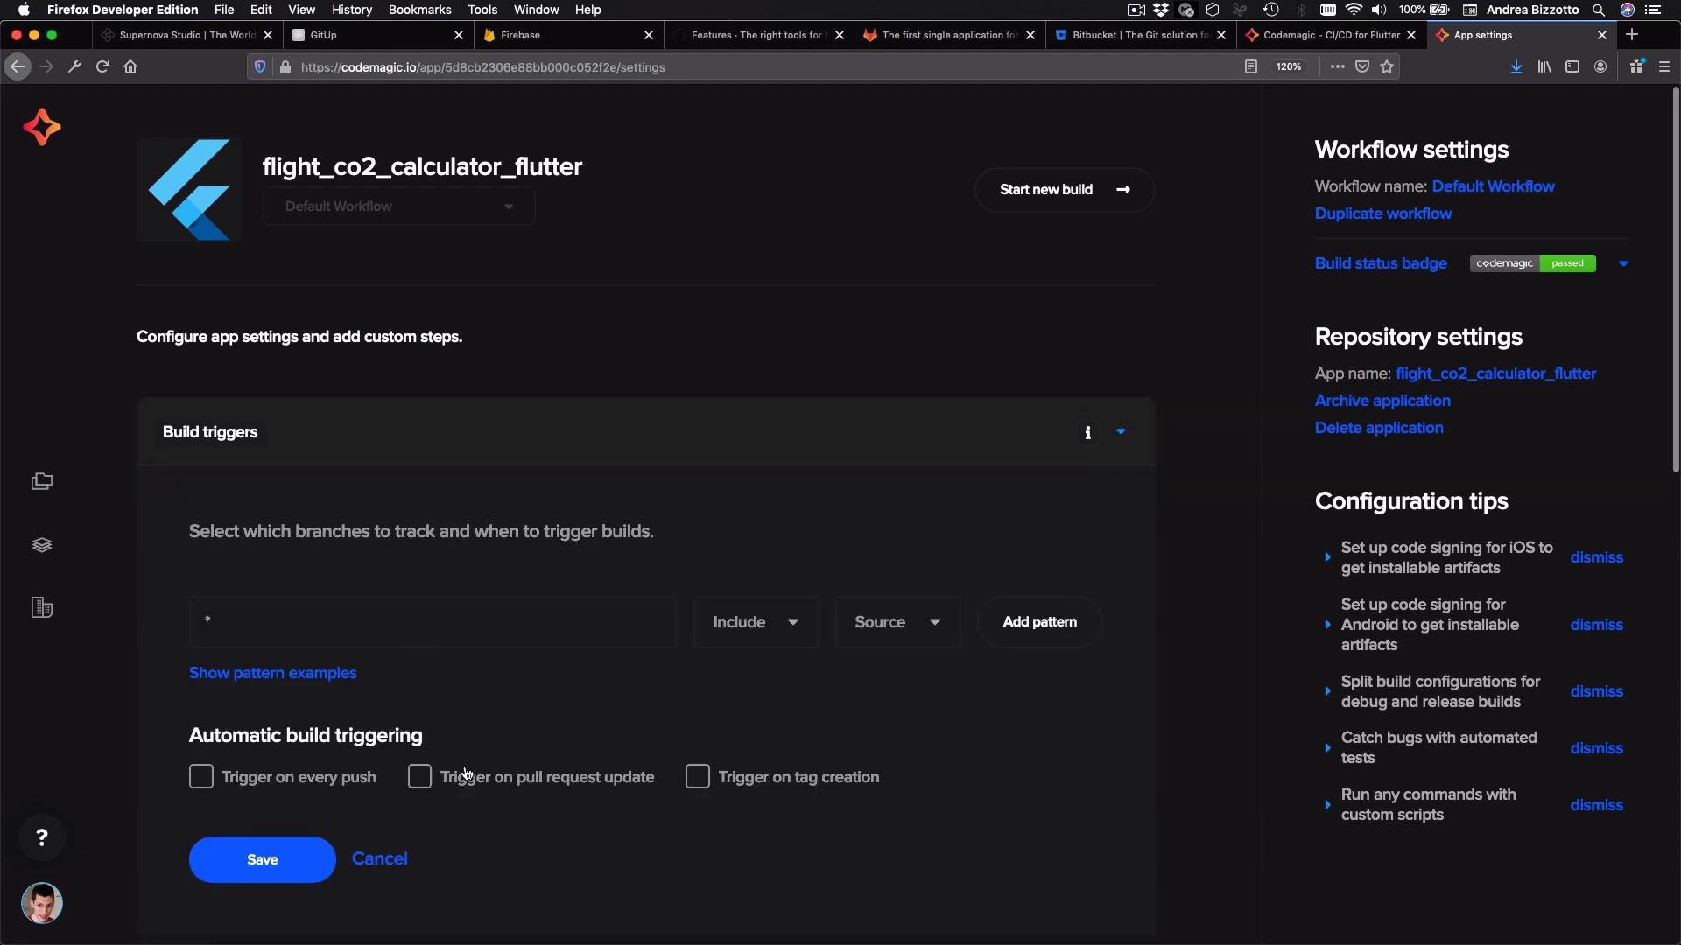
pyautogui.moveTo(296, 509)
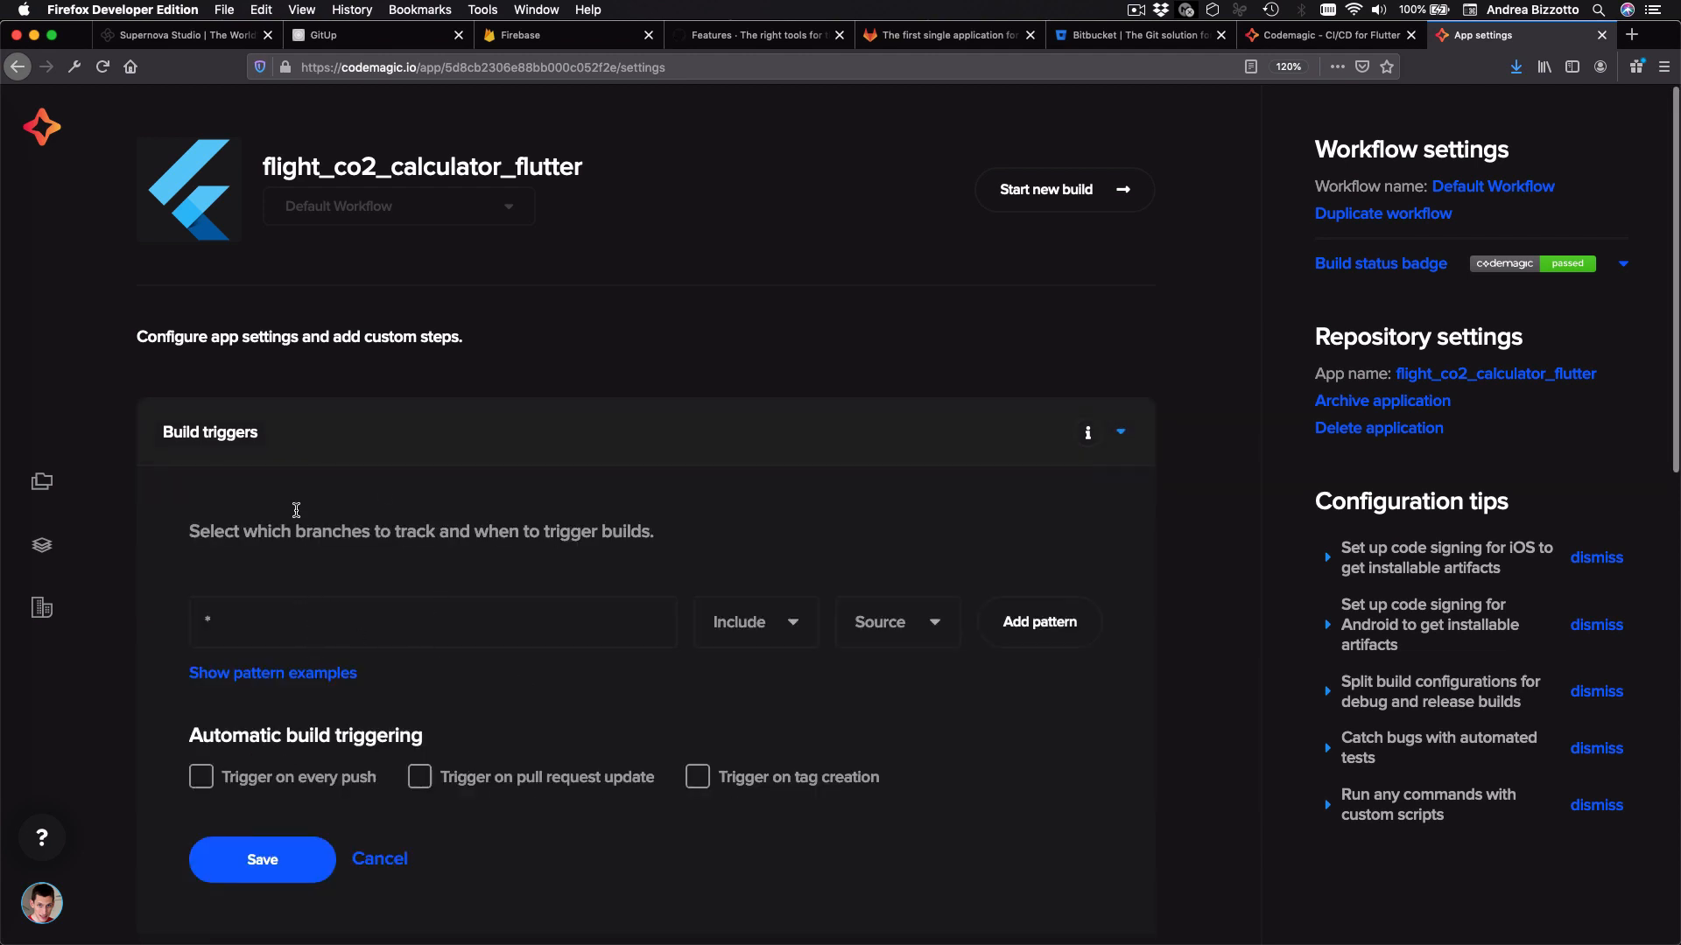
pyautogui.scroll(-3)
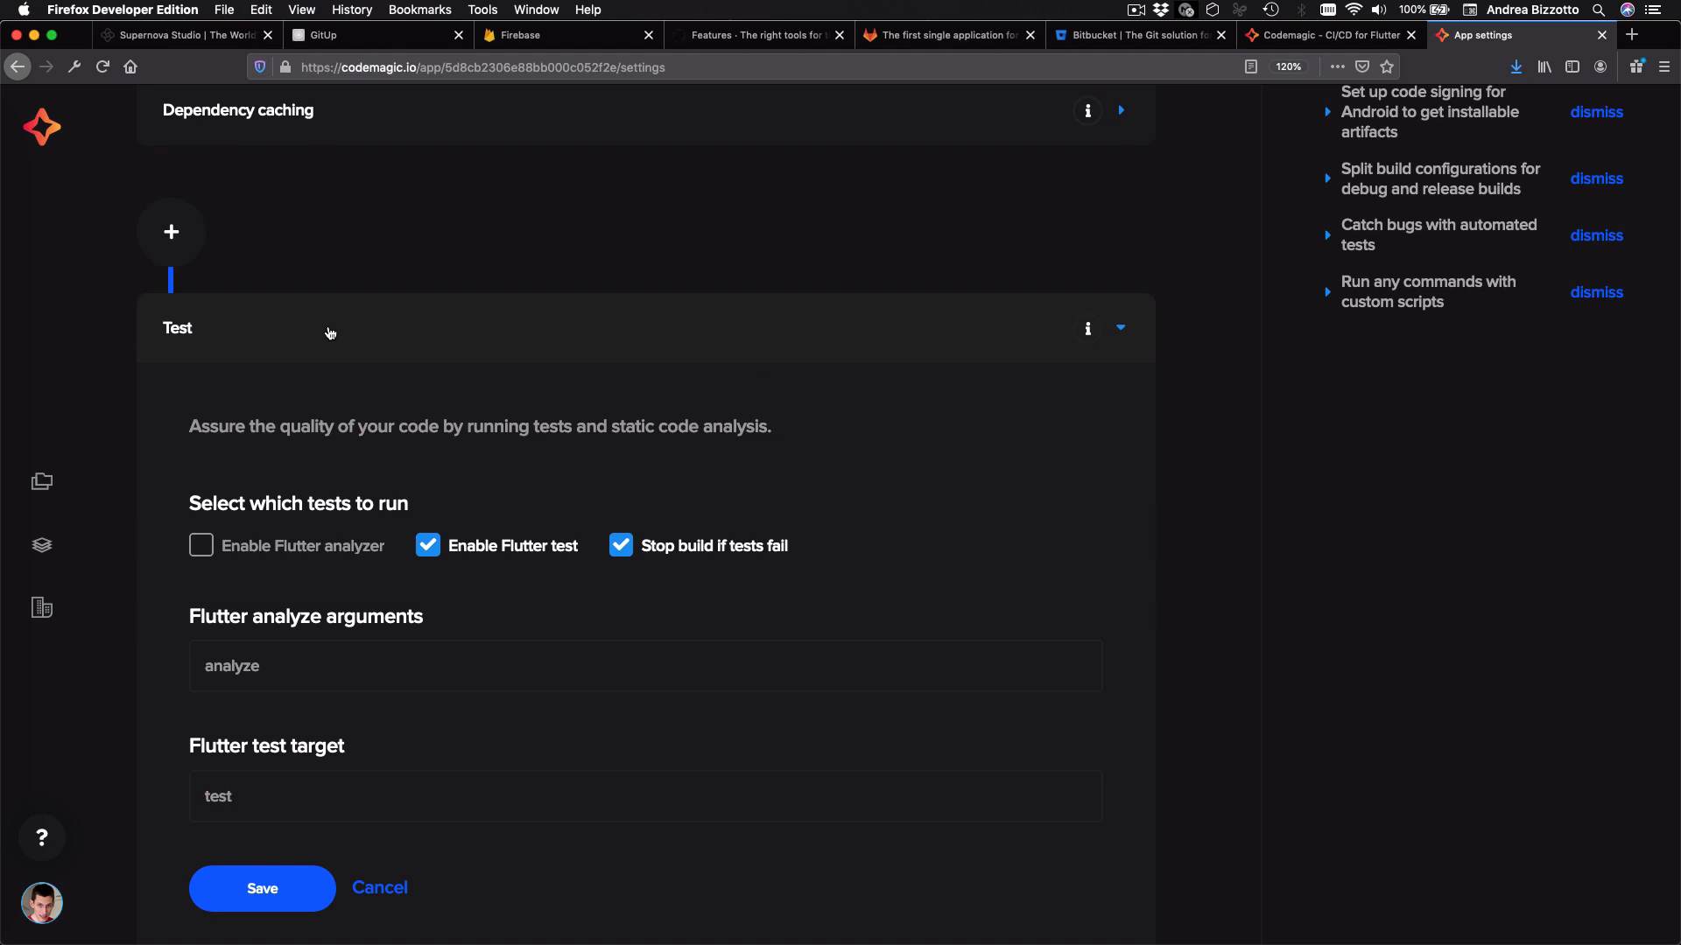
# Step: Scroll through the build settings and enter '--flavor dev' as the Flutter build argument
pyautogui.scroll(-3)
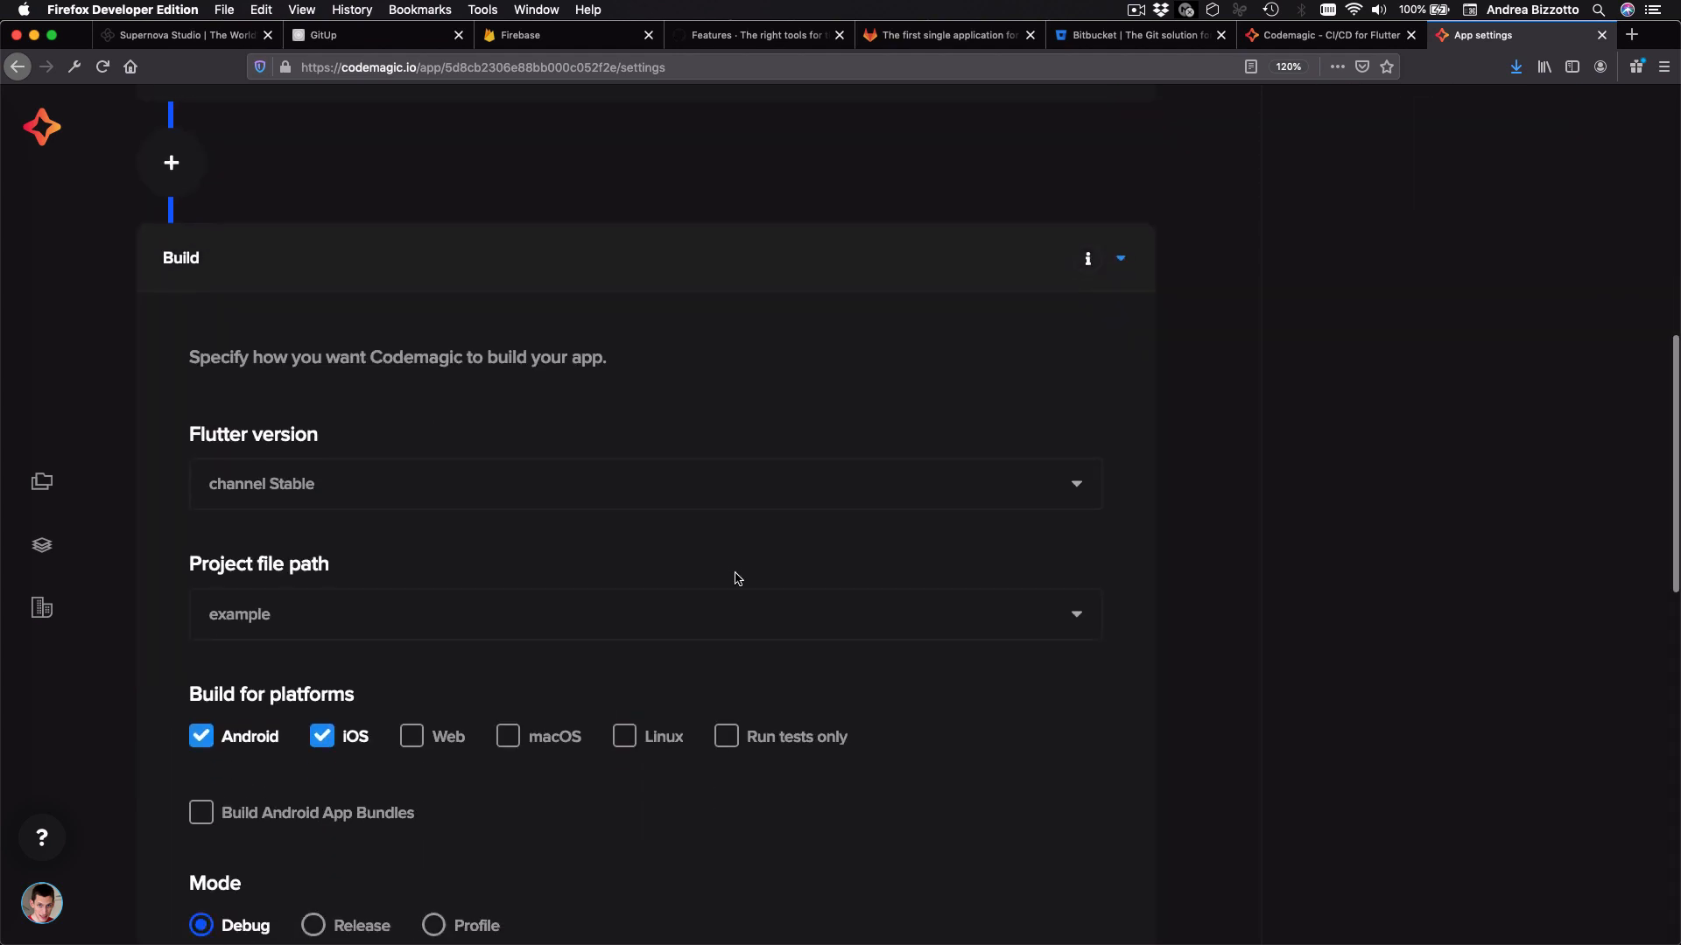
pyautogui.scroll(-3)
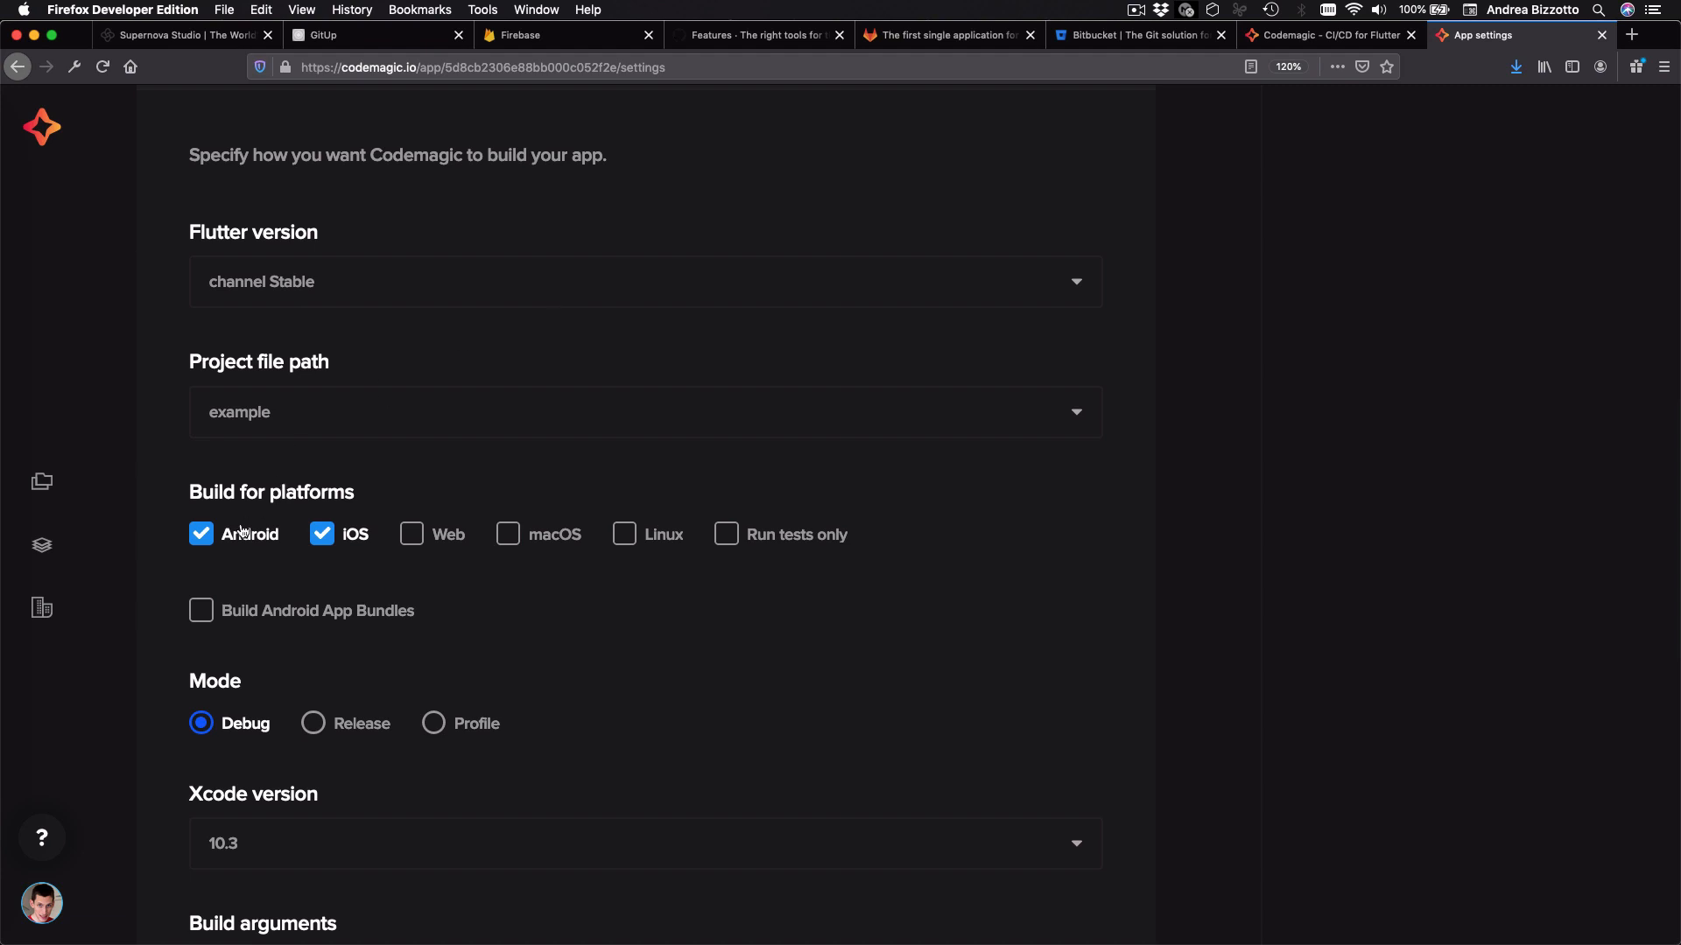
pyautogui.moveTo(286, 537)
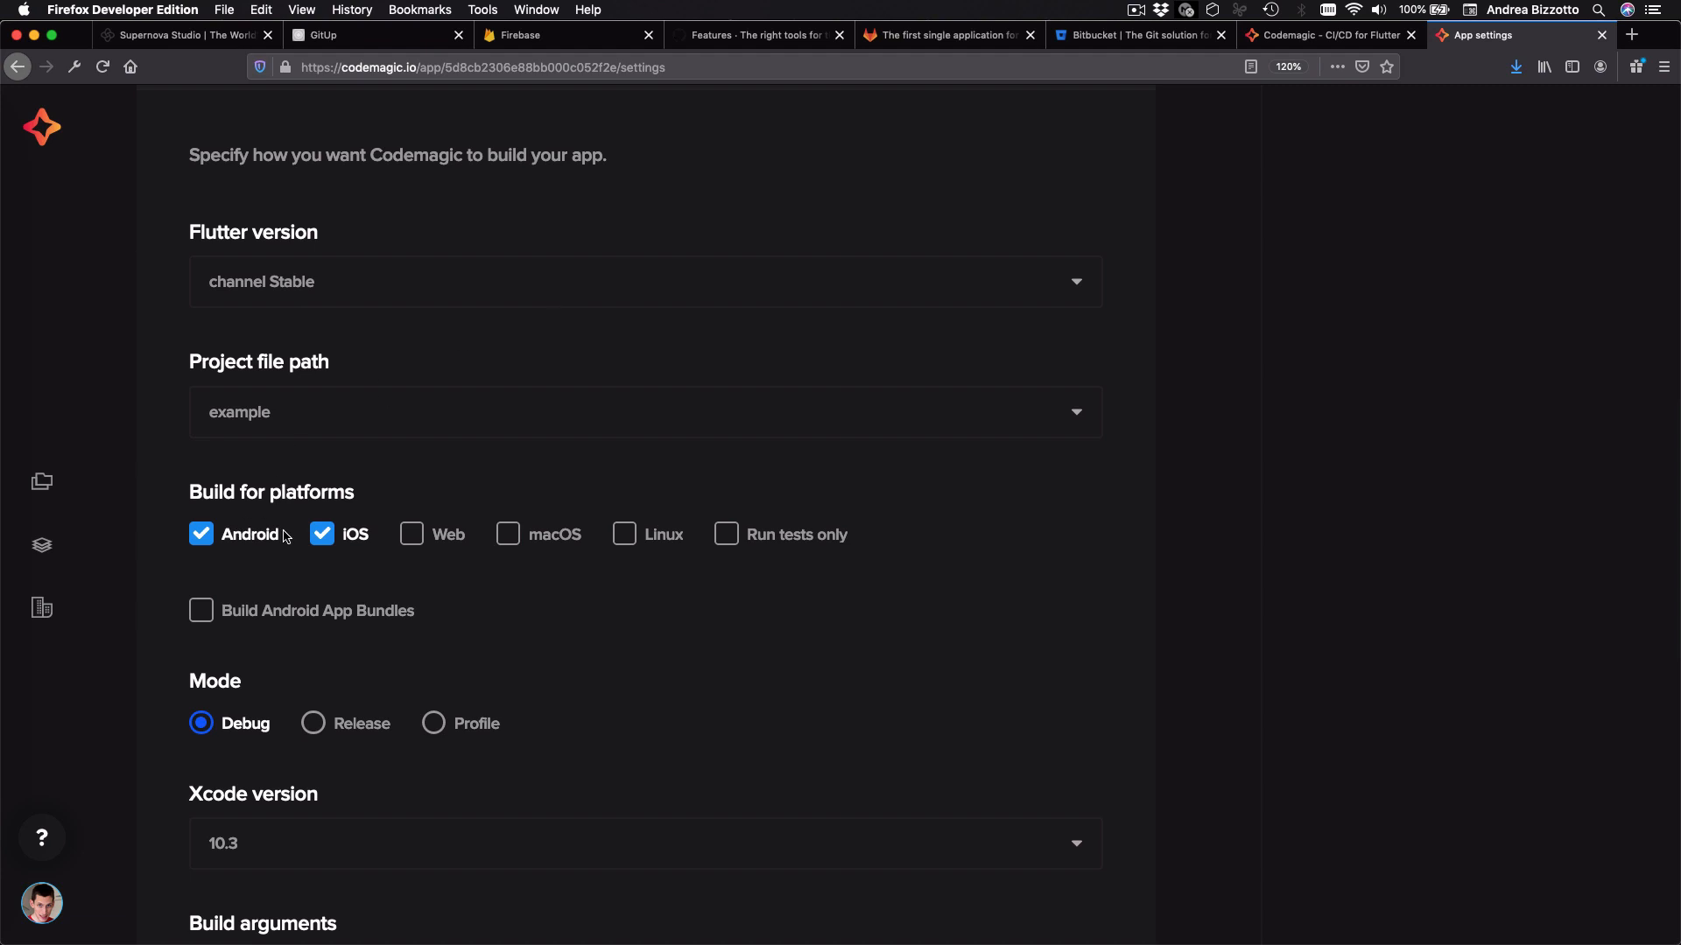
pyautogui.moveTo(317, 599)
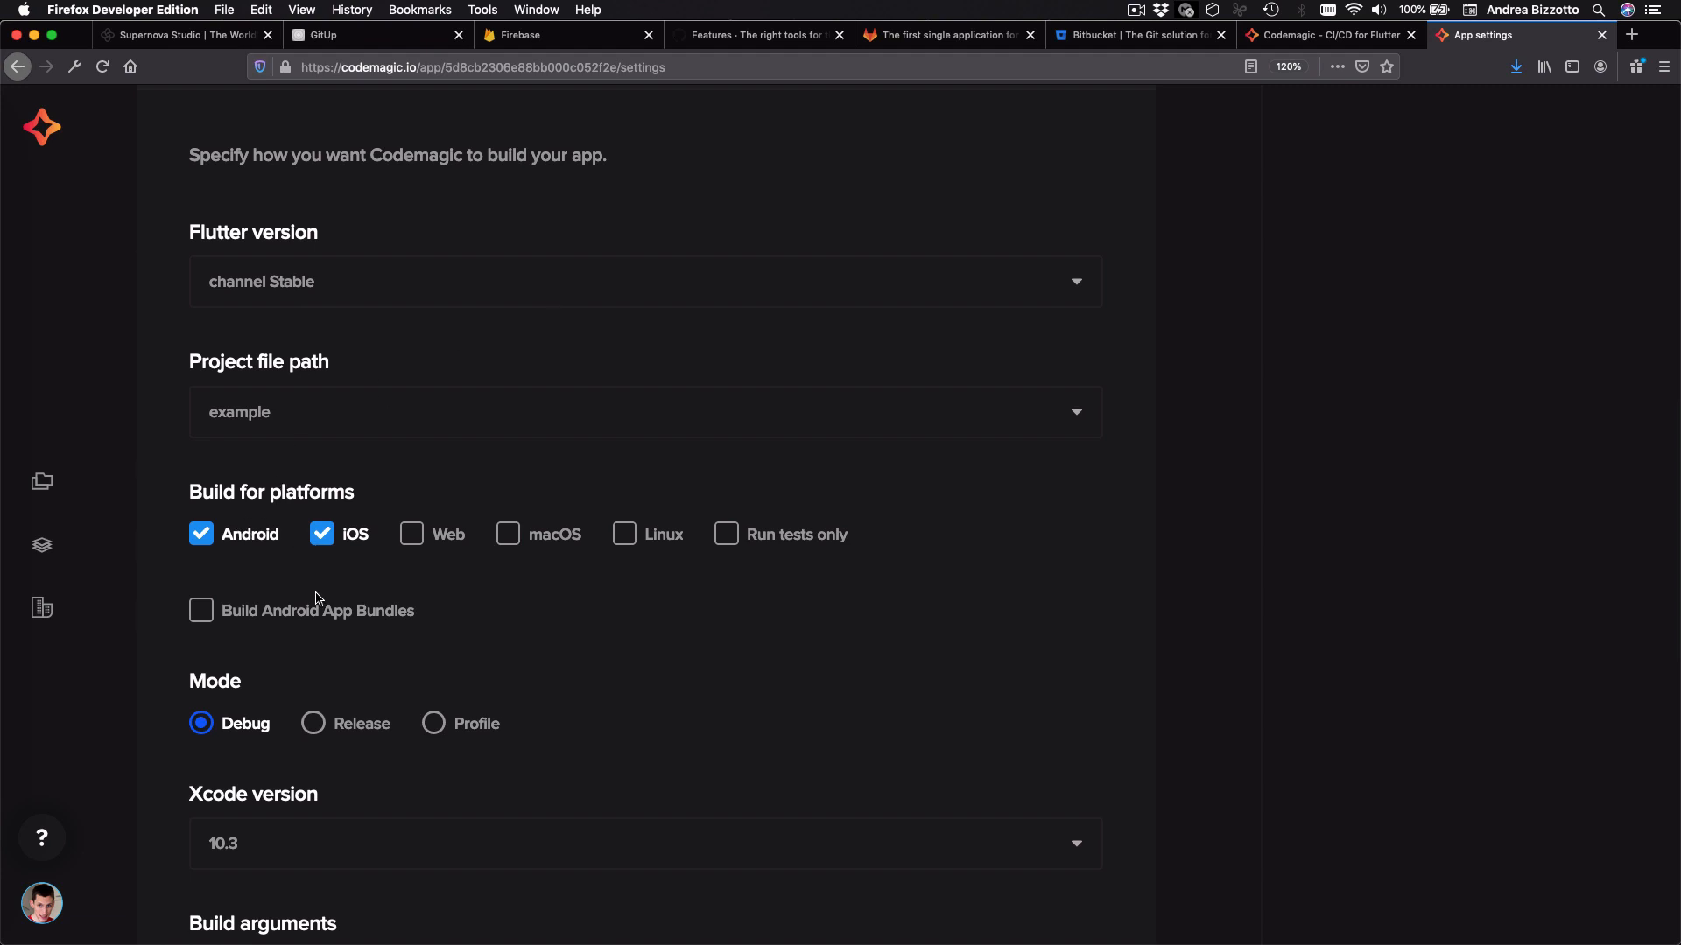
pyautogui.moveTo(458, 723)
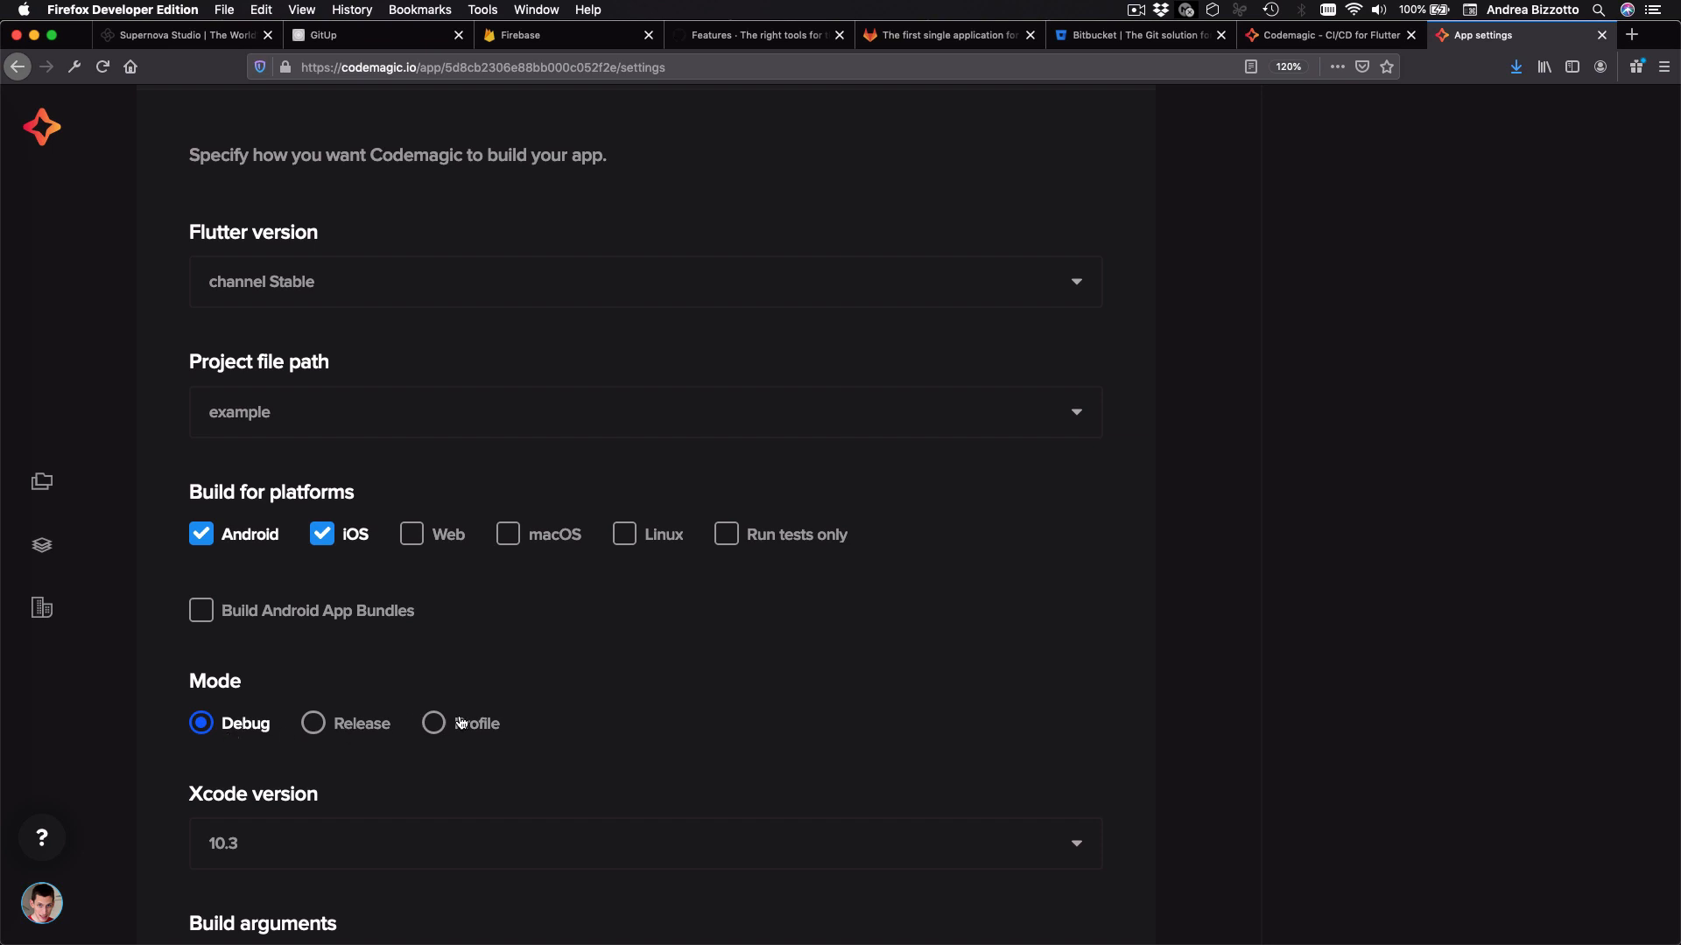
pyautogui.moveTo(541, 856)
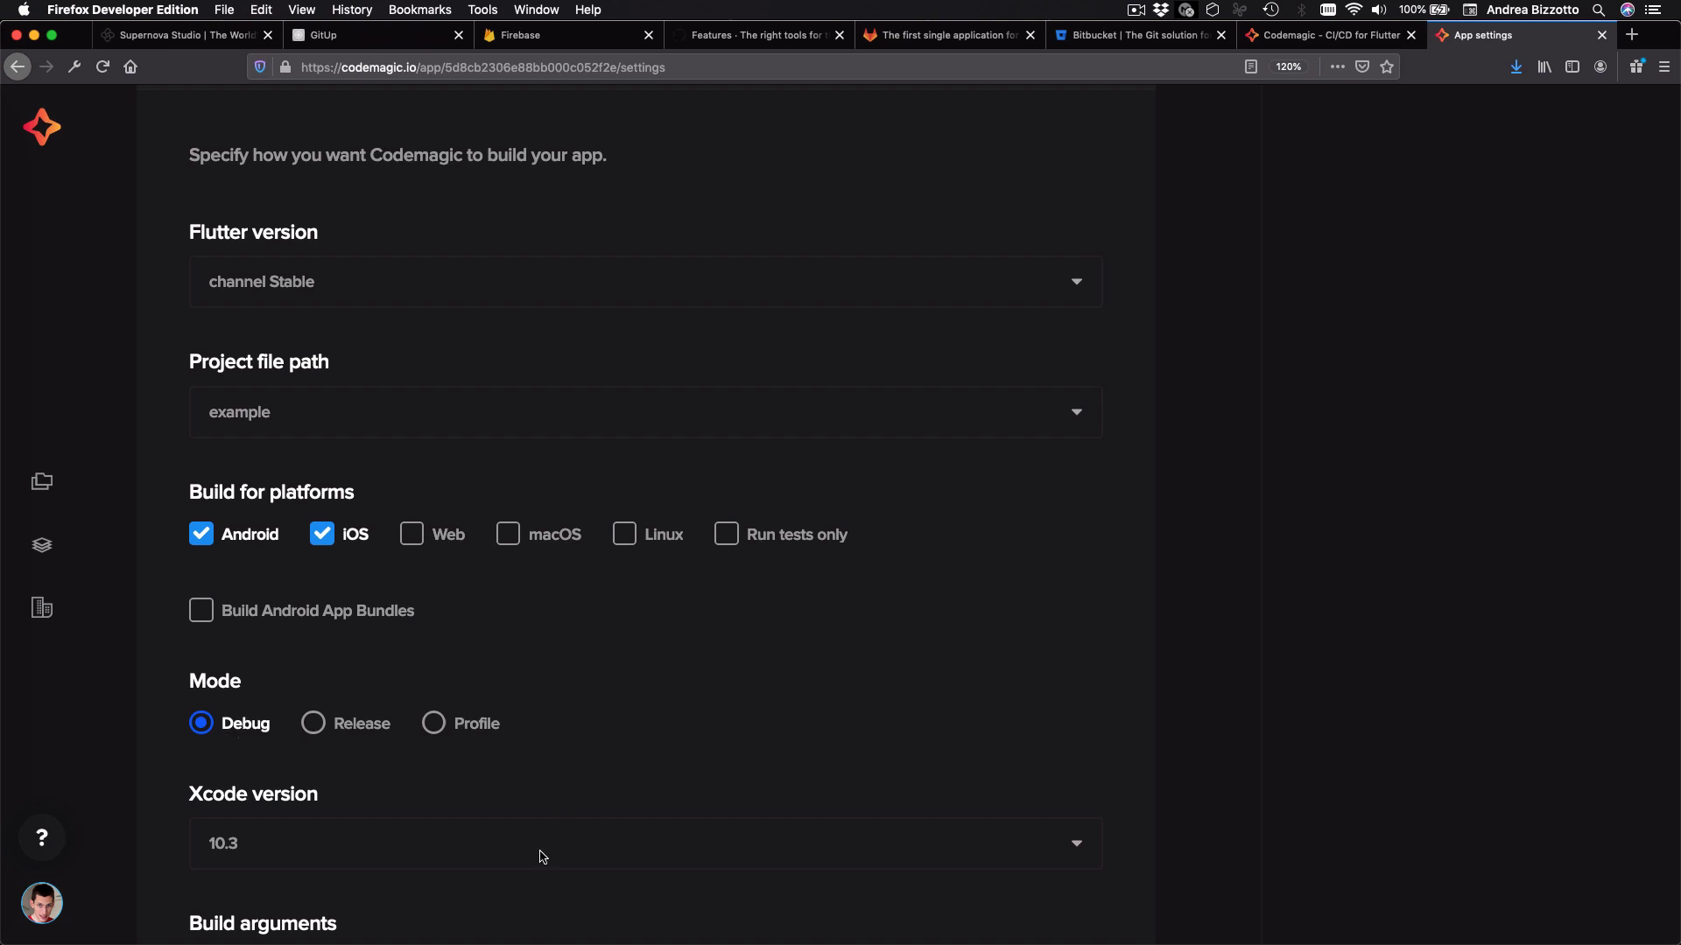
pyautogui.scroll(-3)
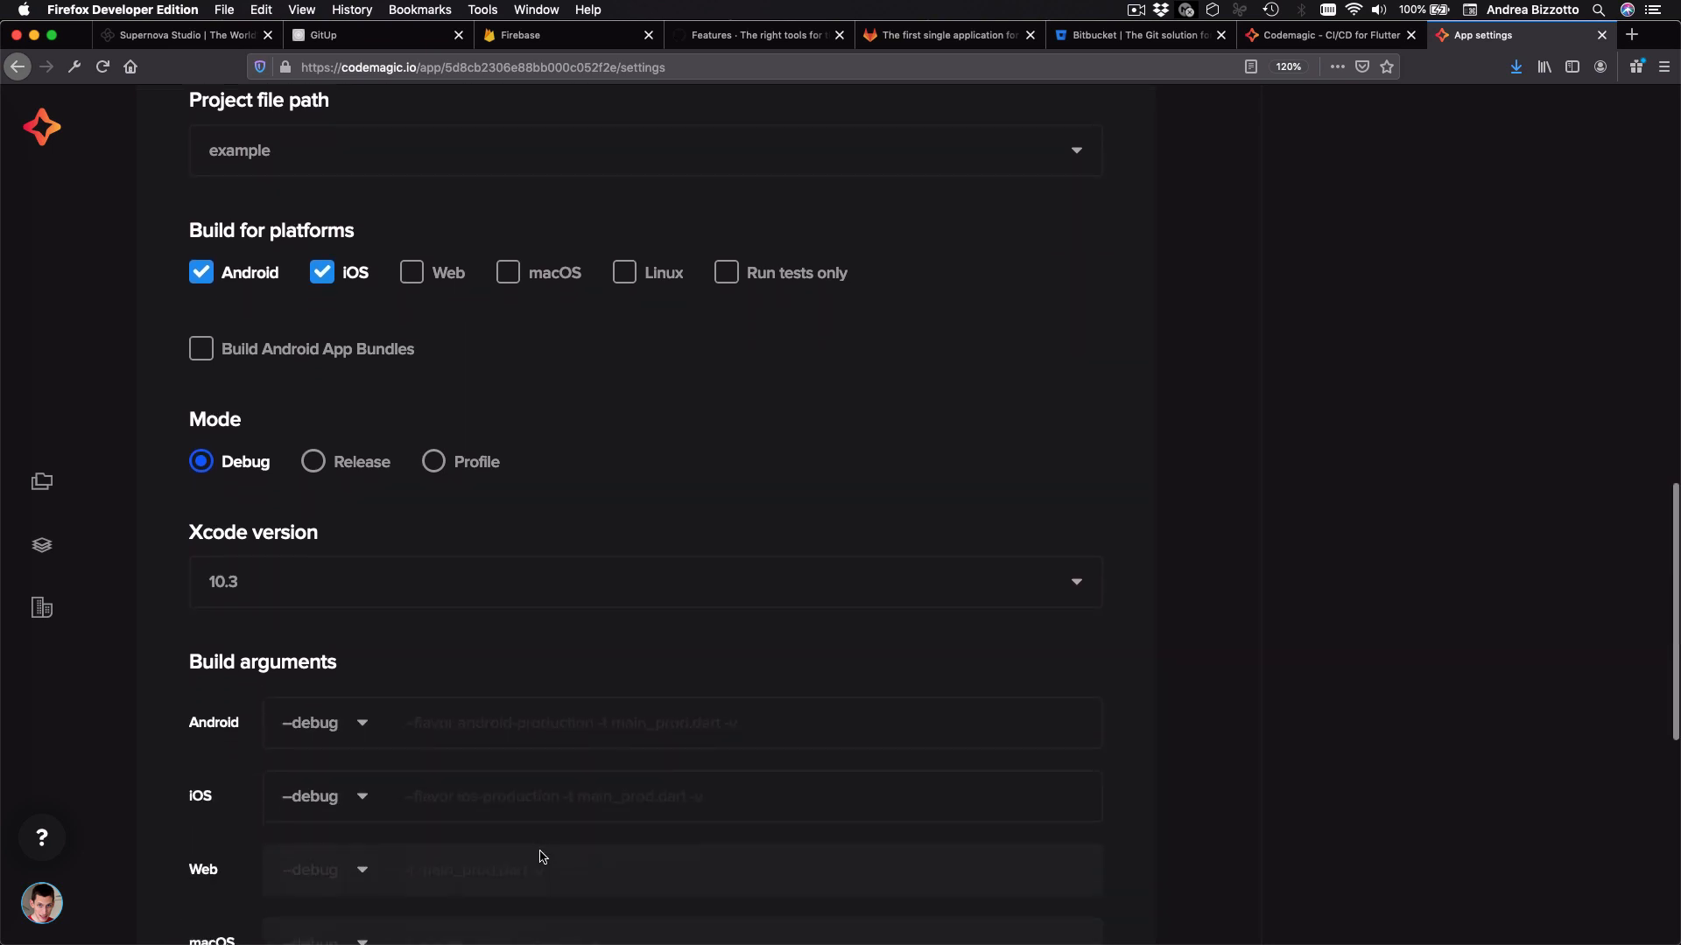
pyautogui.moveTo(397, 757)
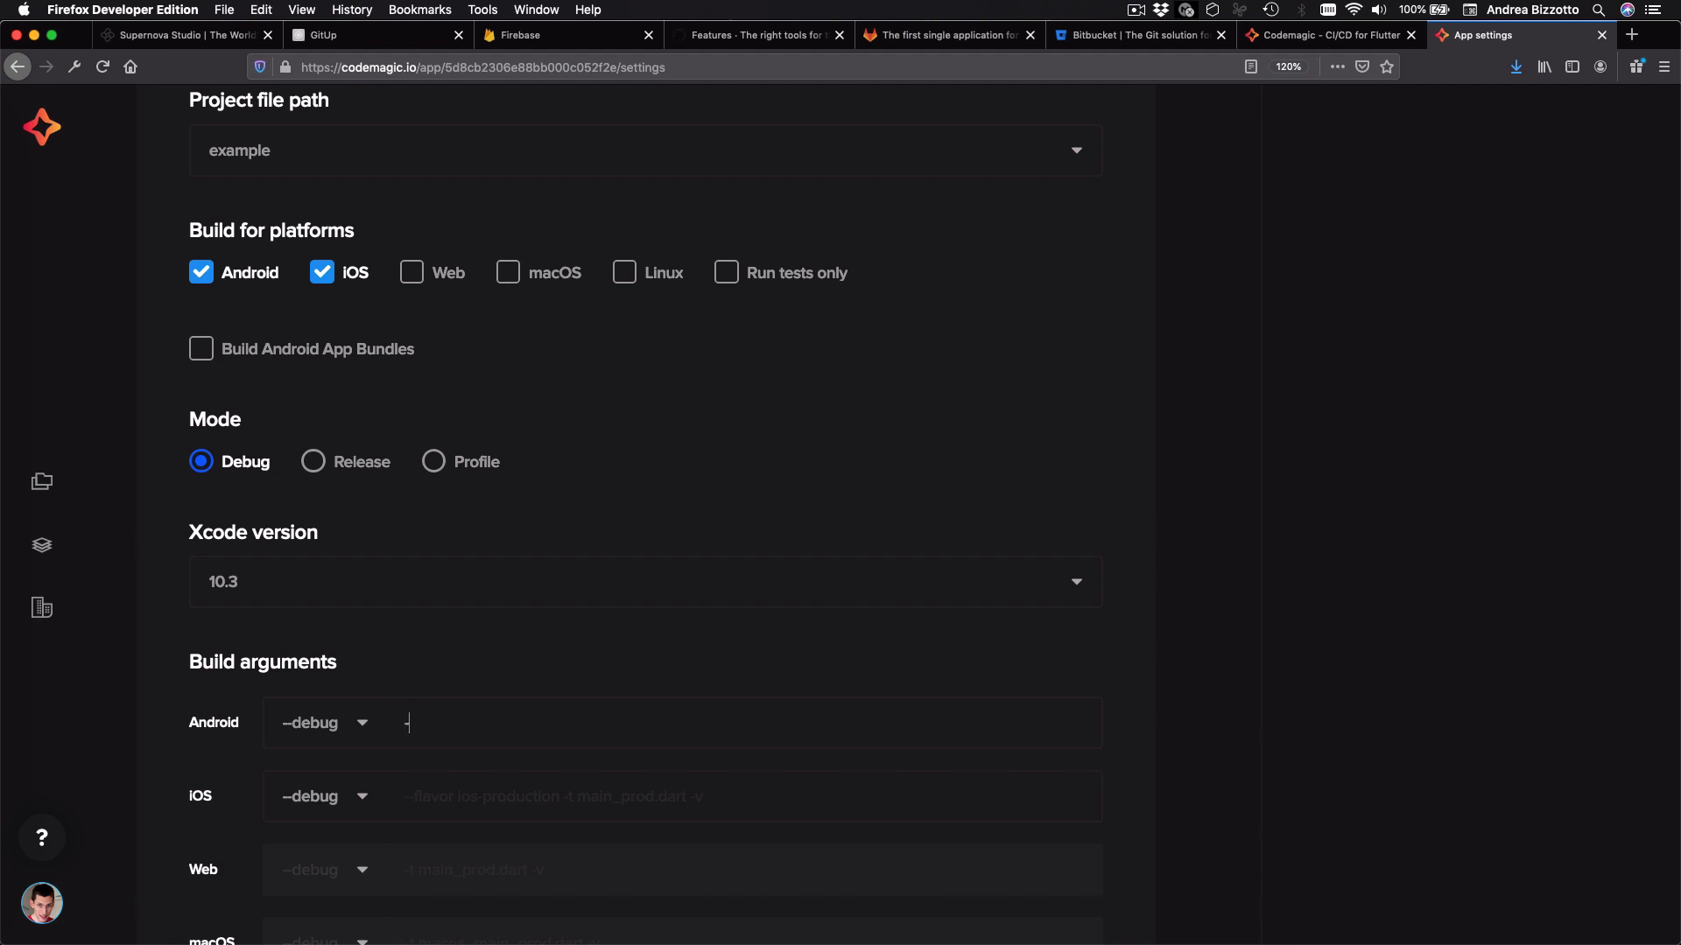
pyautogui.write('--flavor de')
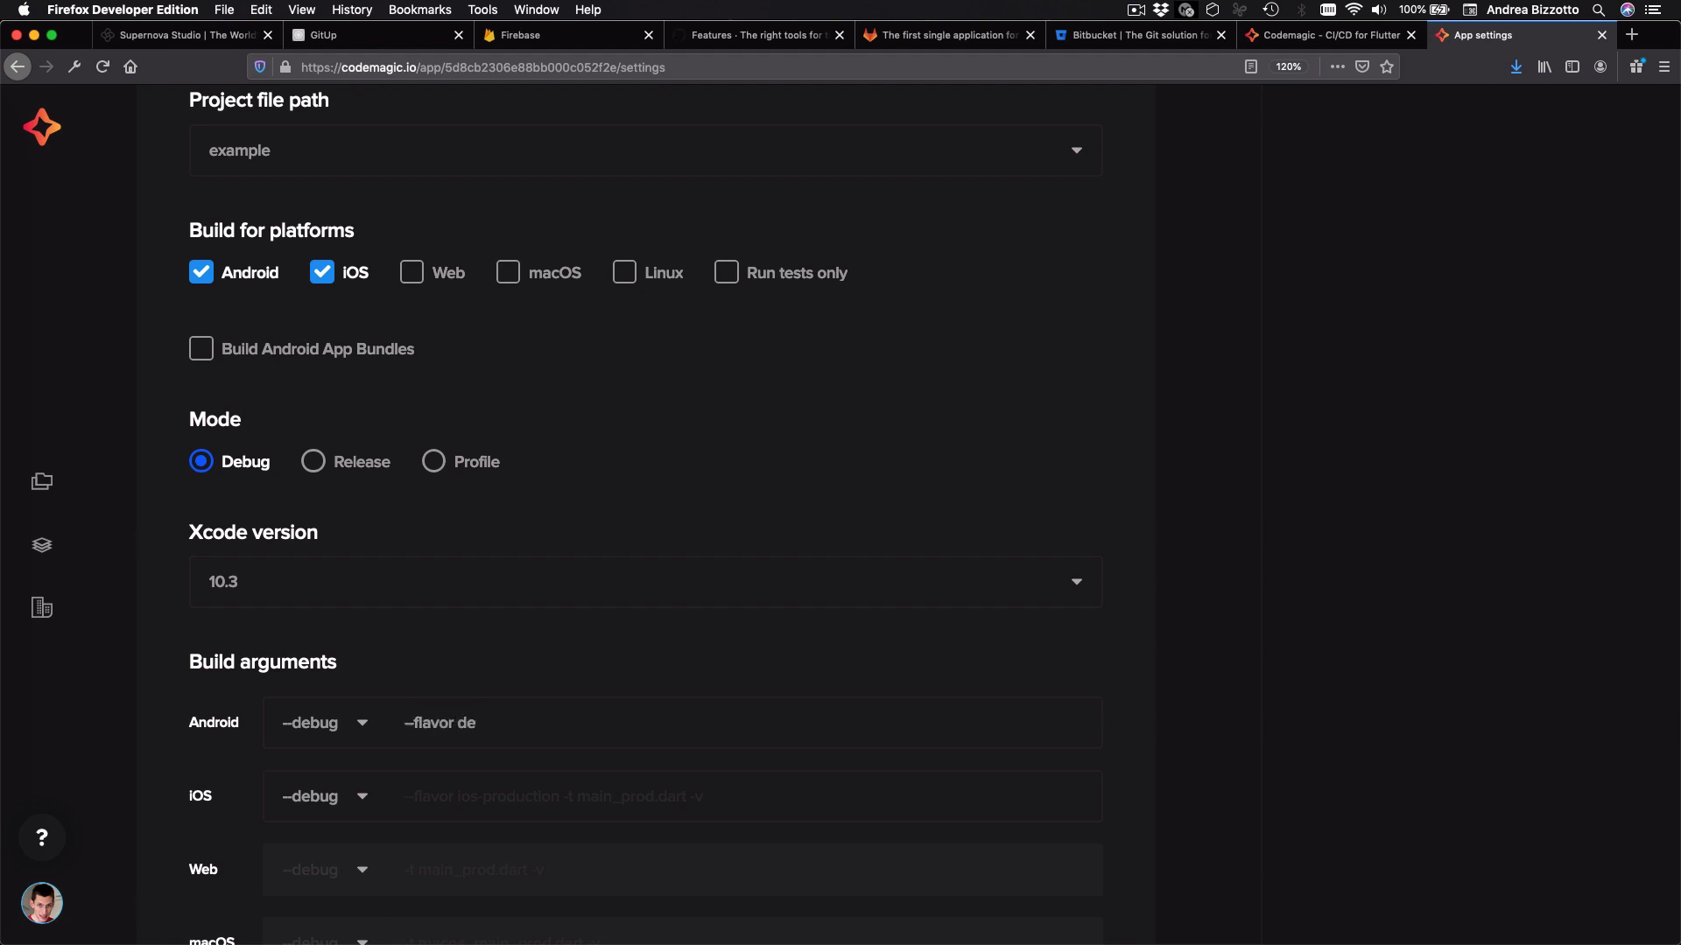
pyautogui.write('v')
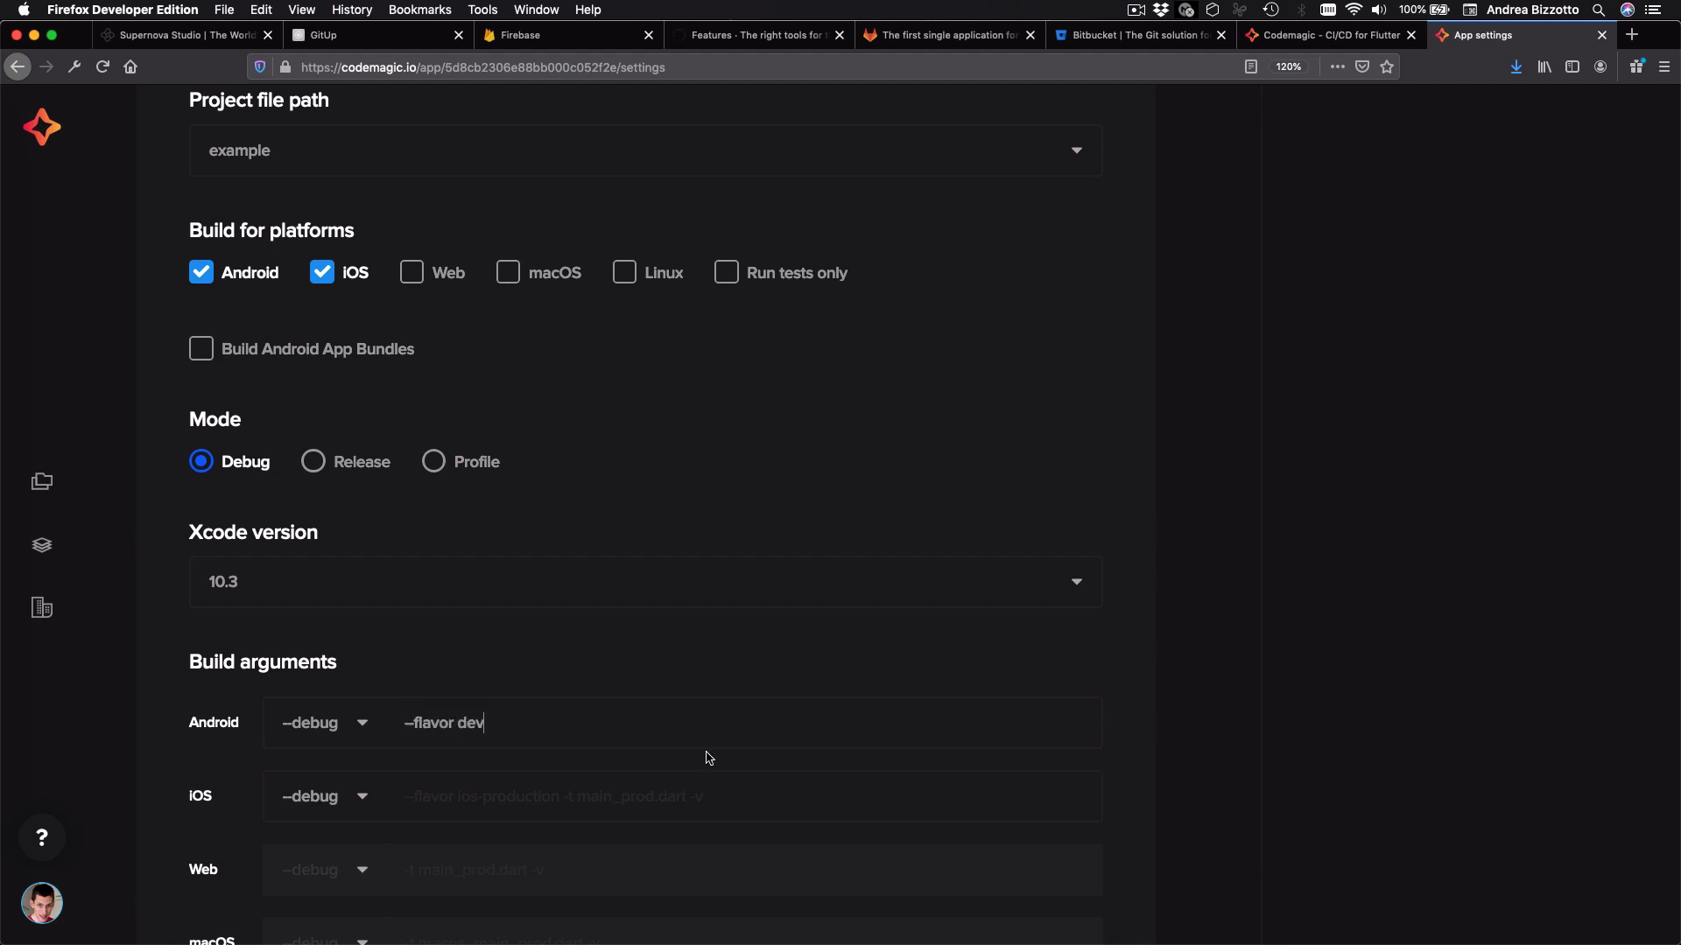
# Step: Expand App Store Connect publishing, read the iOS code-signing notice and review the publishing sections
pyautogui.scroll(3)
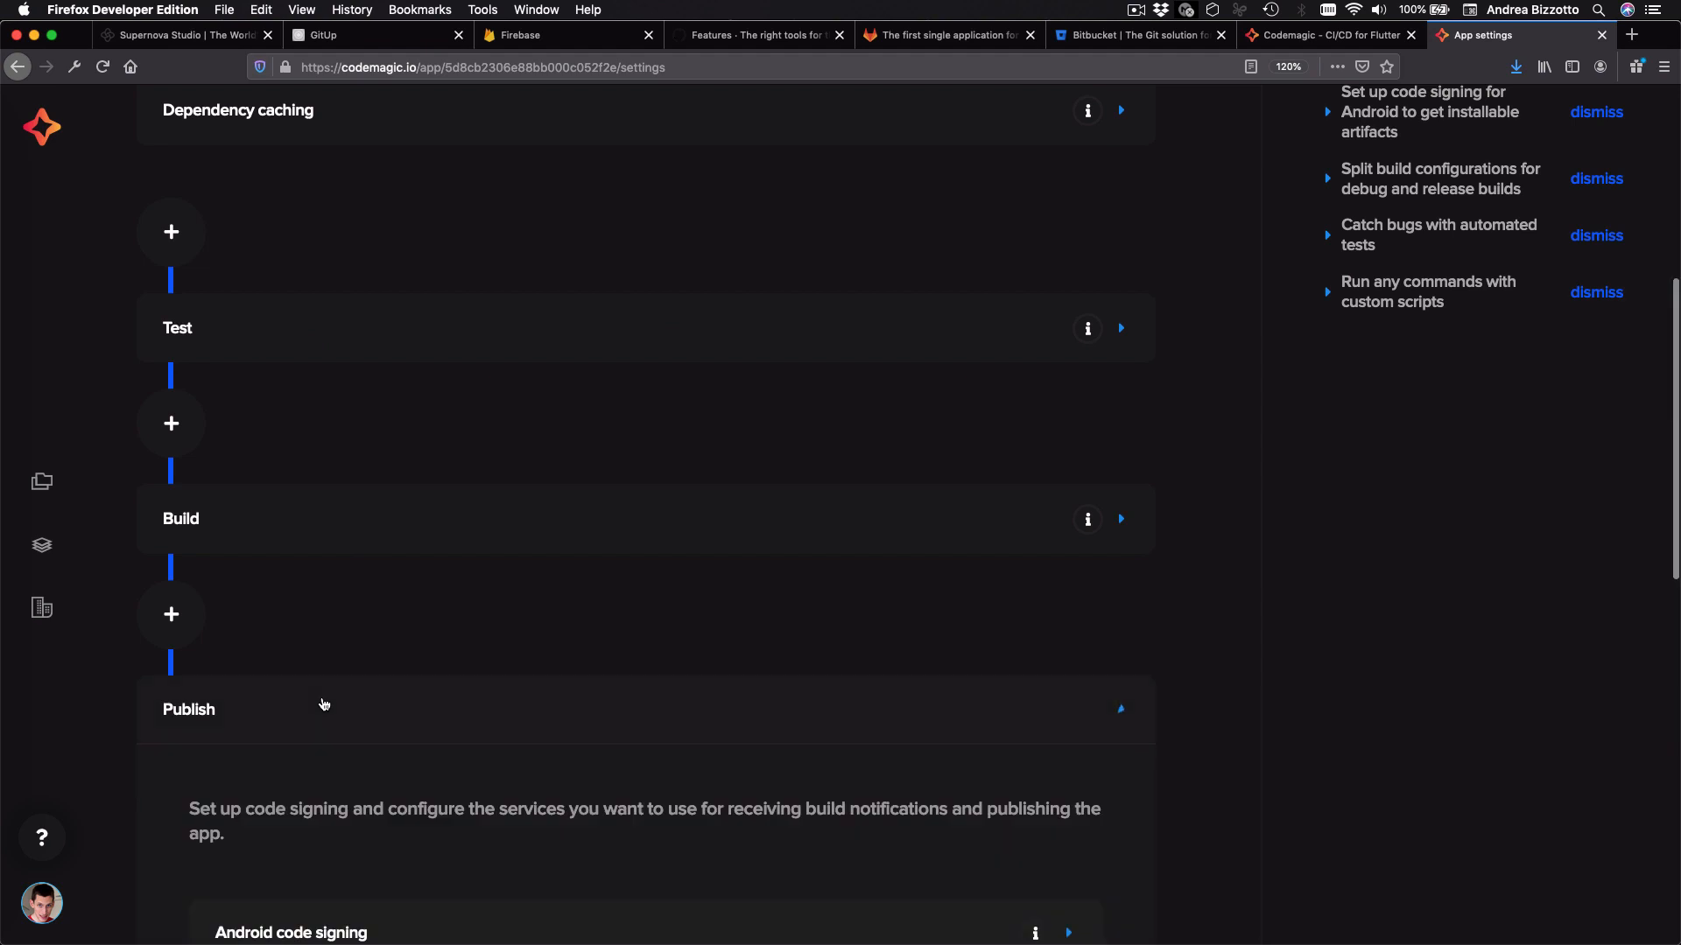
pyautogui.scroll(-3)
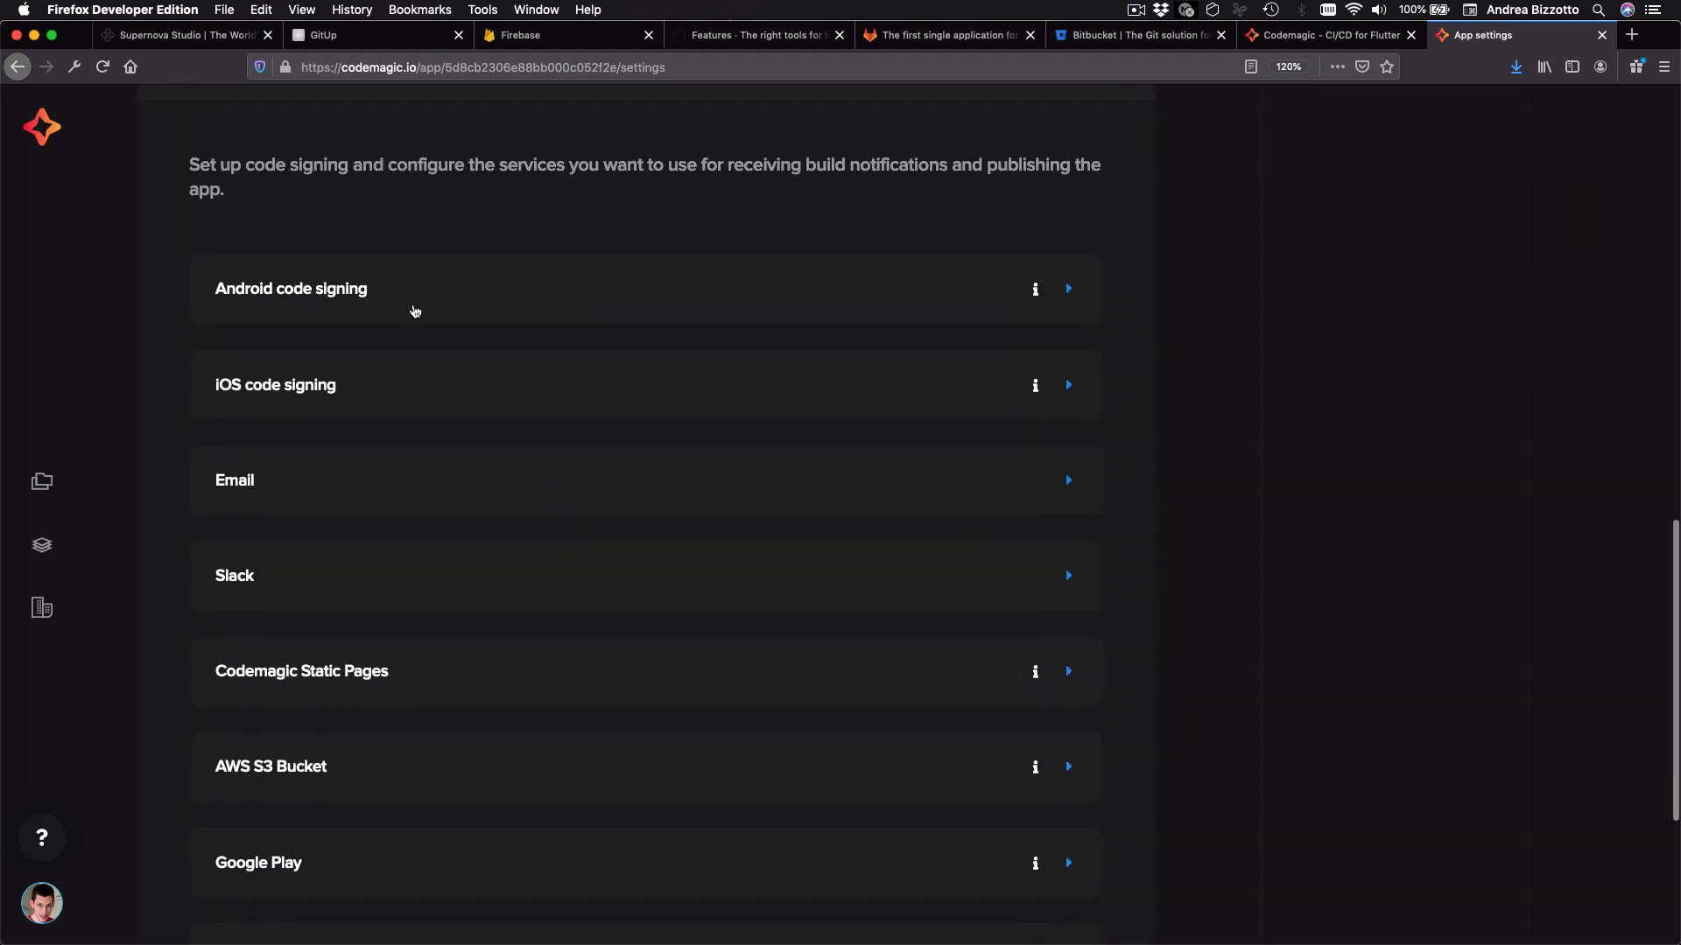
pyautogui.moveTo(357, 418)
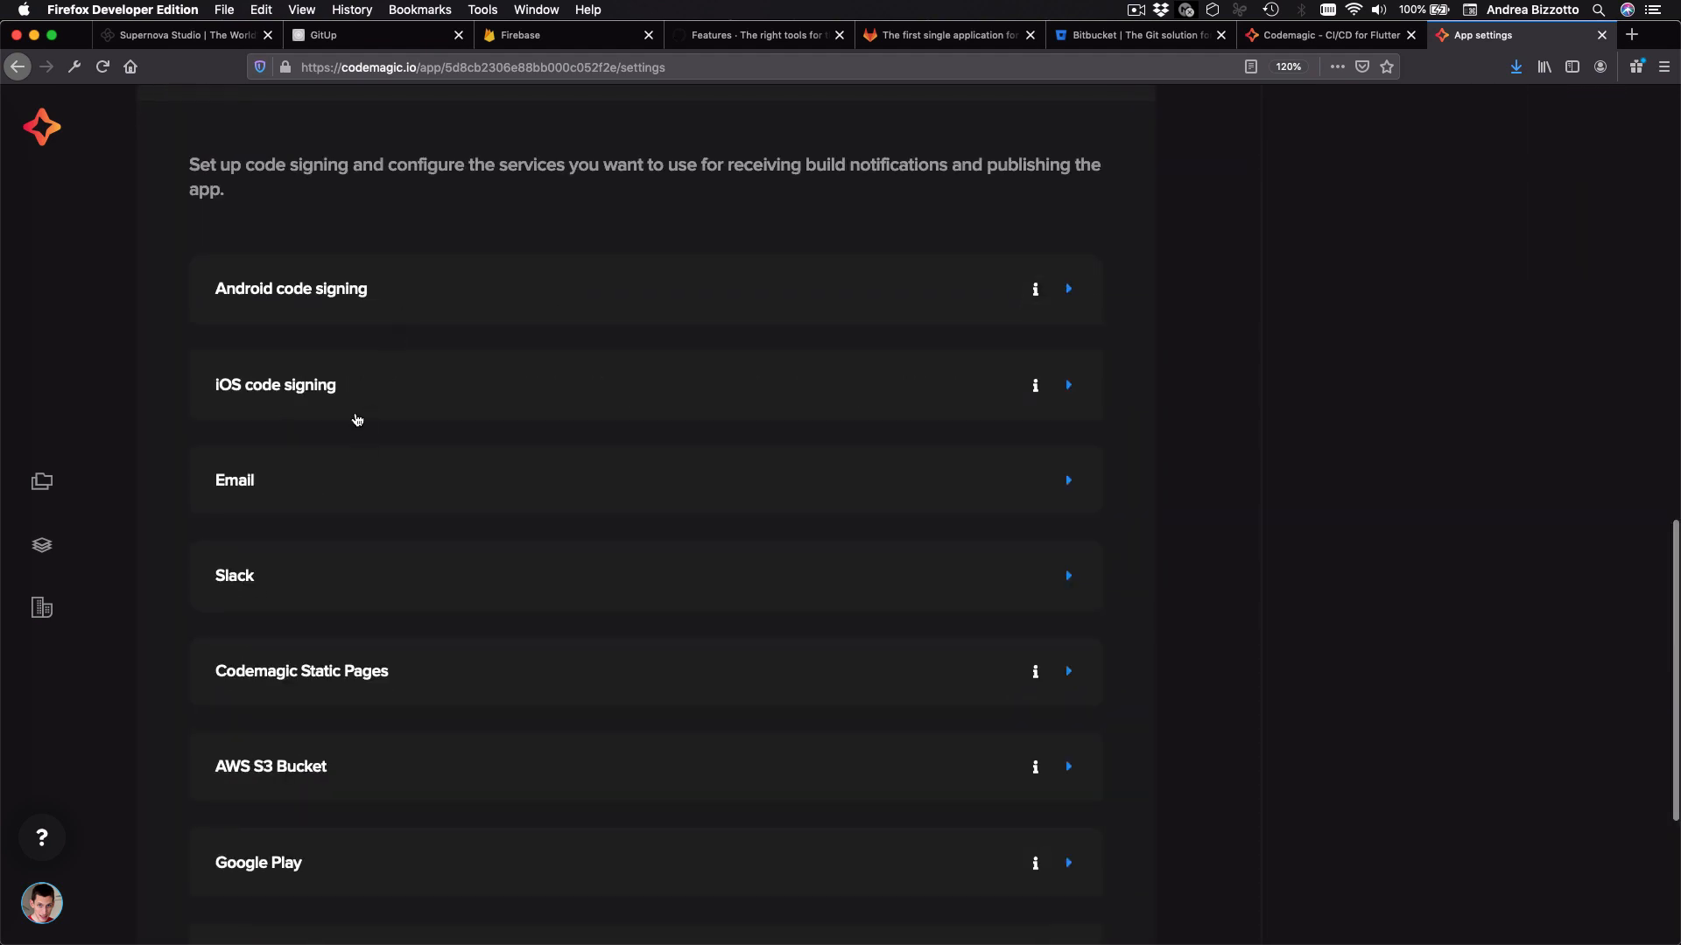
pyautogui.moveTo(938, 574)
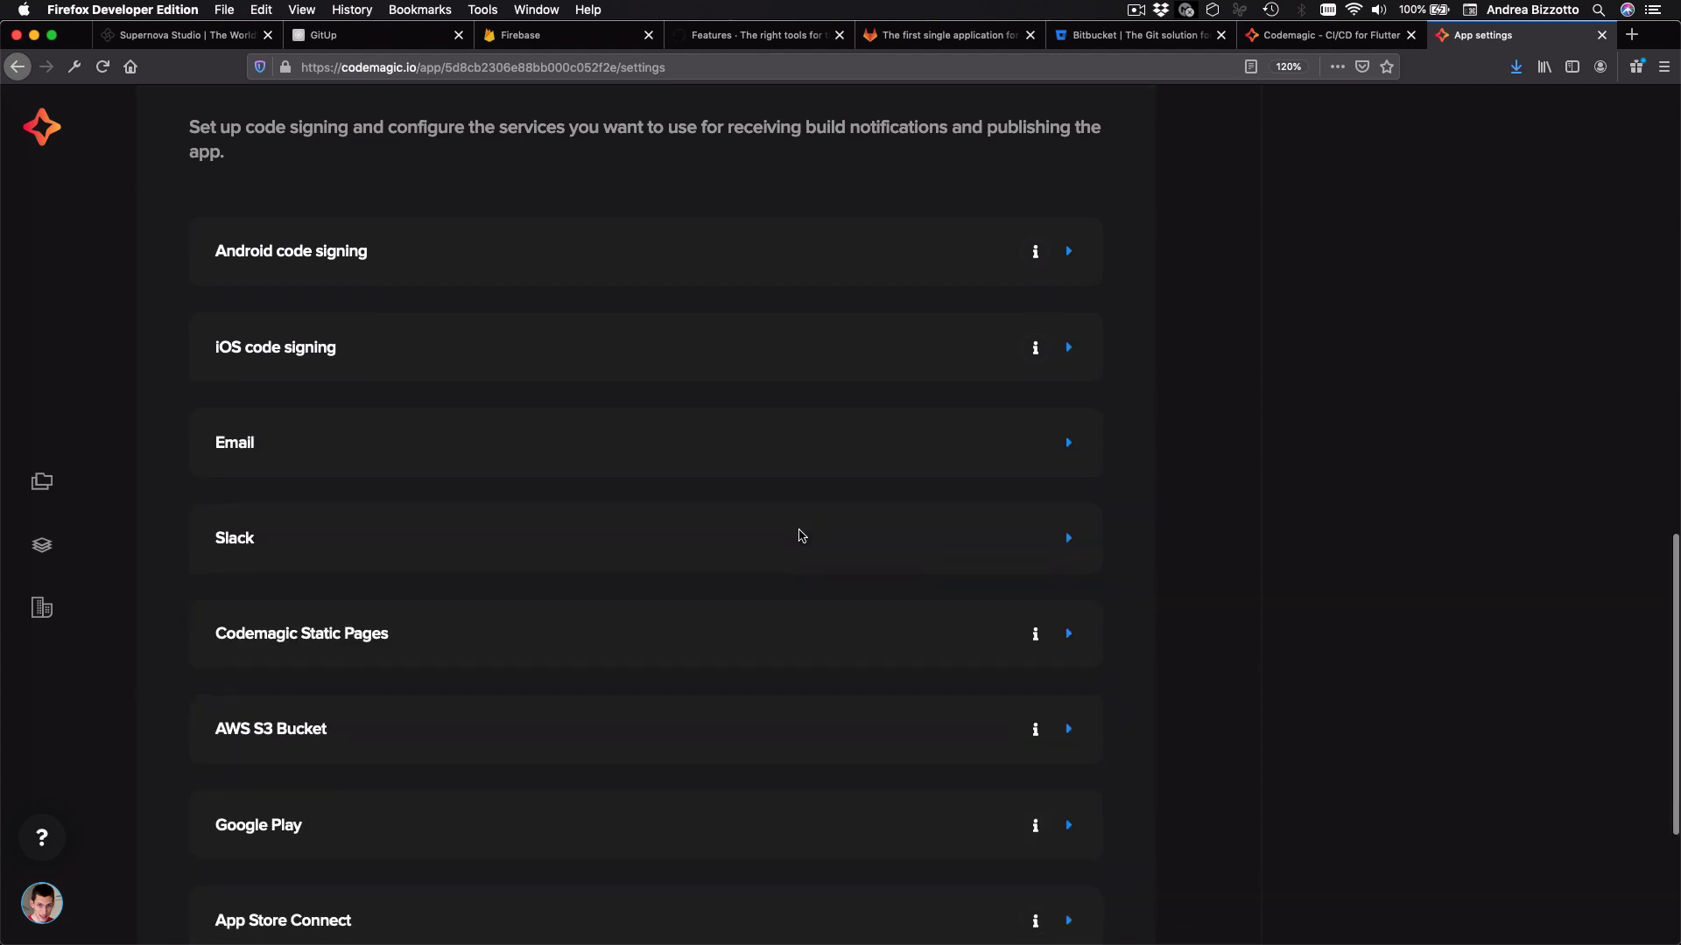
pyautogui.scroll(-3)
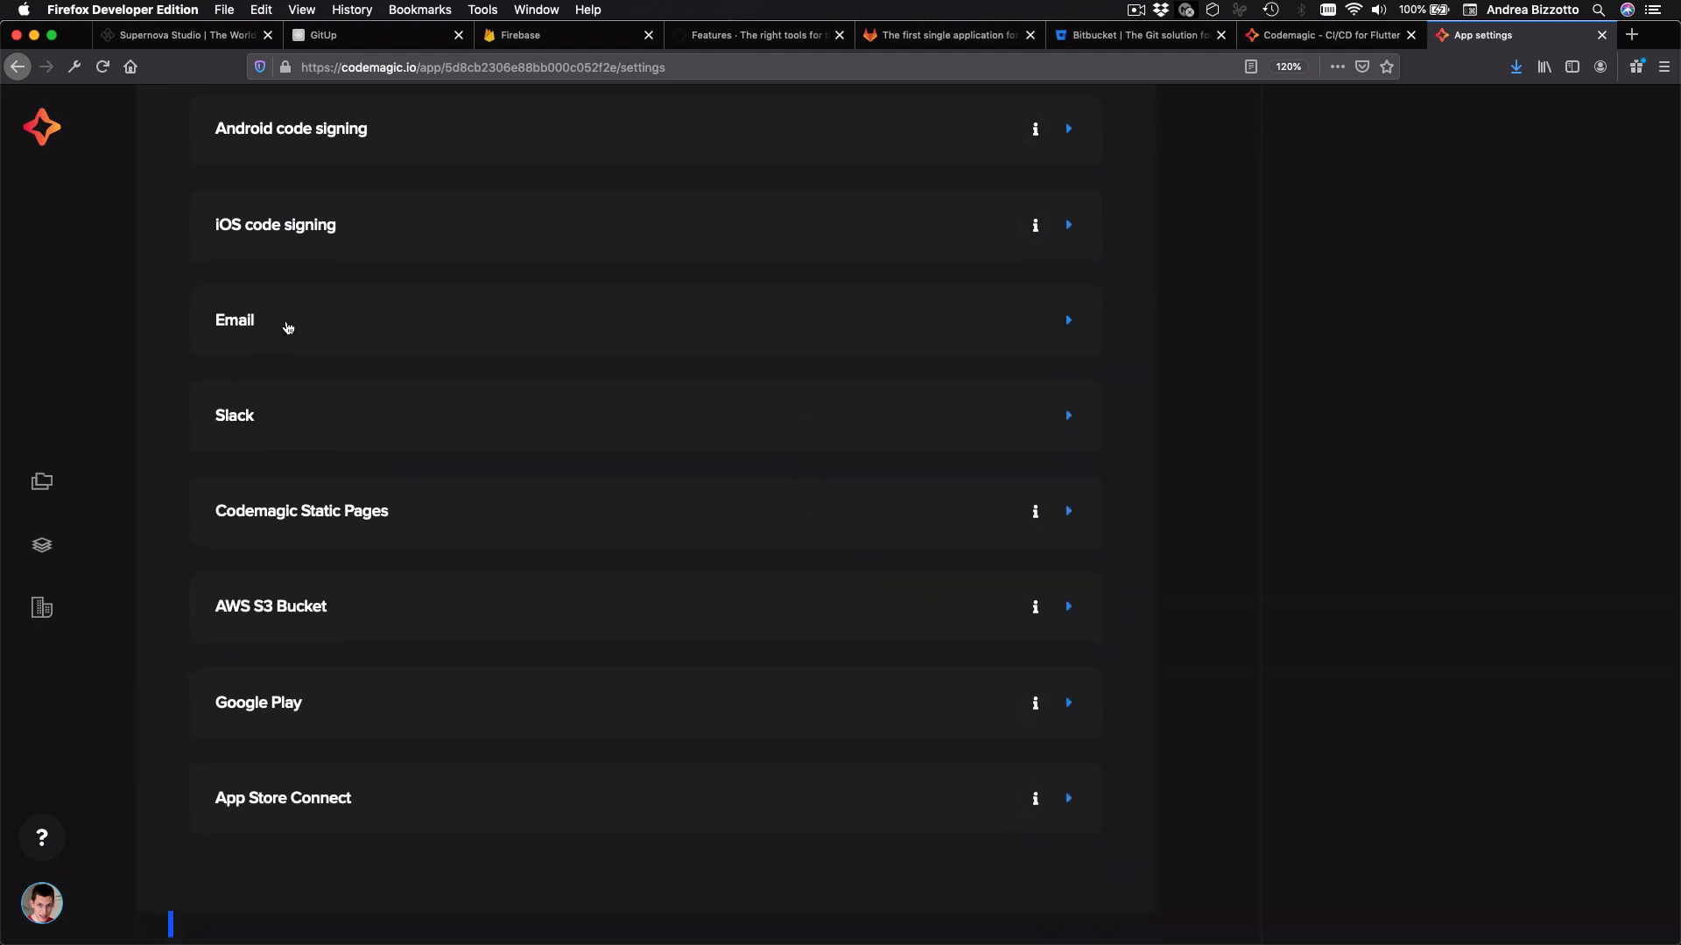
pyautogui.moveTo(317, 662)
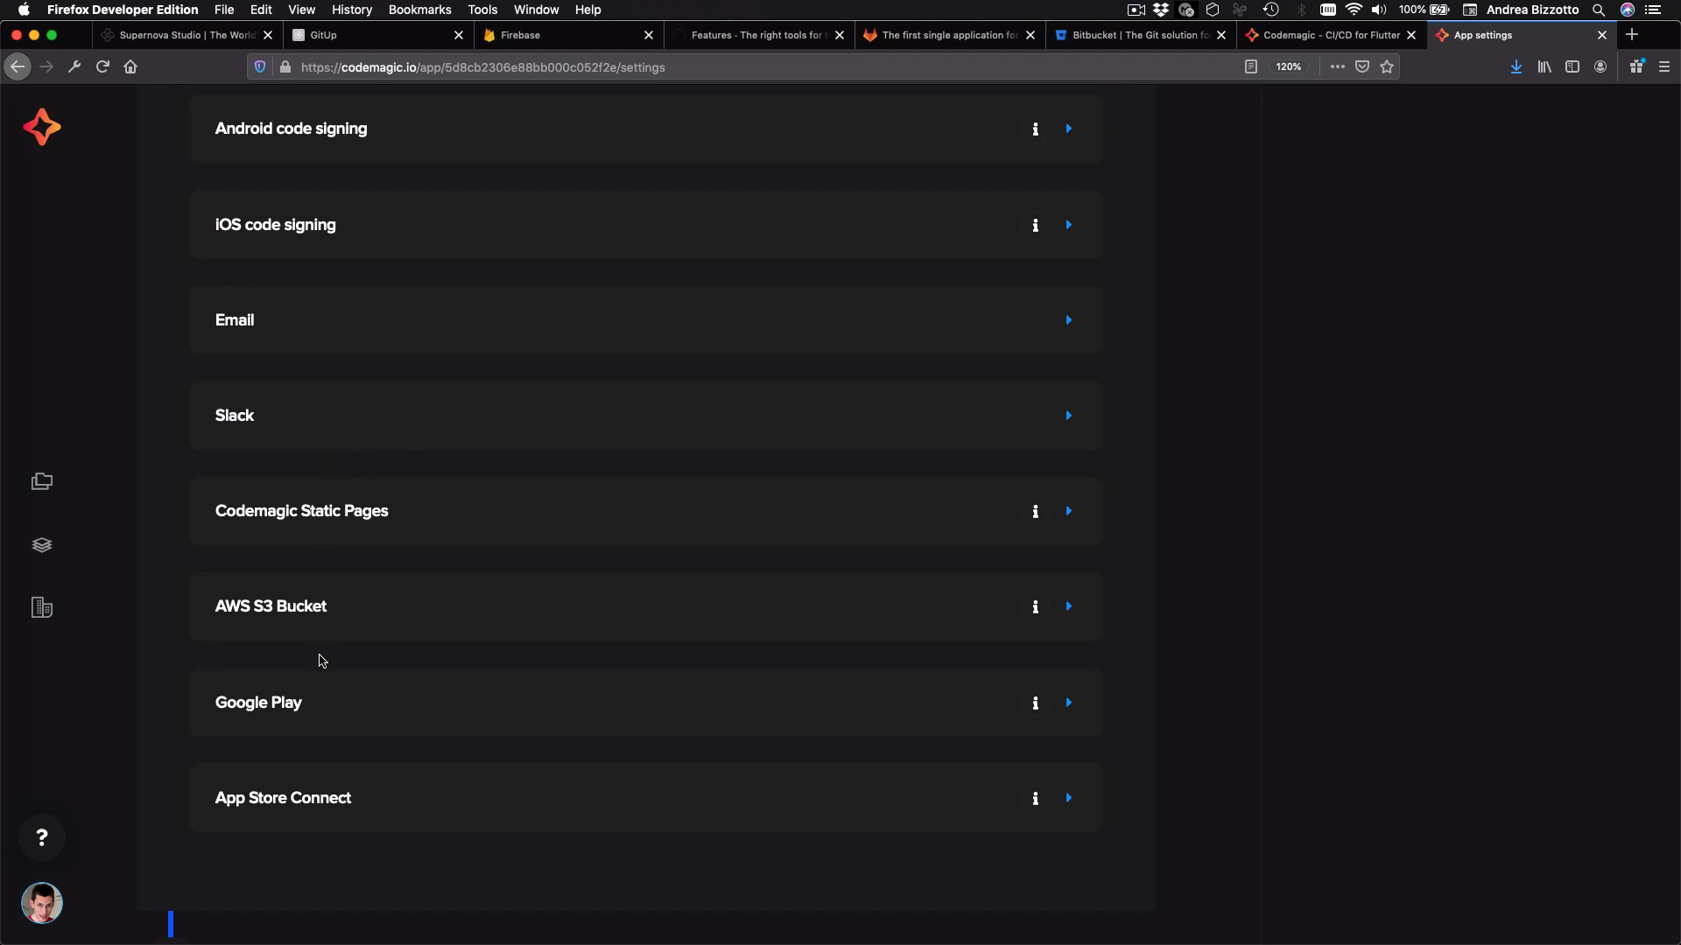
pyautogui.click(1066, 798)
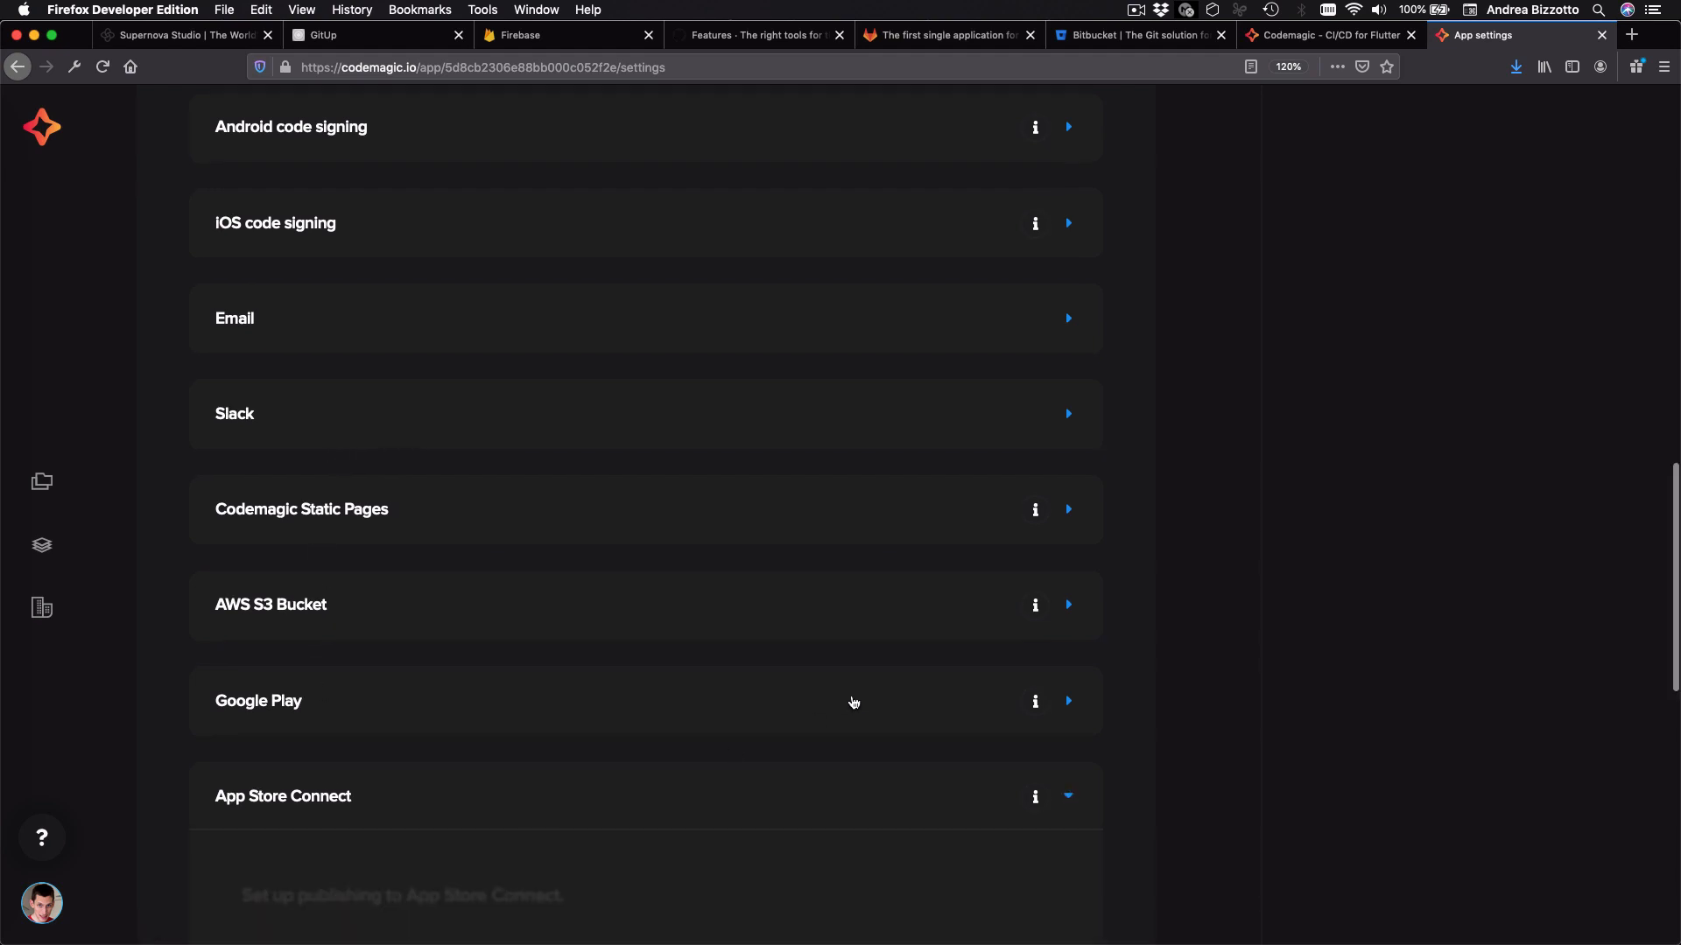
pyautogui.scroll(-3)
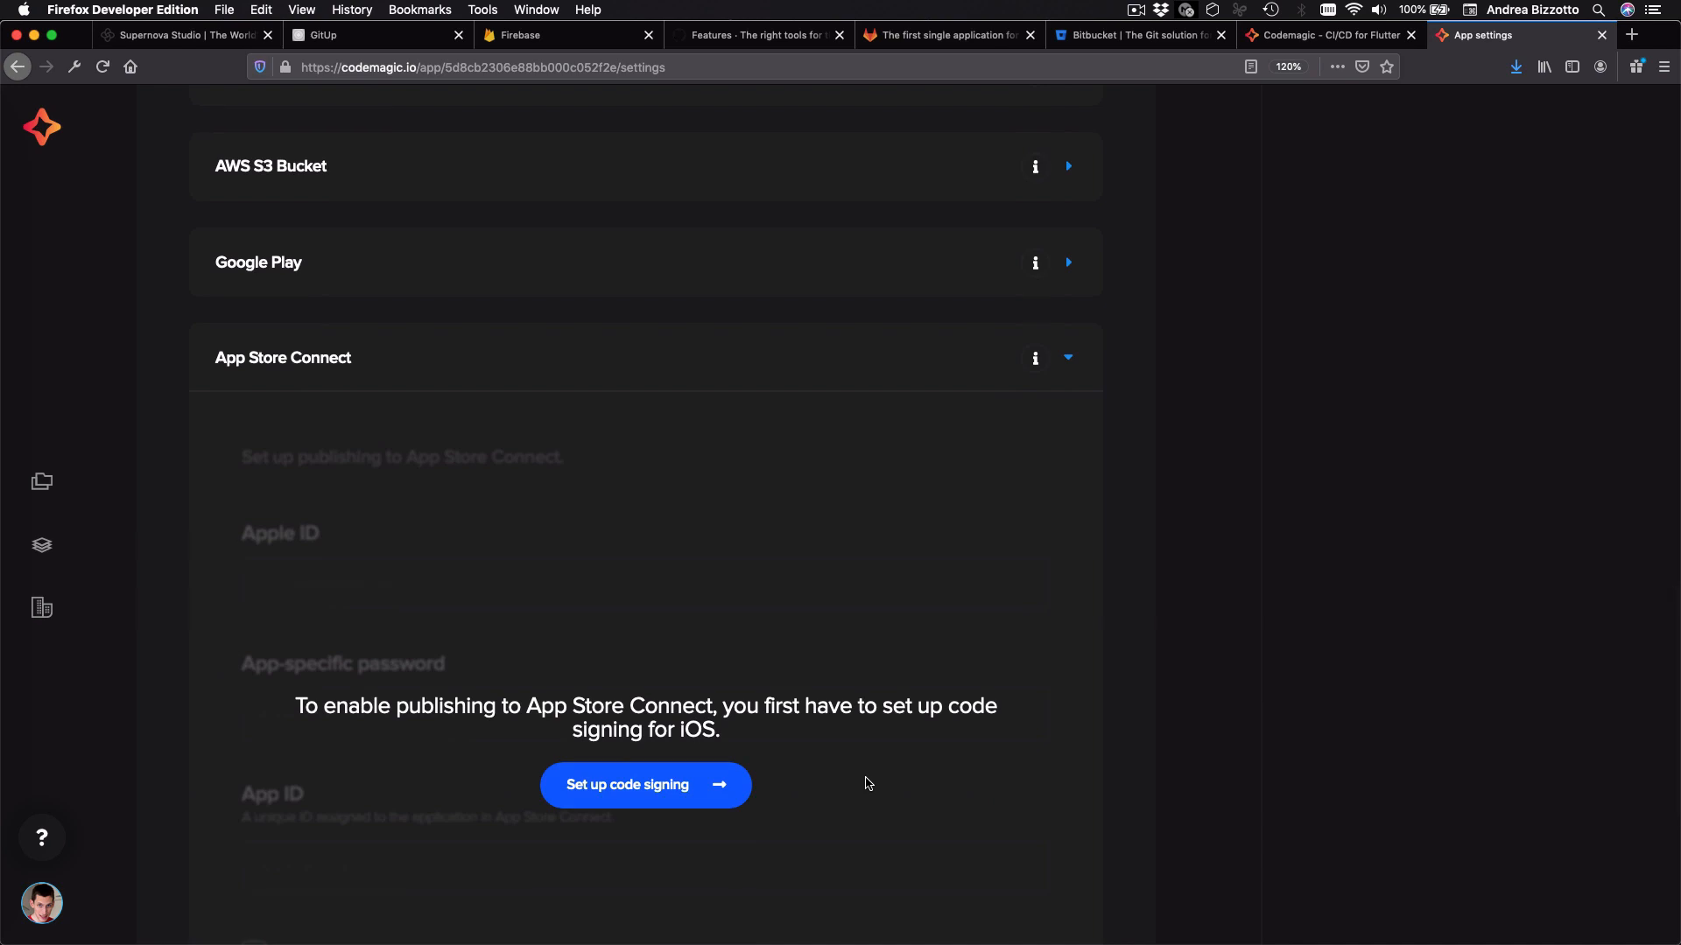
pyautogui.moveTo(527, 376)
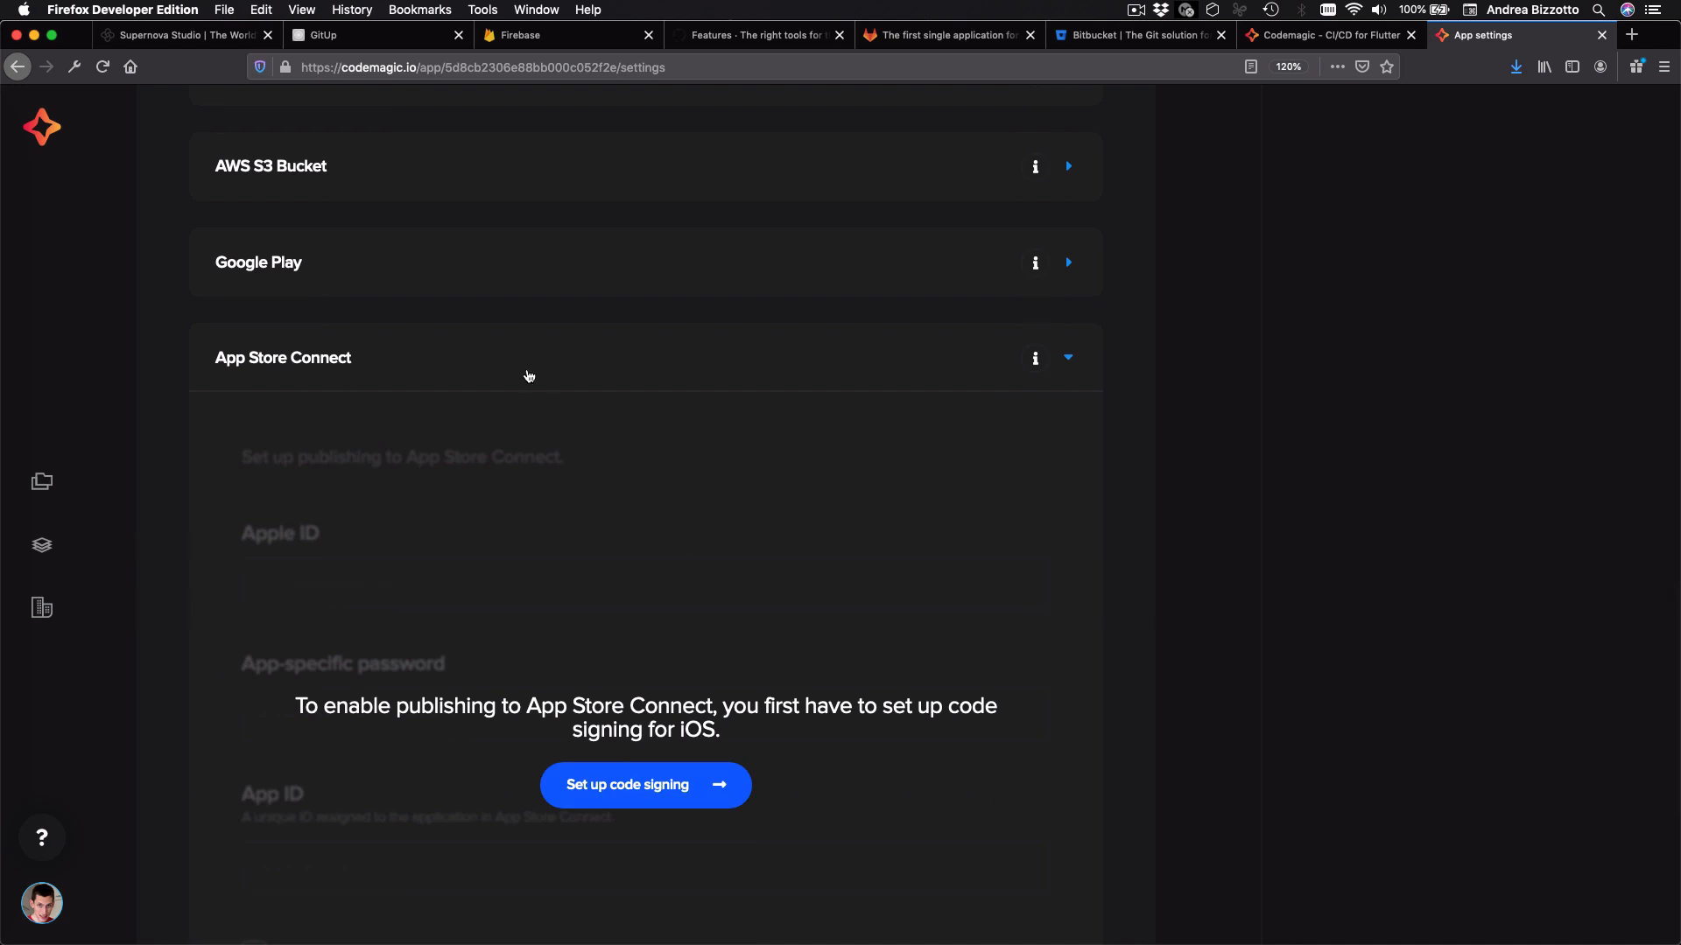
pyautogui.scroll(3)
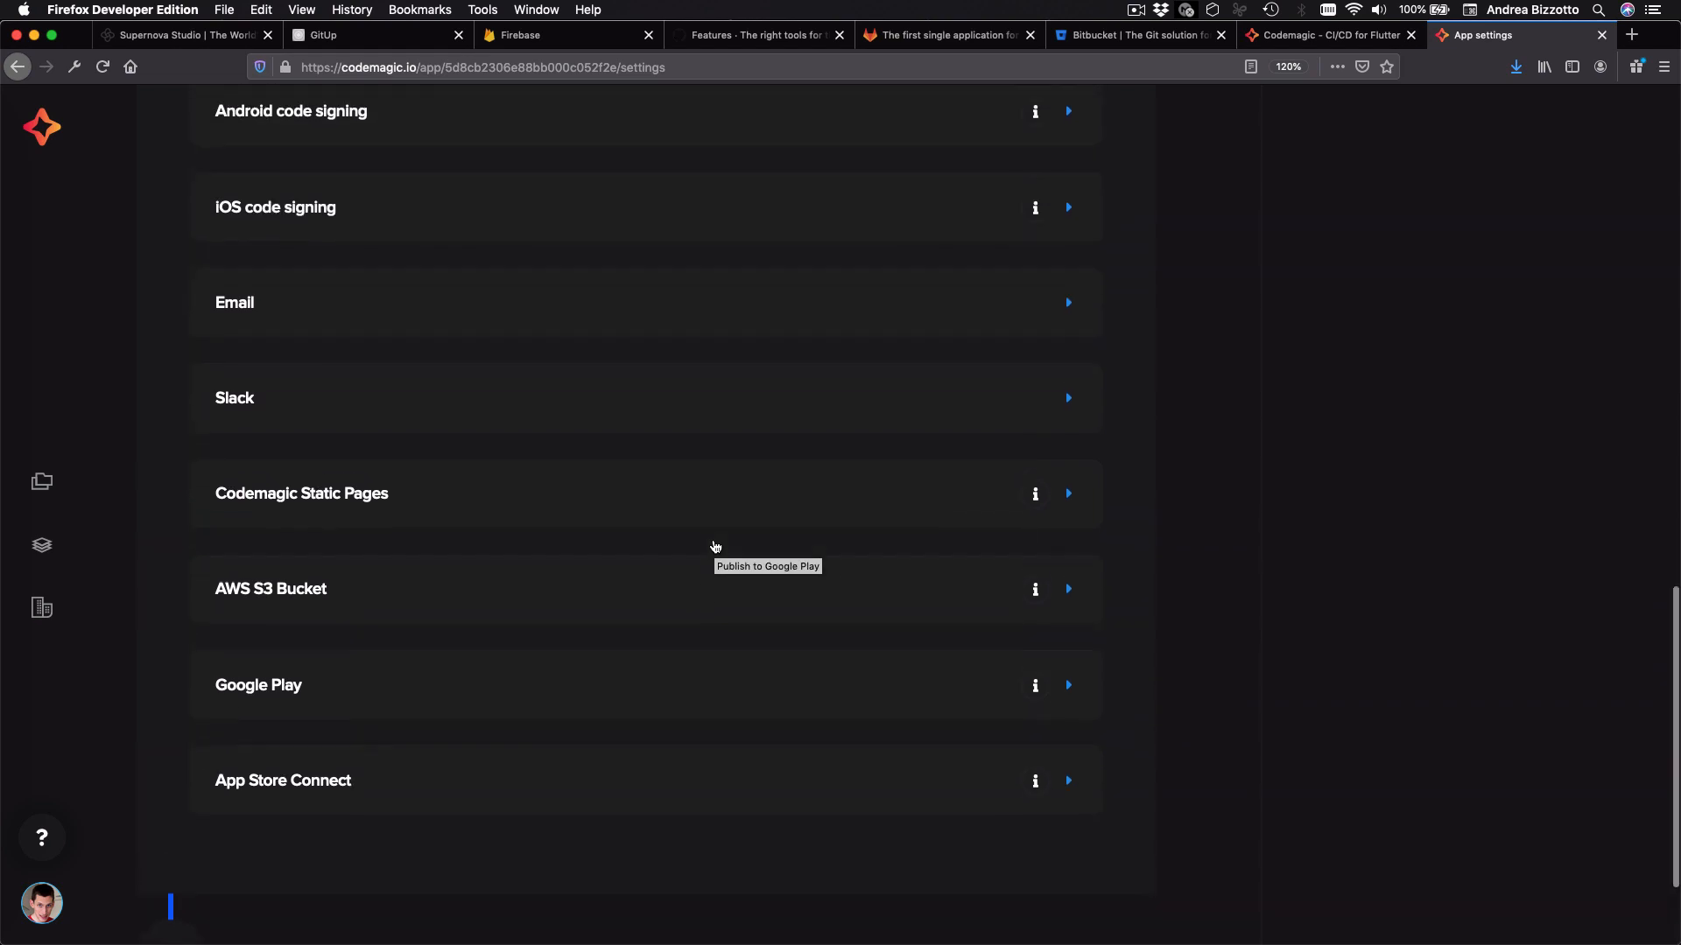
pyautogui.scroll(3)
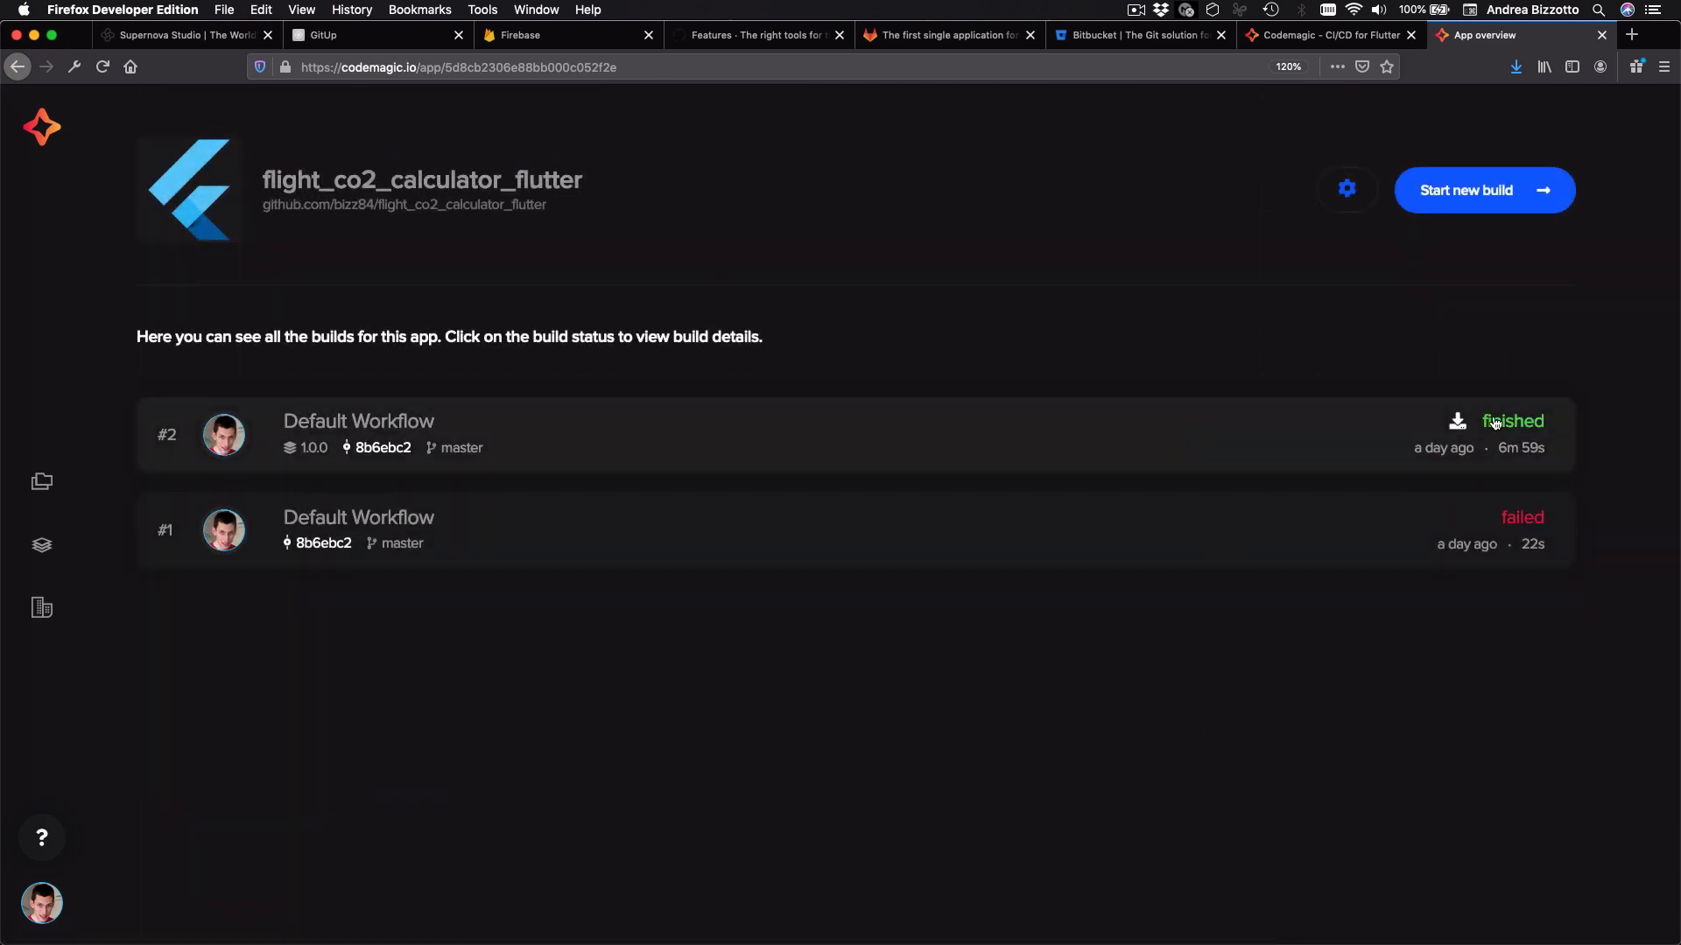
# Step: Inspect build #2's 'Preparing build machine' and 'Building iOS' logs, then return to the workflow settings
pyautogui.click(1512, 420)
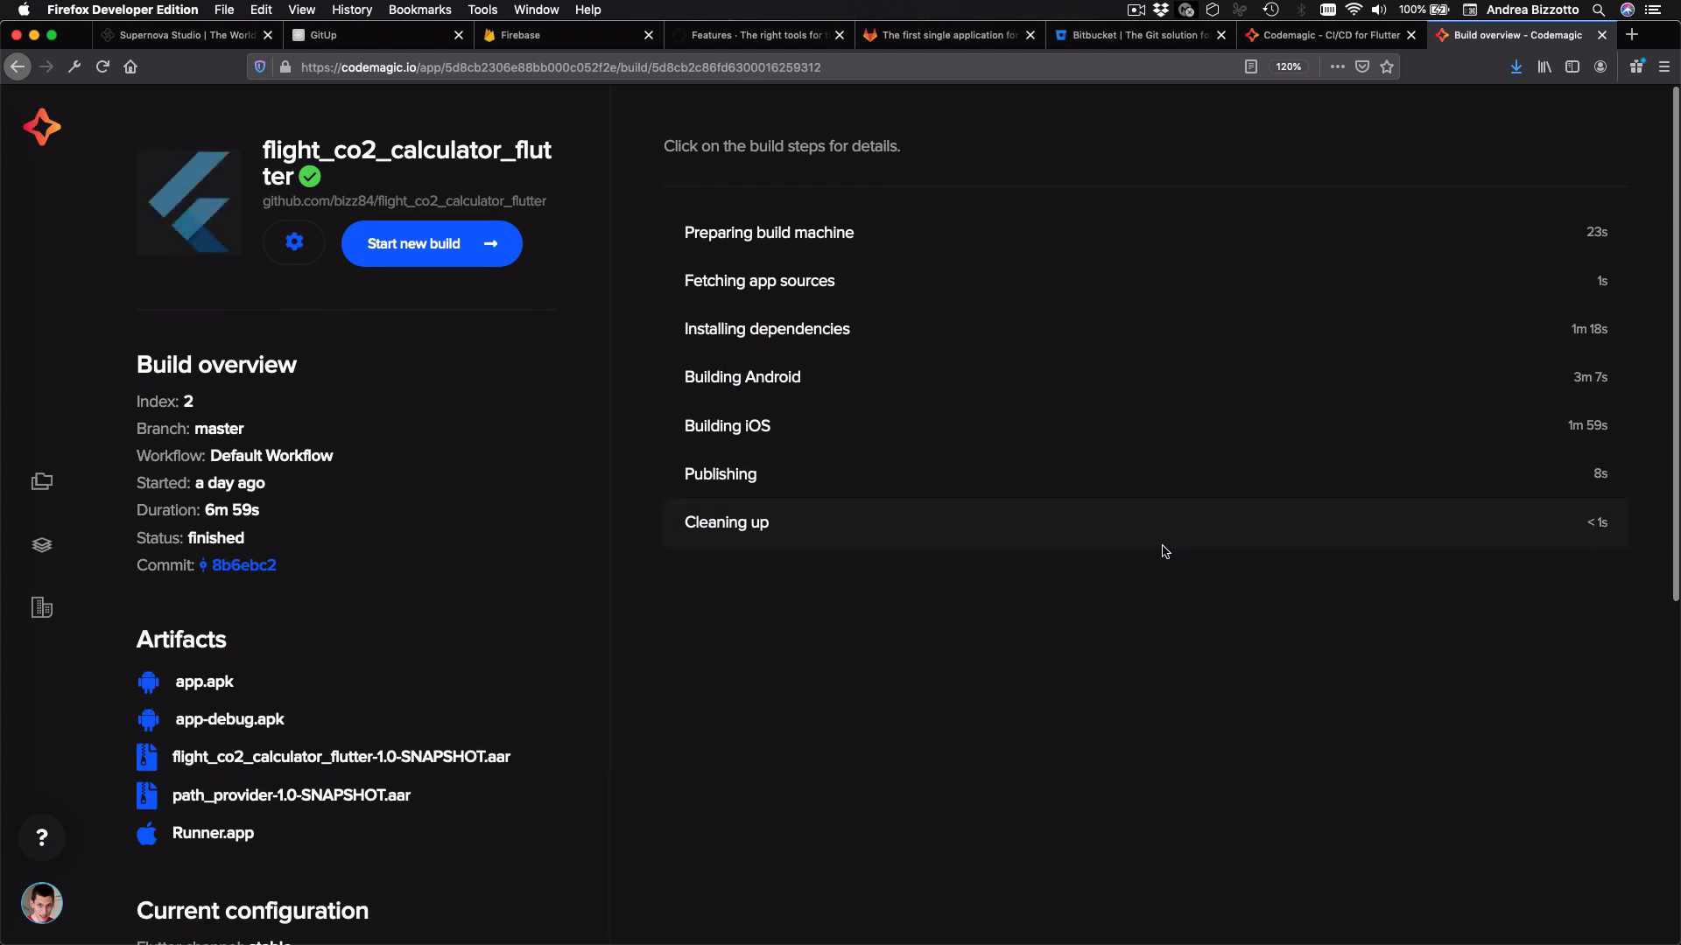
pyautogui.click(767, 233)
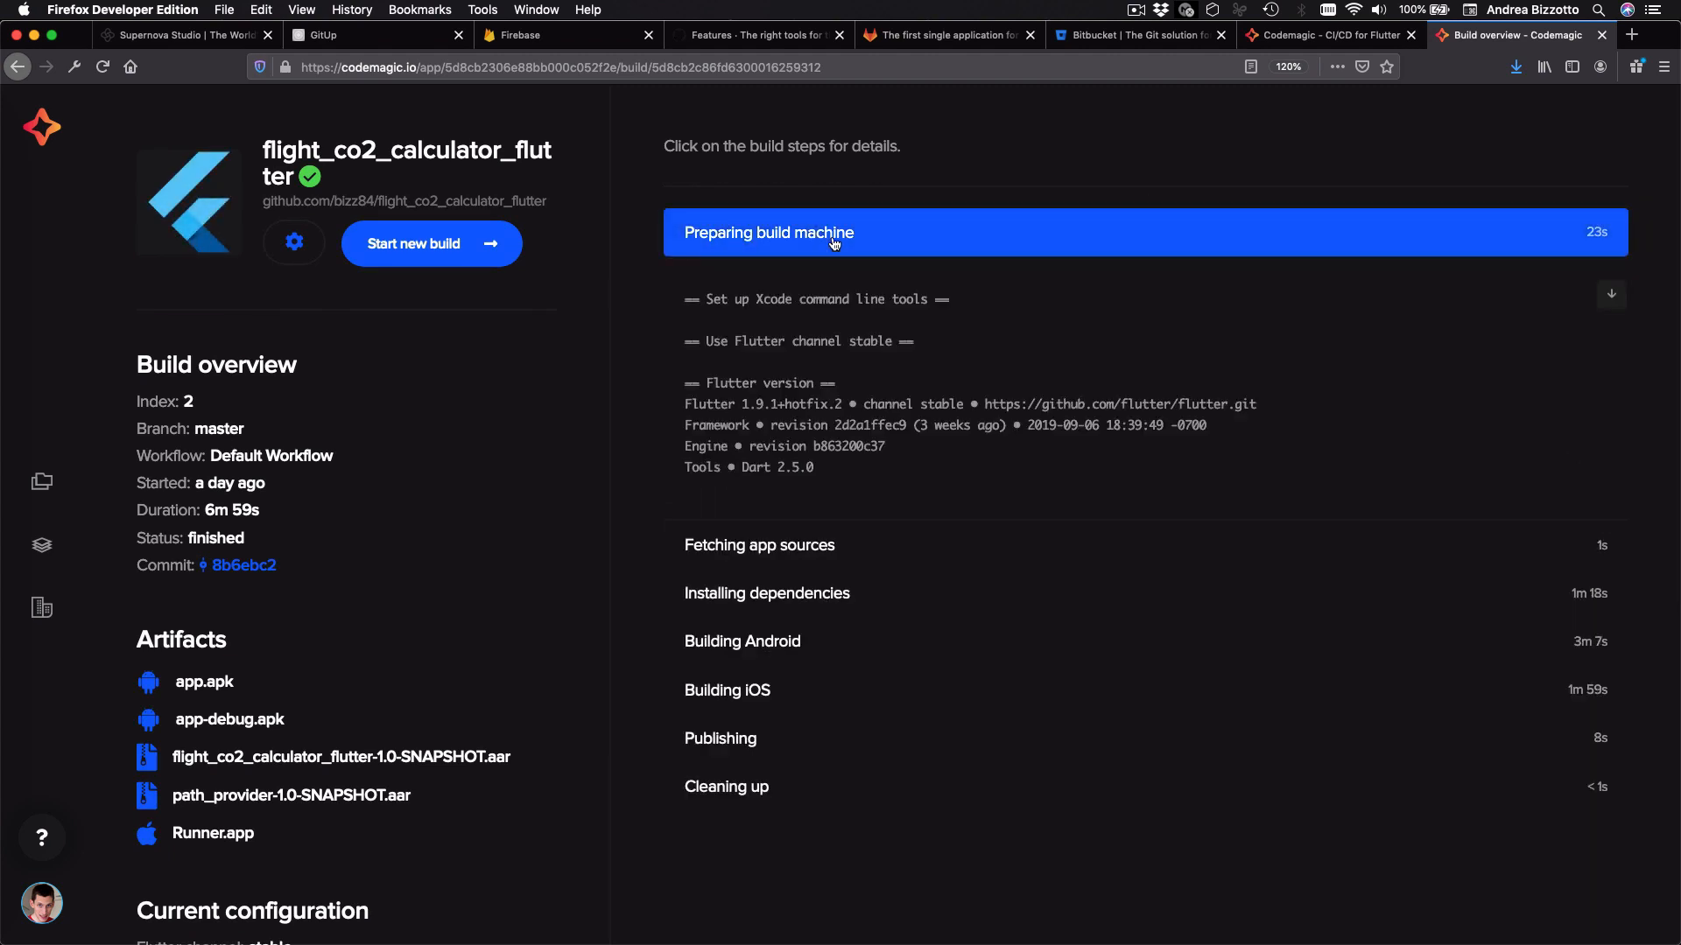
pyautogui.click(726, 690)
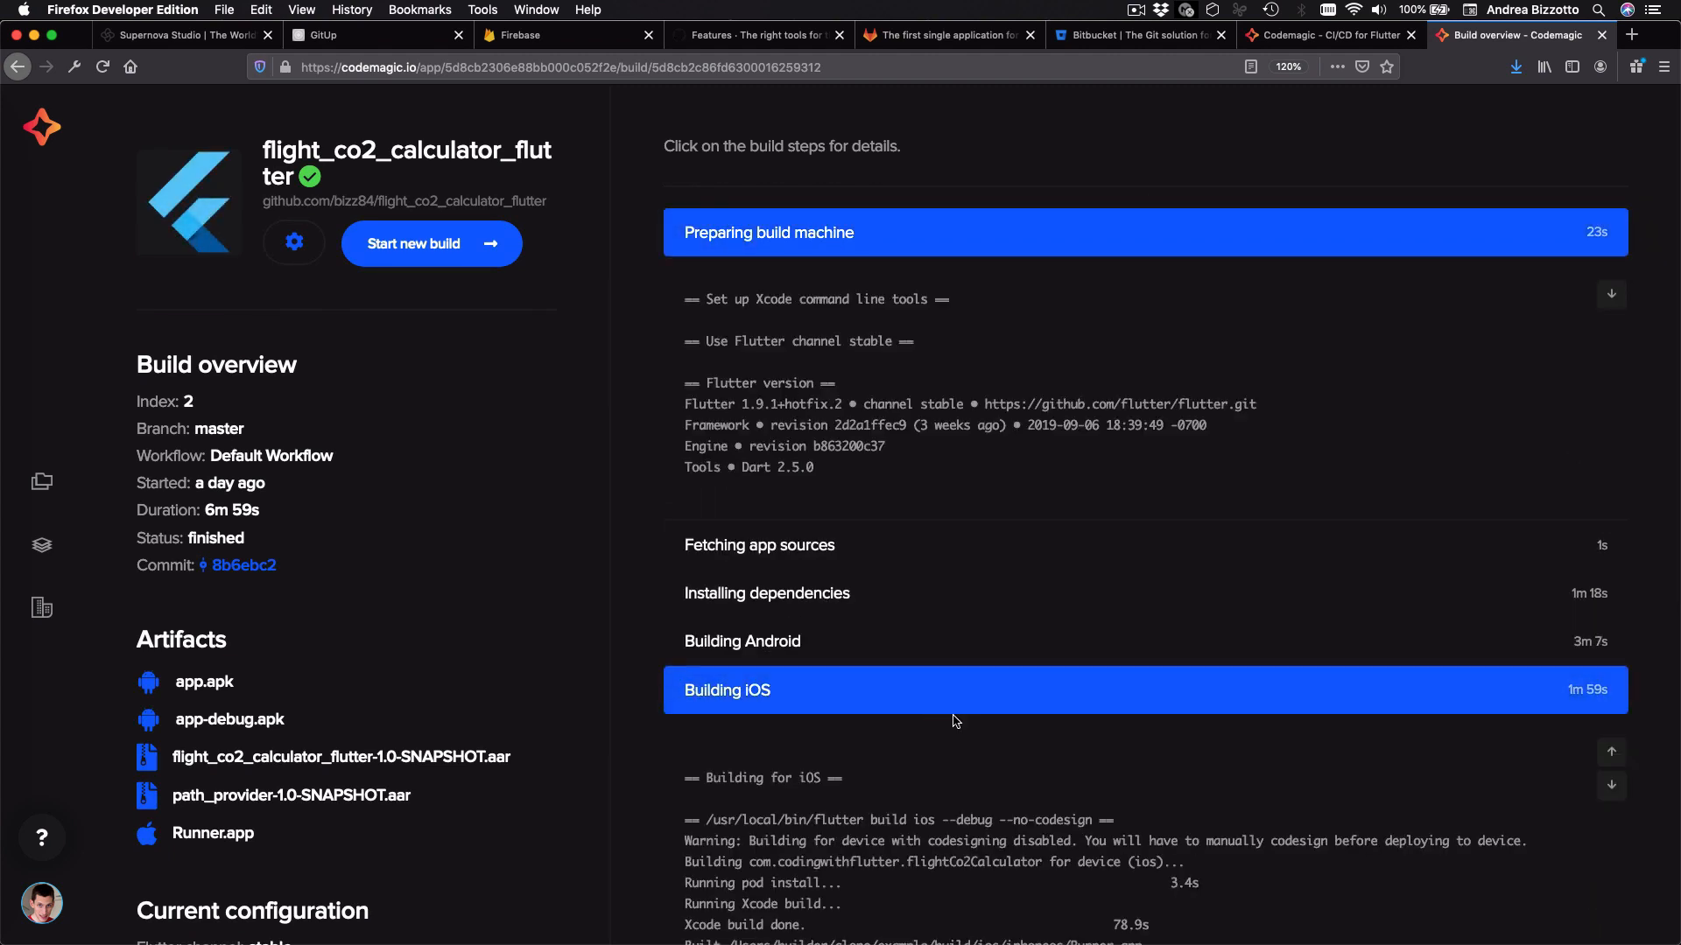
pyautogui.moveTo(990, 709)
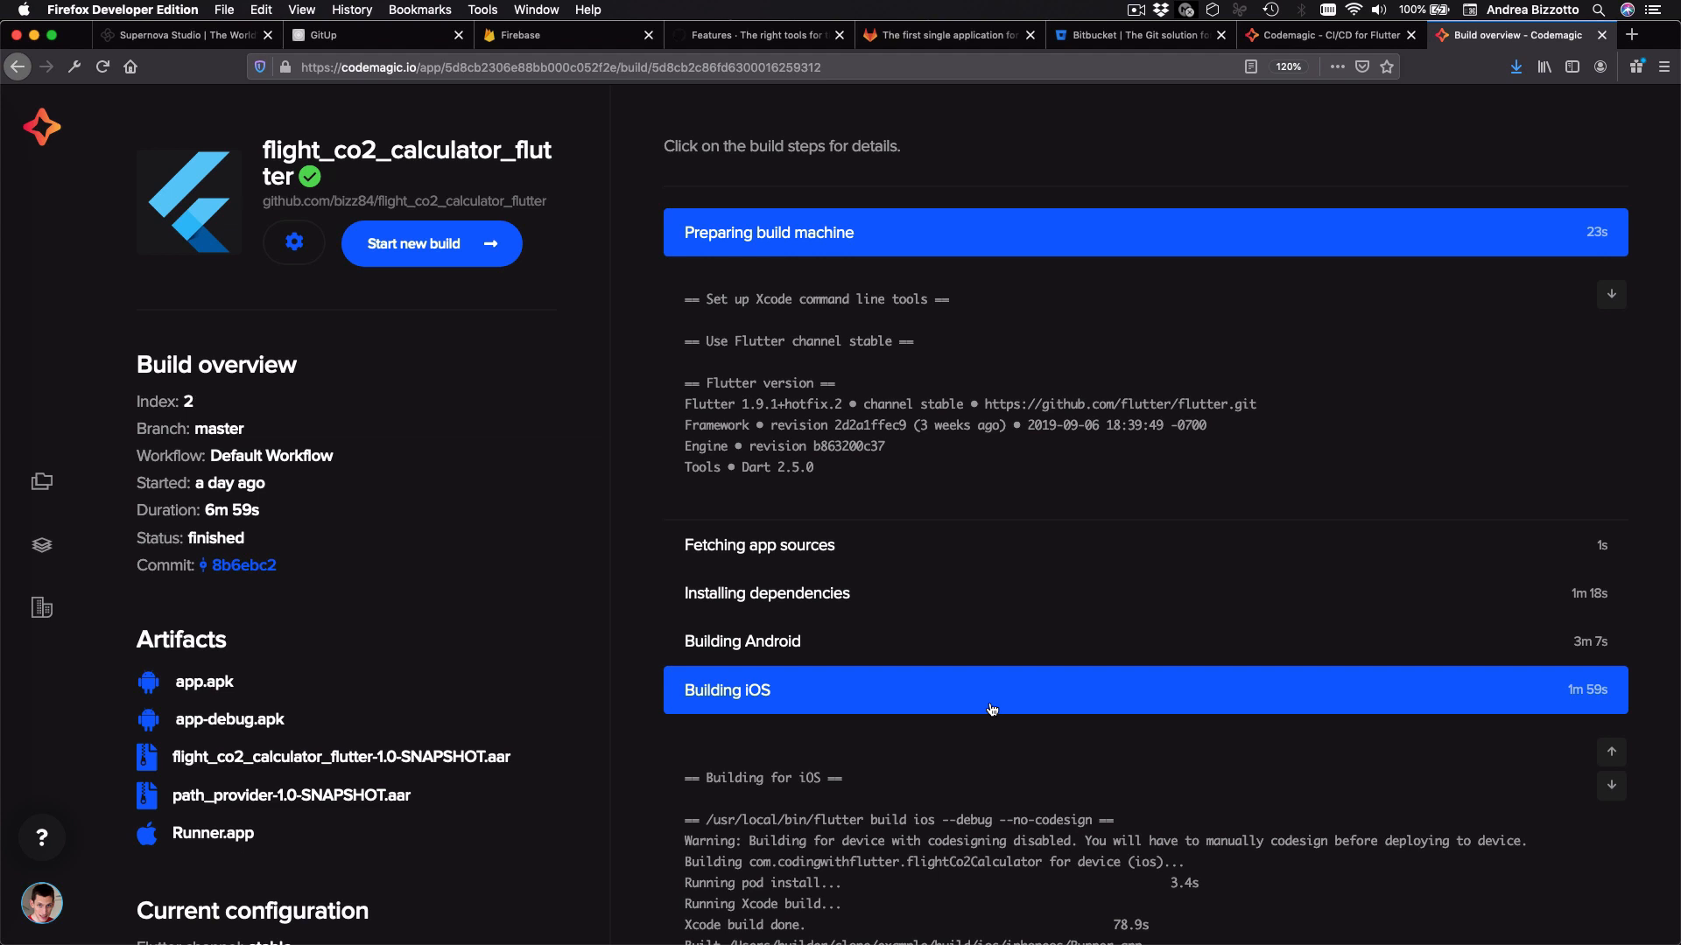
pyautogui.moveTo(446, 158)
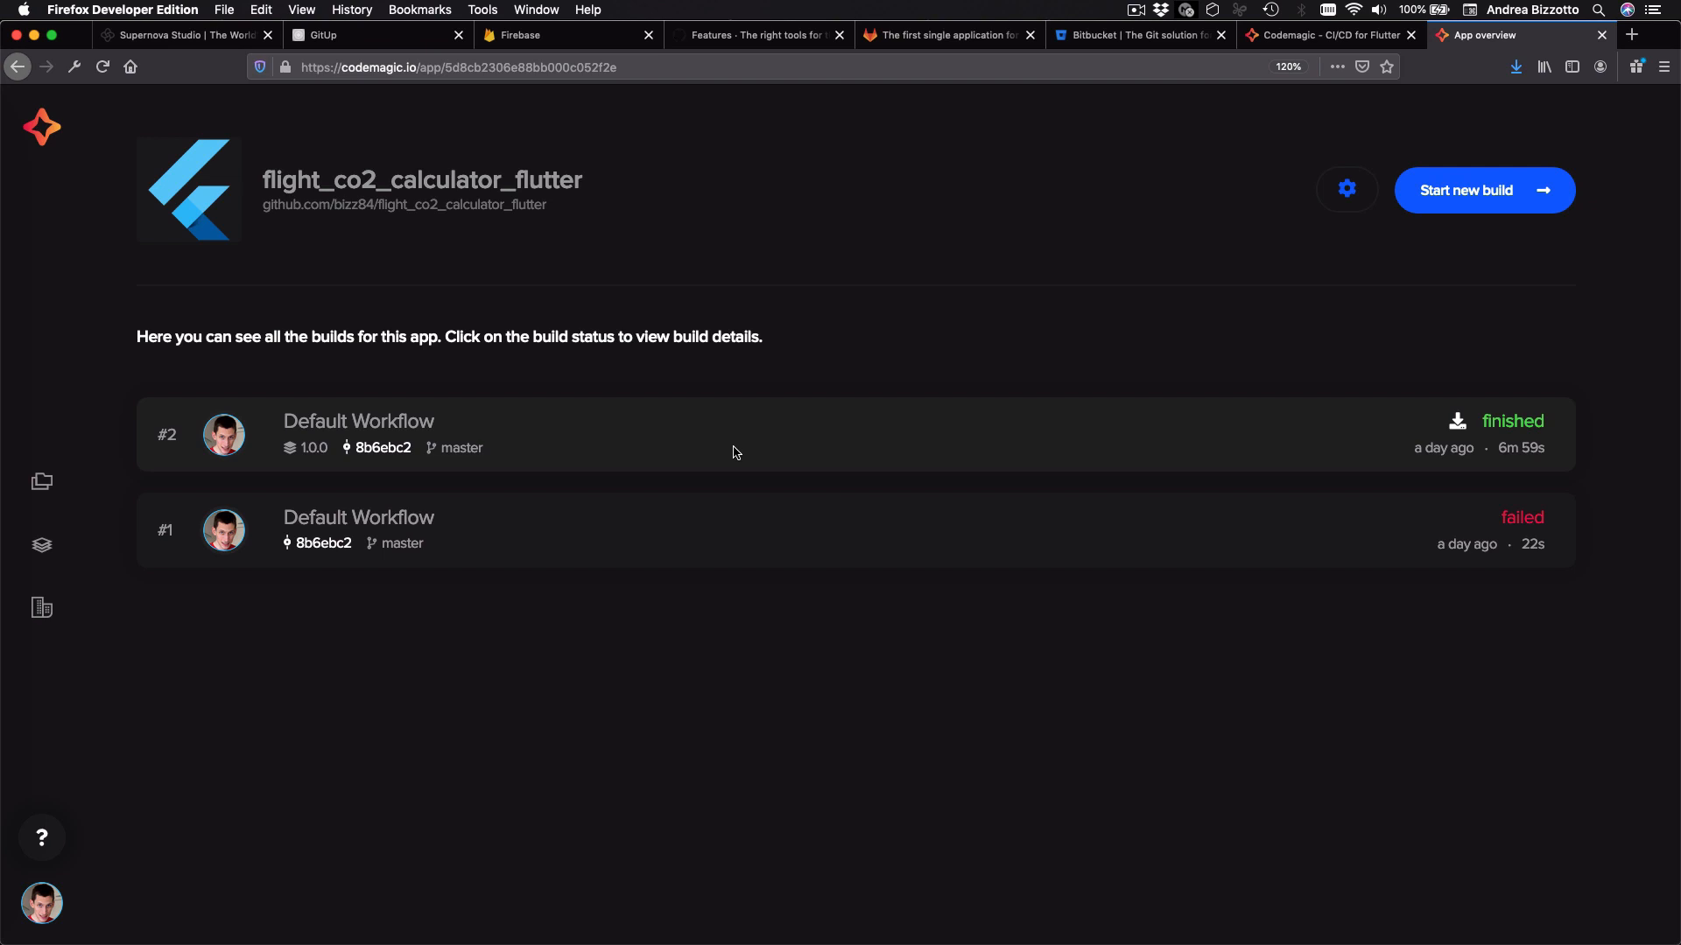
pyautogui.moveTo(1205, 266)
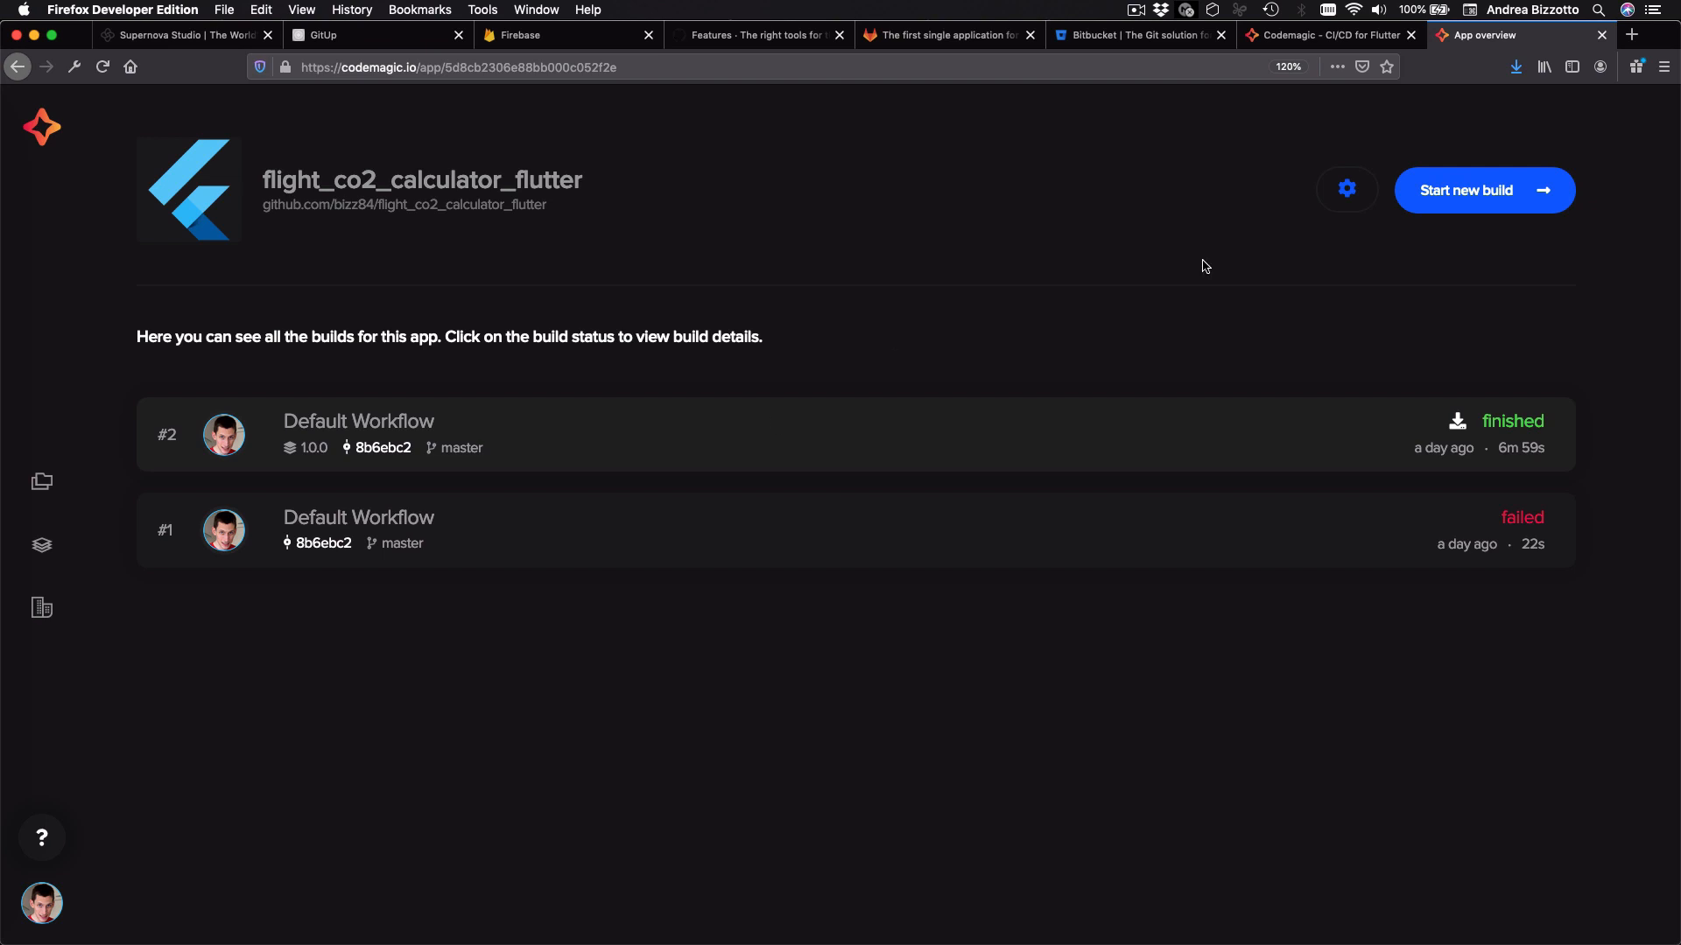
pyautogui.click(1346, 189)
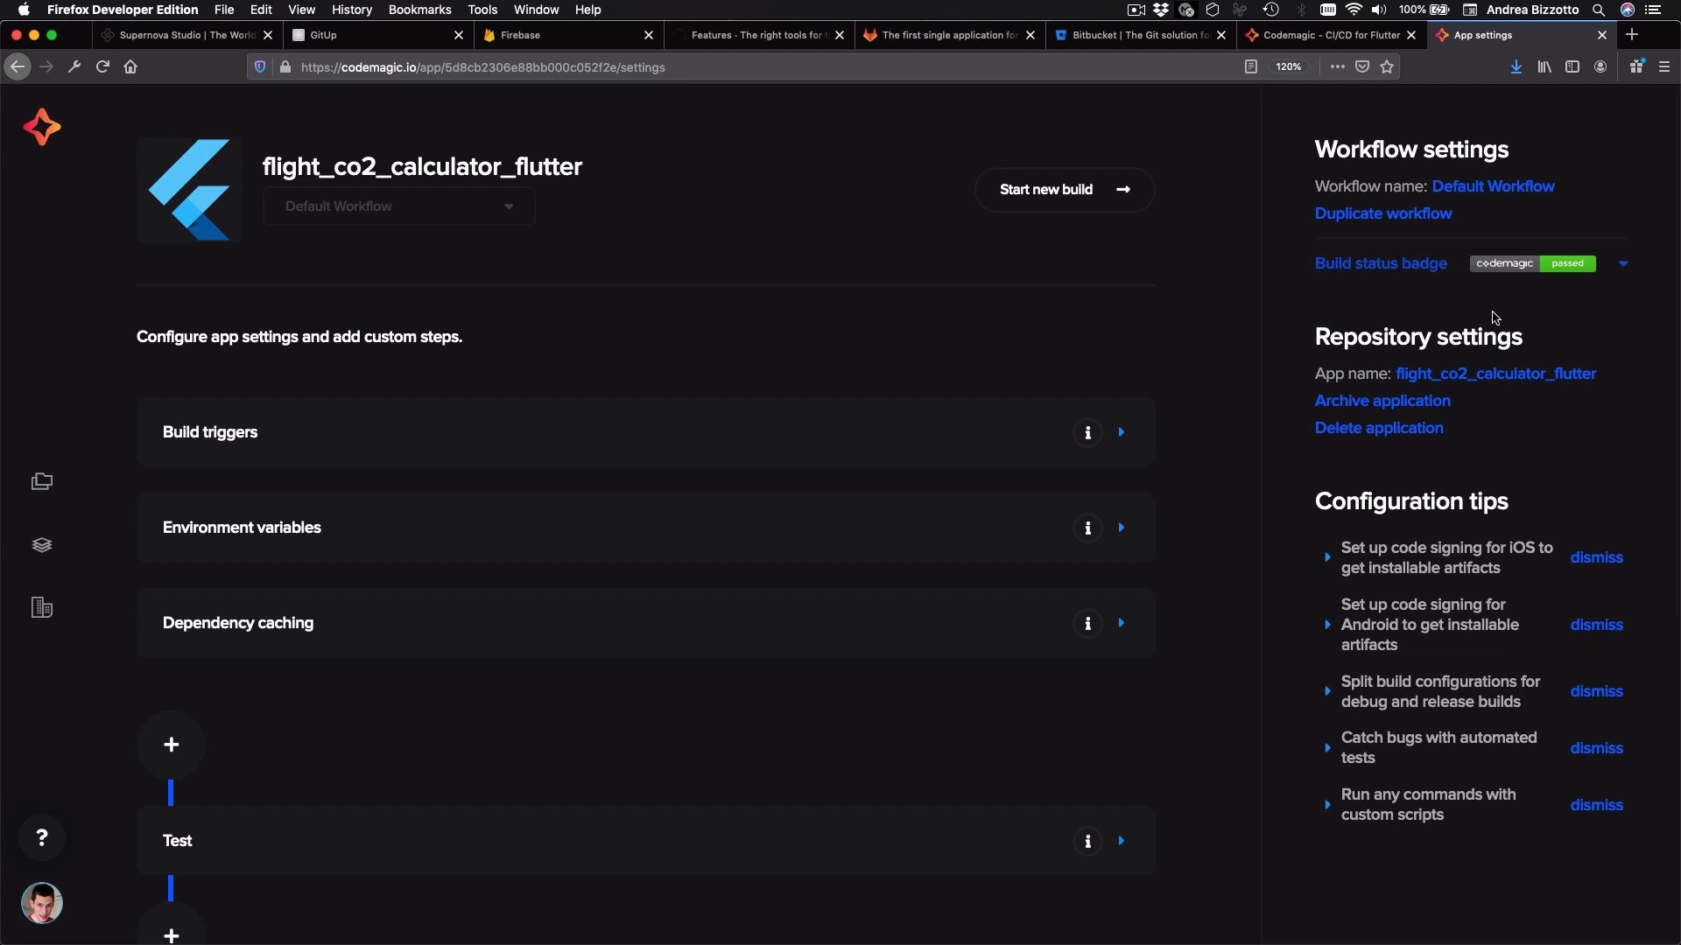
pyautogui.moveTo(935, 606)
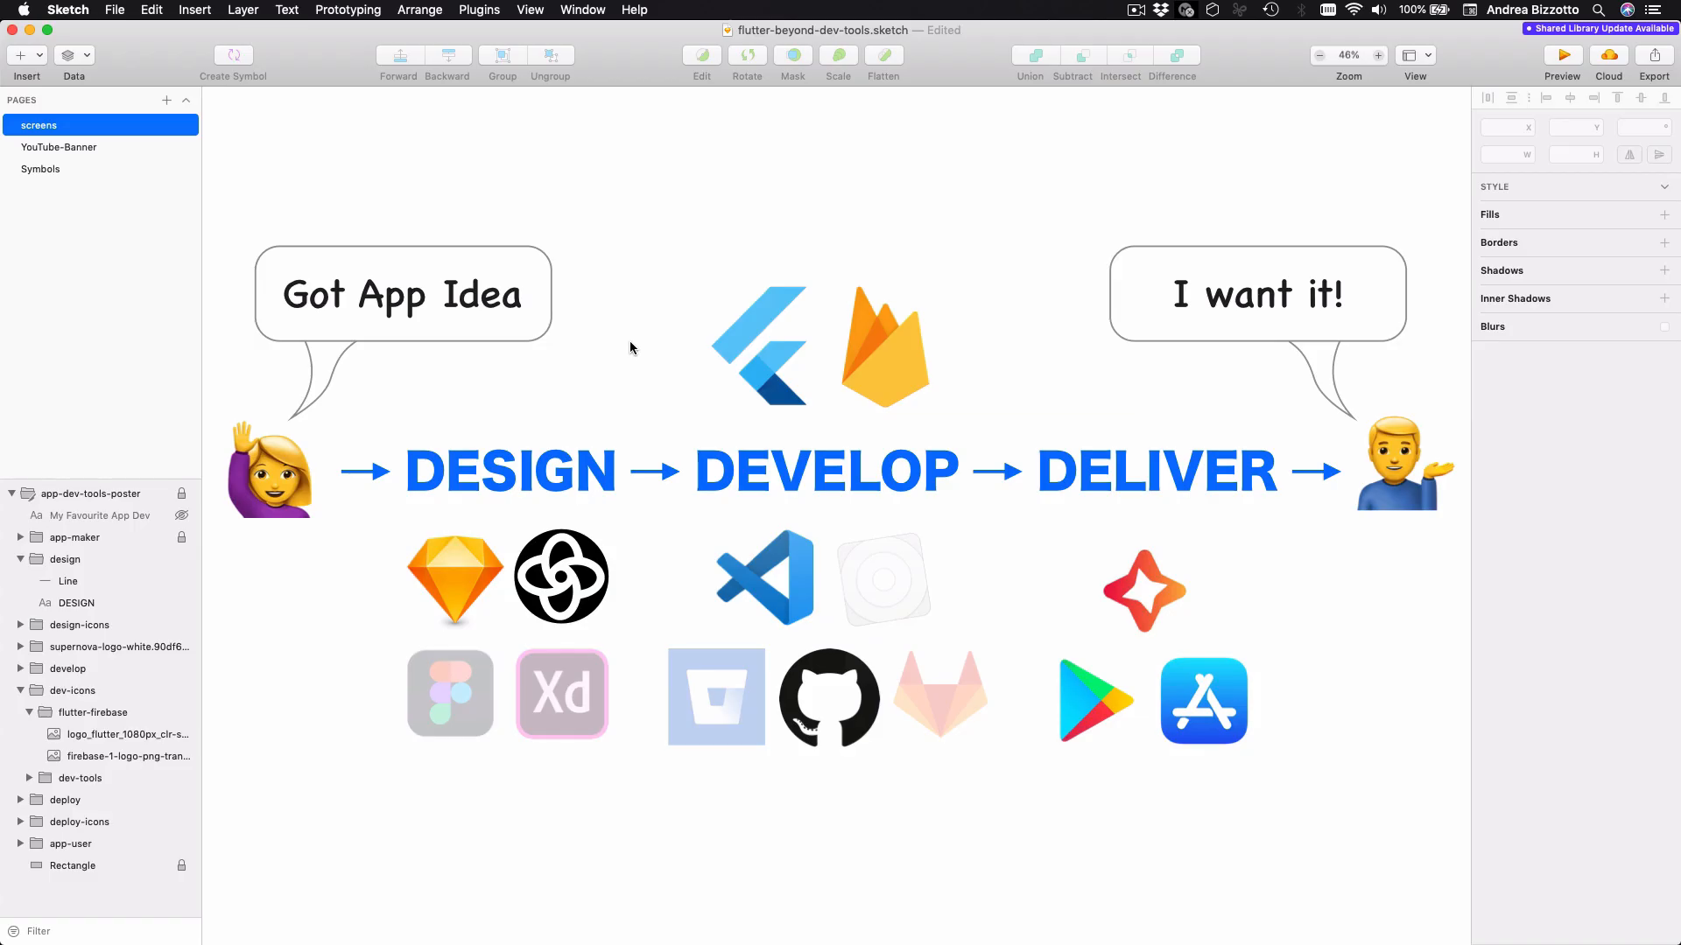
pyautogui.moveTo(544, 415)
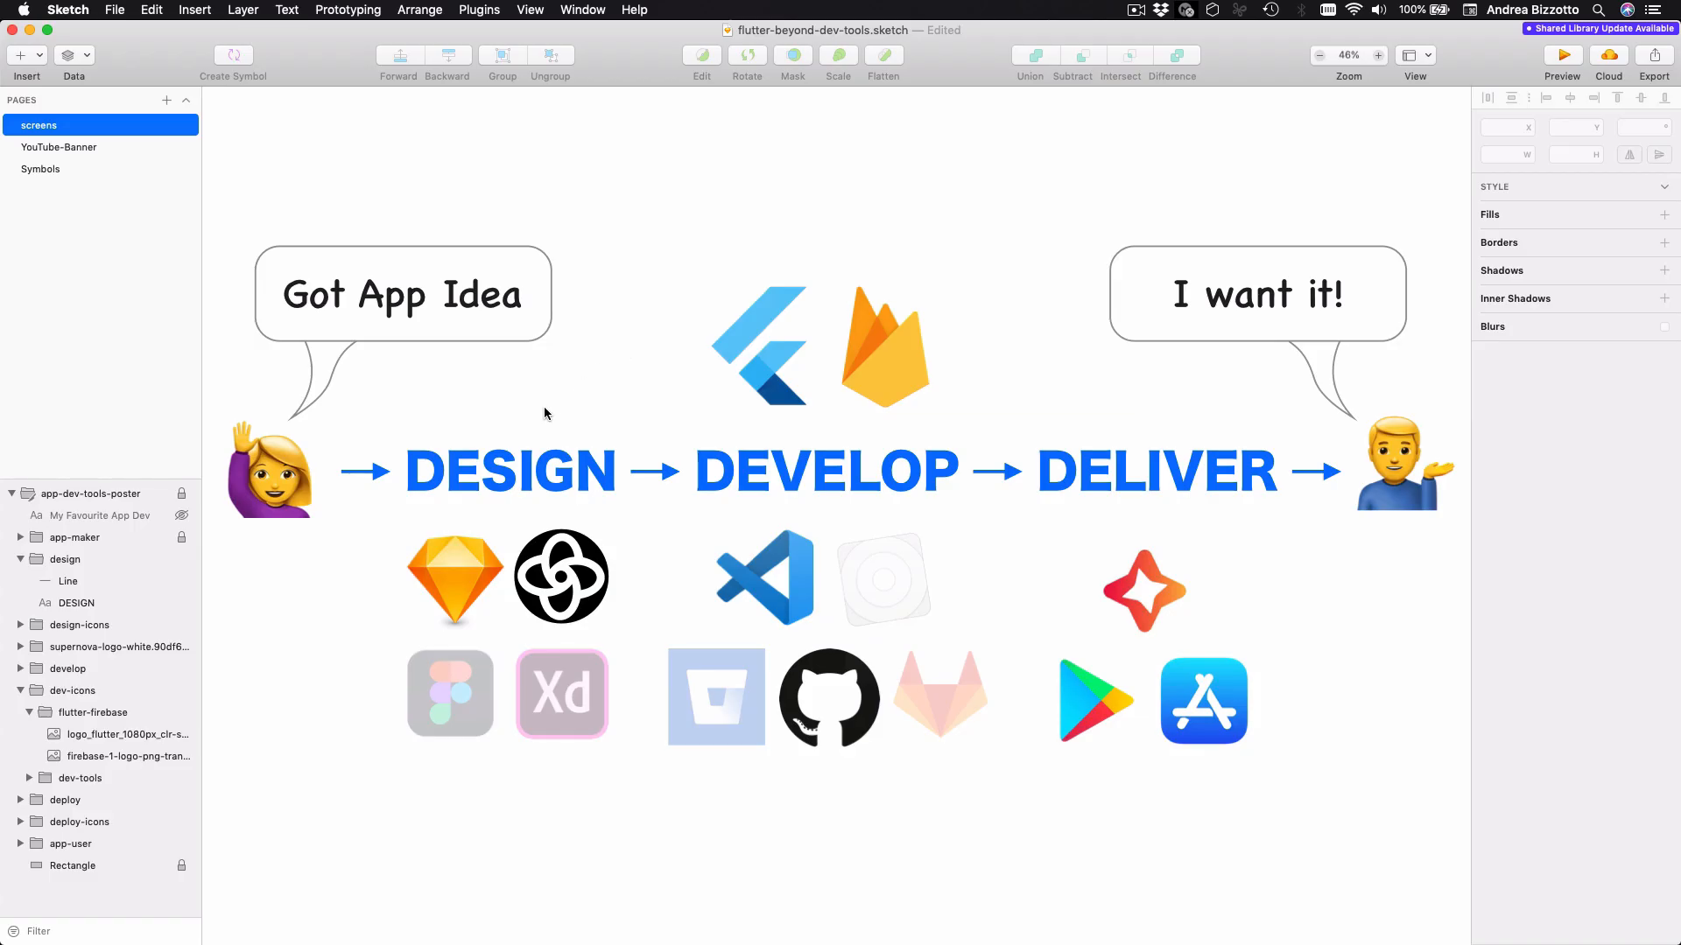
pyautogui.moveTo(1112, 485)
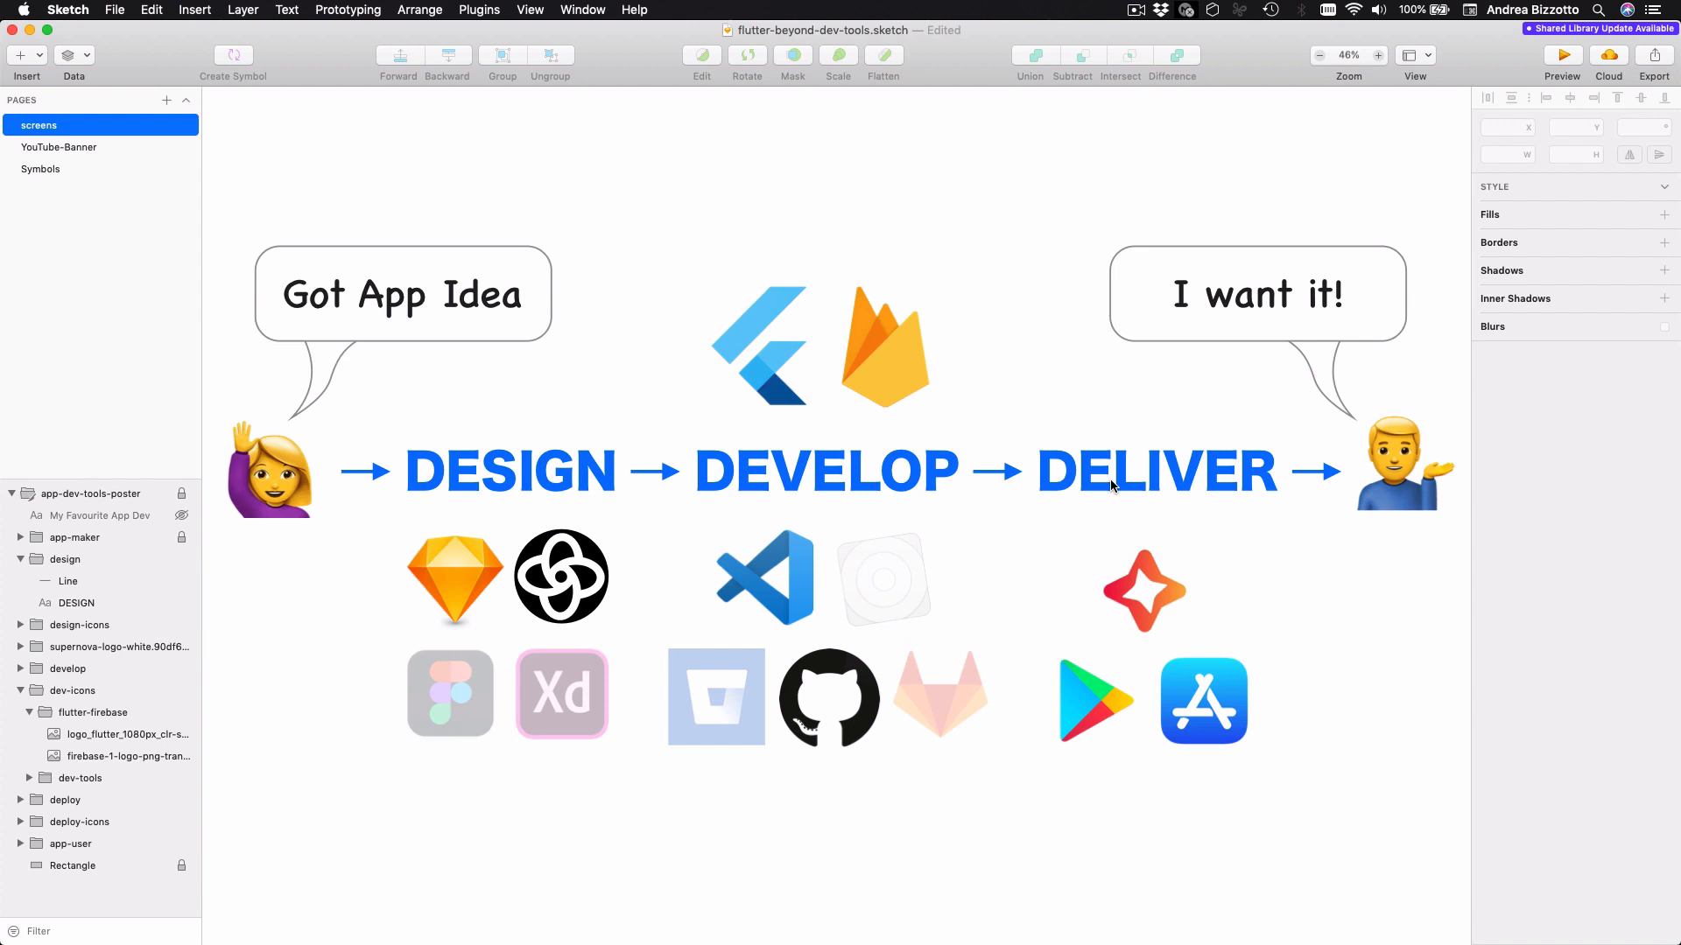
pyautogui.moveTo(1358, 507)
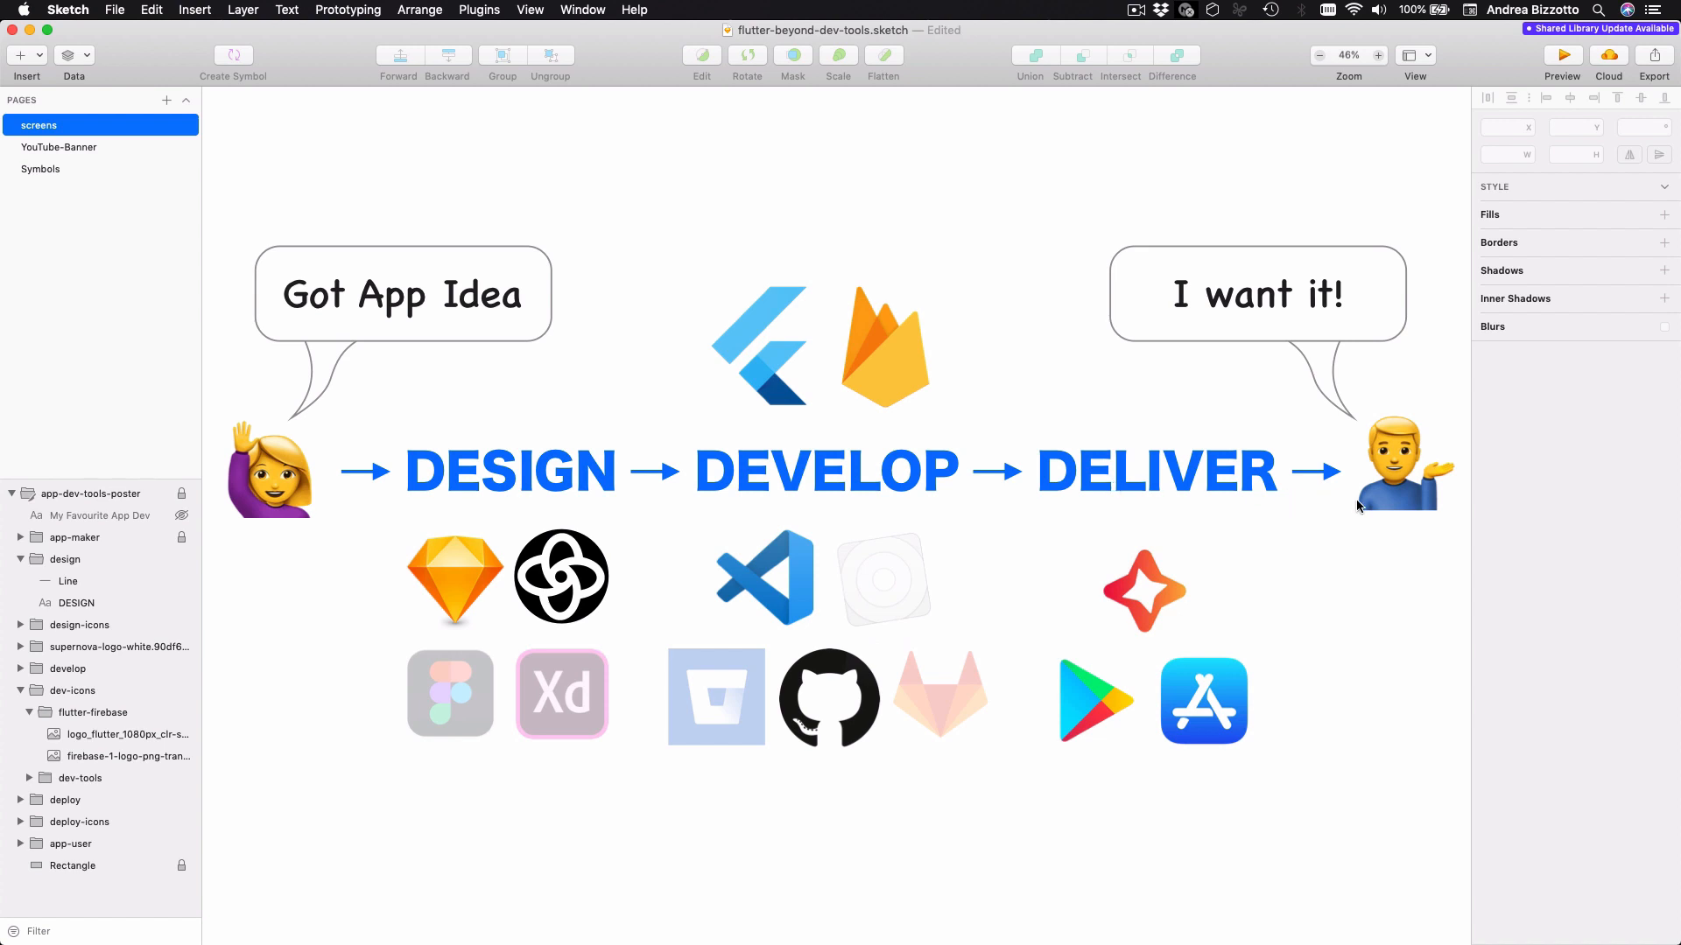
pyautogui.moveTo(665, 686)
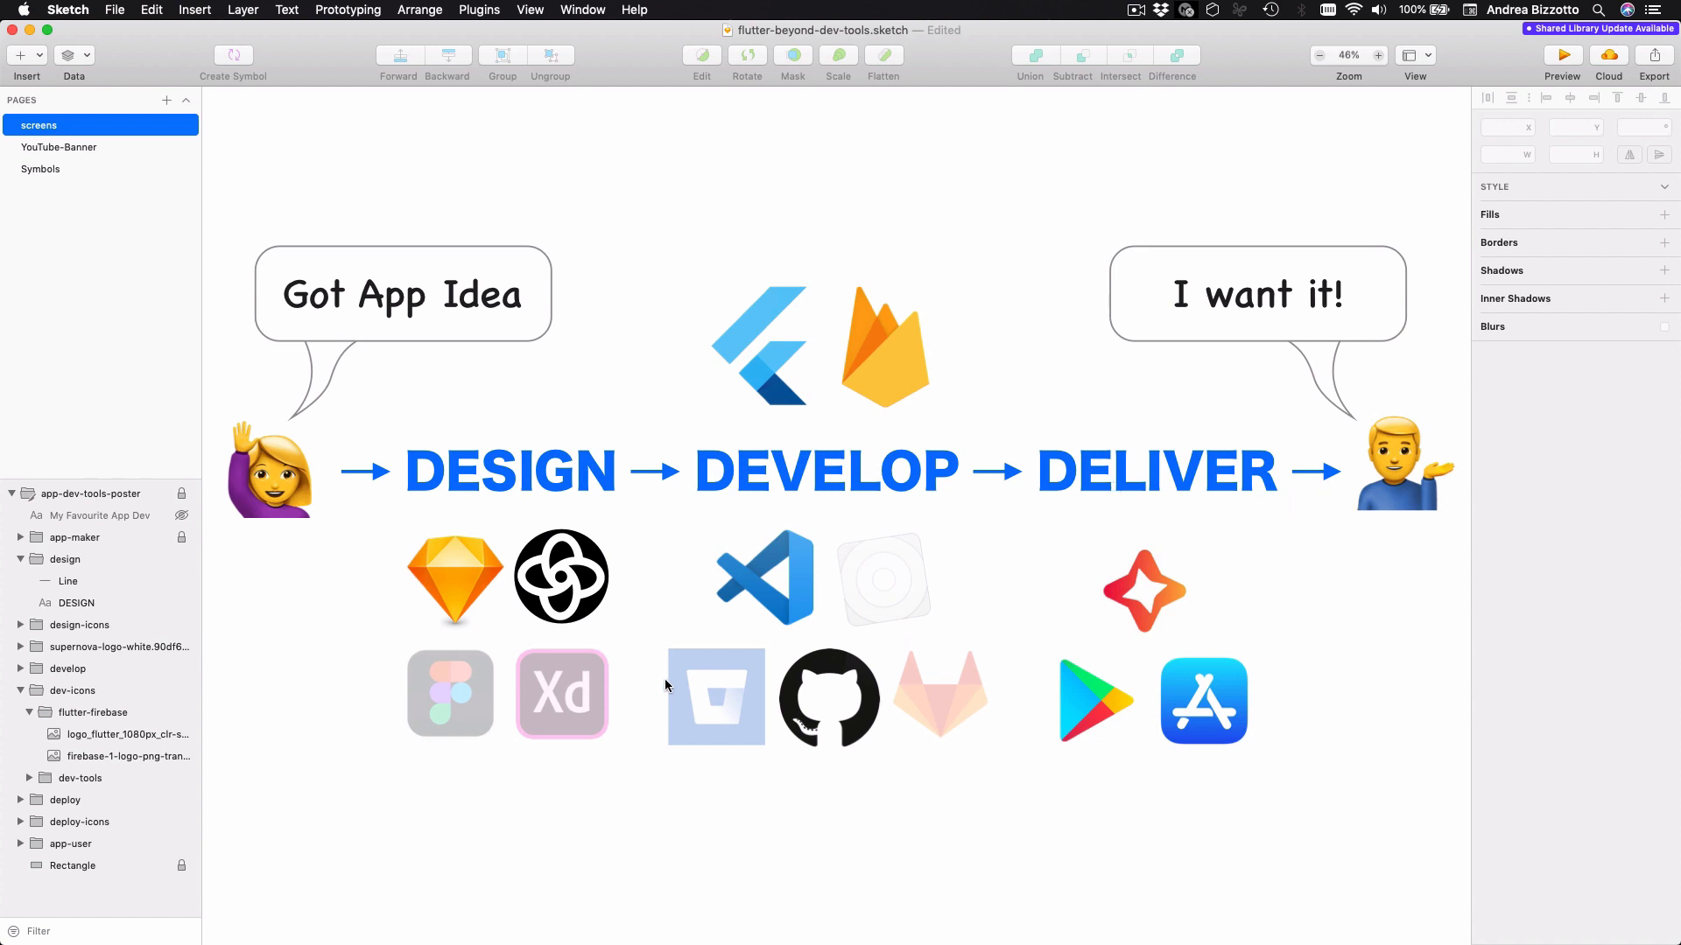
pyautogui.moveTo(893, 706)
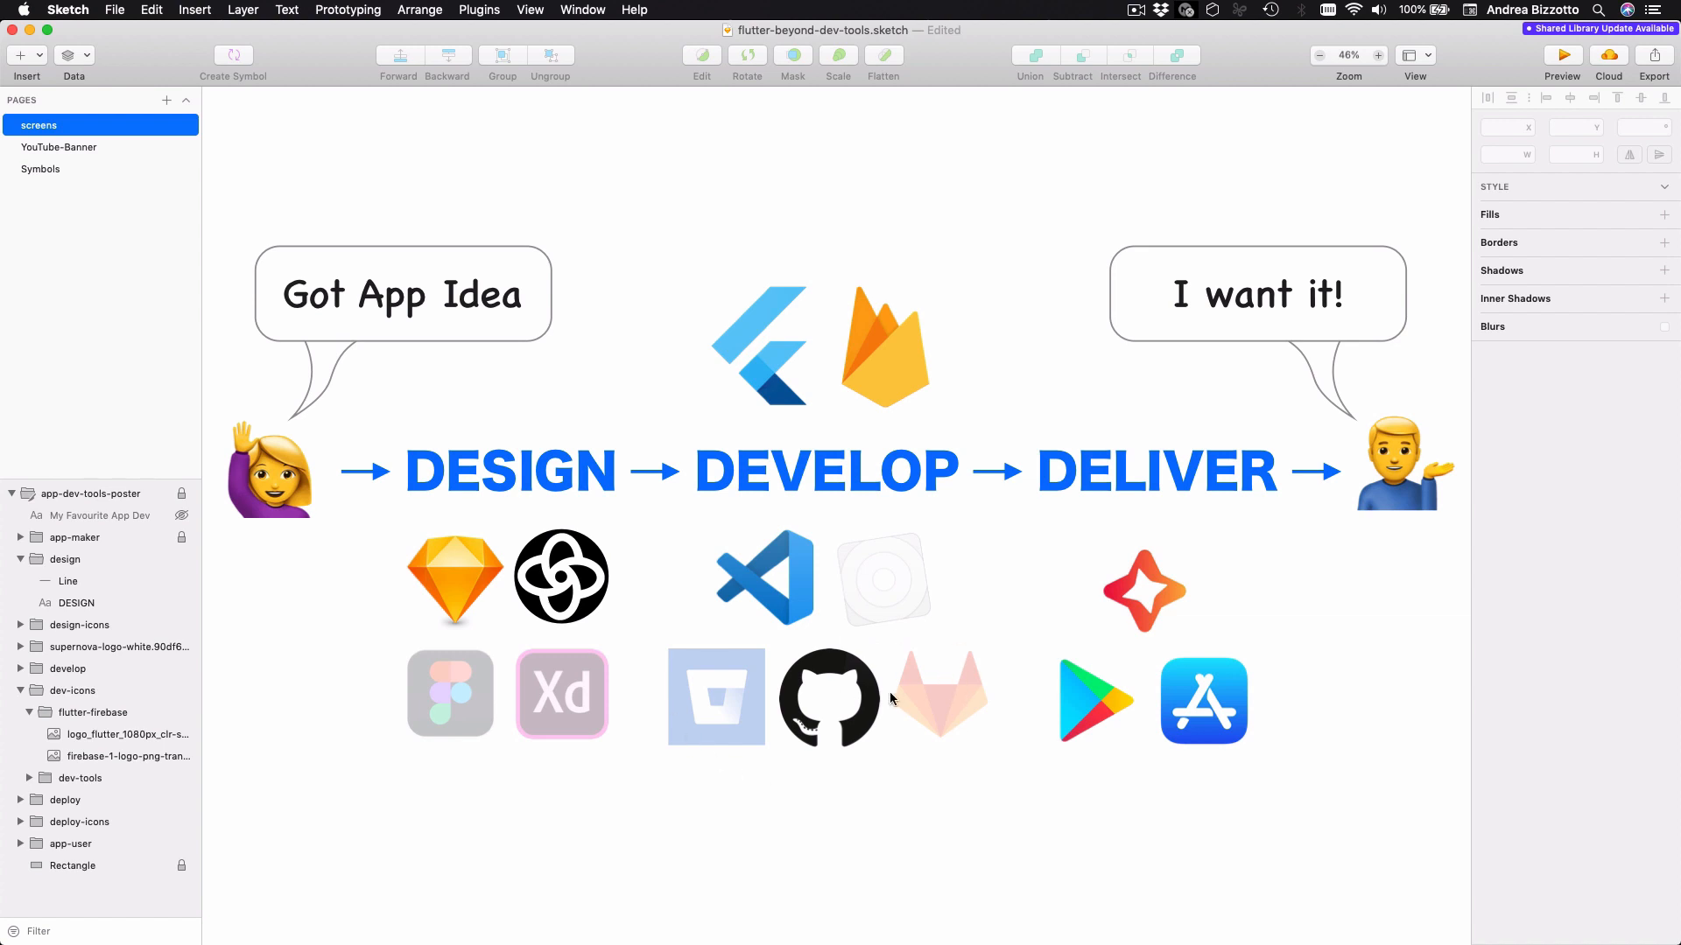
pyautogui.moveTo(570, 609)
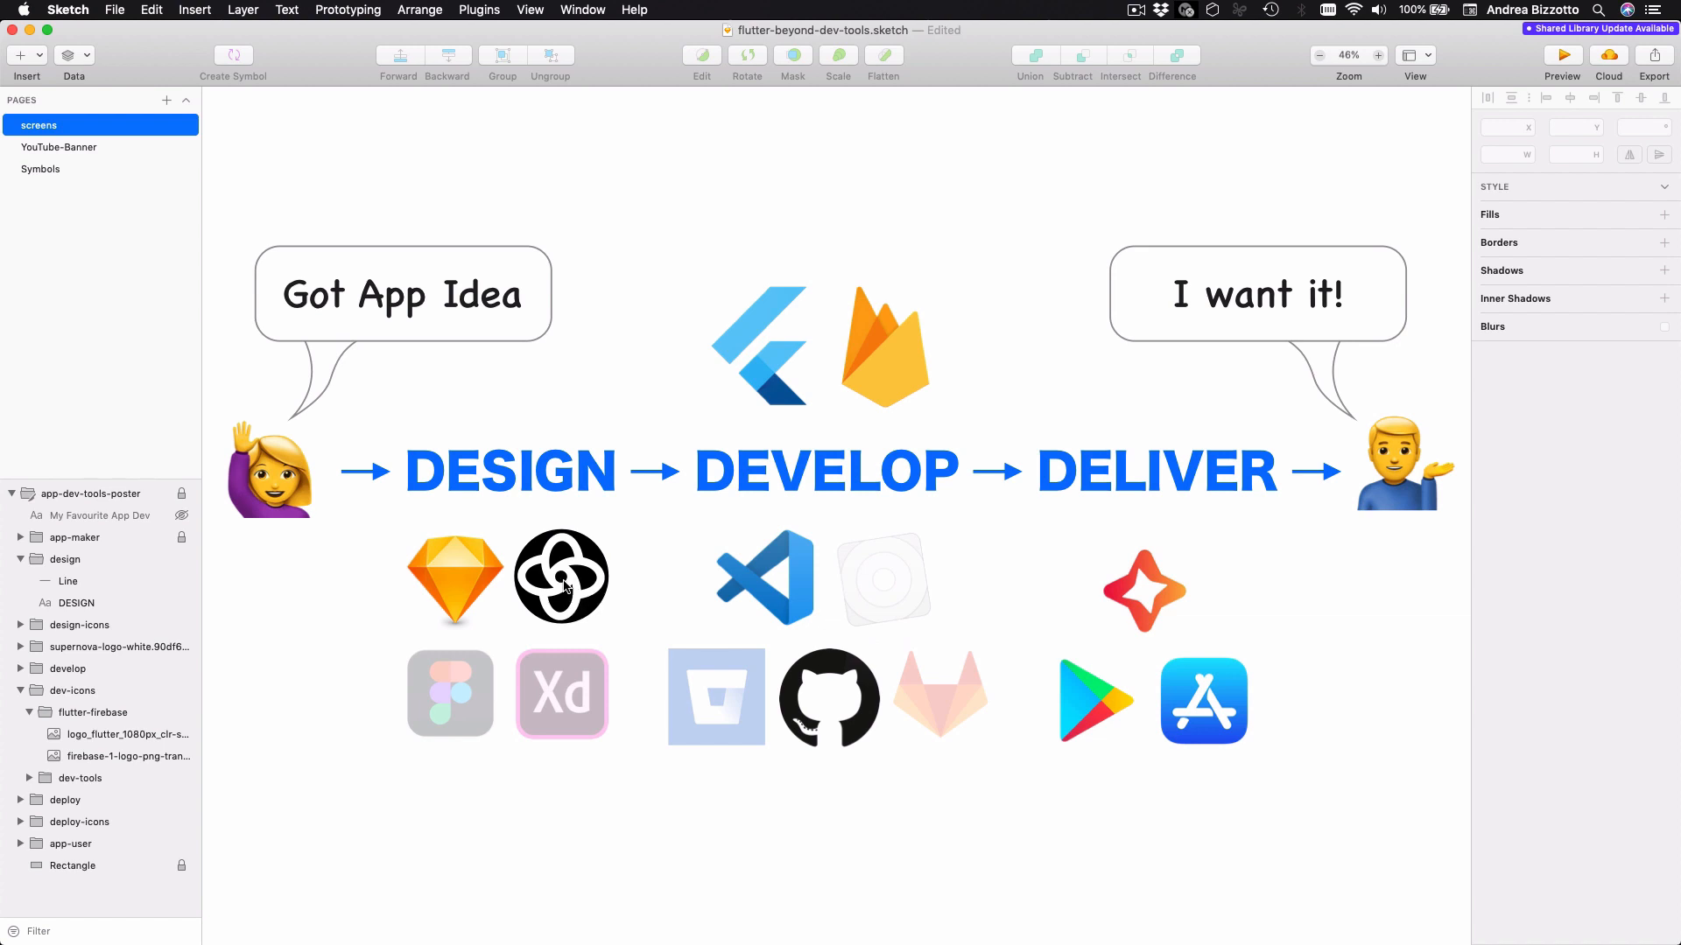
pyautogui.moveTo(827, 581)
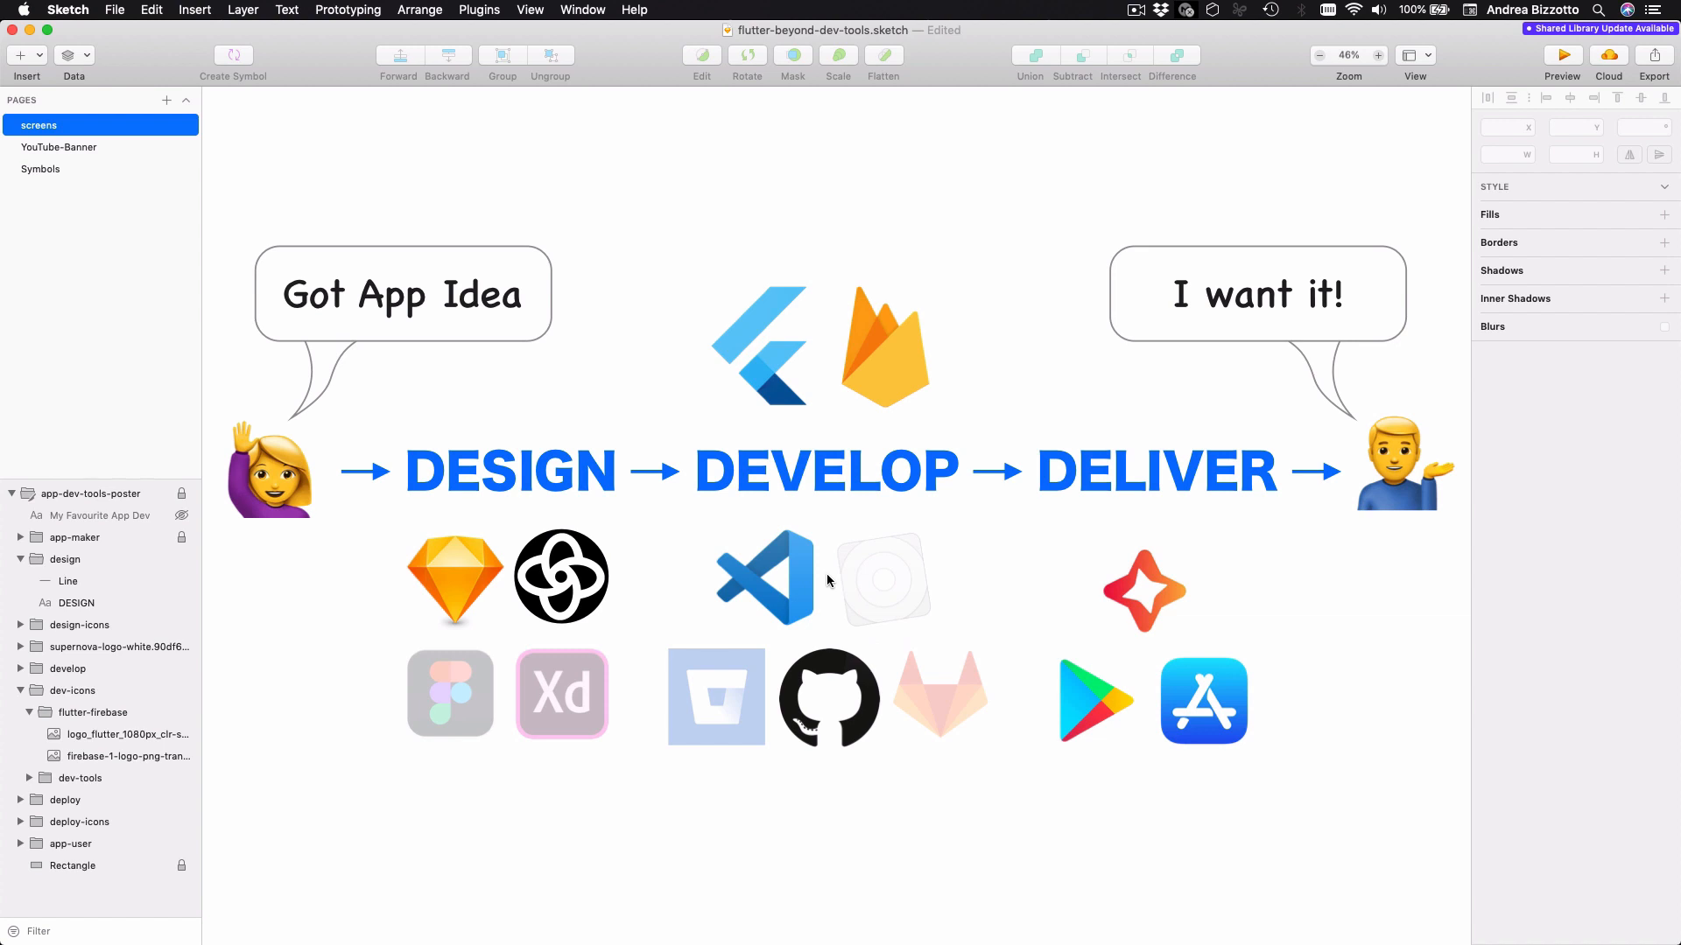
pyautogui.moveTo(900, 362)
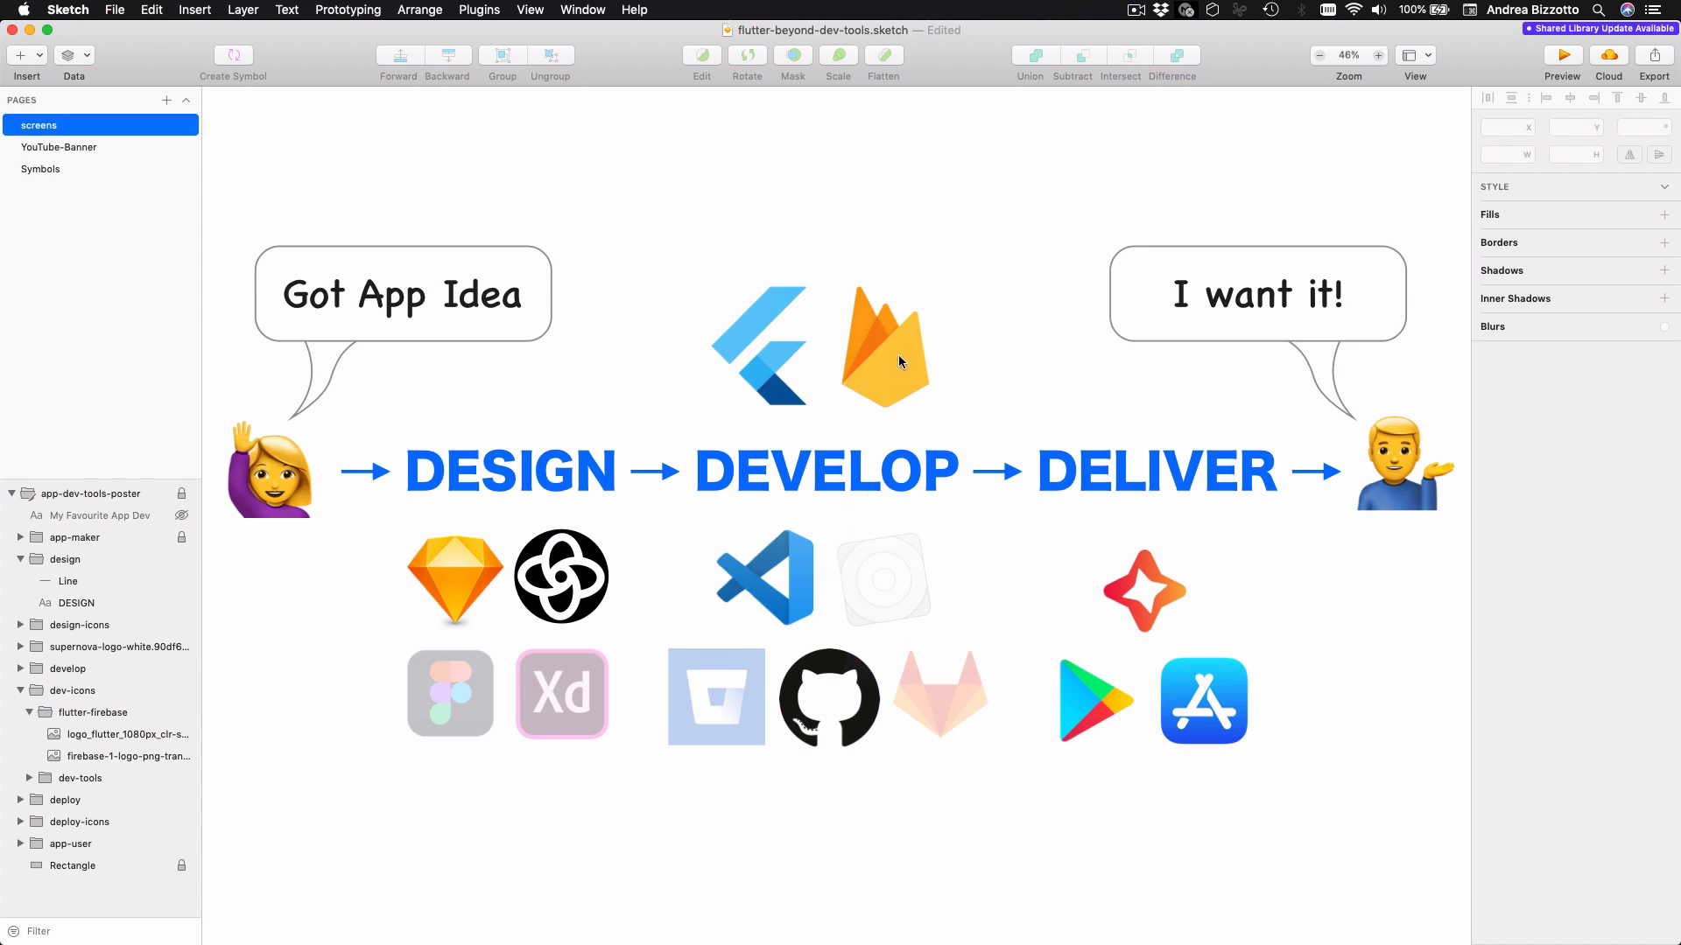
pyautogui.moveTo(828, 501)
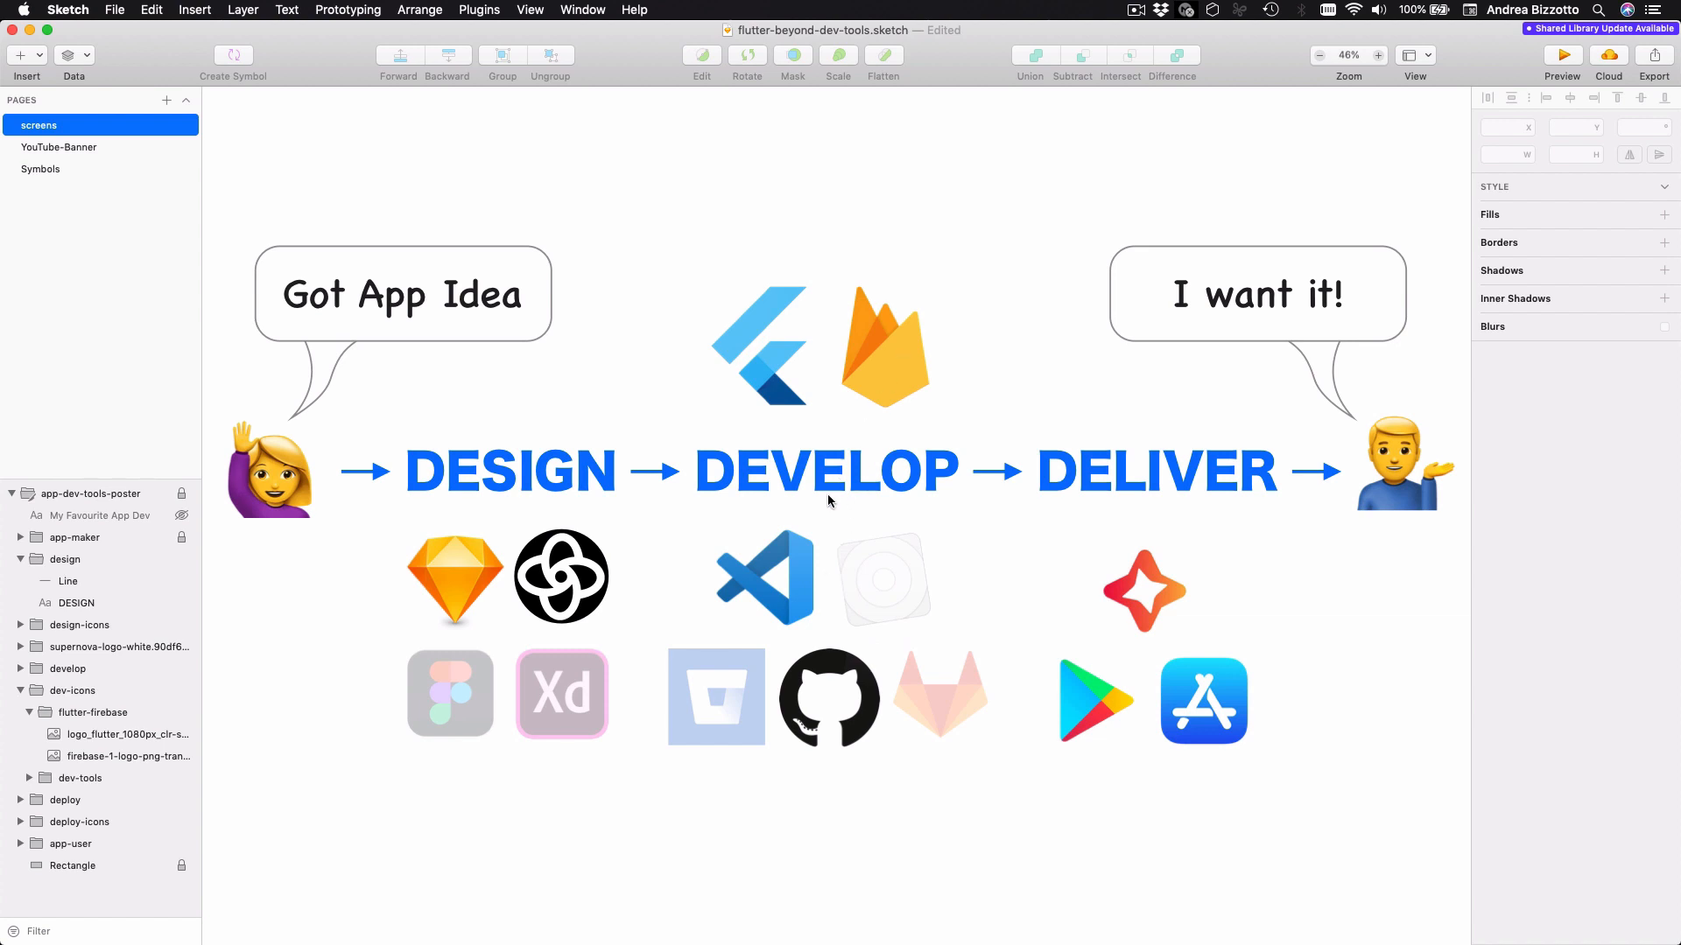
pyautogui.moveTo(858, 707)
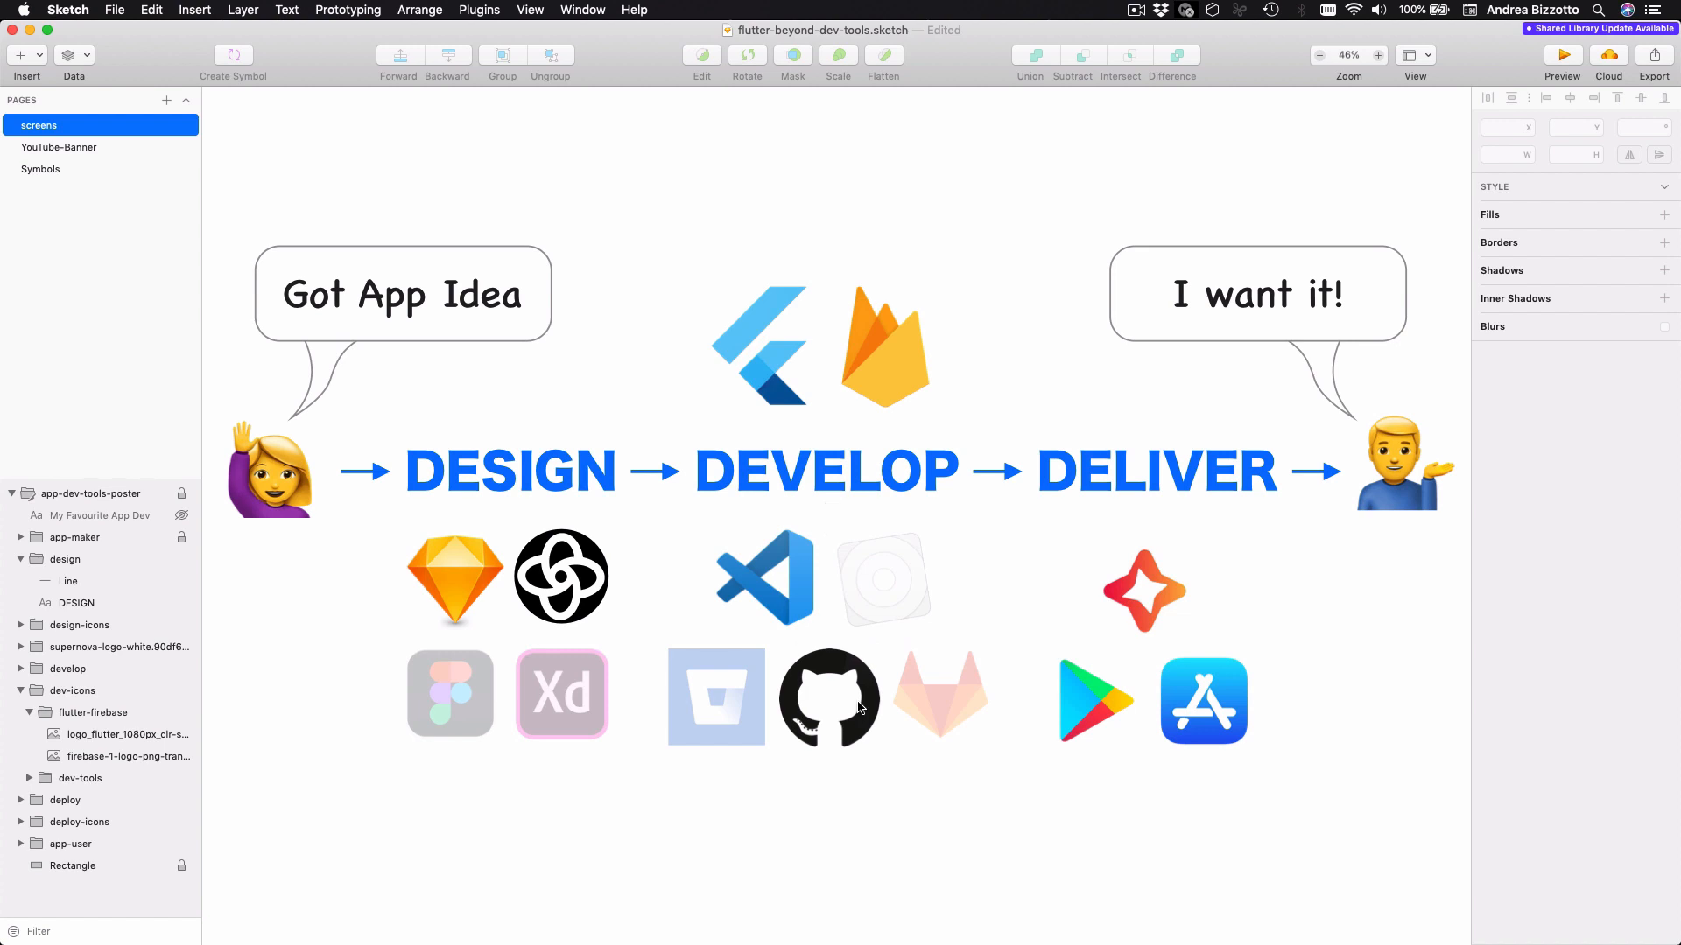
pyautogui.moveTo(858, 770)
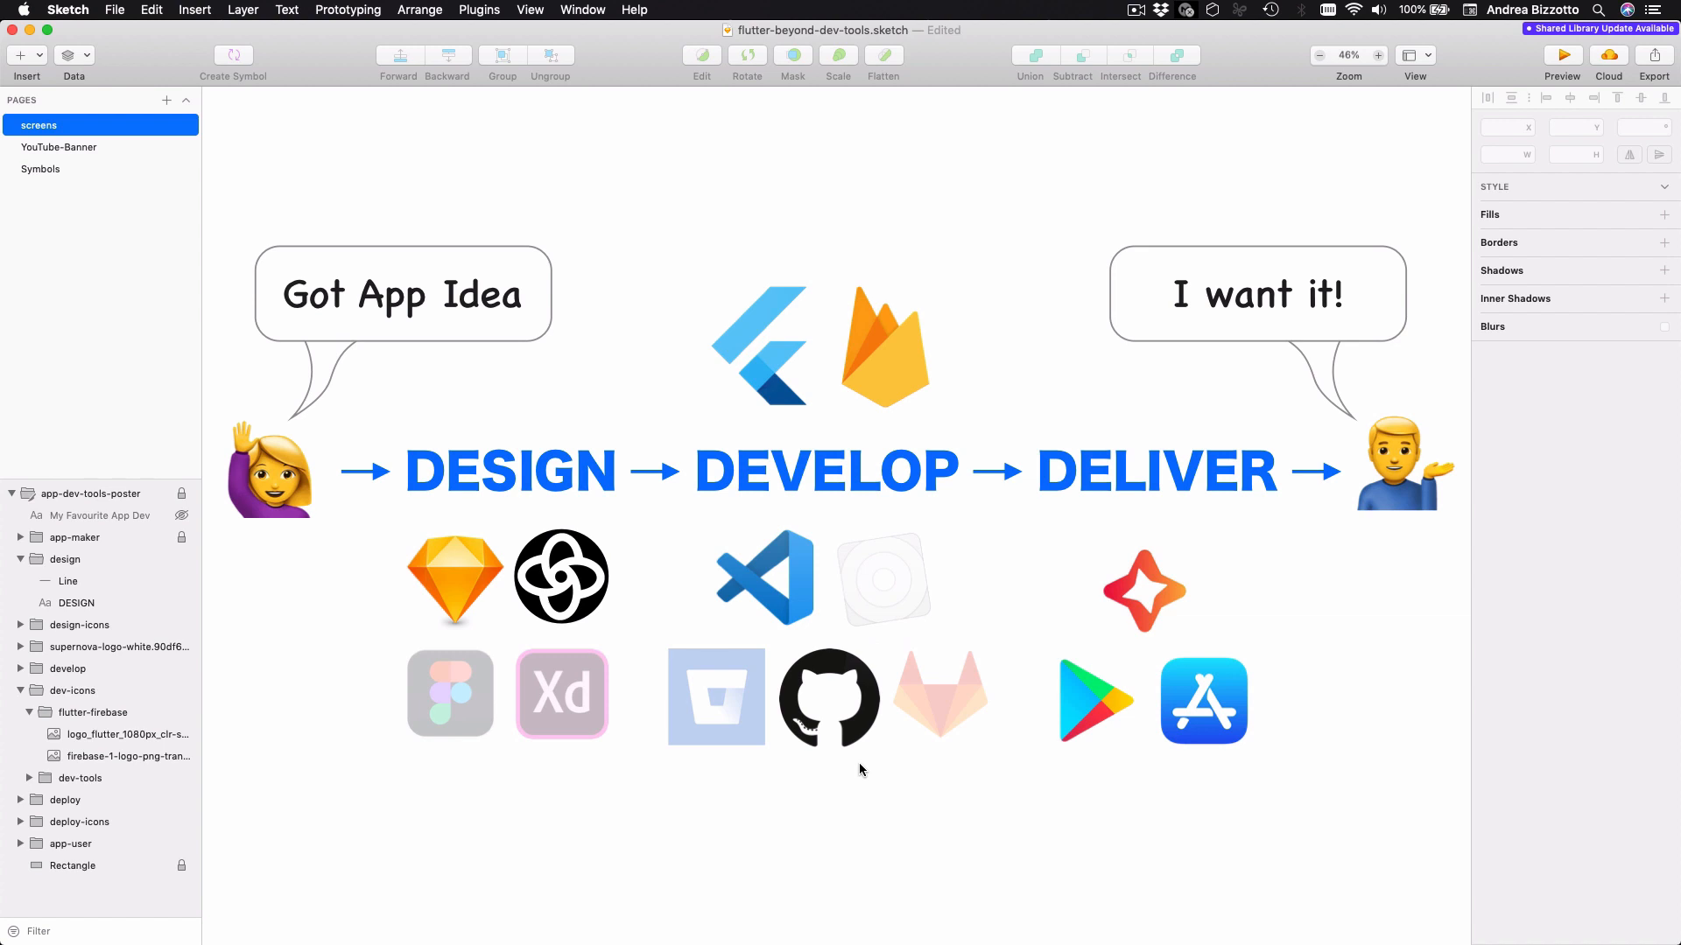
pyautogui.moveTo(984, 520)
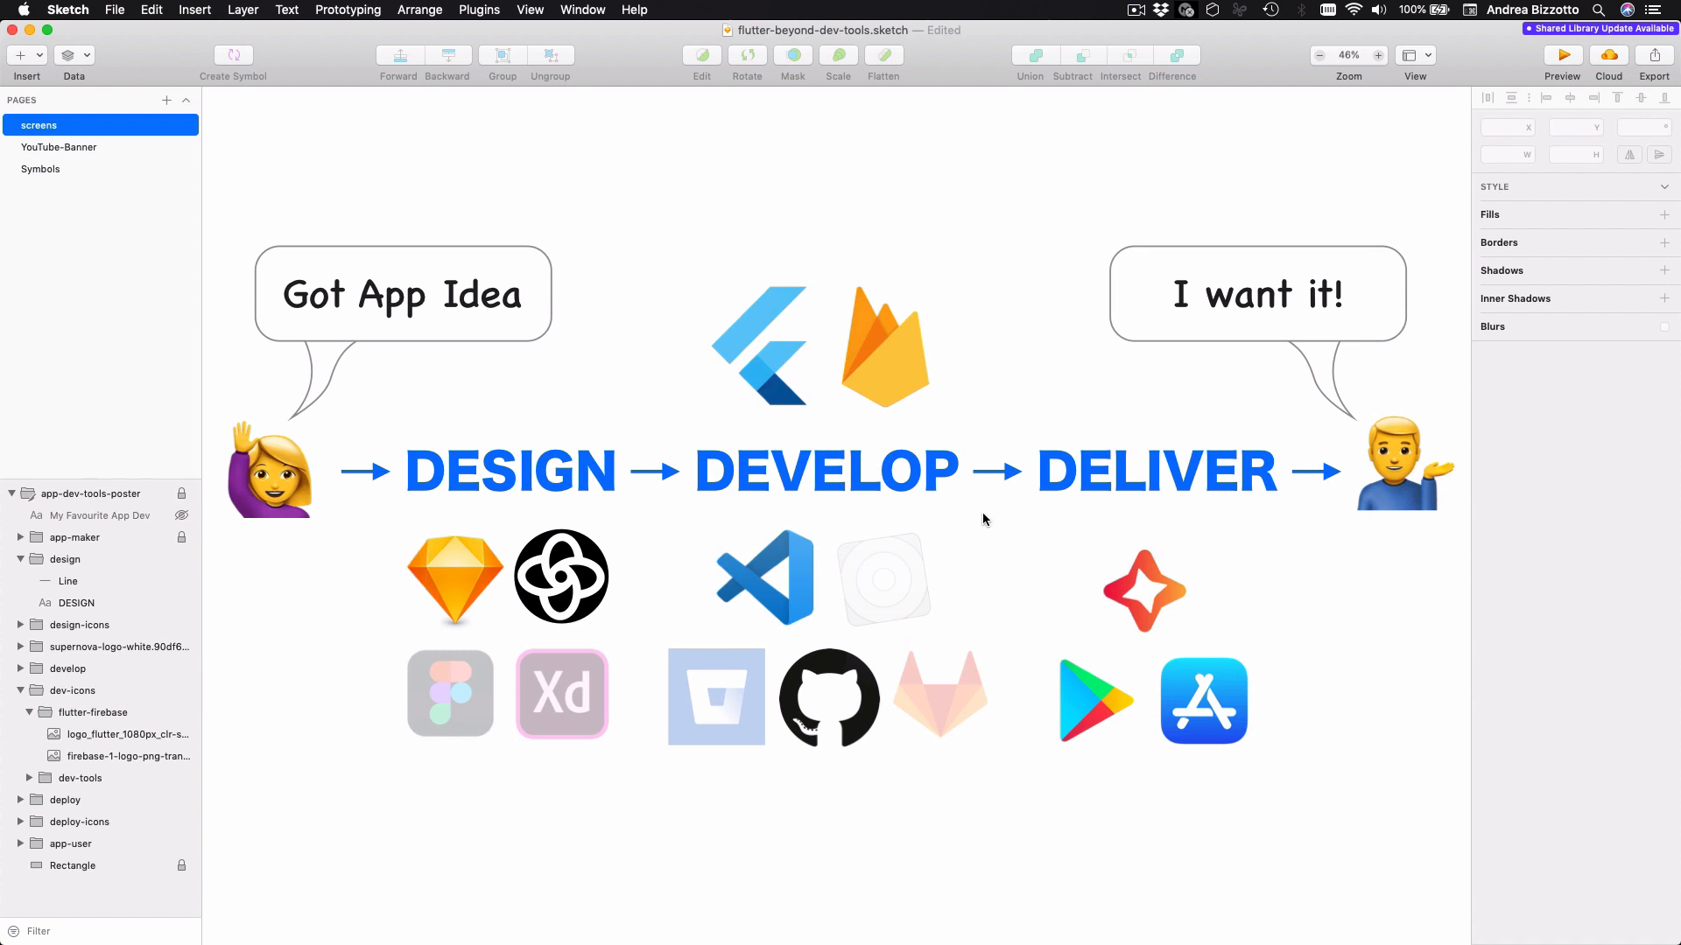
pyautogui.moveTo(1039, 536)
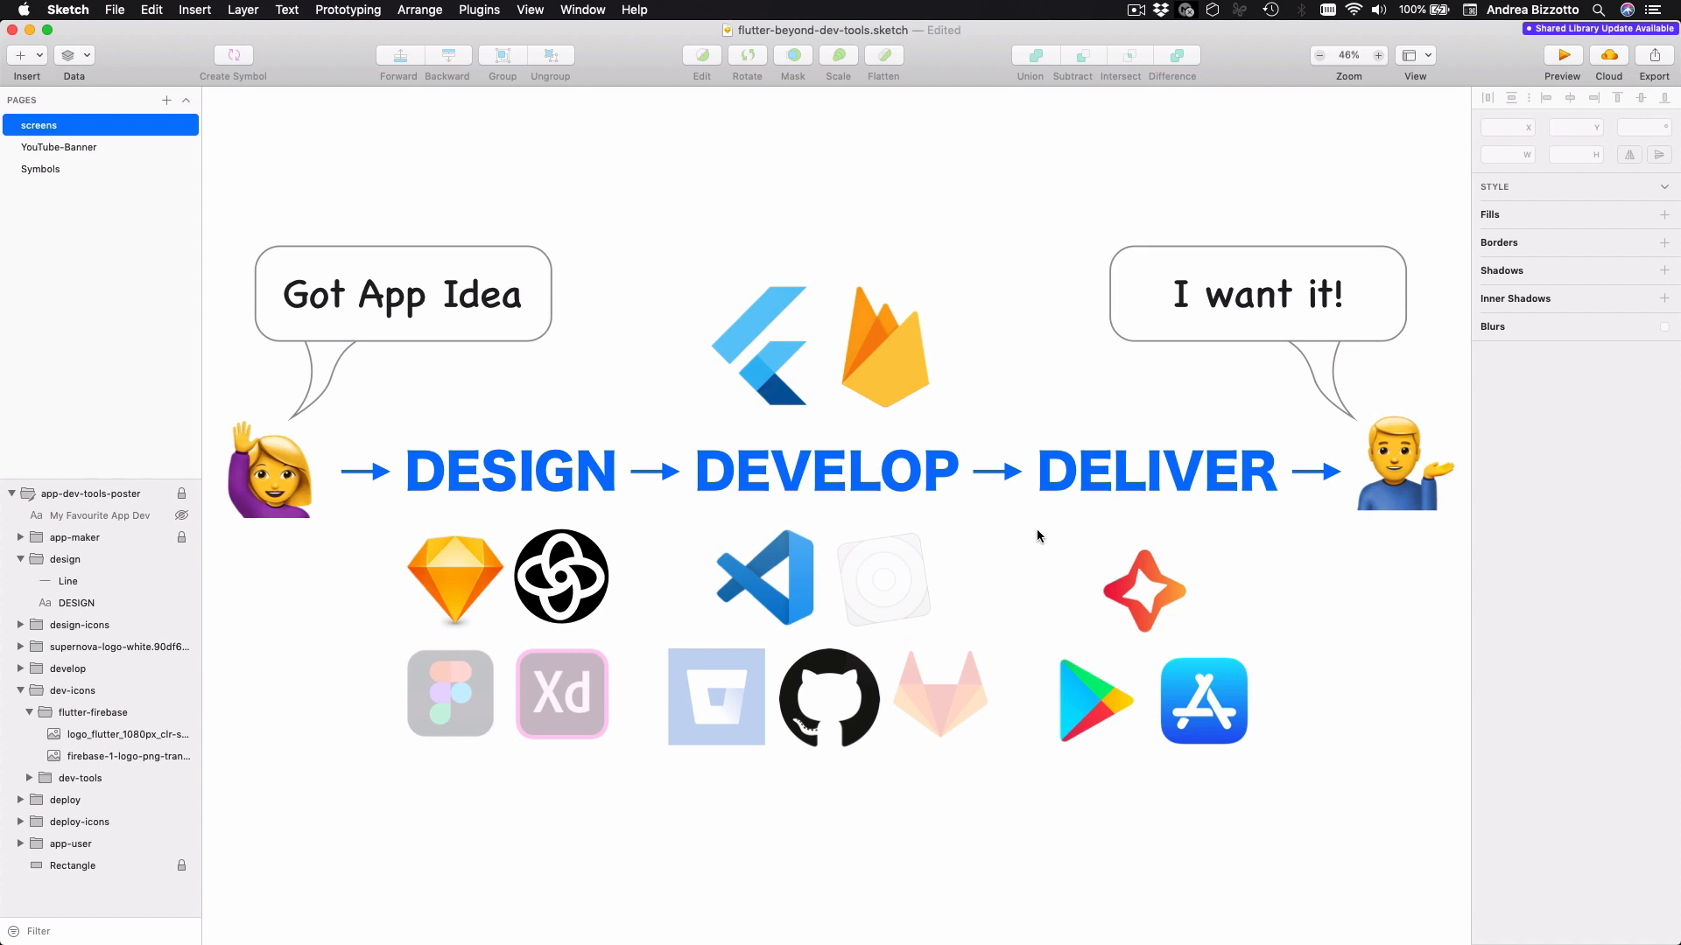
pyautogui.moveTo(803, 544)
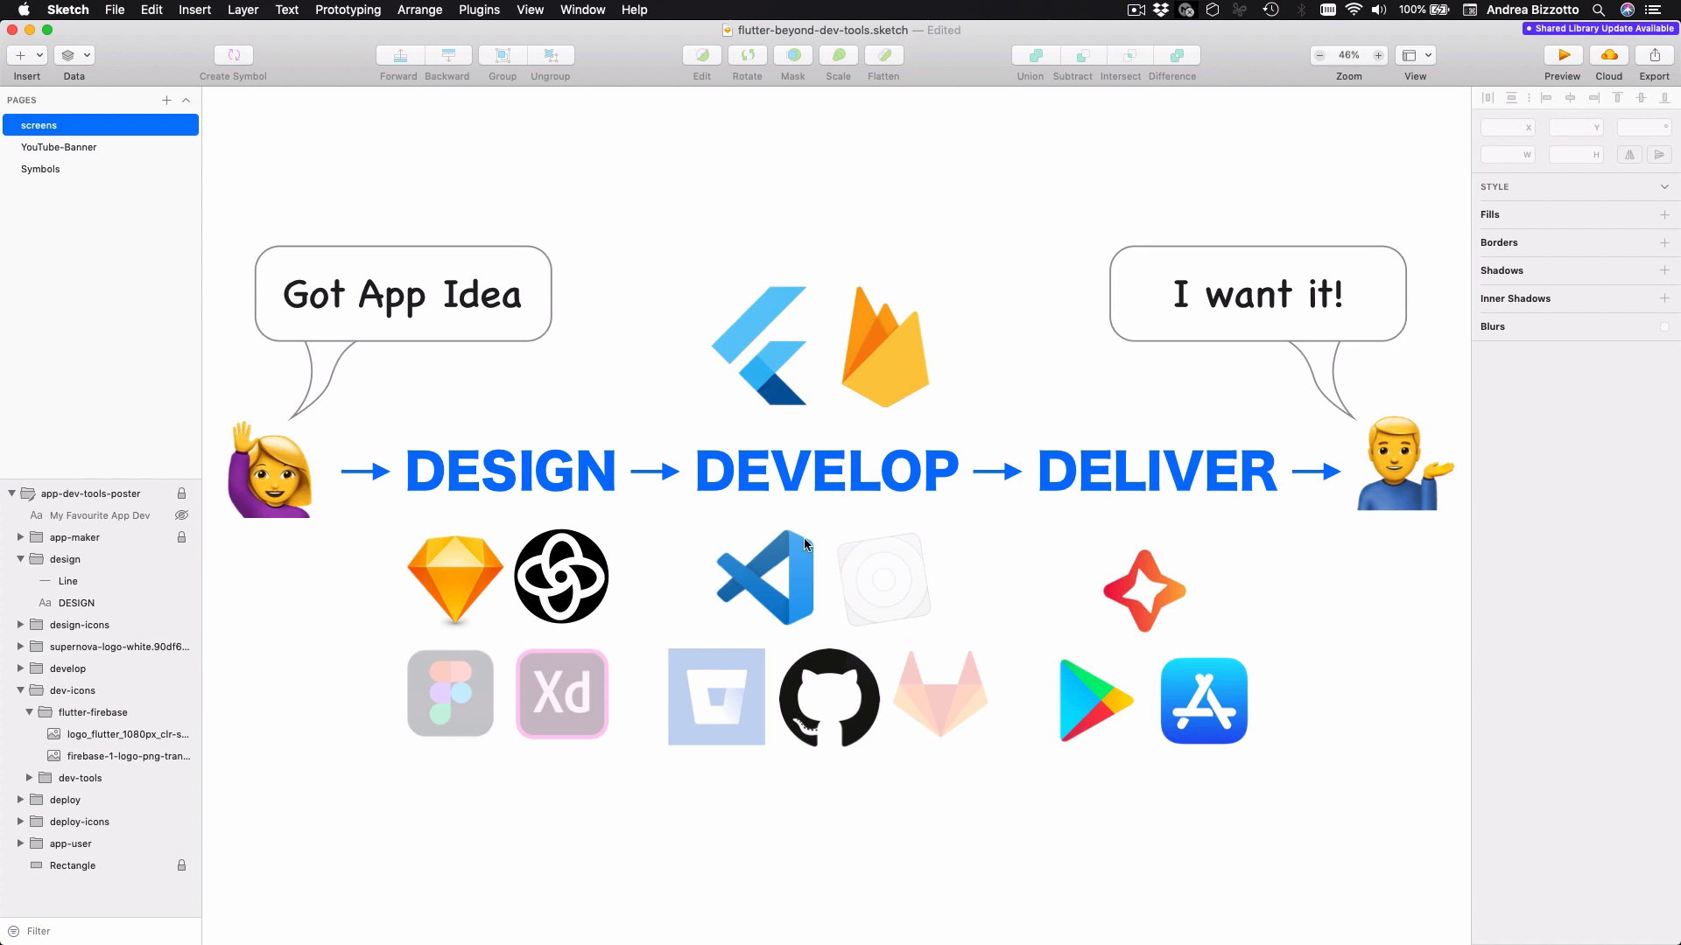
pyautogui.moveTo(735, 380)
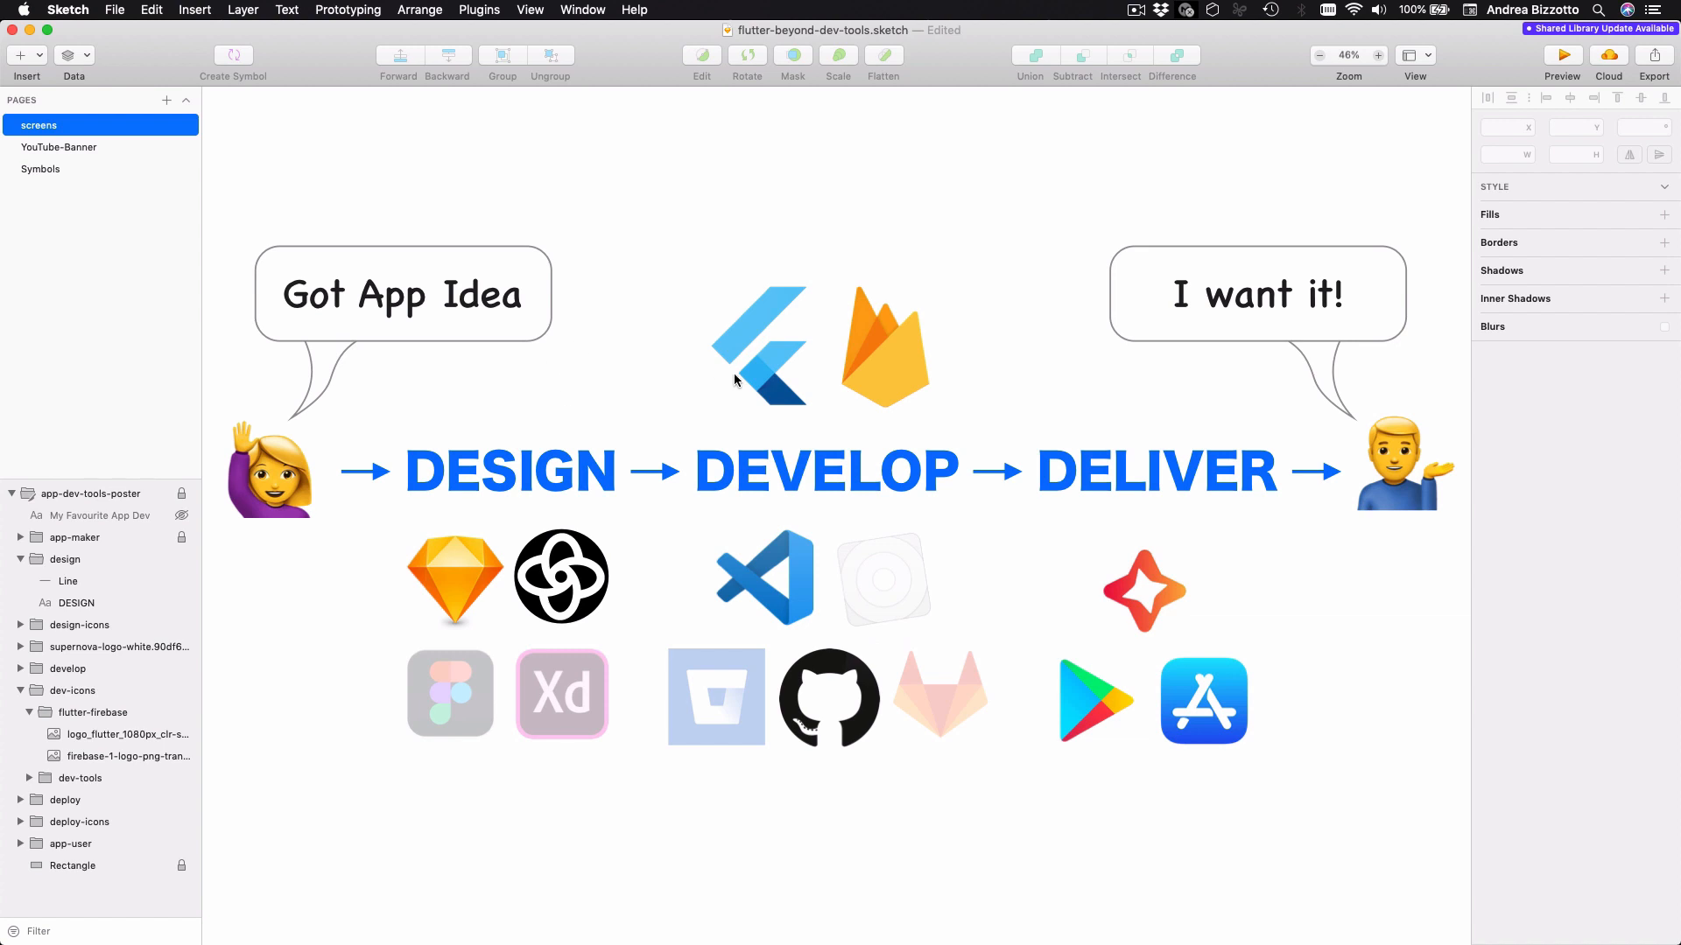
pyautogui.moveTo(818, 741)
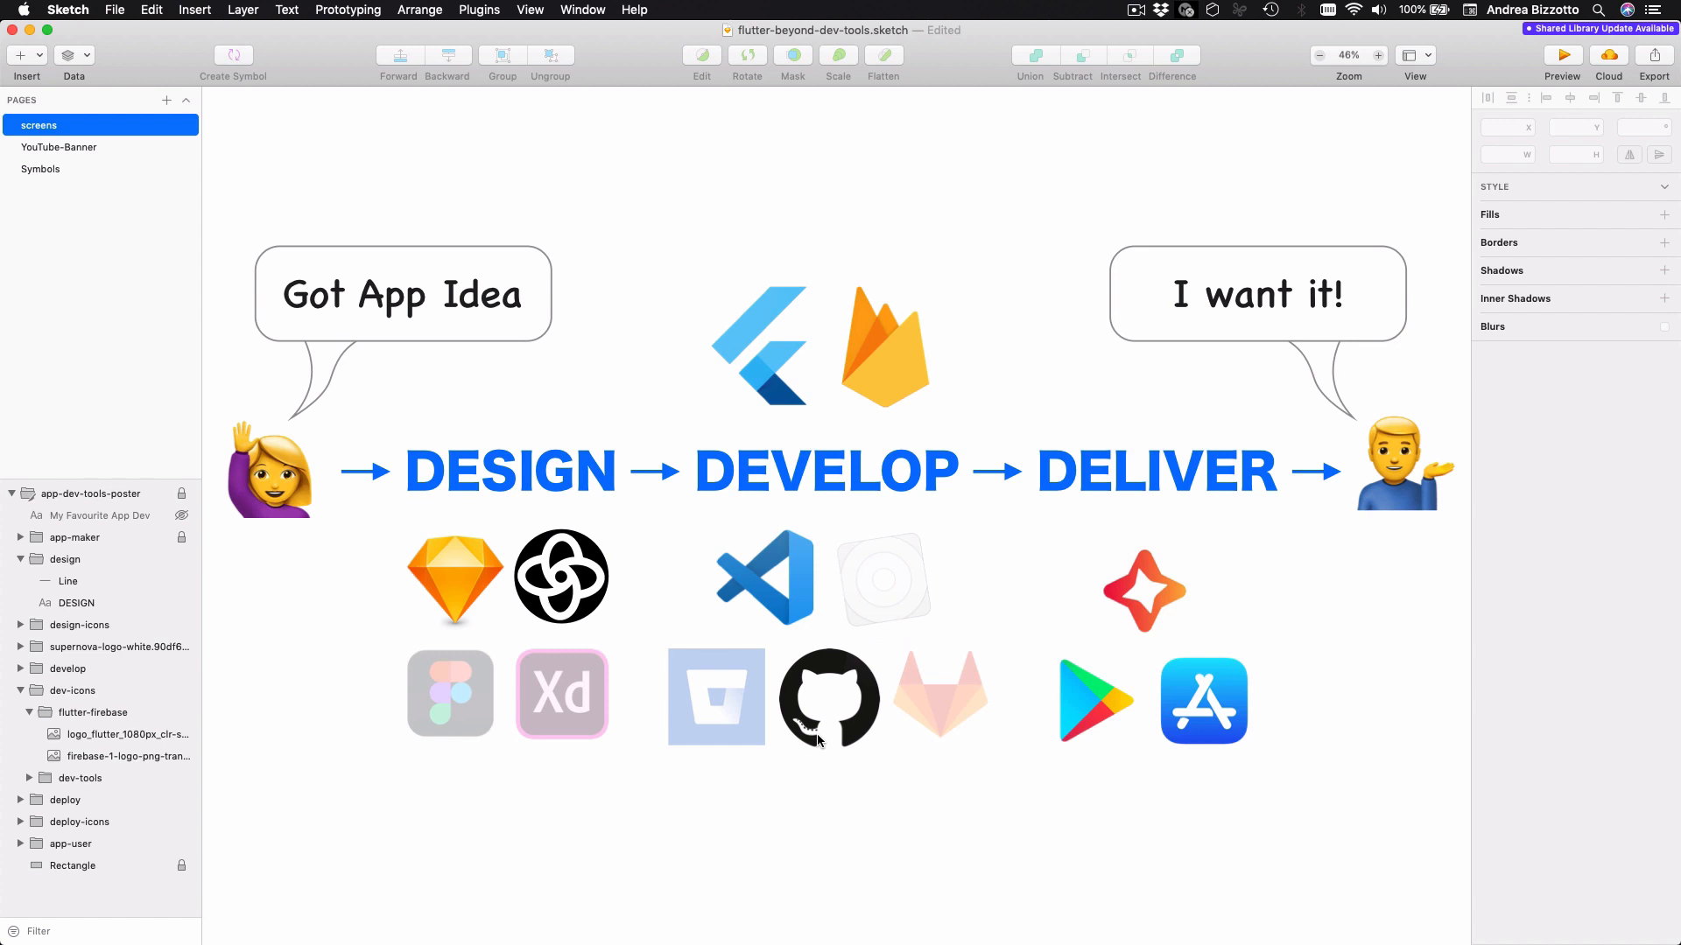
# Step: Show the Coding With Flutter site, then the Udemy Flutter & Firebase course page
pyautogui.click(385, 35)
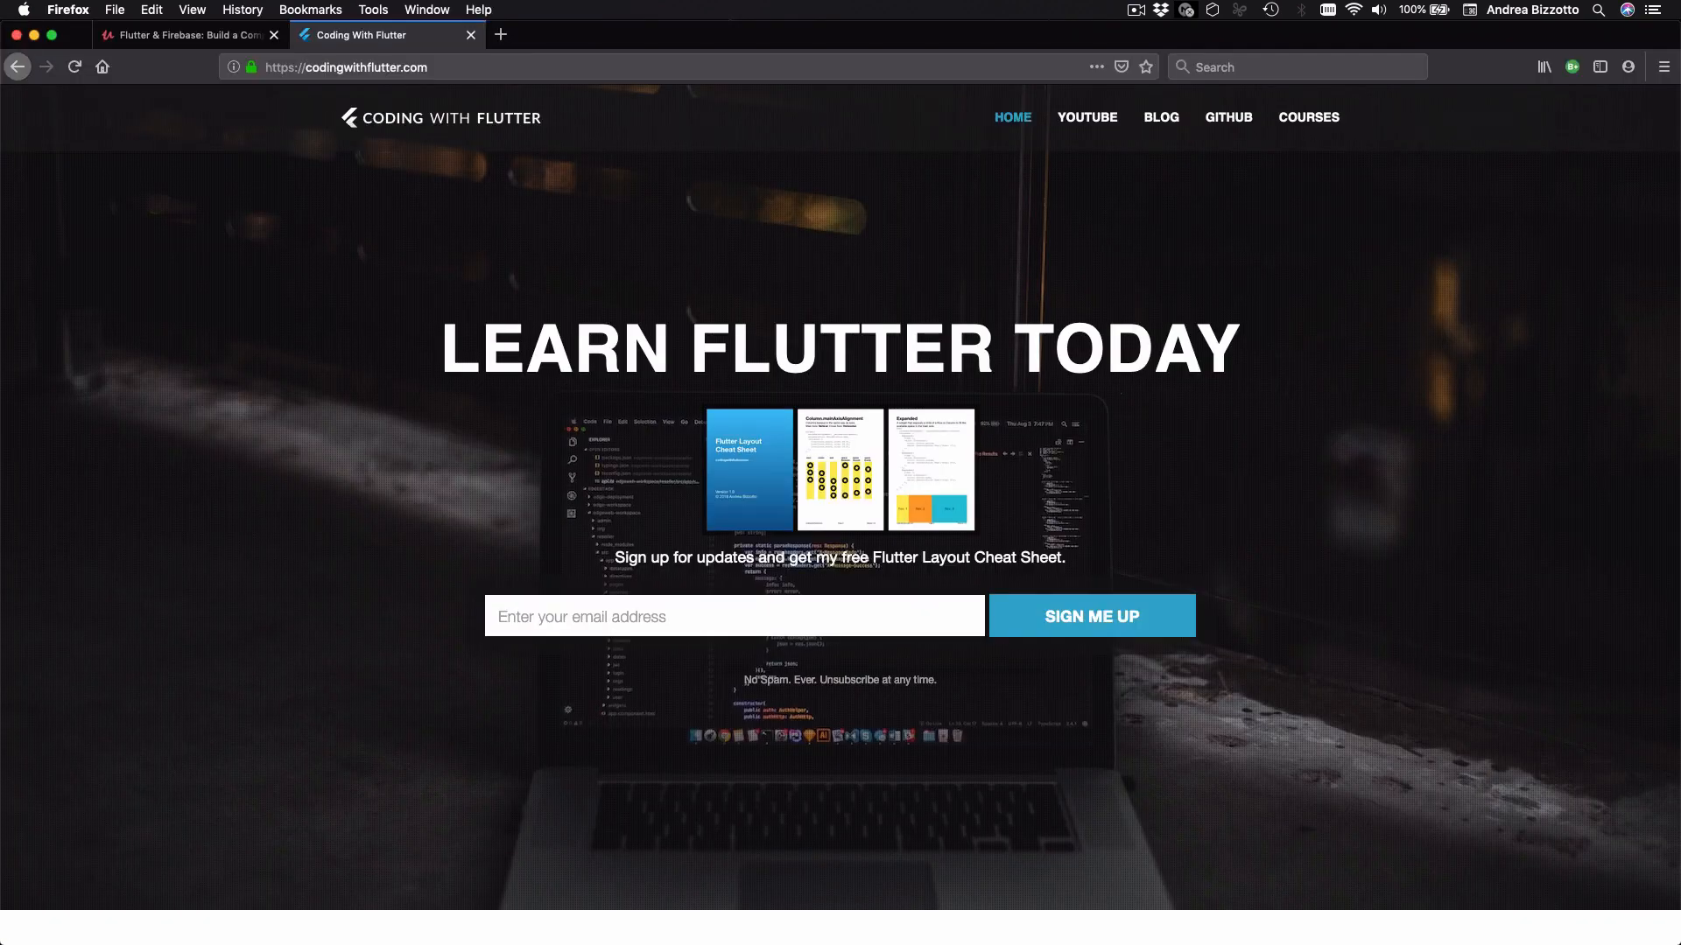
pyautogui.click(187, 35)
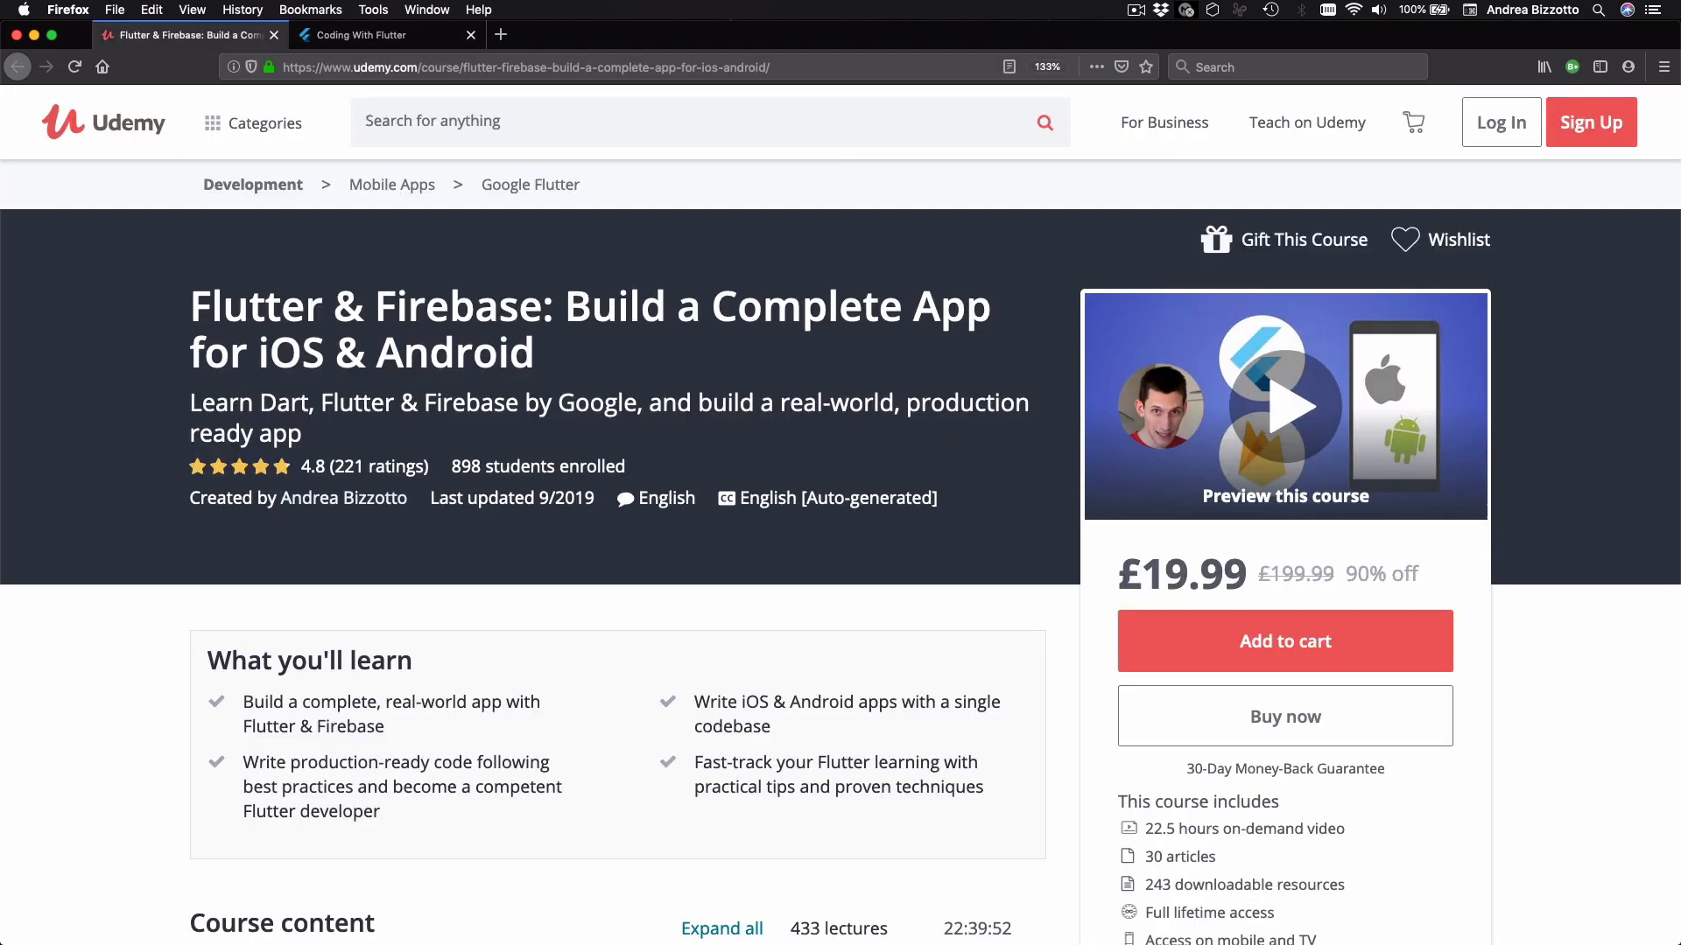